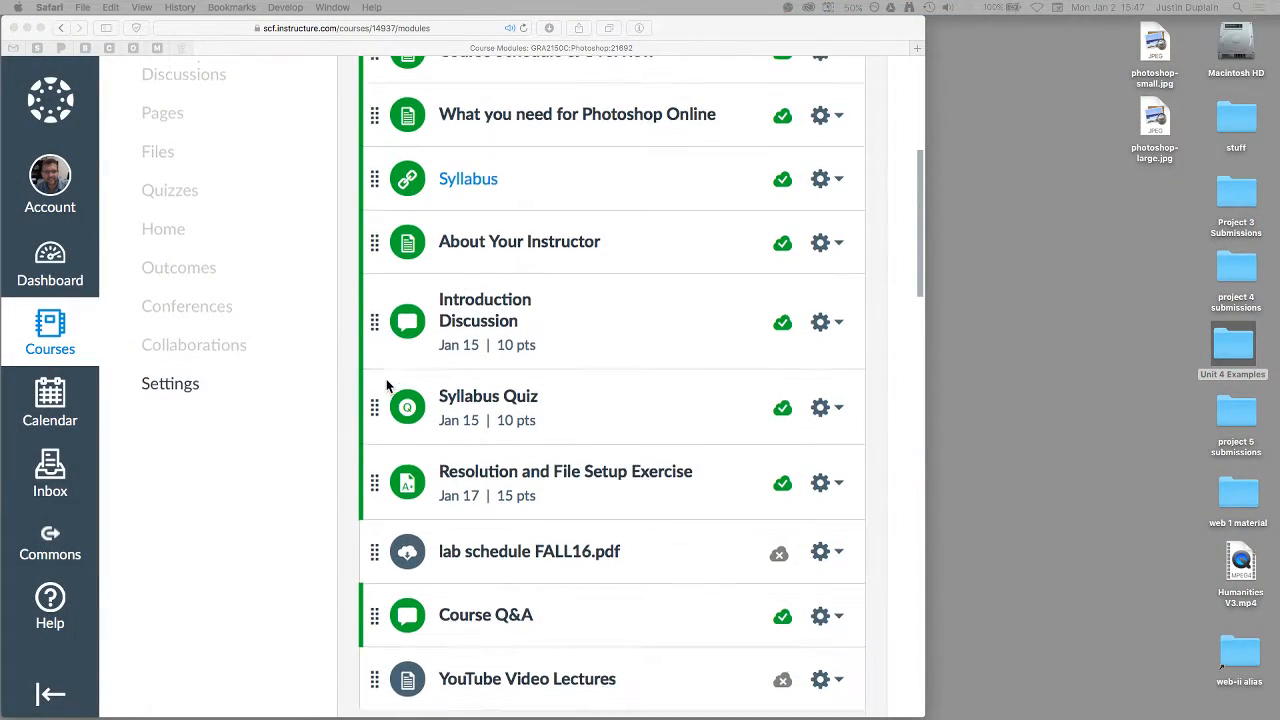
Open the Resolution and File Setup Exercise assignment and scroll through its description
{"action": "scroll", "scroll_direction": "down", "scroll_amount": 3}
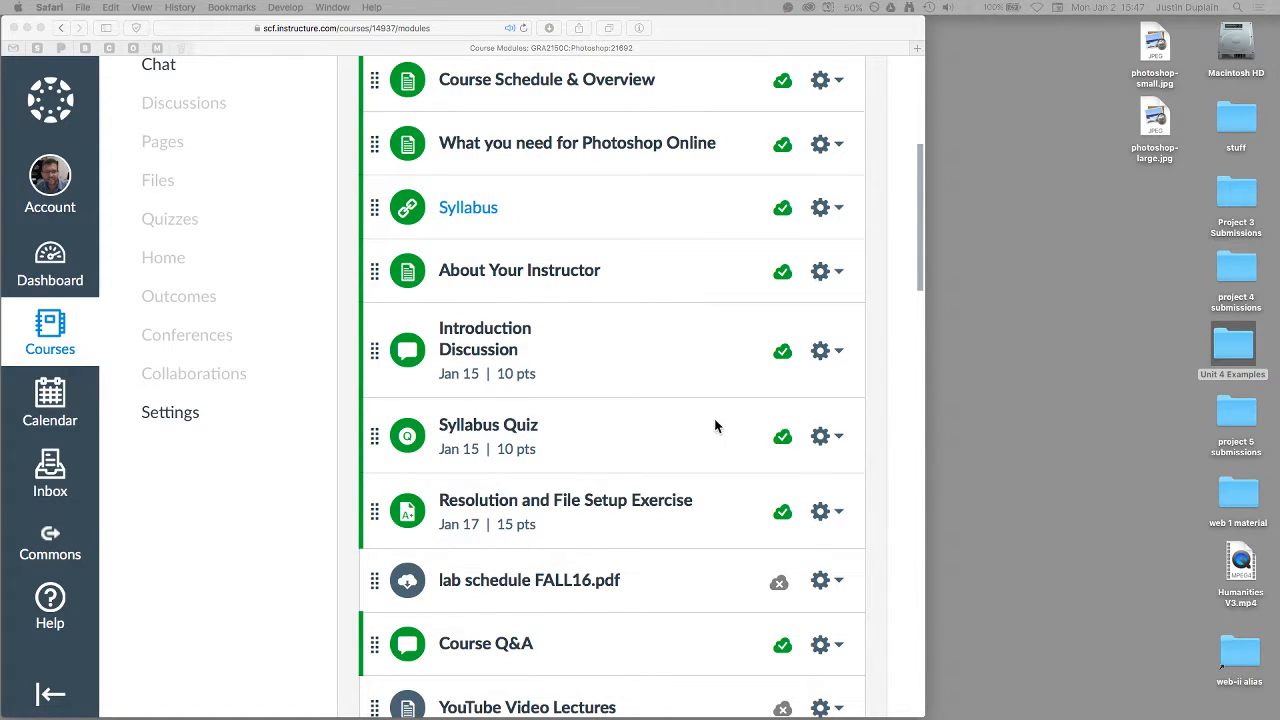
{"action": "mouse_move", "coordinate": [558, 500]}
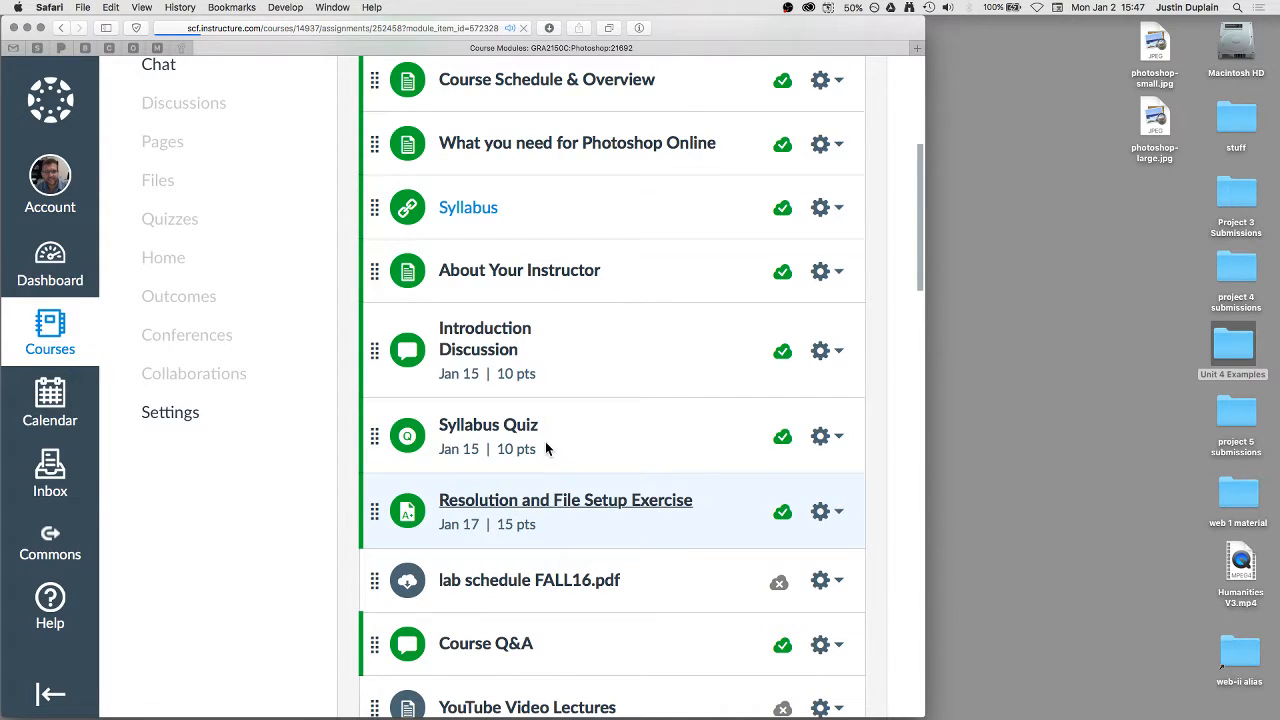
{"action": "left_click", "coordinate": [564, 500]}
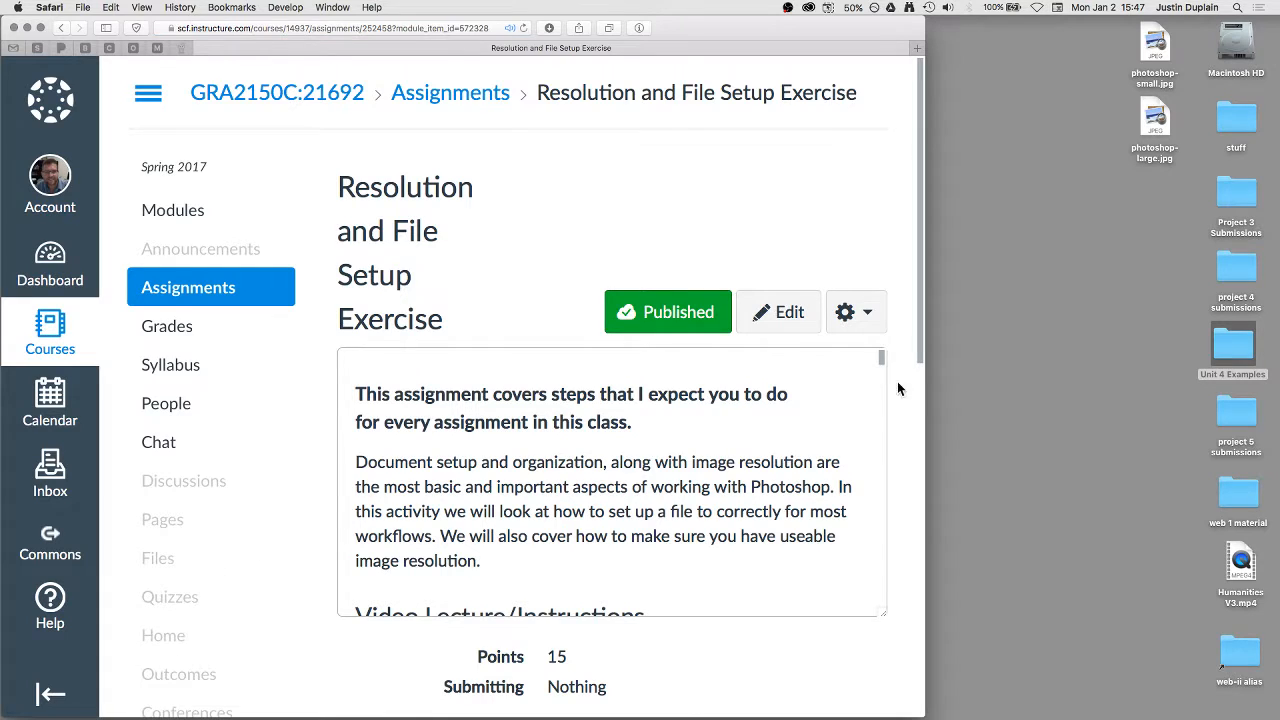
{"action": "scroll", "scroll_direction": "down", "scroll_amount": 3}
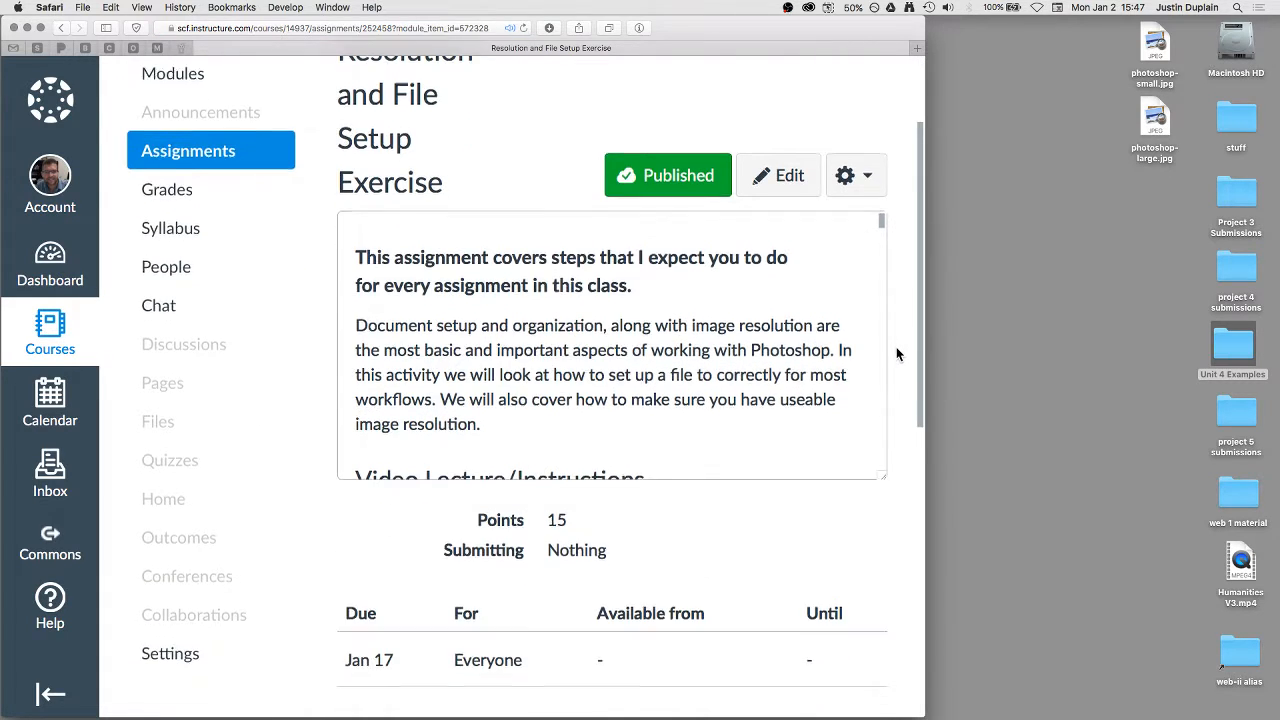
{"action": "scroll", "scroll_direction": "down", "scroll_amount": 3}
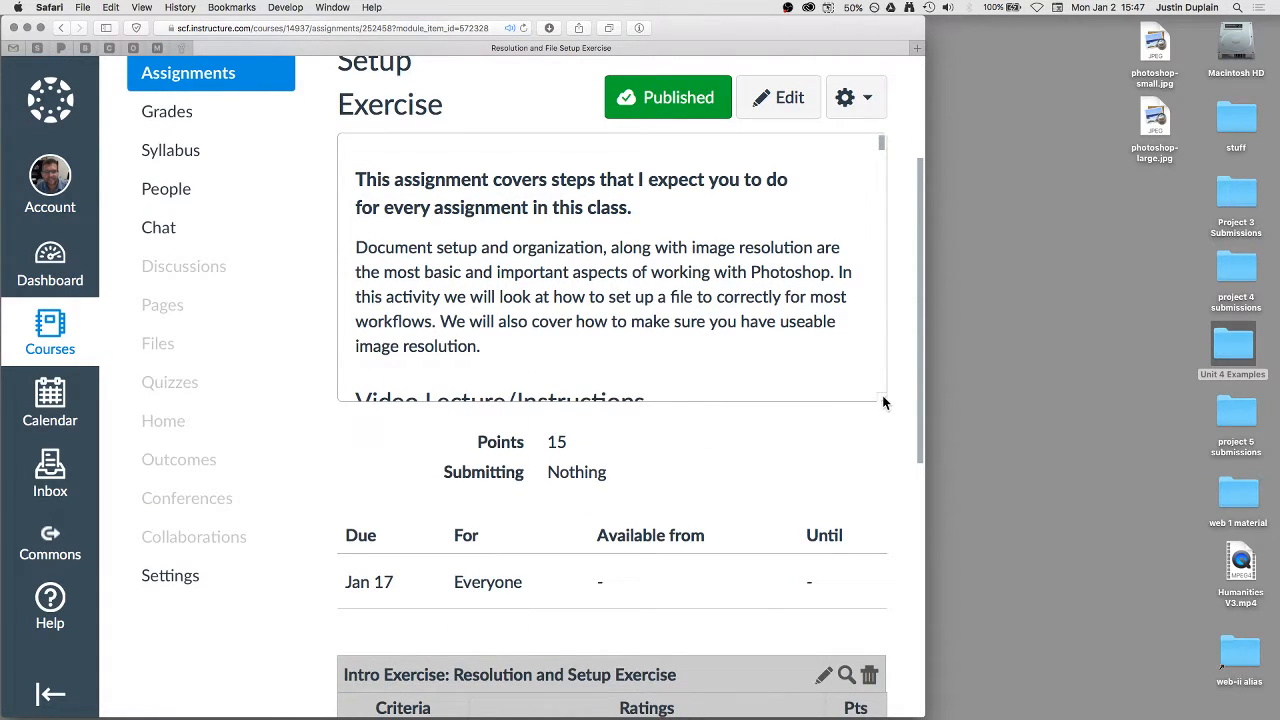
{"action": "scroll", "scroll_direction": "down", "scroll_amount": 3}
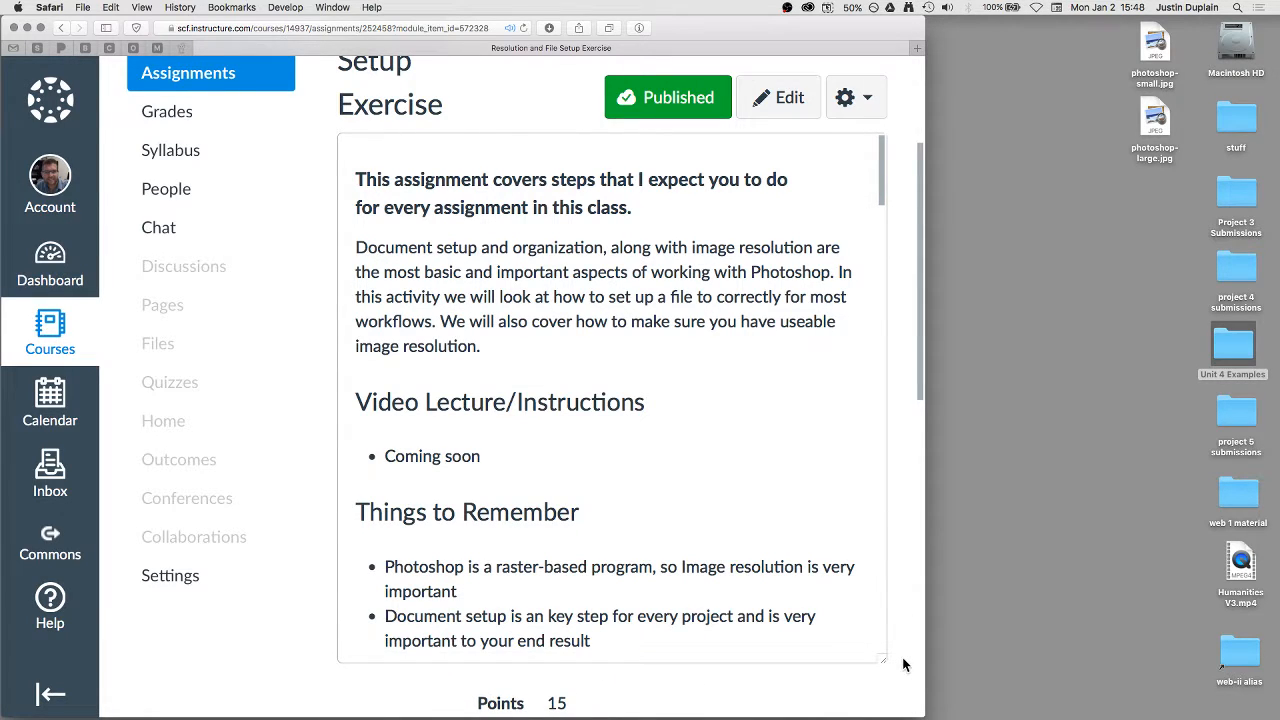
{"action": "mouse_move", "coordinate": [828, 240]}
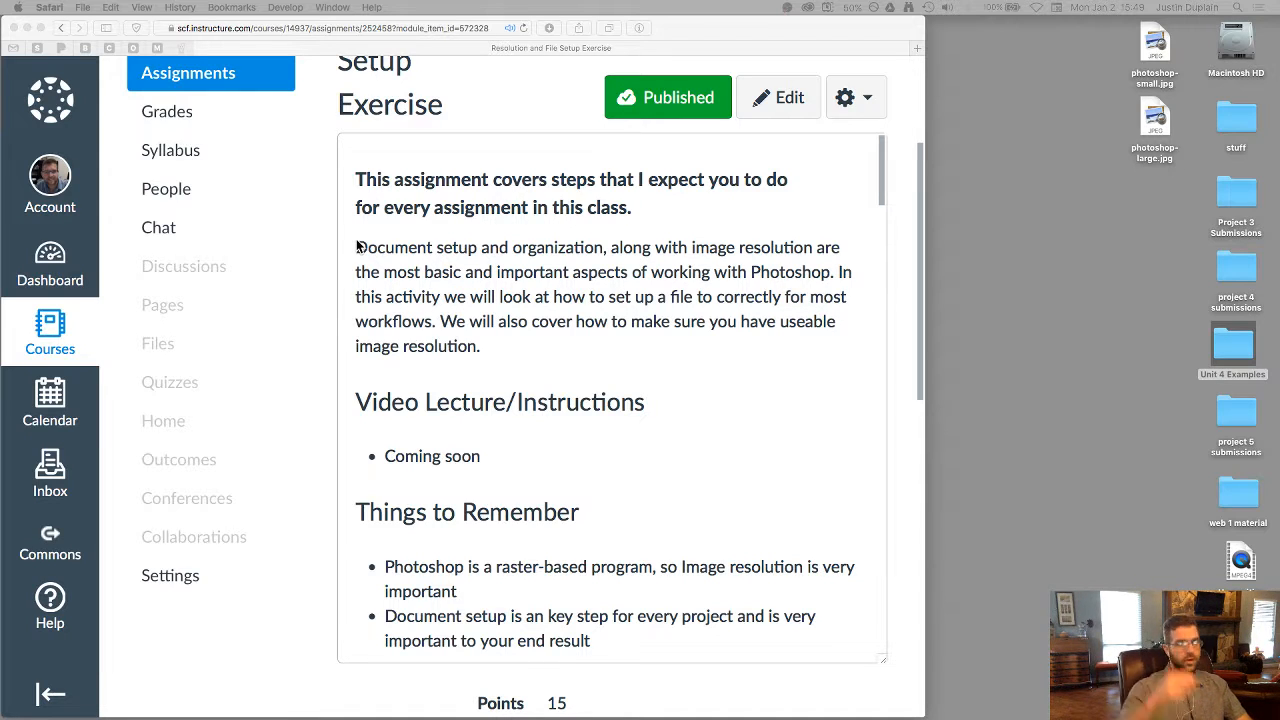
{"action": "mouse_move", "coordinate": [242, 168]}
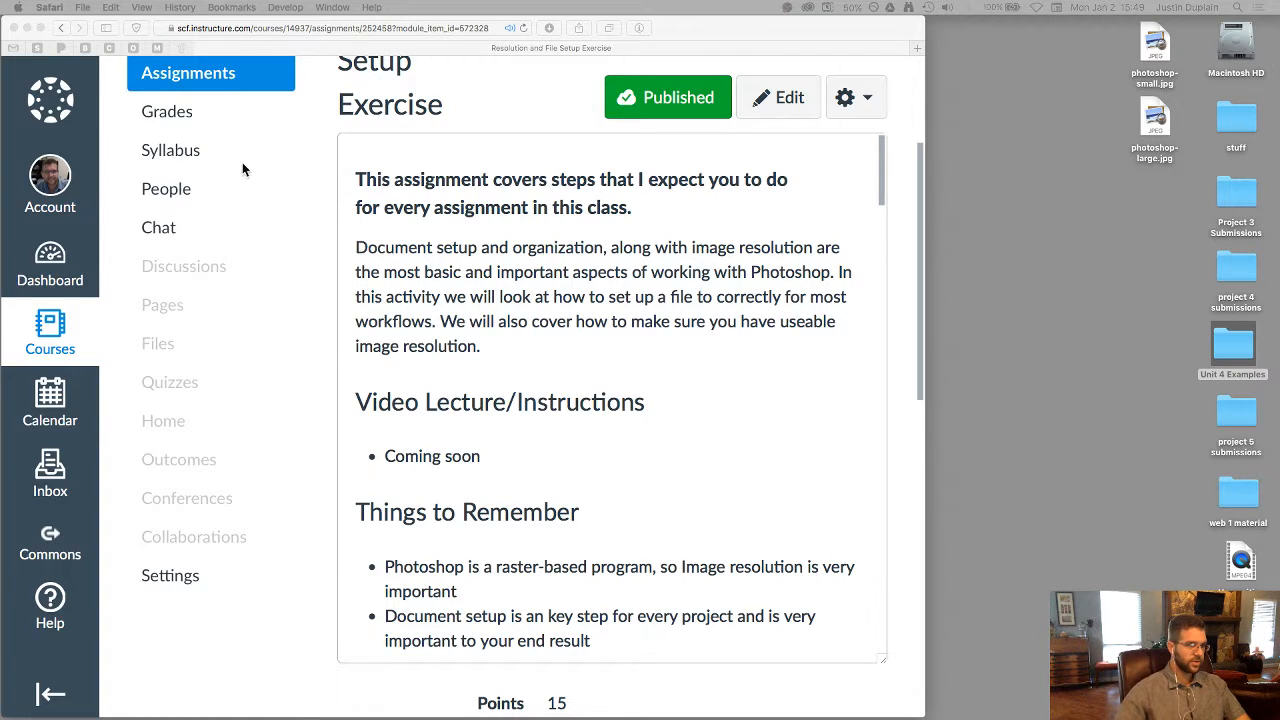
{"action": "scroll", "scroll_direction": "down", "scroll_amount": 3}
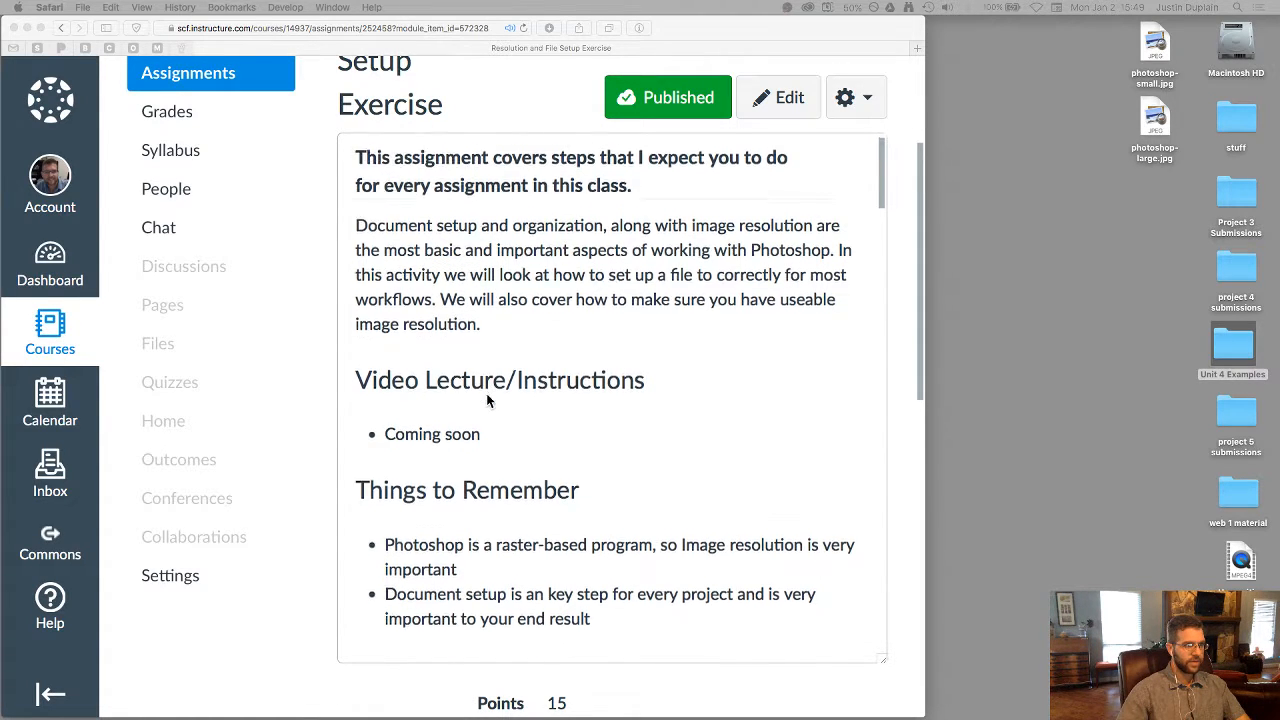
{"action": "scroll", "scroll_direction": "down", "scroll_amount": 3}
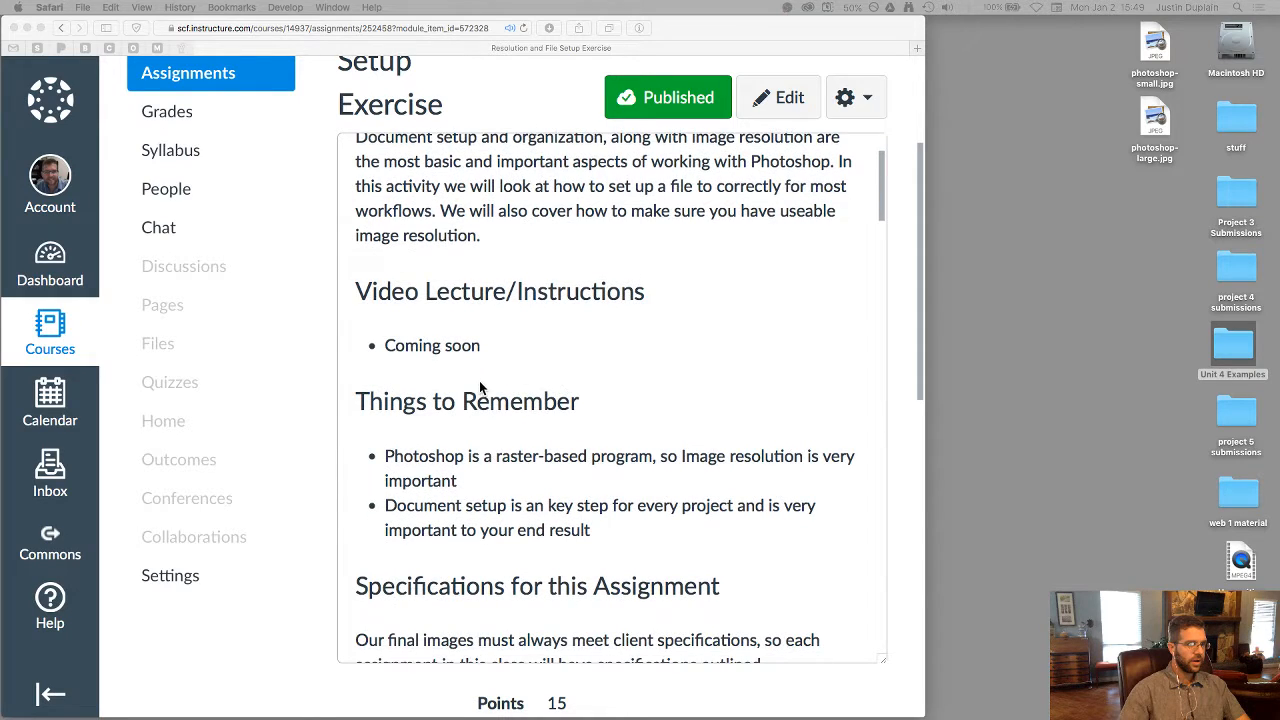
{"action": "scroll", "scroll_direction": "down", "scroll_amount": 3}
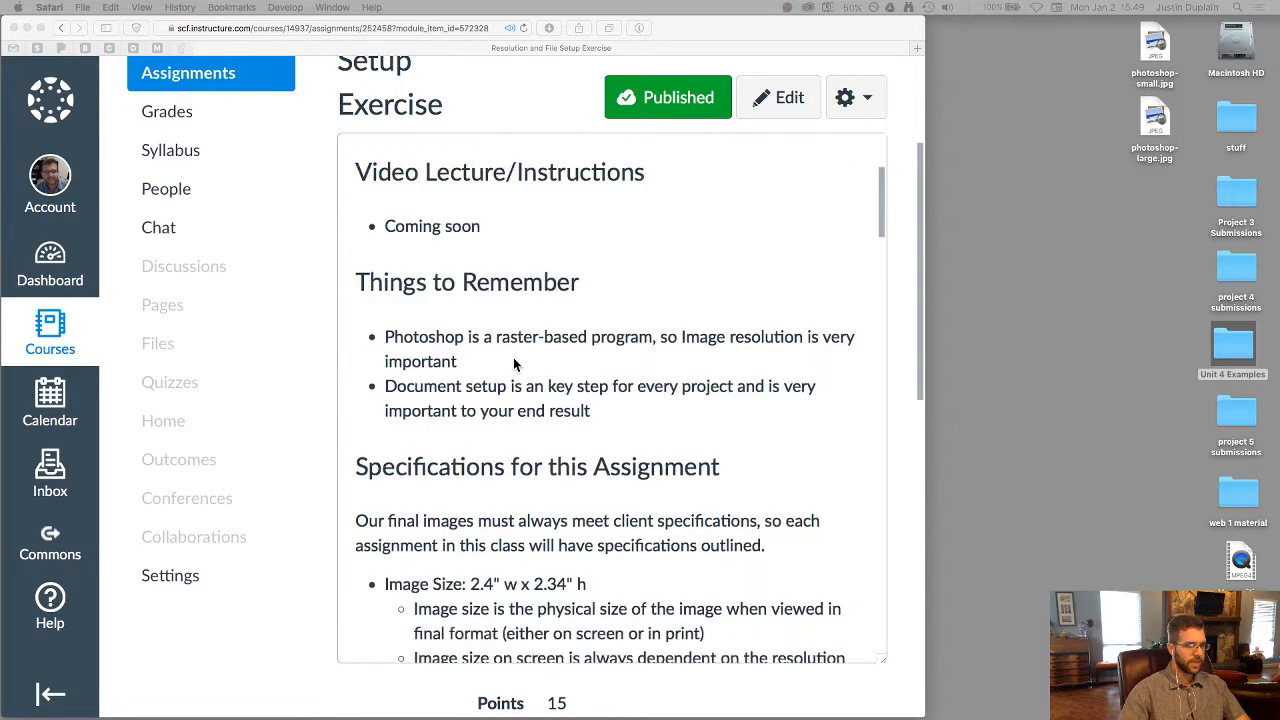
{"action": "scroll", "scroll_direction": "down", "scroll_amount": 3}
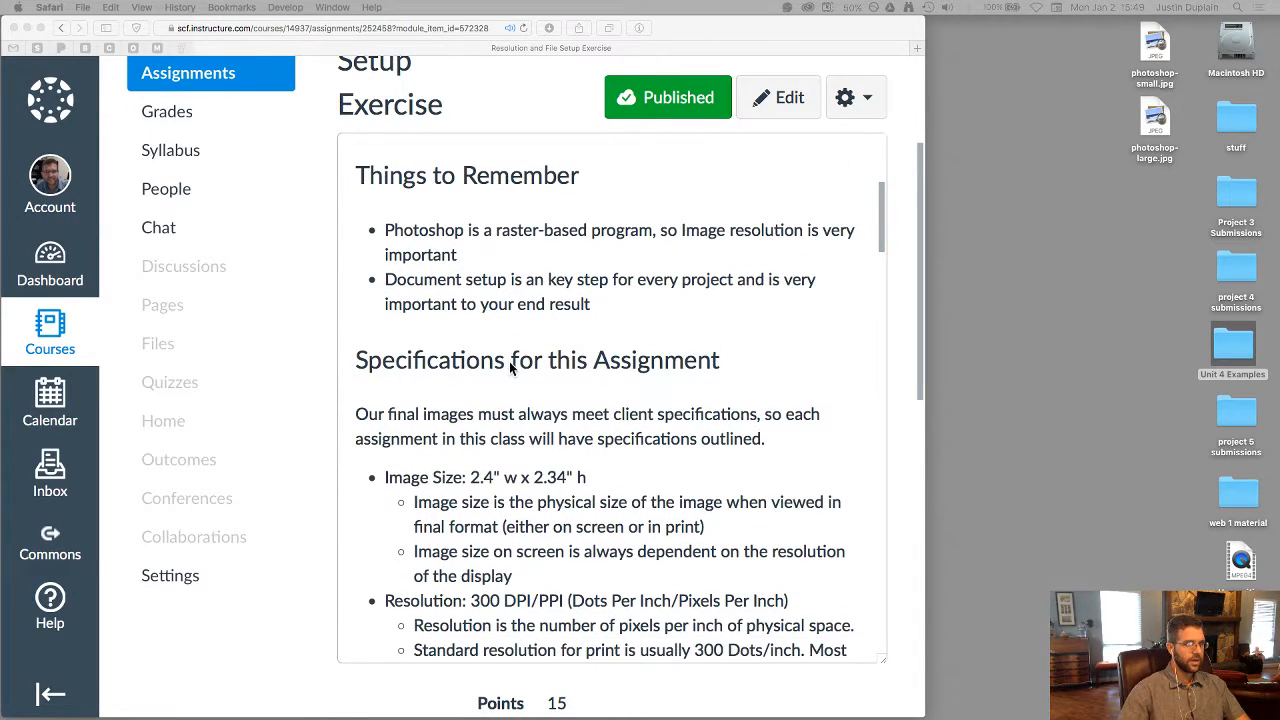
{"action": "scroll", "scroll_direction": "down", "scroll_amount": 3}
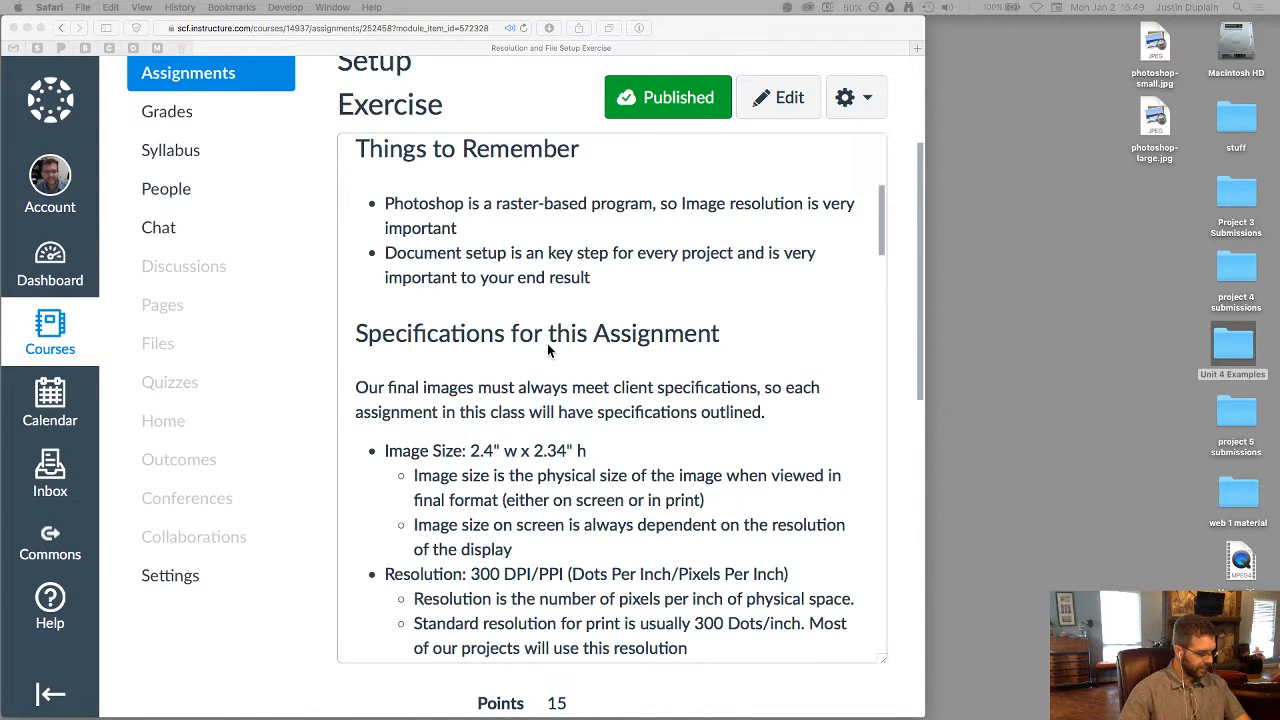
{"action": "scroll", "scroll_direction": "down", "scroll_amount": 3}
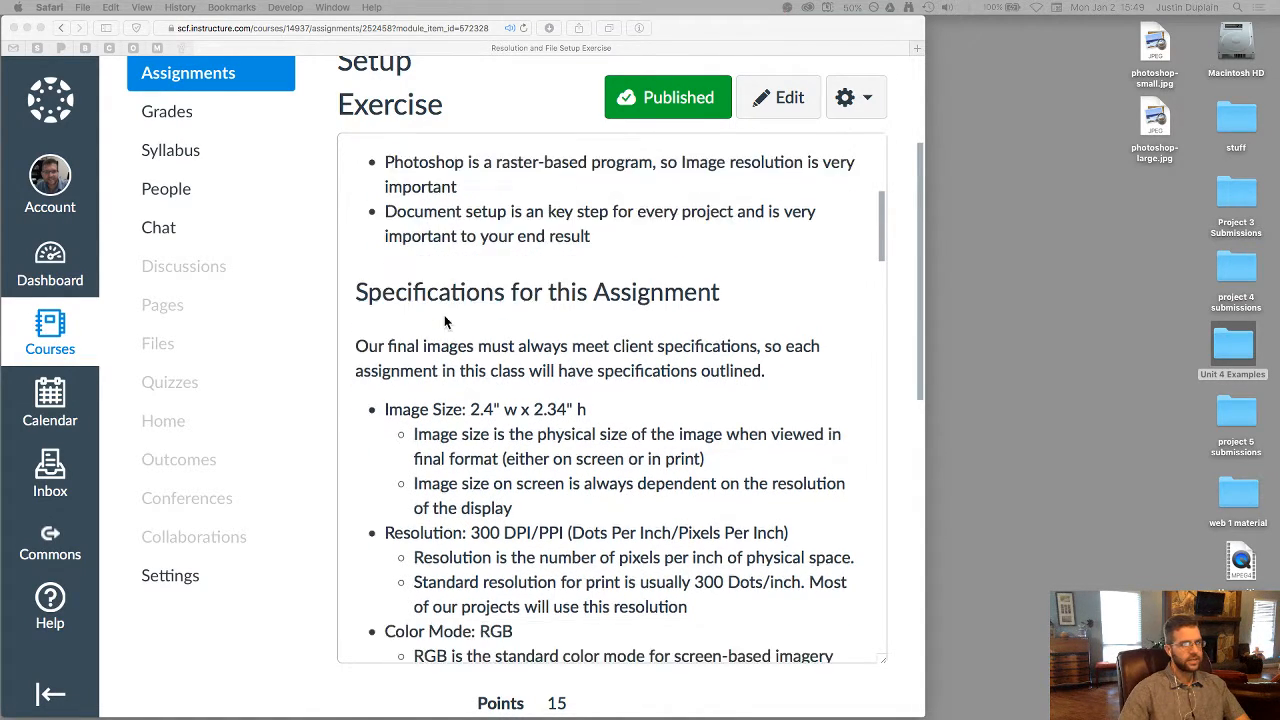
{"action": "scroll", "scroll_direction": "down", "scroll_amount": 3}
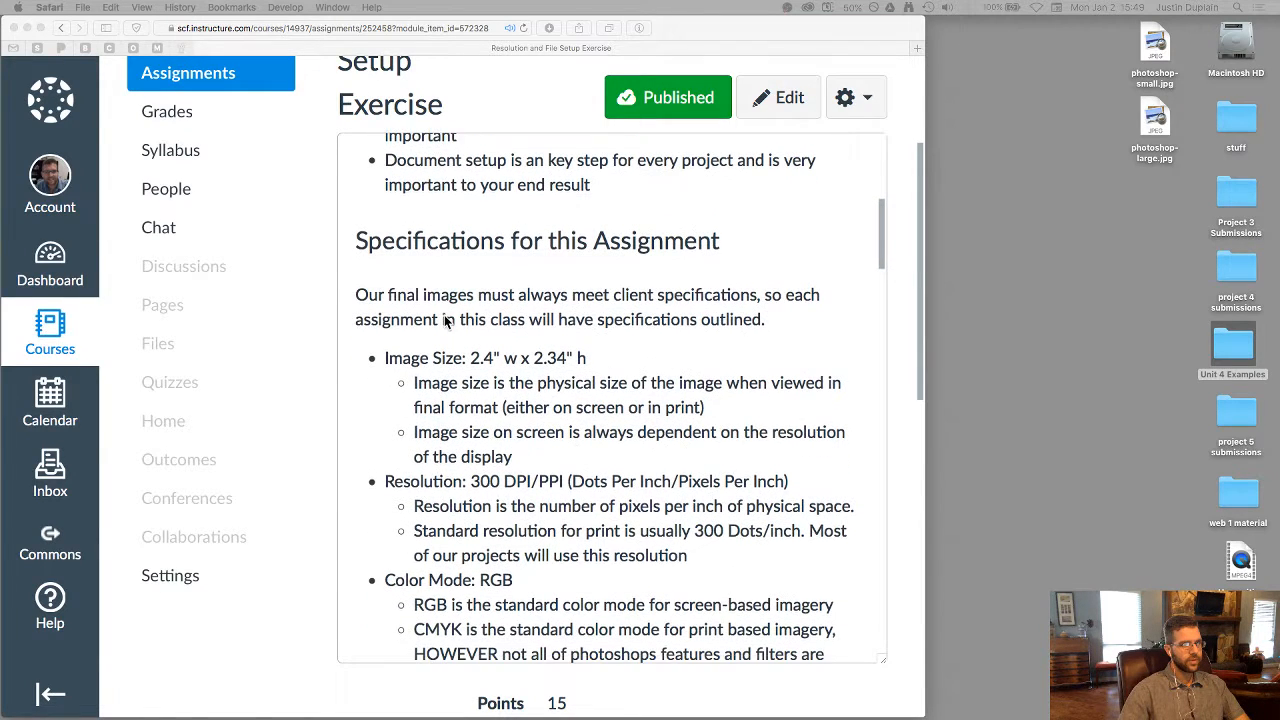
{"action": "mouse_move", "coordinate": [510, 356]}
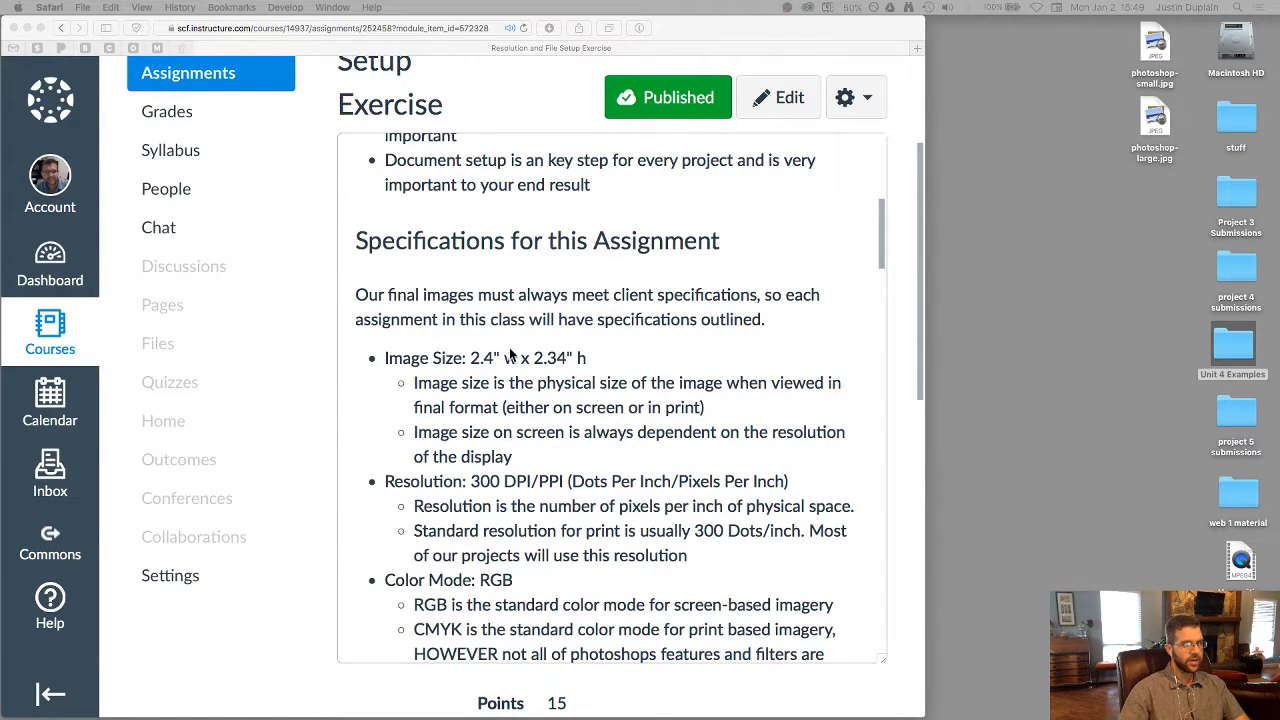
{"action": "scroll", "scroll_direction": "down", "scroll_amount": 3}
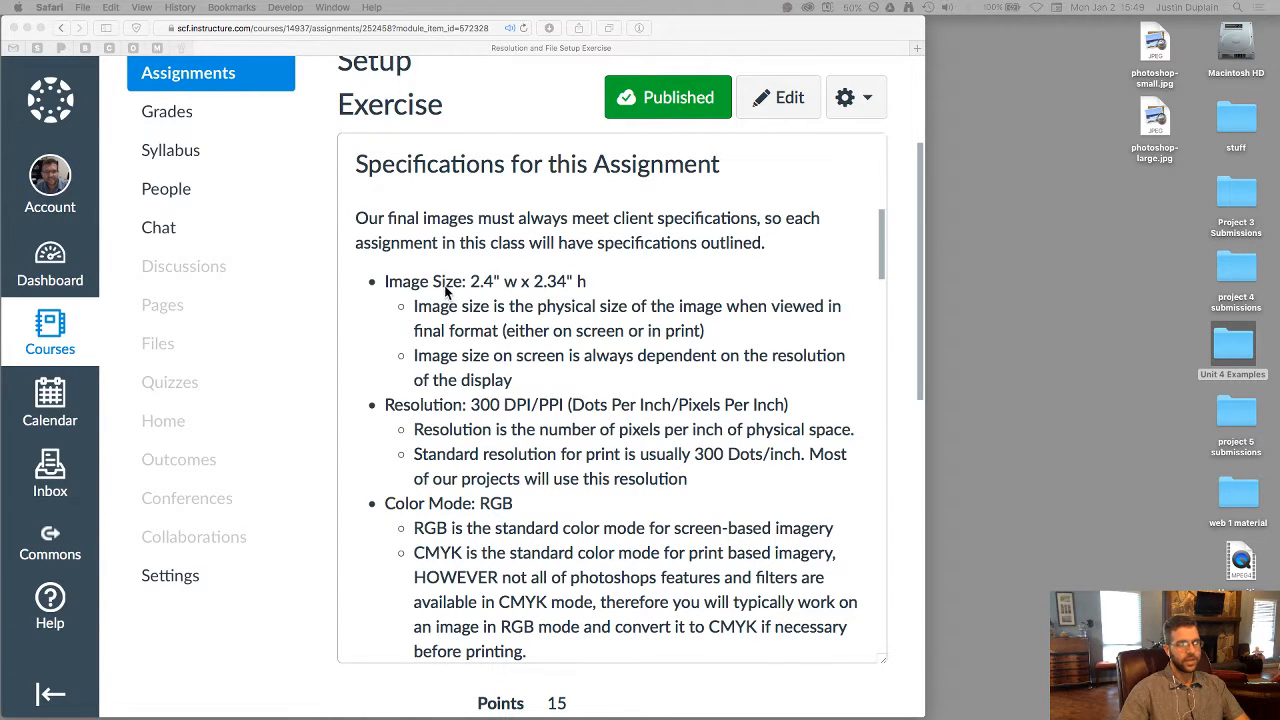
{"action": "mouse_move", "coordinate": [476, 444]}
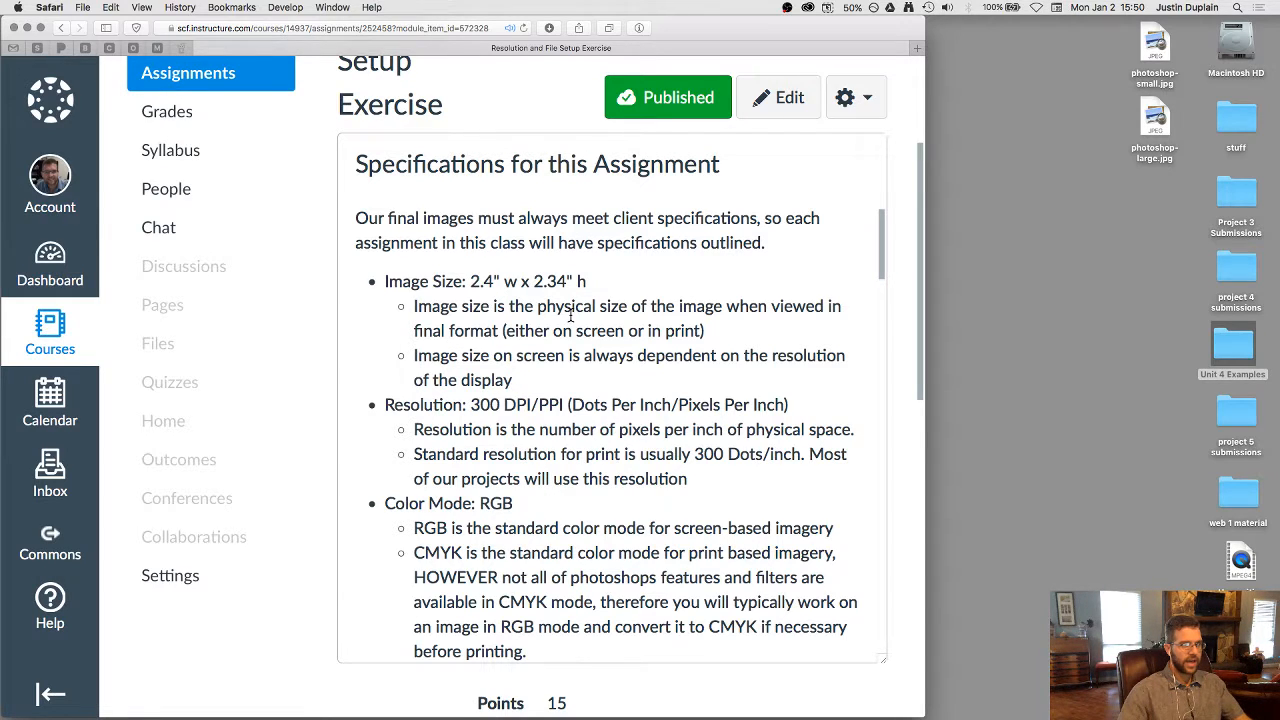
{"action": "mouse_move", "coordinate": [498, 356]}
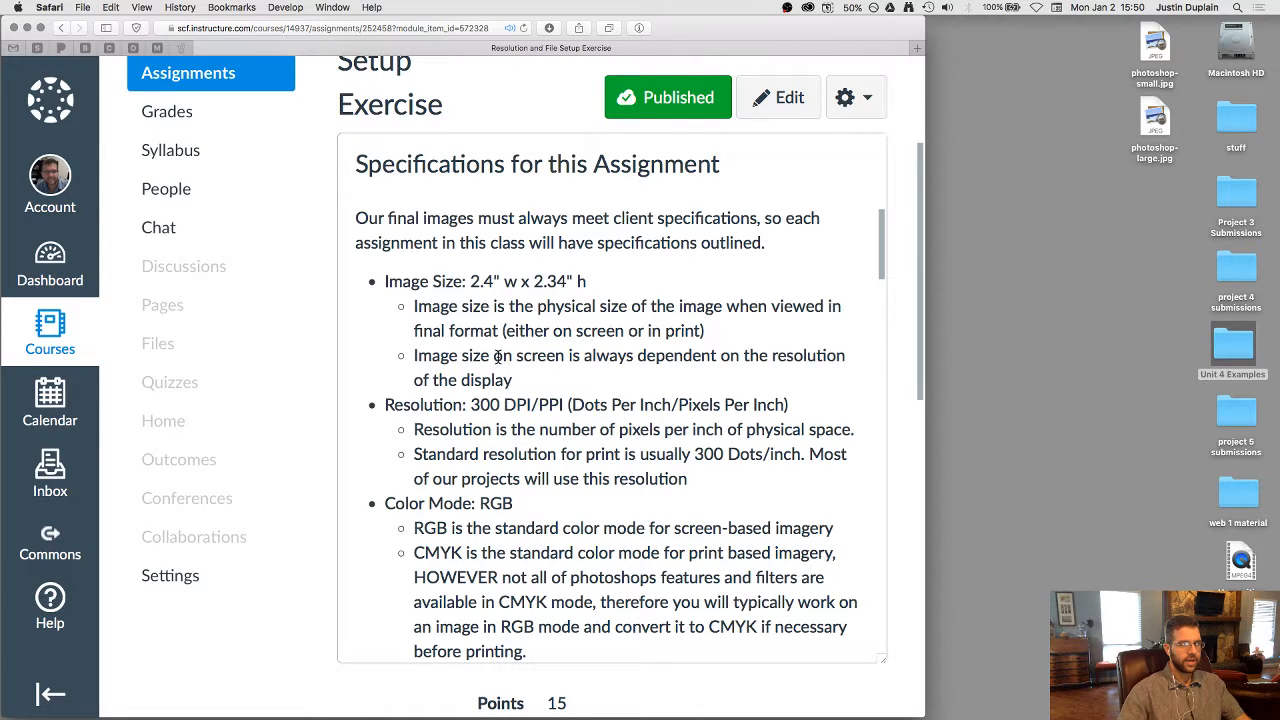
{"action": "mouse_move", "coordinate": [516, 356]}
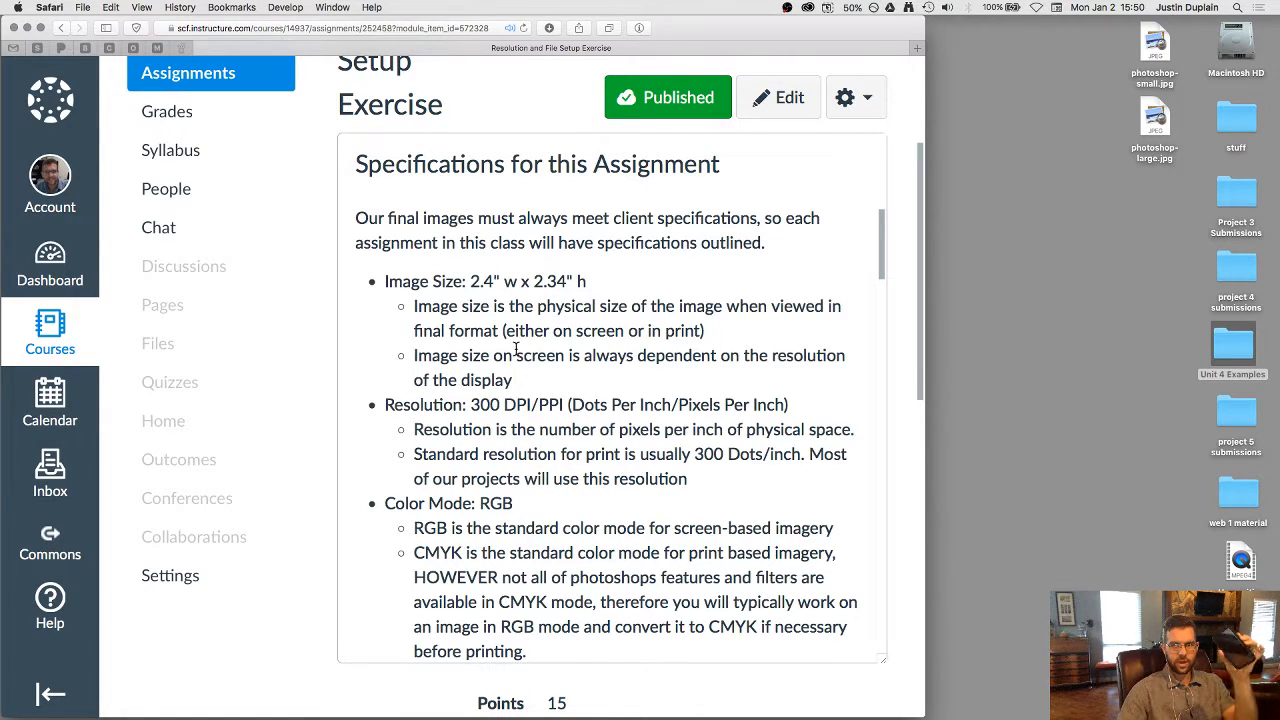
{"action": "mouse_move", "coordinate": [596, 292]}
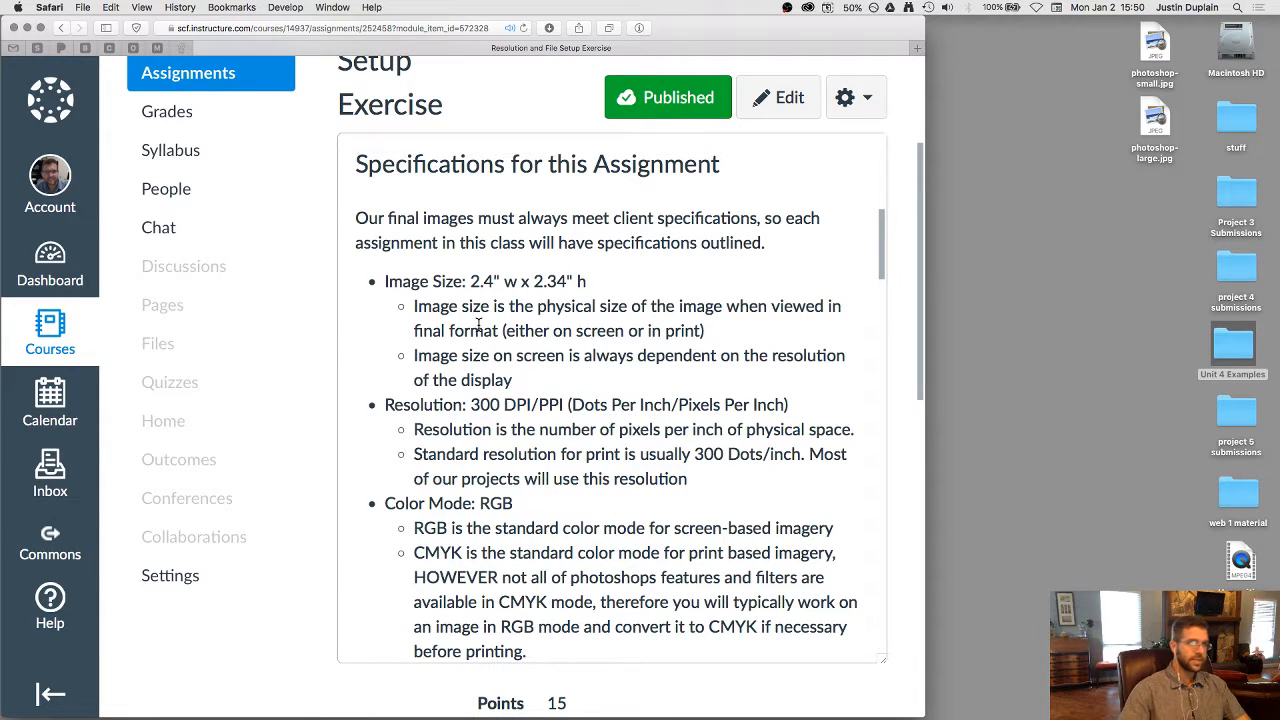
{"action": "scroll", "scroll_direction": "down", "scroll_amount": 3}
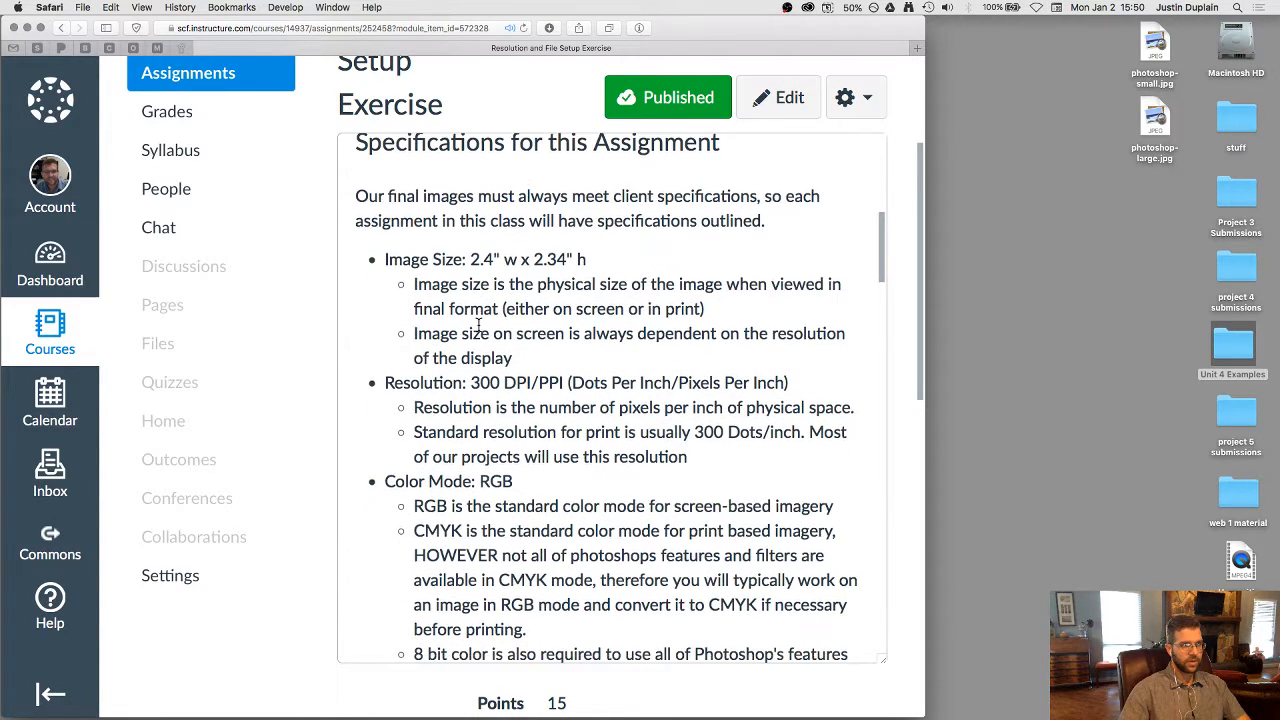
{"action": "scroll", "scroll_direction": "down", "scroll_amount": 3}
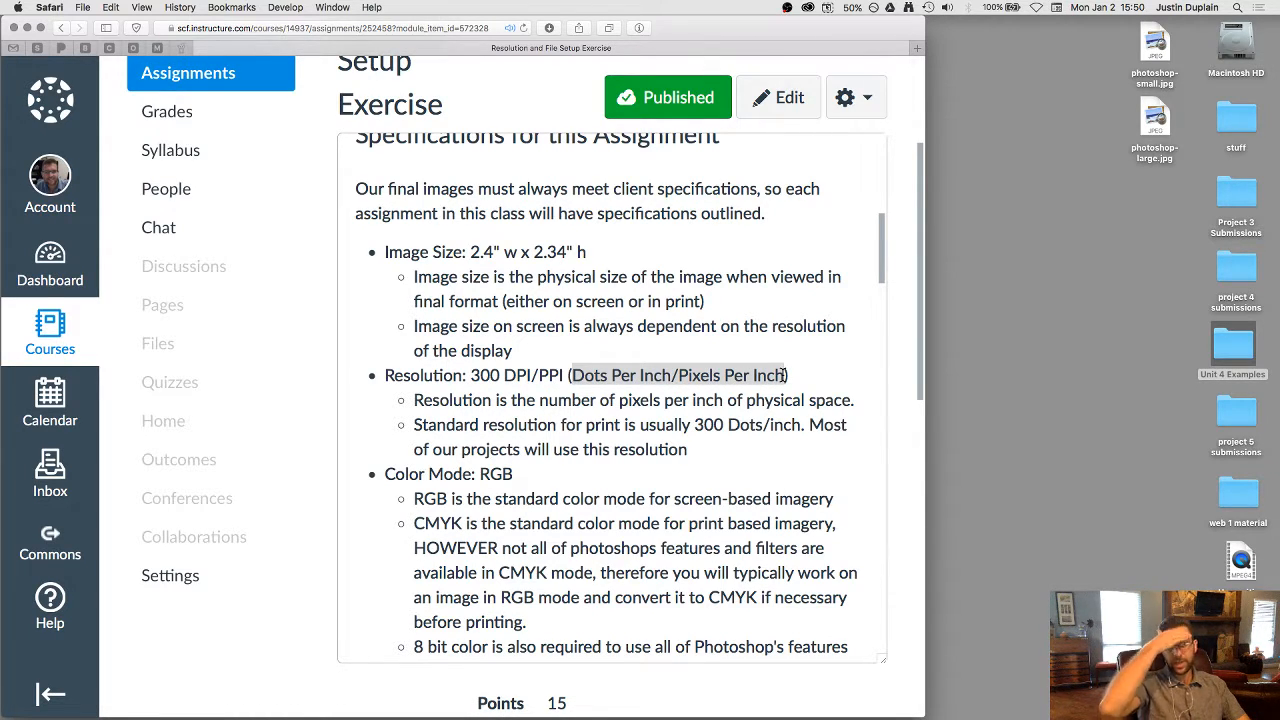
{"action": "mouse_move", "coordinate": [624, 358]}
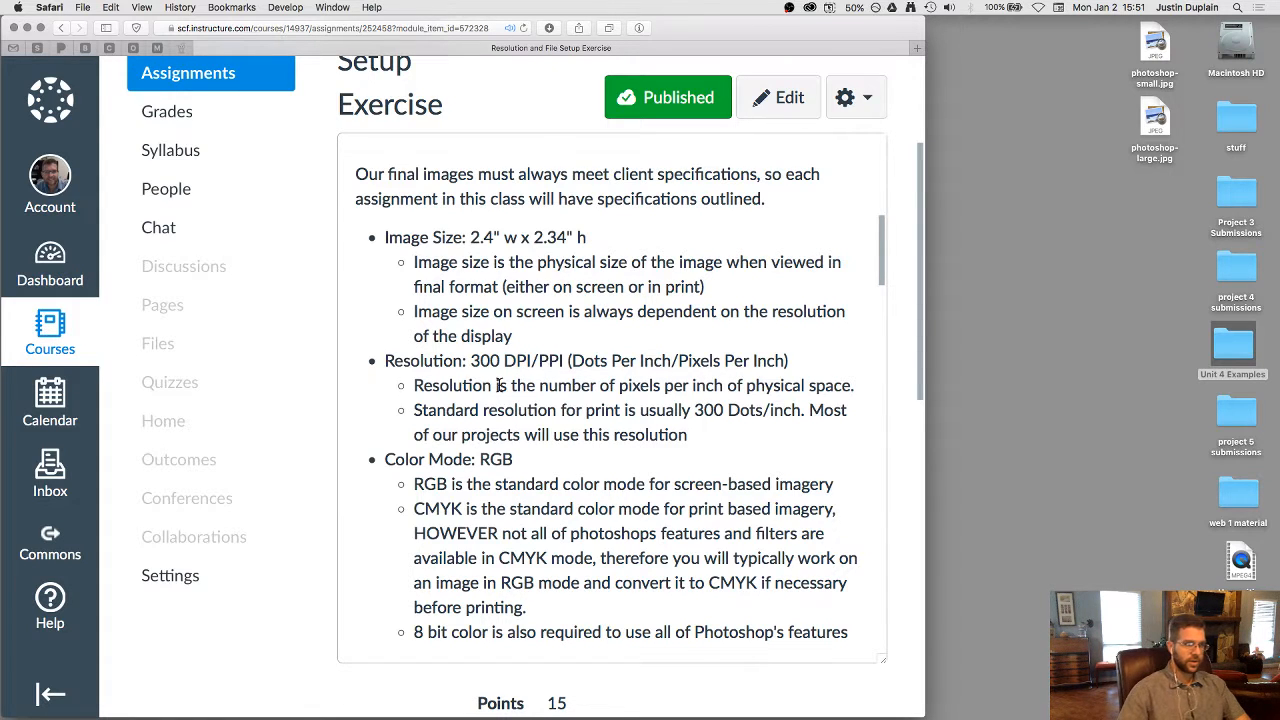
{"action": "scroll", "scroll_direction": "down", "scroll_amount": 3}
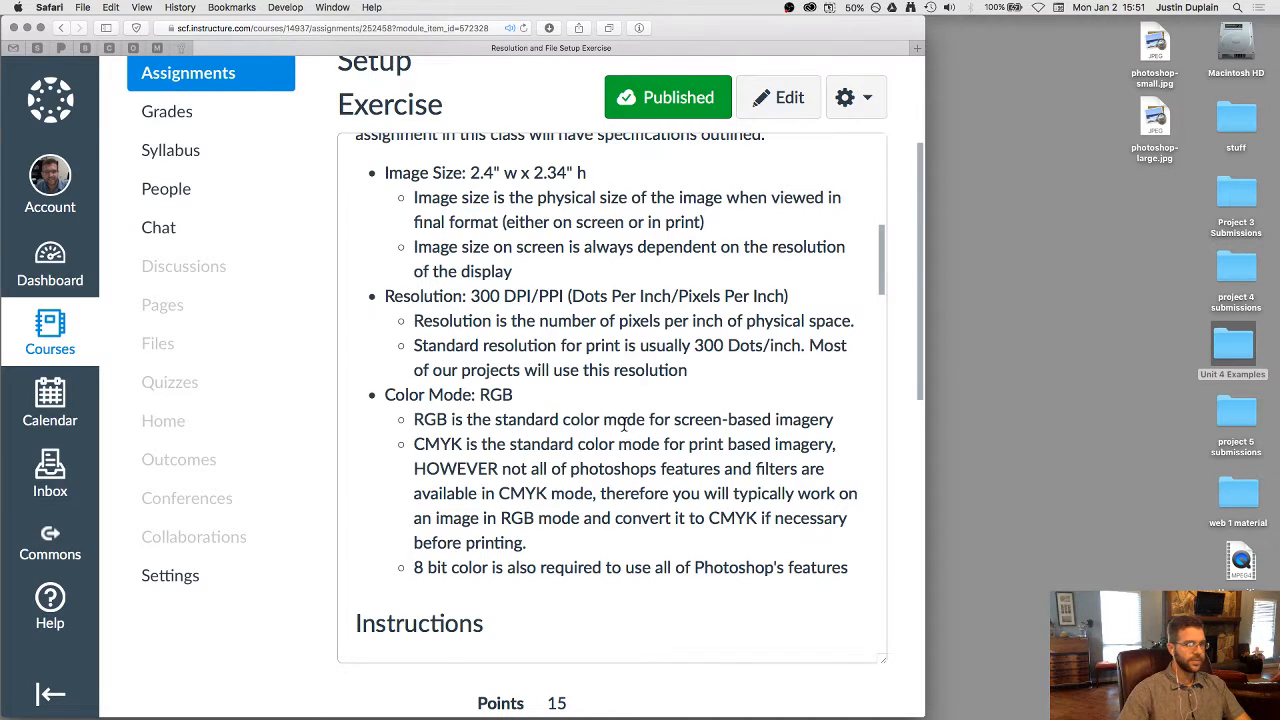
{"action": "scroll", "scroll_direction": "down", "scroll_amount": 3}
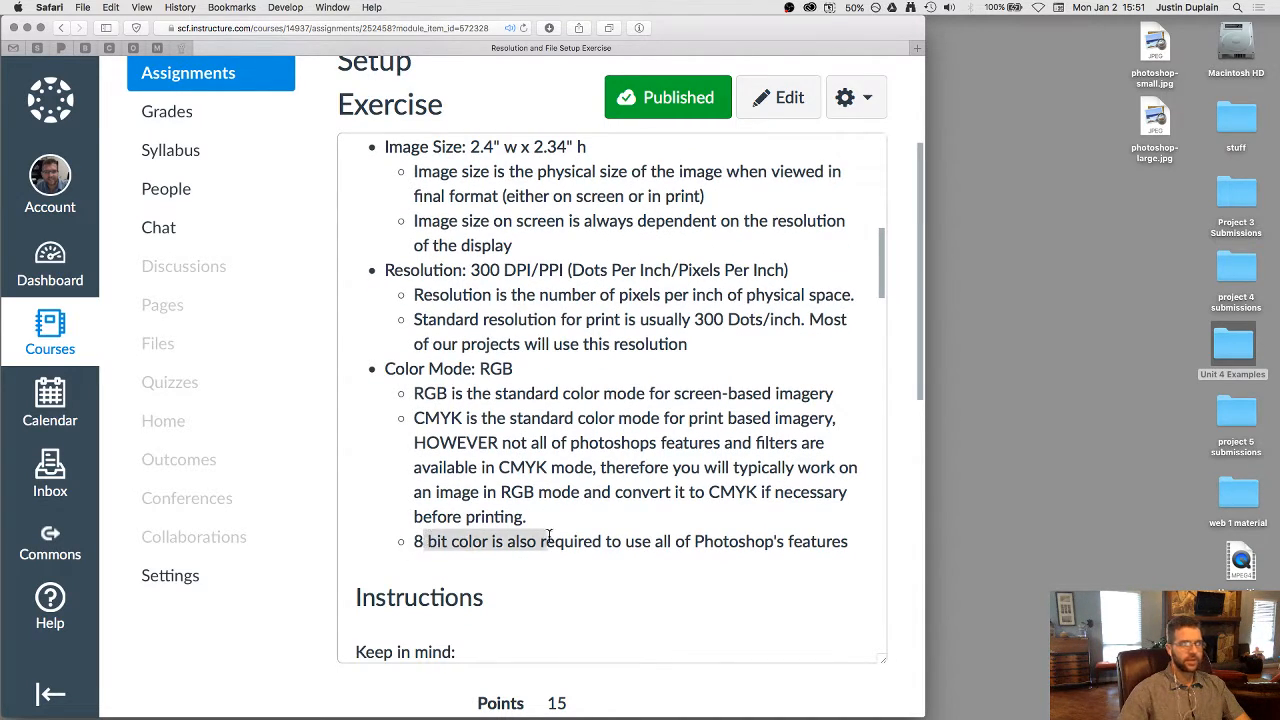
{"action": "scroll", "scroll_direction": "down", "scroll_amount": 3}
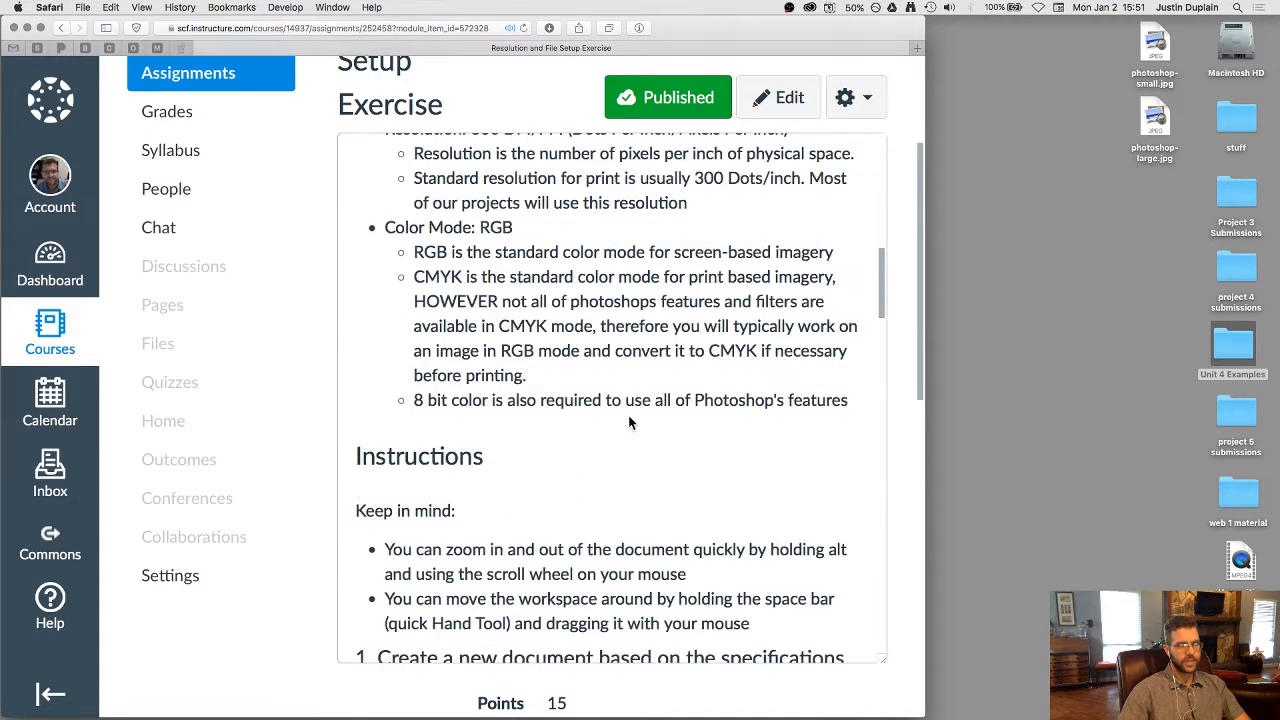
{"action": "mouse_move", "coordinate": [644, 390]}
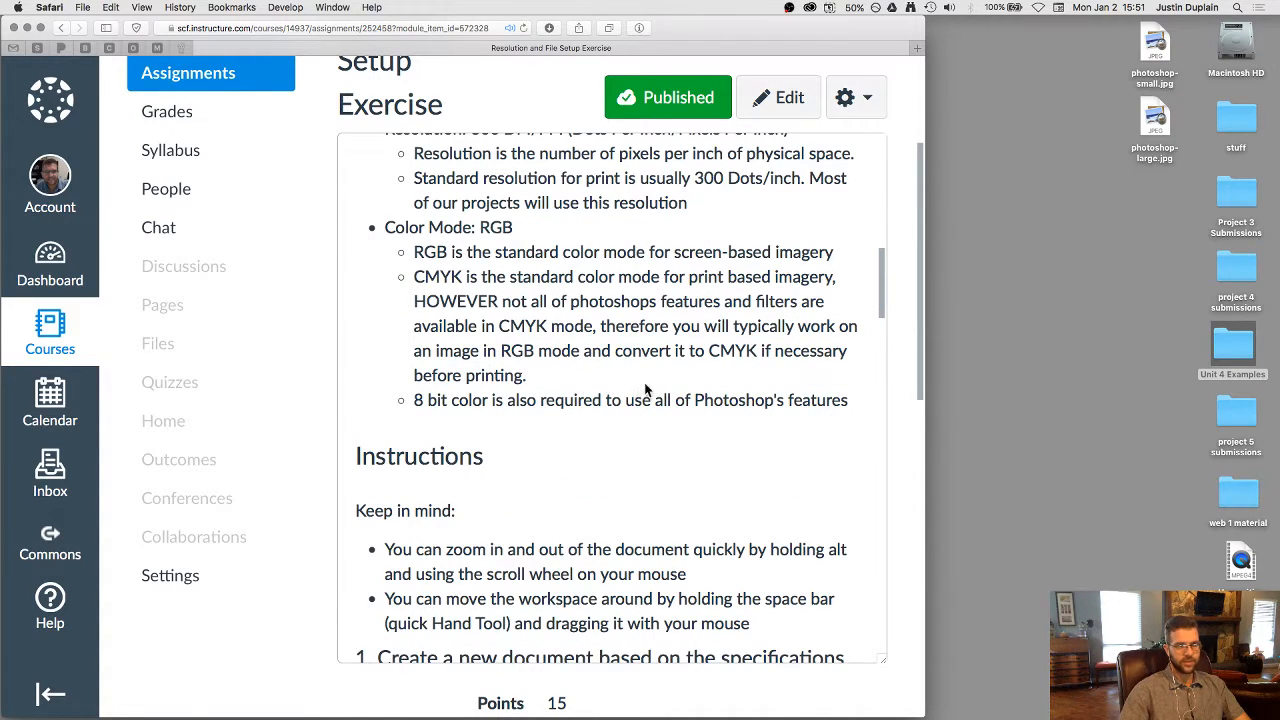
{"action": "scroll", "scroll_direction": "down", "scroll_amount": 3}
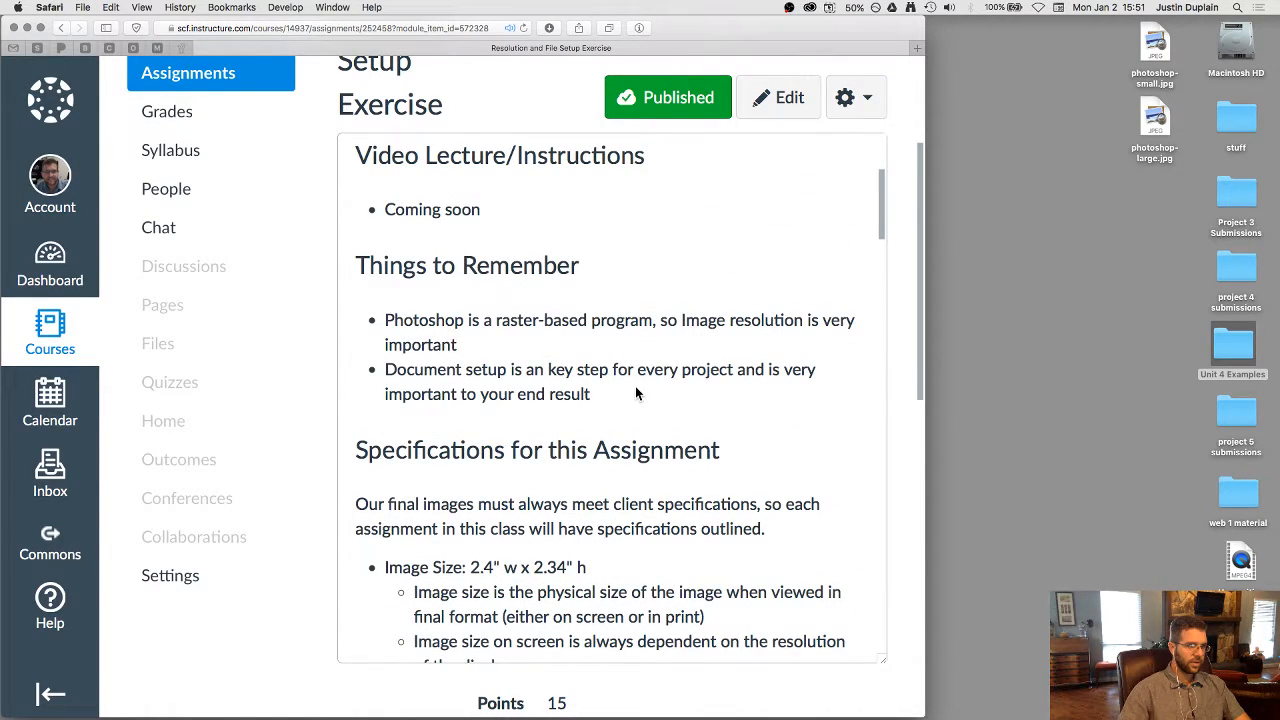
{"action": "mouse_move", "coordinate": [384, 316]}
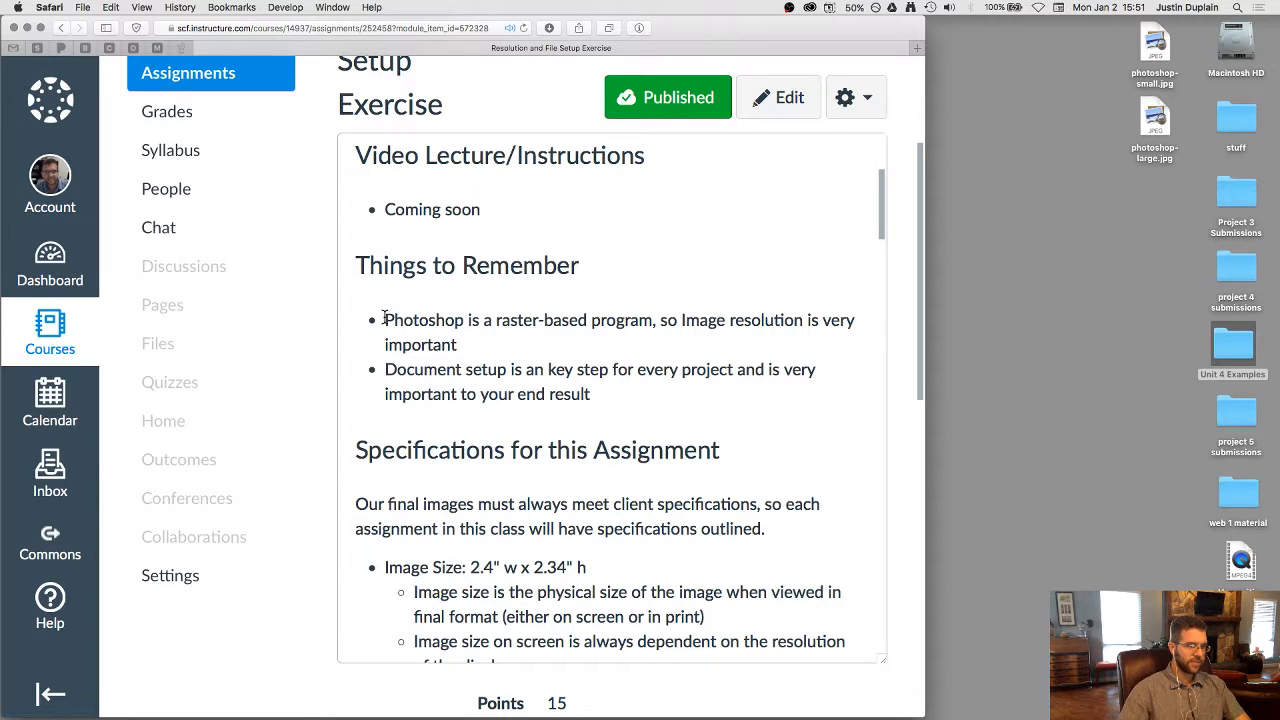
{"action": "left_click_drag", "start_coordinate": [384, 320], "coordinate": [456, 344]}
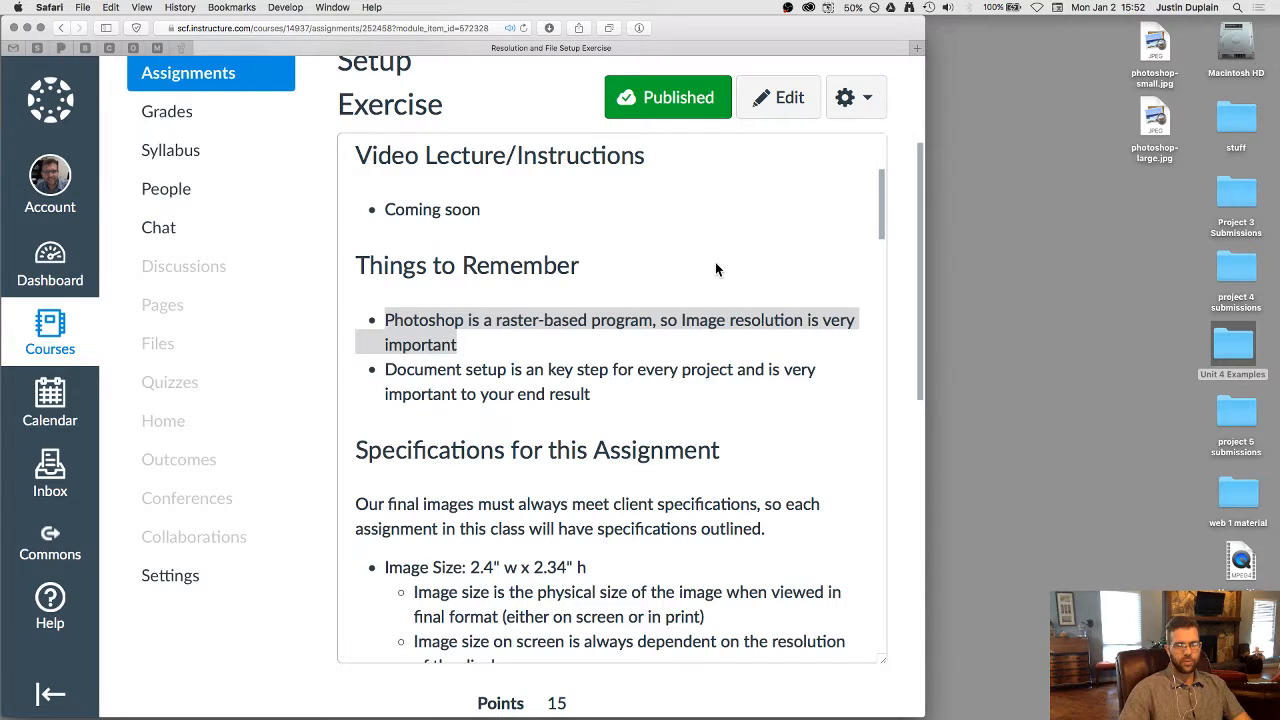
{"action": "scroll", "scroll_direction": "down", "scroll_amount": 3}
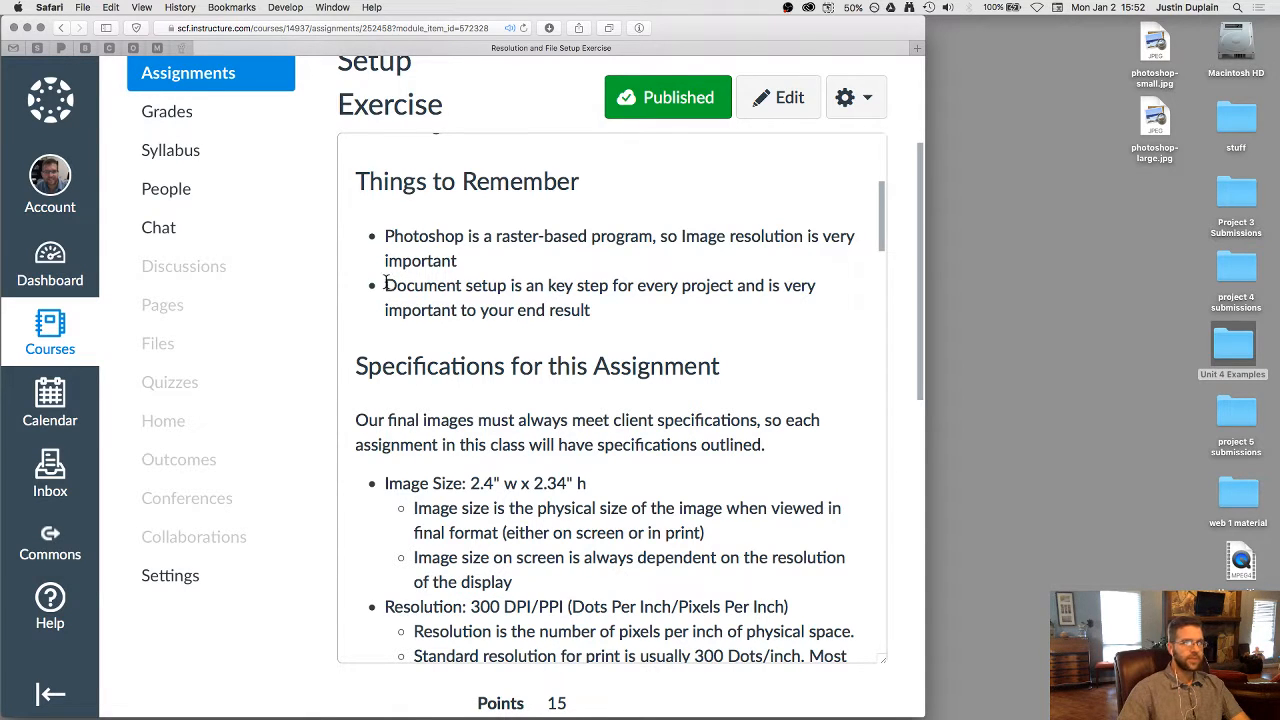
Scroll the assignment page to the Instructions section's step 1, Create a new document
{"action": "scroll", "scroll_direction": "up", "scroll_amount": 3}
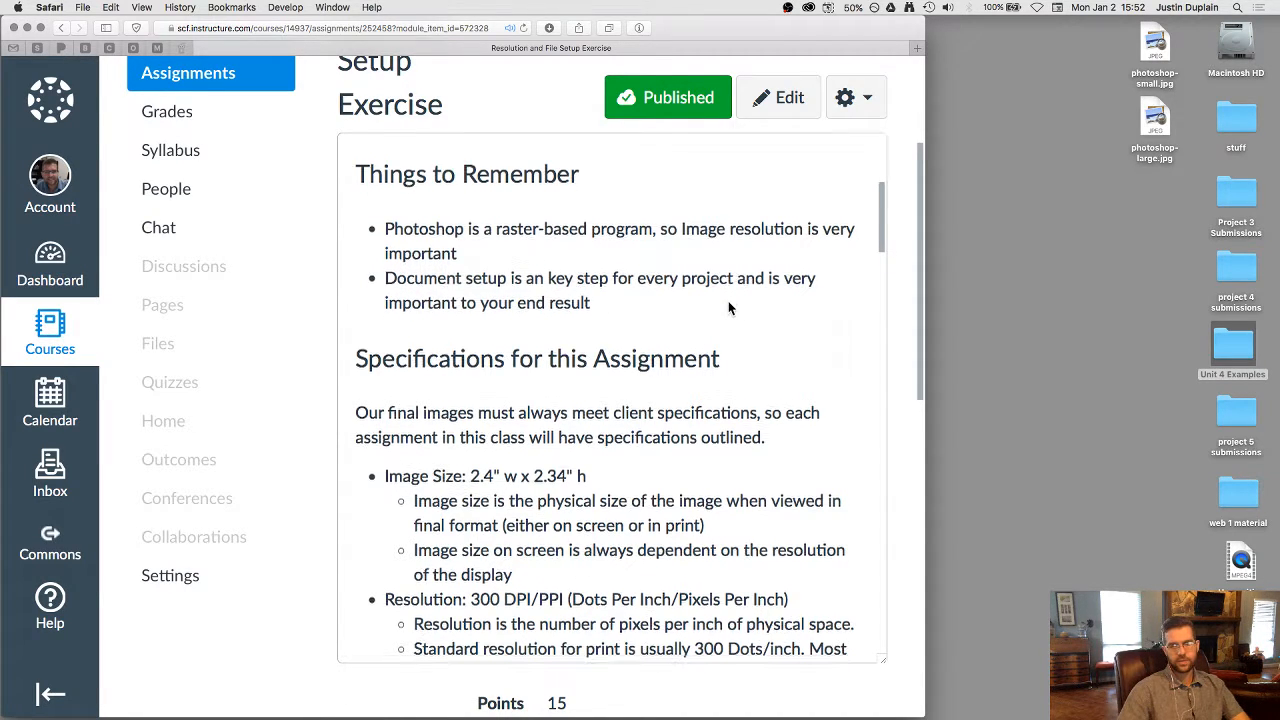
{"action": "scroll", "scroll_direction": "down", "scroll_amount": 3}
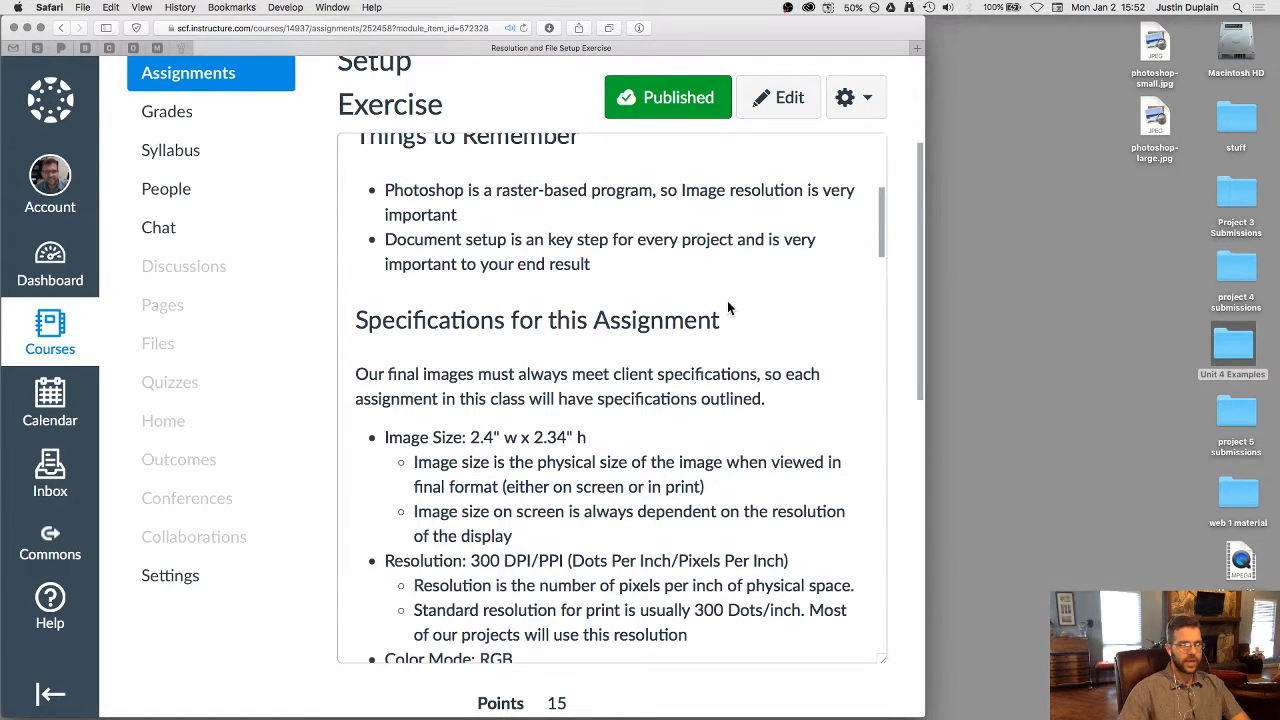
{"action": "mouse_move", "coordinate": [736, 310]}
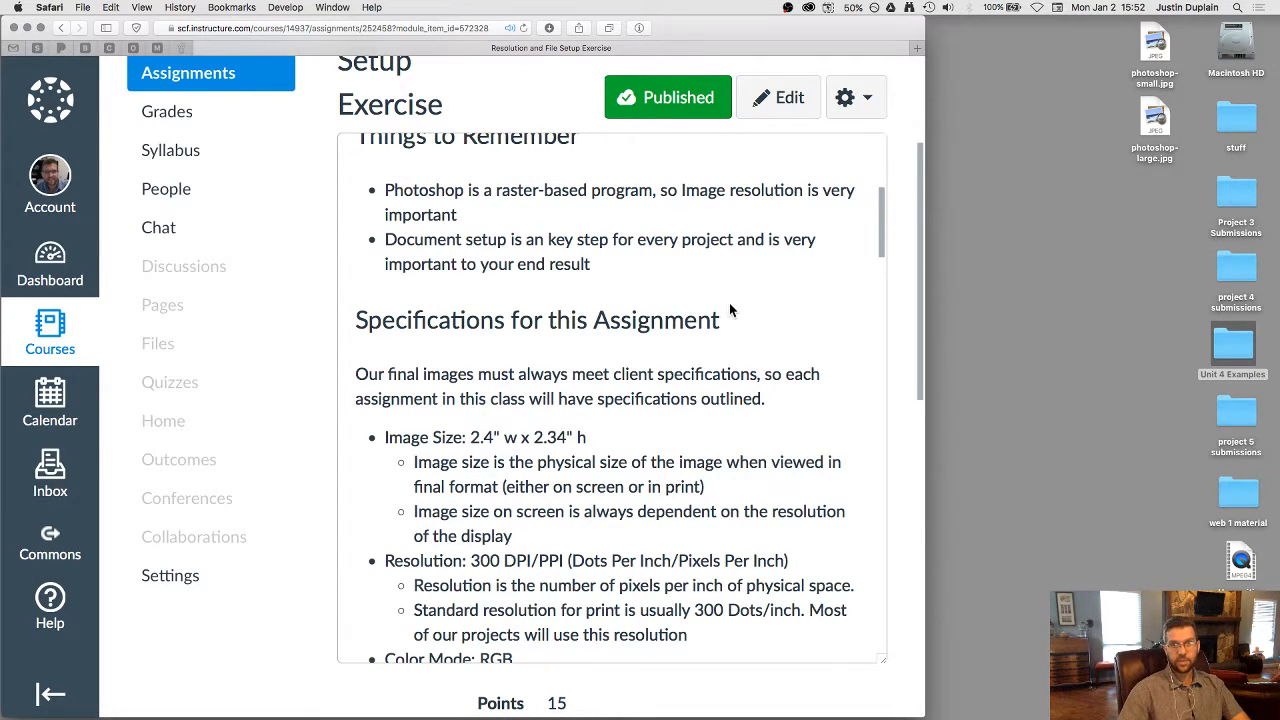
{"action": "mouse_move", "coordinate": [714, 300]}
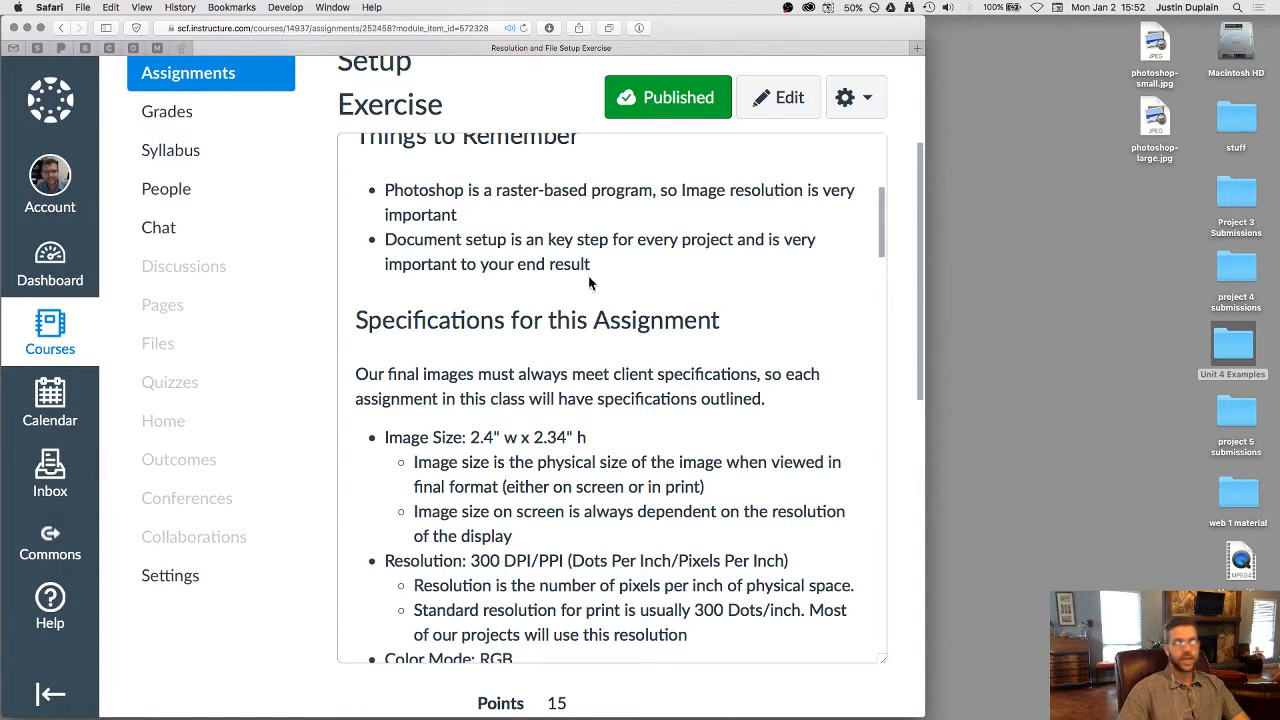
{"action": "scroll", "scroll_direction": "down", "scroll_amount": 3}
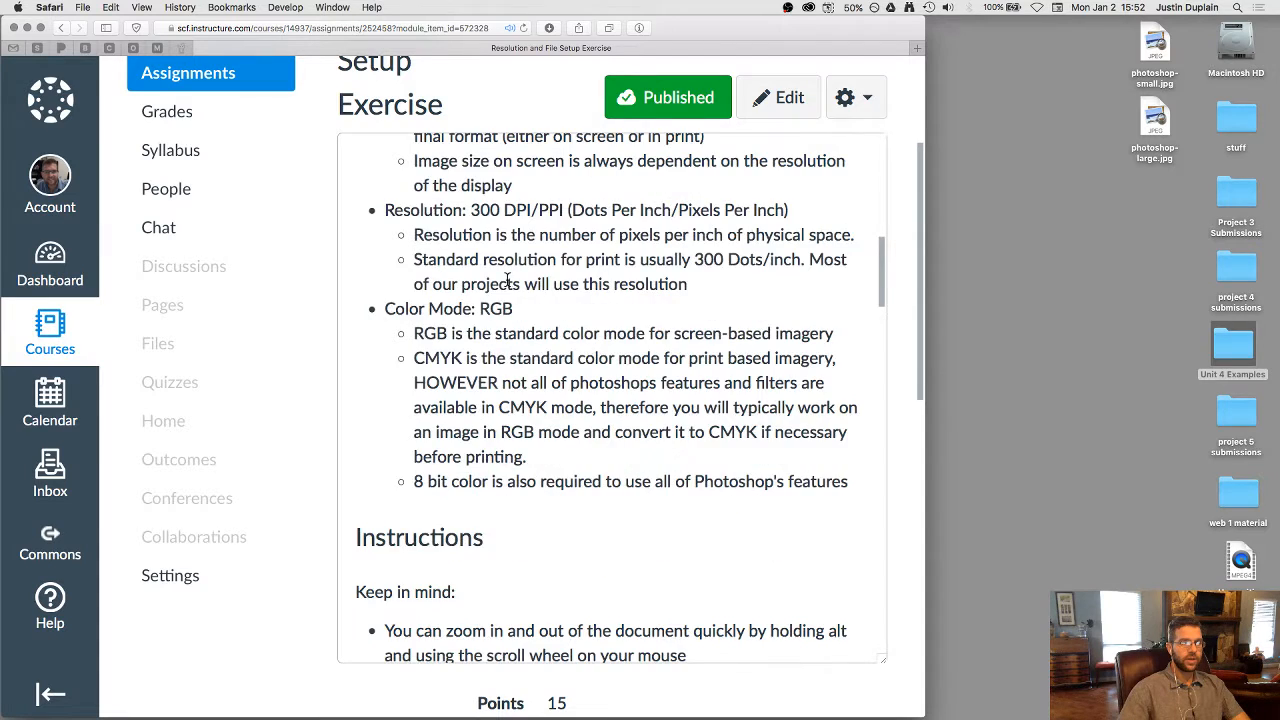
{"action": "scroll", "scroll_direction": "down", "scroll_amount": 3}
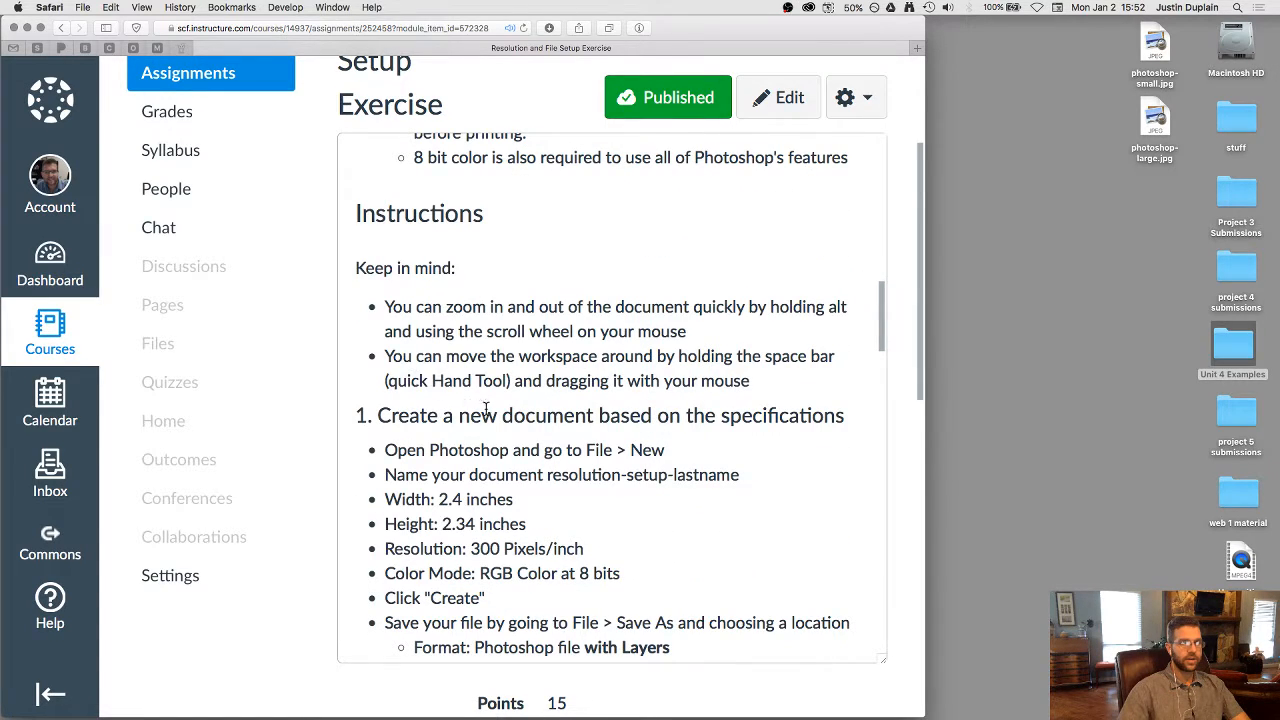
{"action": "left_click_drag", "start_coordinate": [356, 414], "coordinate": [560, 414]}
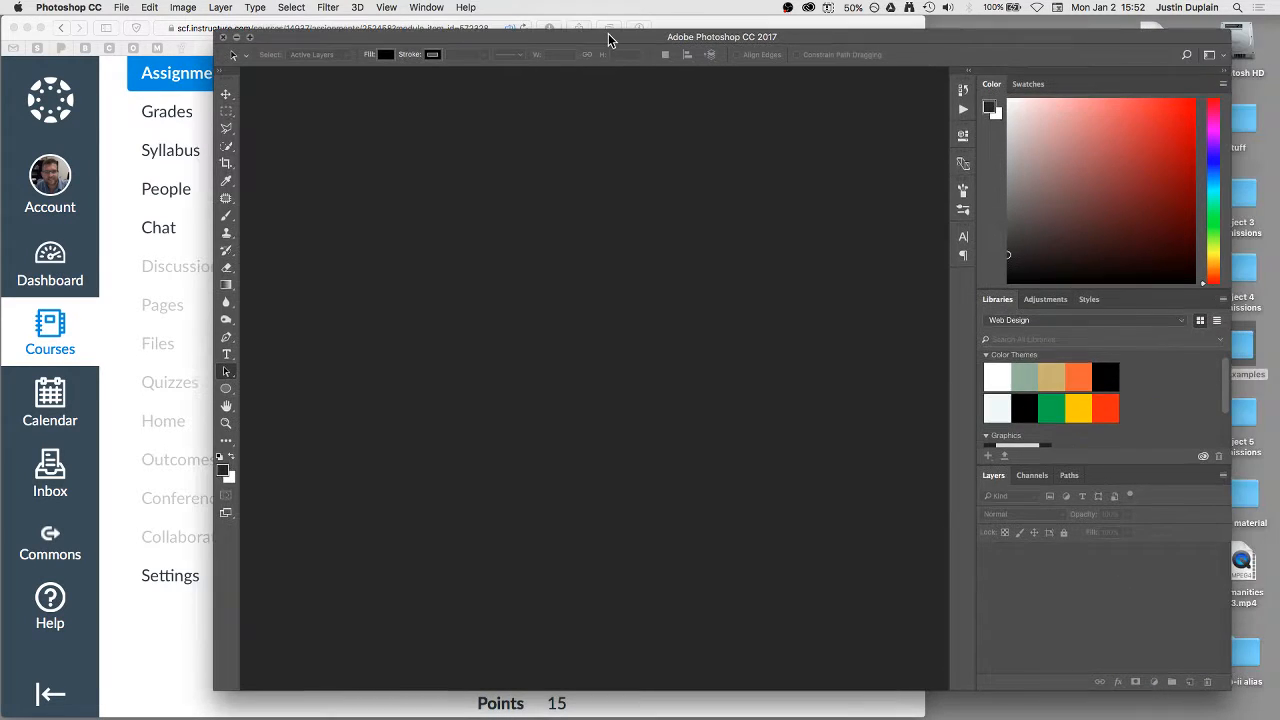
Bring up the New Document dialog via File > New, then close it without creating anything
{"action": "left_click", "coordinate": [120, 8]}
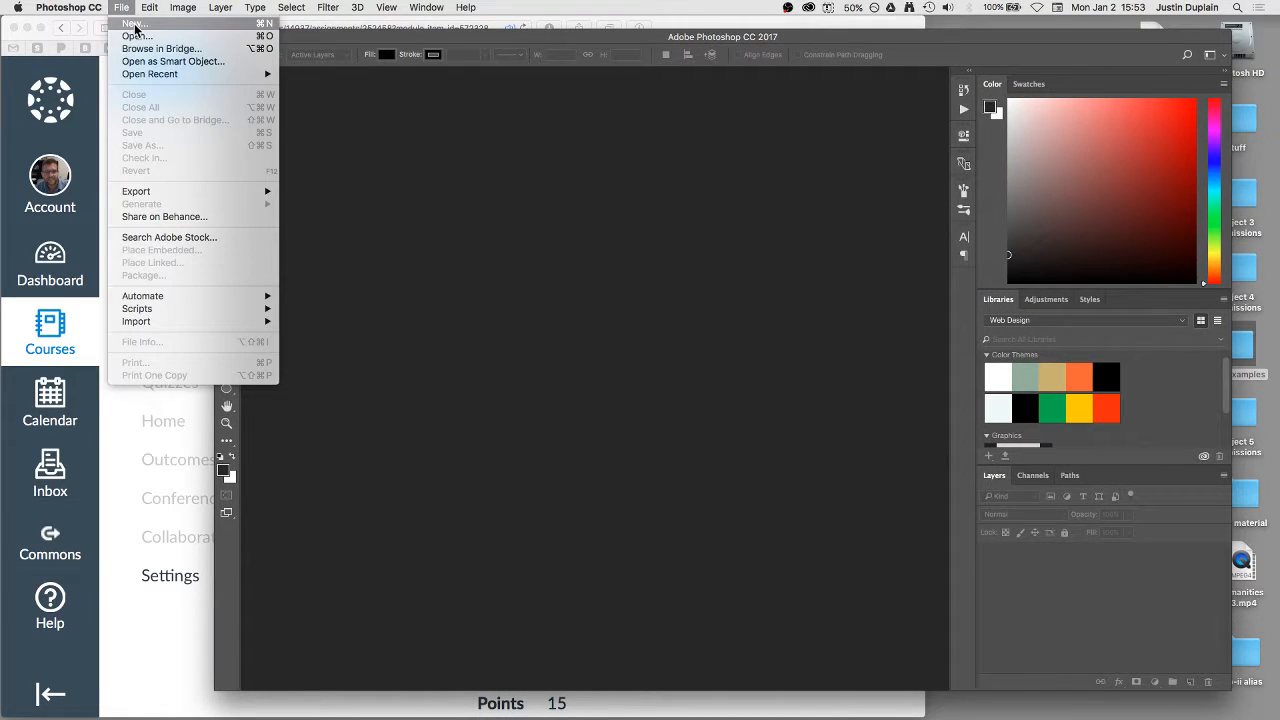
{"action": "left_click", "coordinate": [132, 24]}
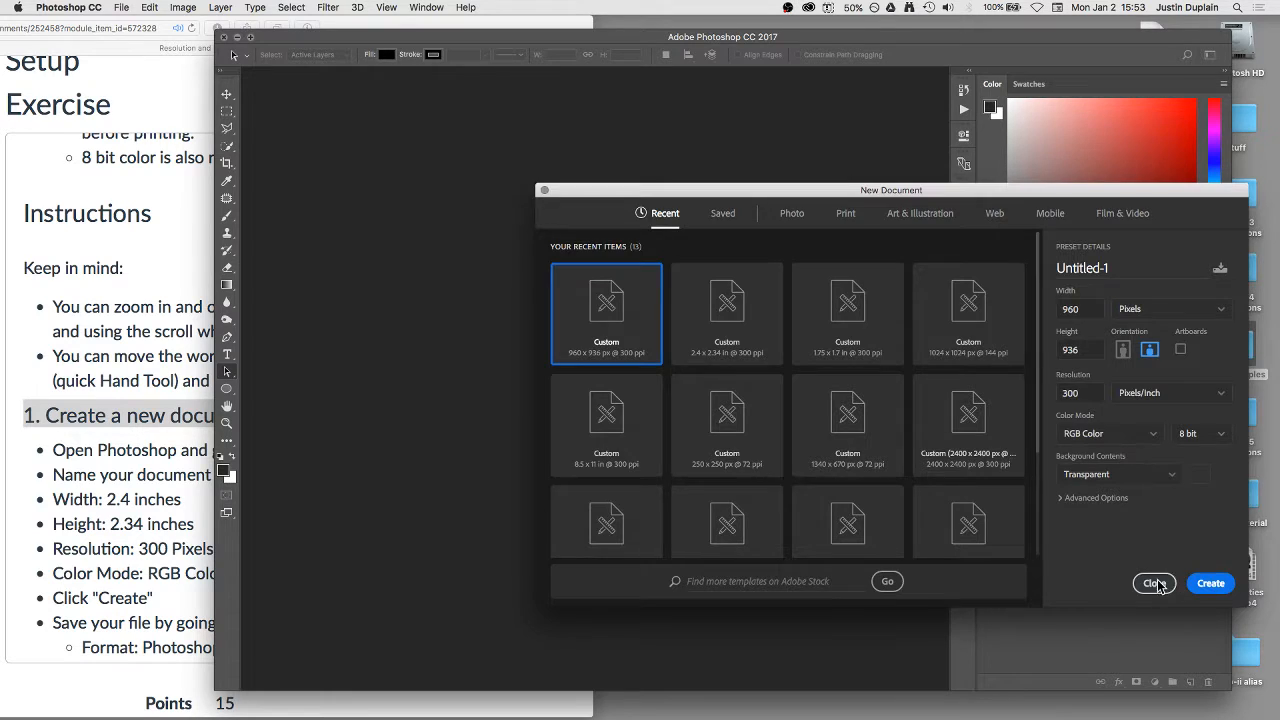
{"action": "left_click", "coordinate": [1154, 584]}
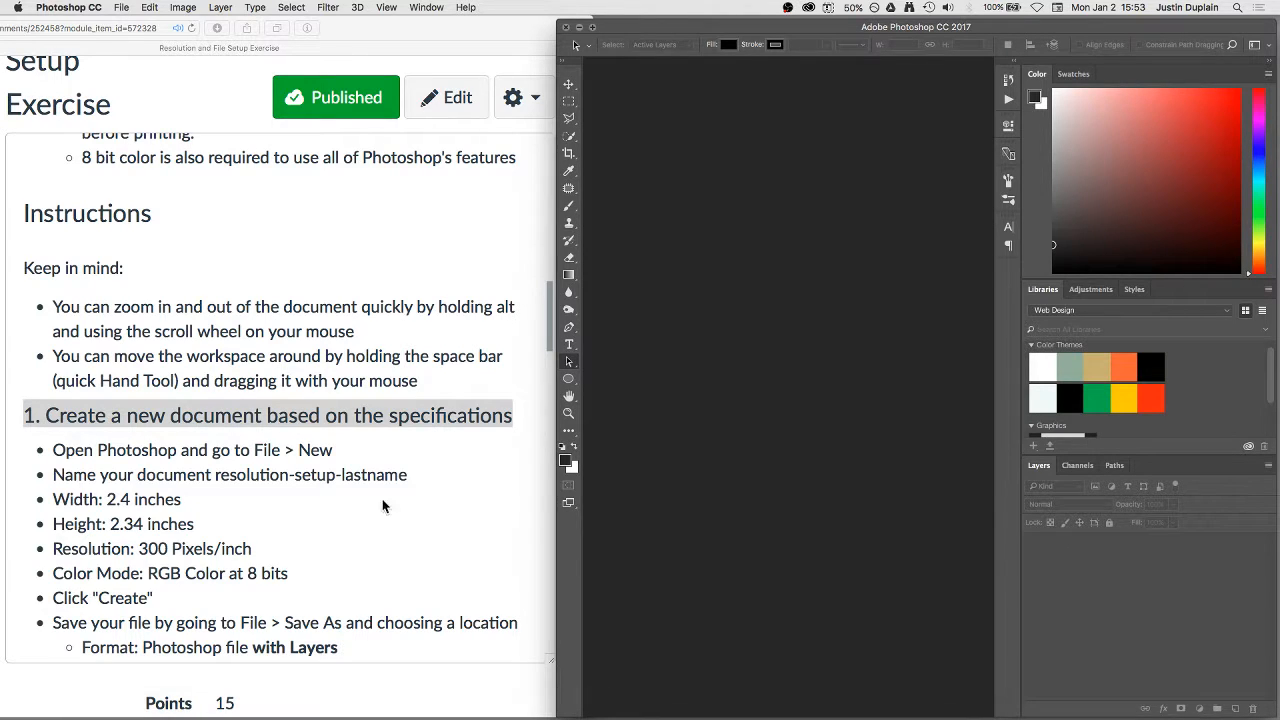
{"action": "mouse_move", "coordinate": [688, 420]}
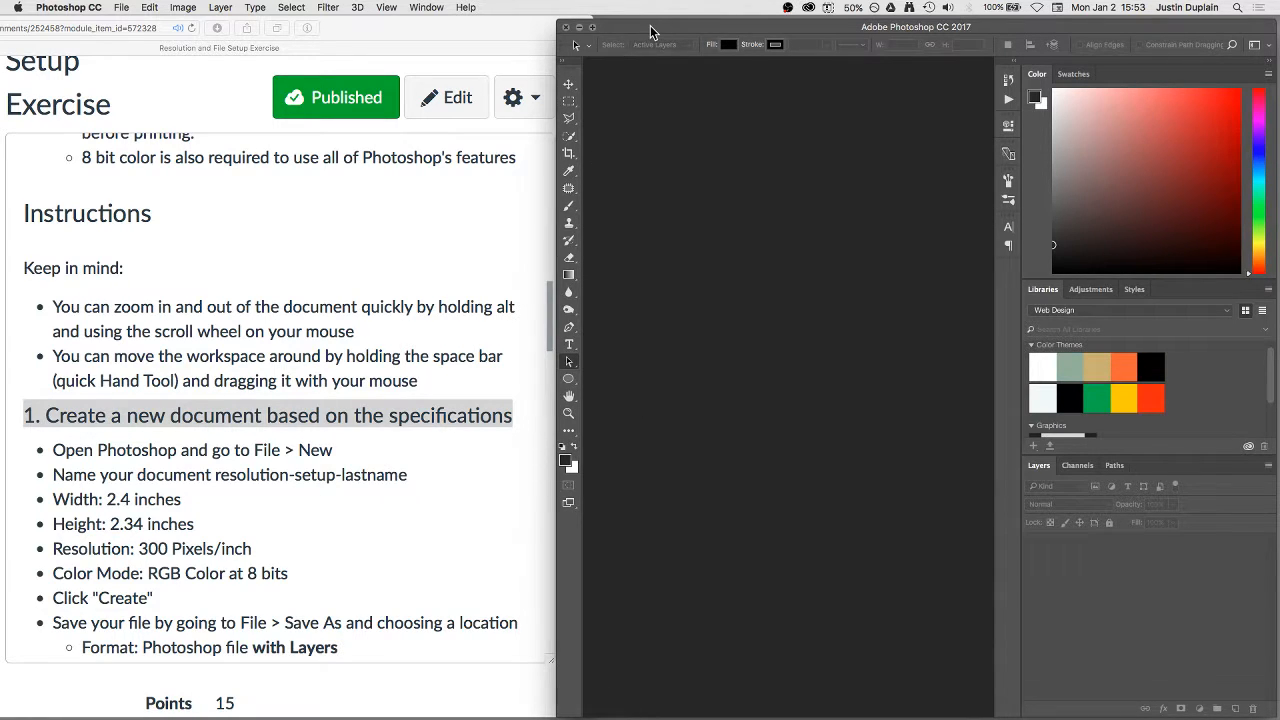
Start a new document and name it resolution-setup-duplain
{"action": "left_click", "coordinate": [120, 8]}
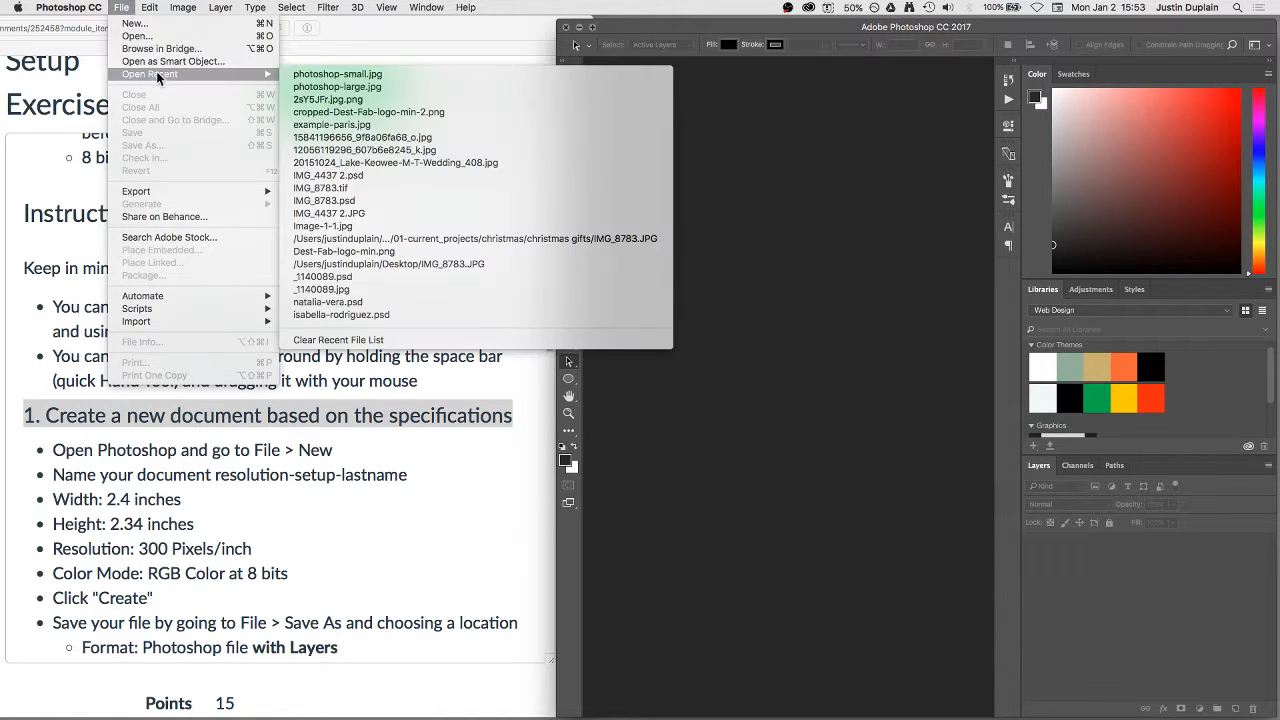
{"action": "left_click", "coordinate": [132, 24]}
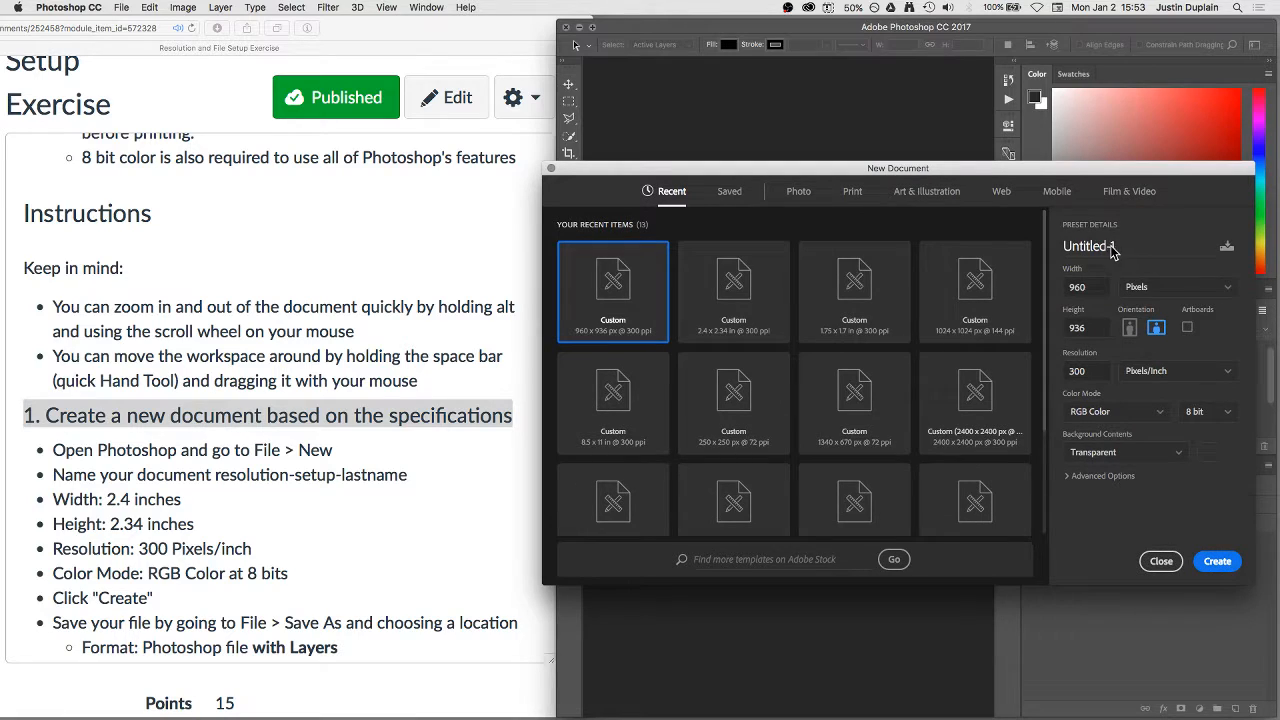
{"action": "left_click", "coordinate": [1088, 246]}
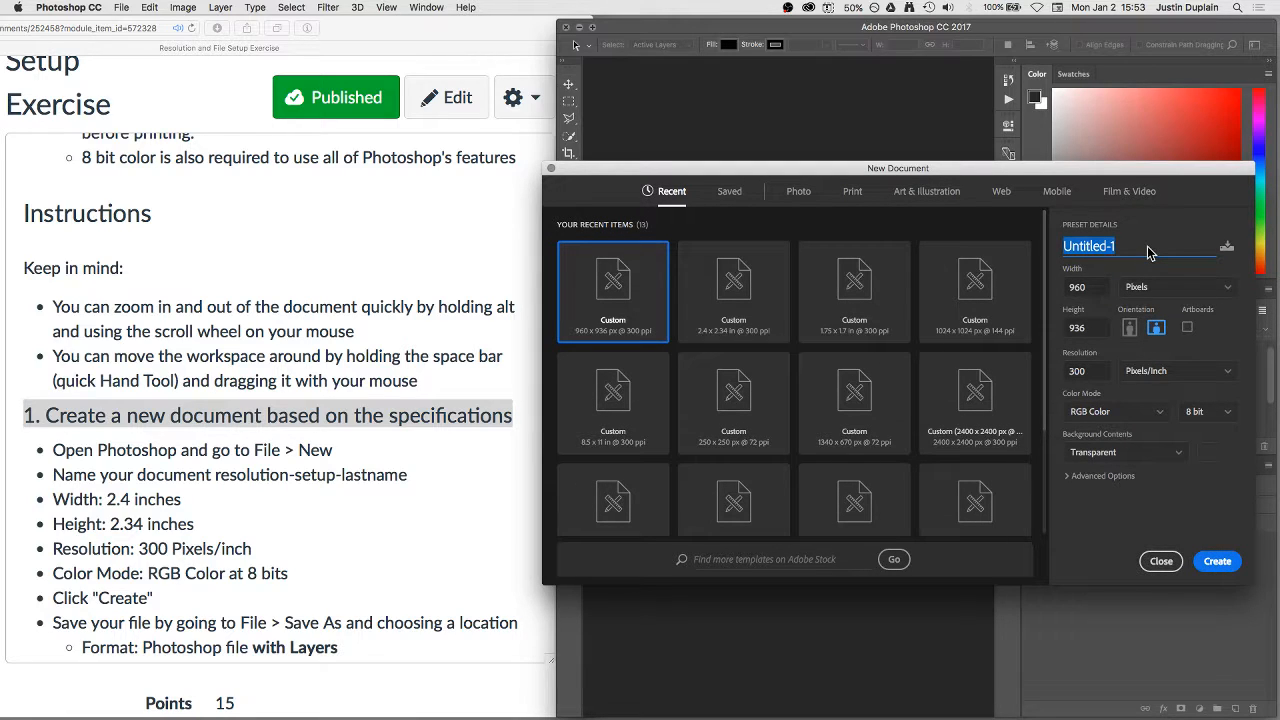
{"action": "type", "text": "resolut"}
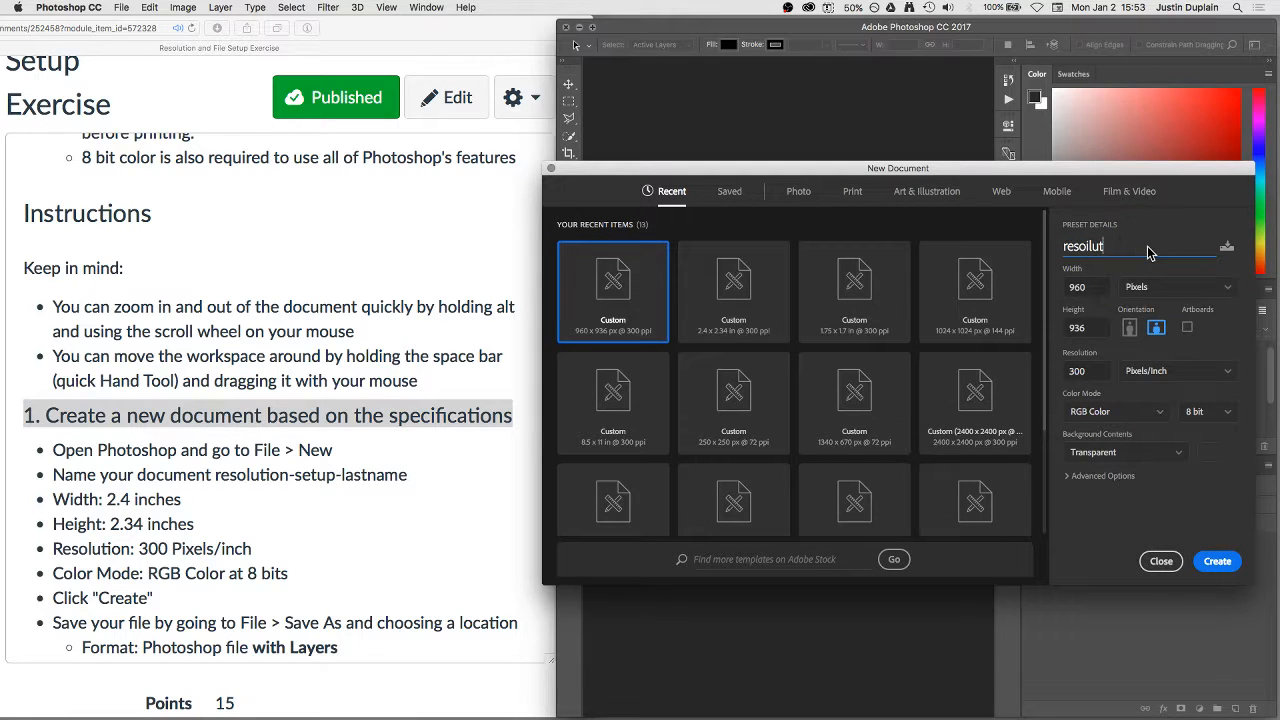
{"action": "type", "text": "ion-setup-duplain"}
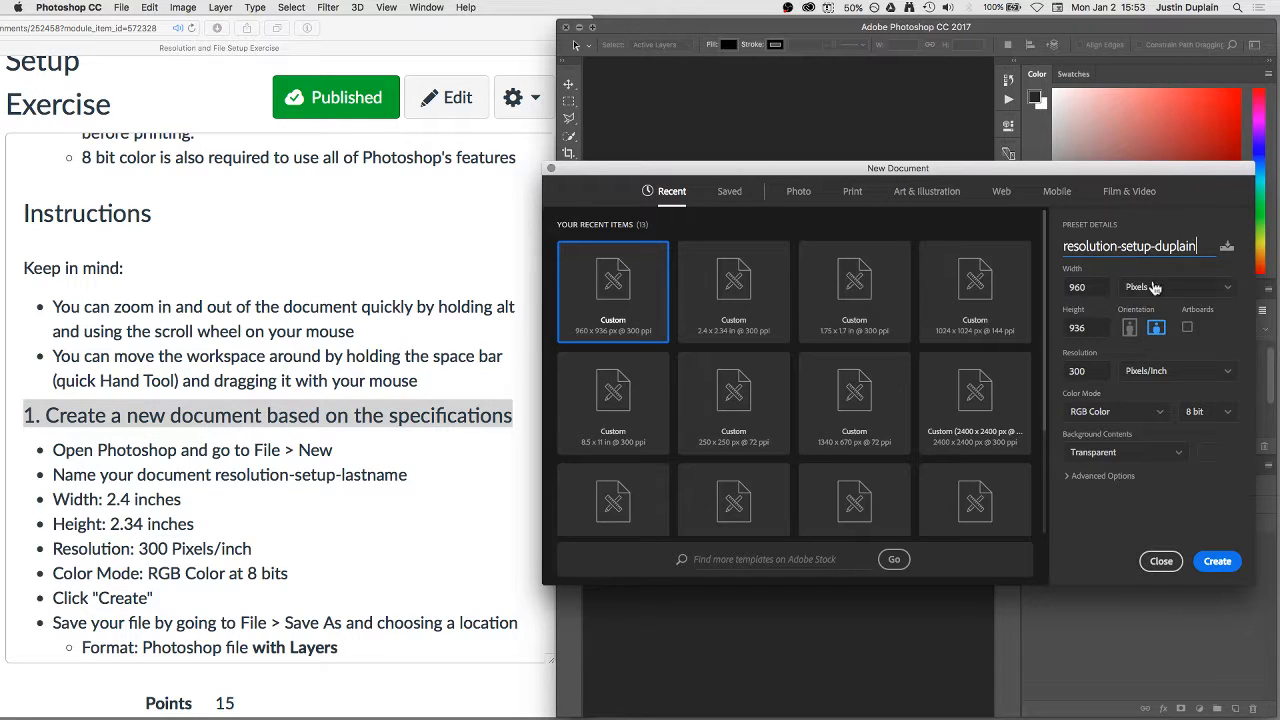
Set size 2.4 × 2.34 inches, 300 ppi, RGB 8-bit, transparent background, and create it
{"action": "left_click", "coordinate": [1176, 288]}
{"action": "type", "text": "2.34"}
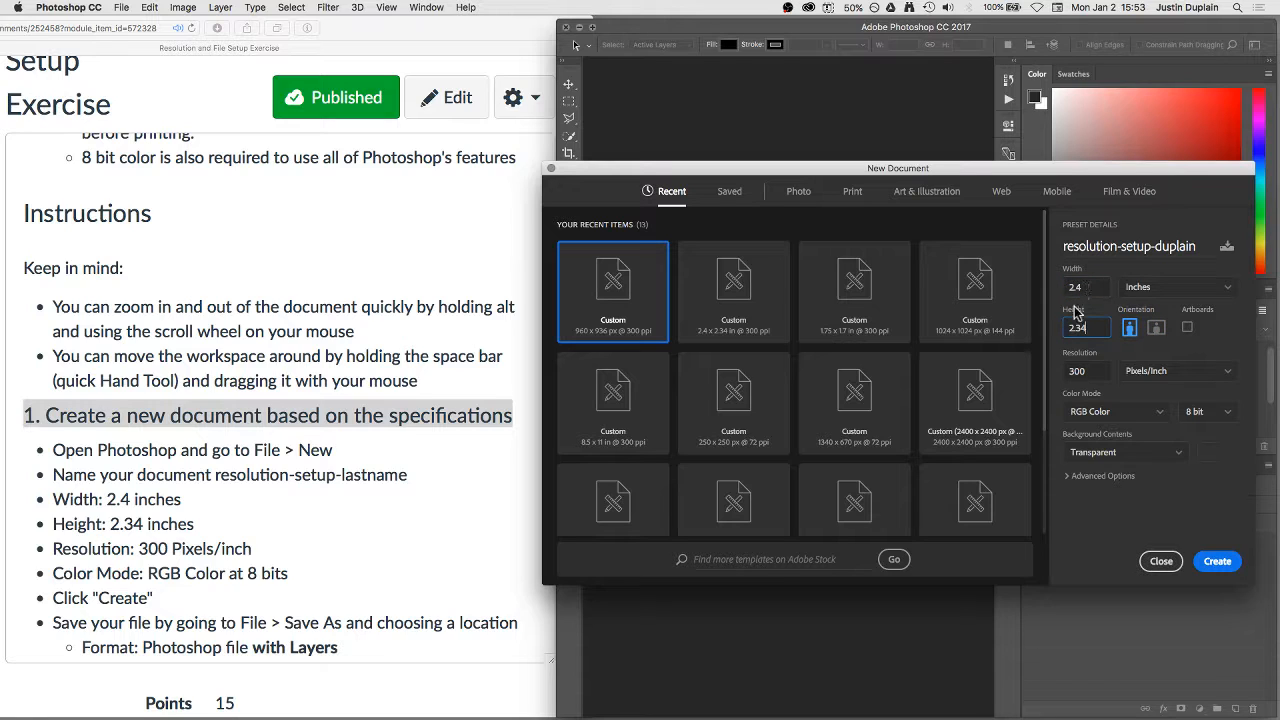
{"action": "left_click", "coordinate": [1086, 370]}
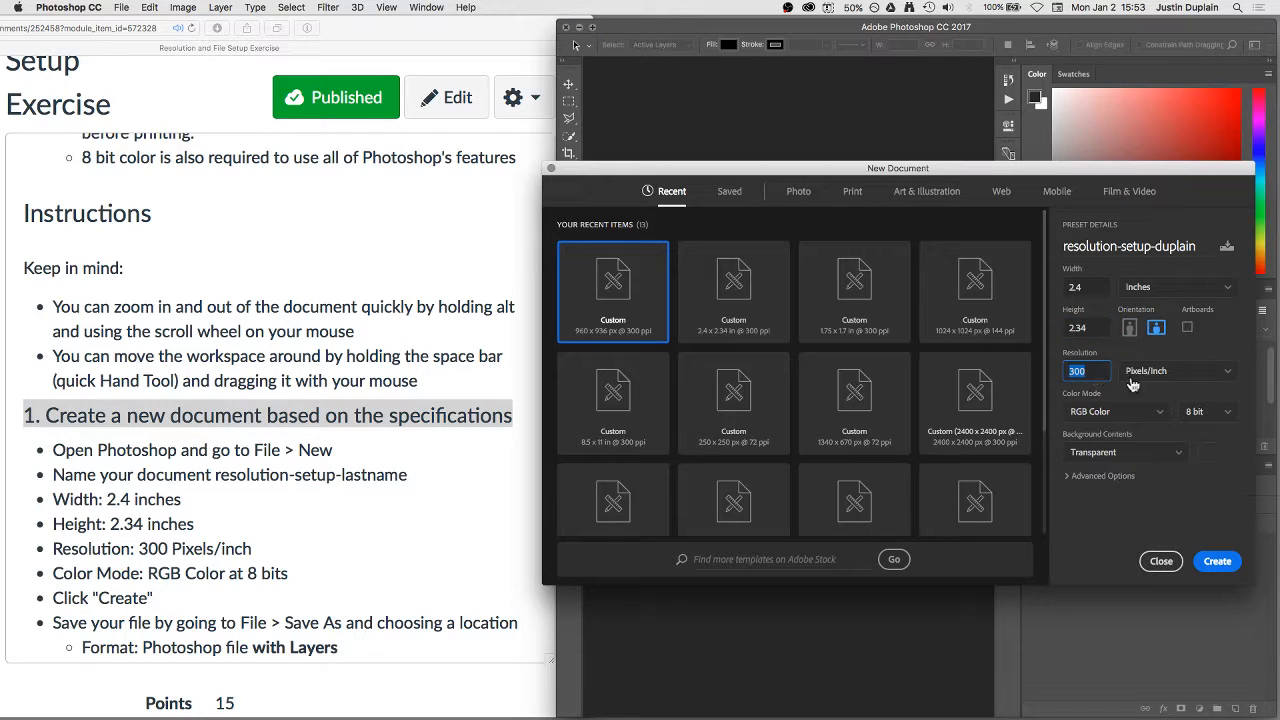
{"action": "mouse_move", "coordinate": [1172, 384]}
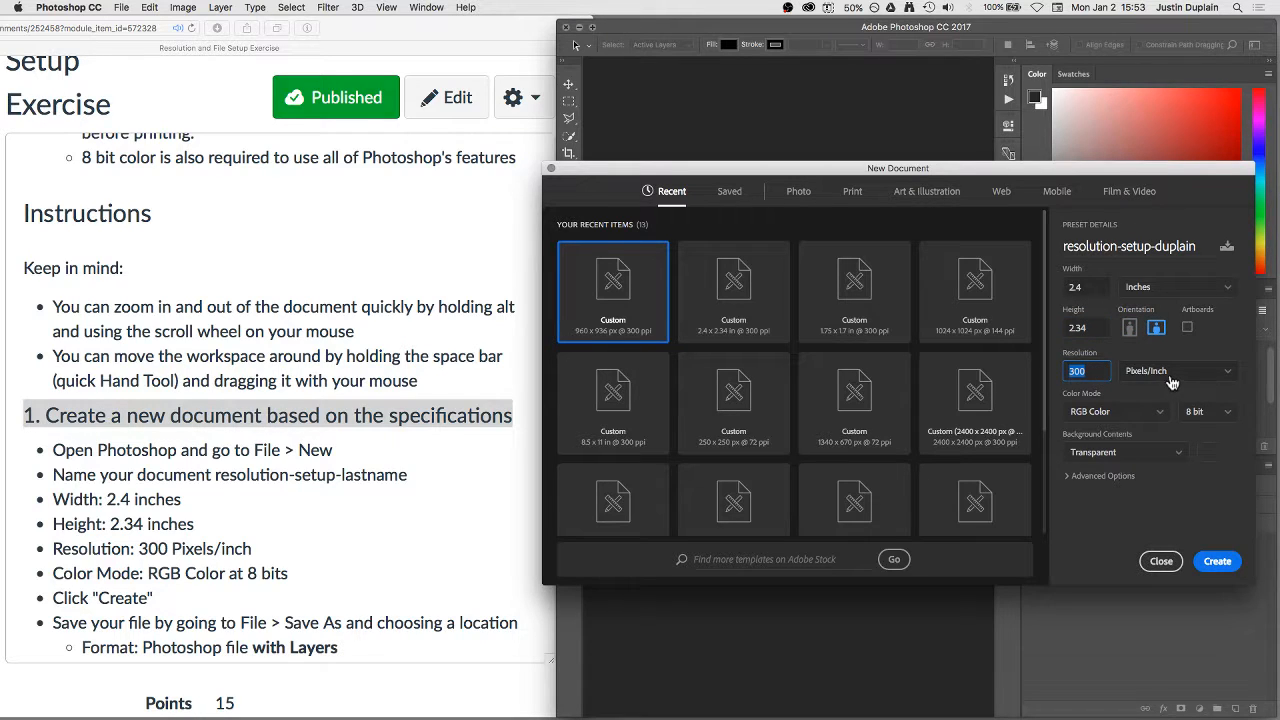
{"action": "mouse_move", "coordinate": [1188, 424]}
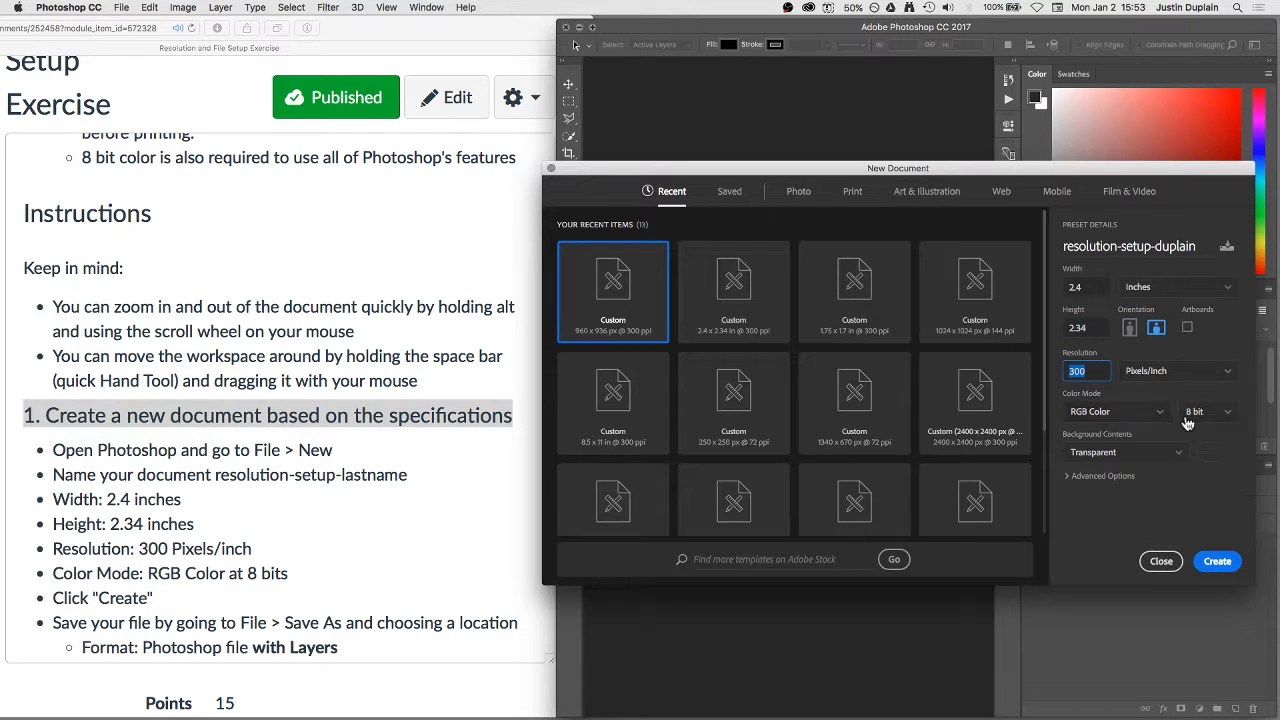
{"action": "mouse_move", "coordinate": [1208, 420]}
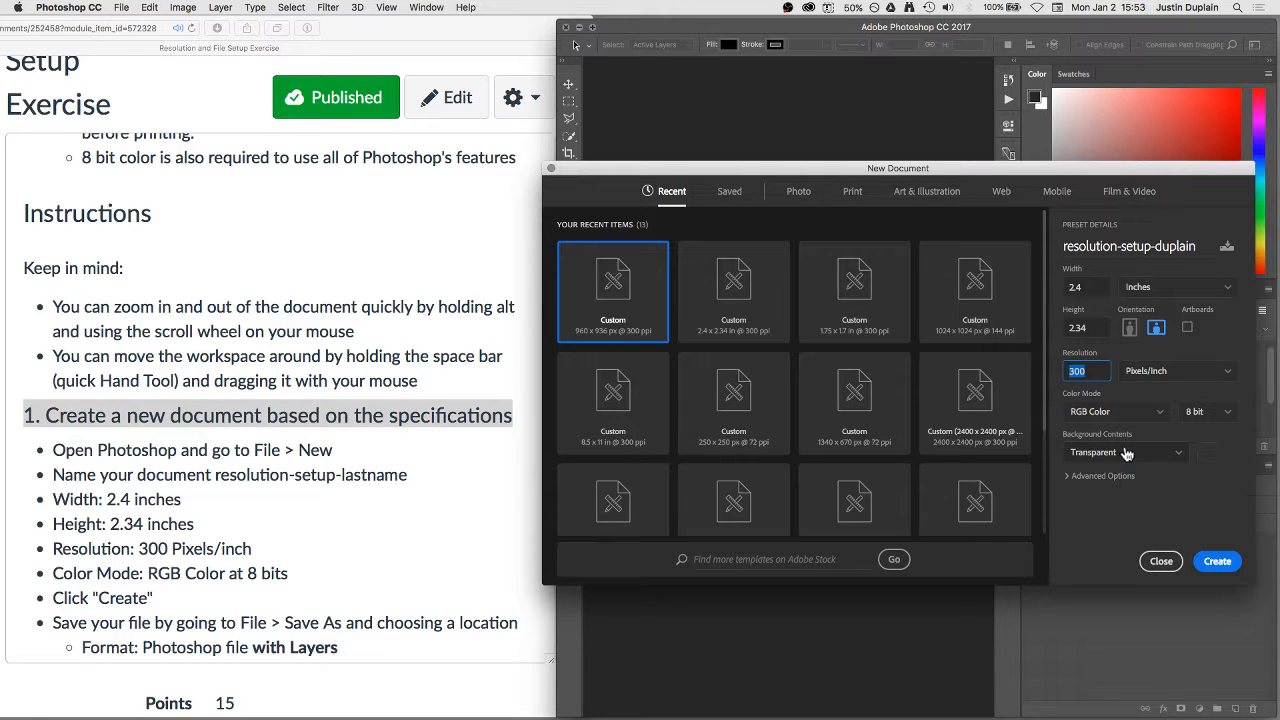
{"action": "mouse_move", "coordinate": [1132, 446]}
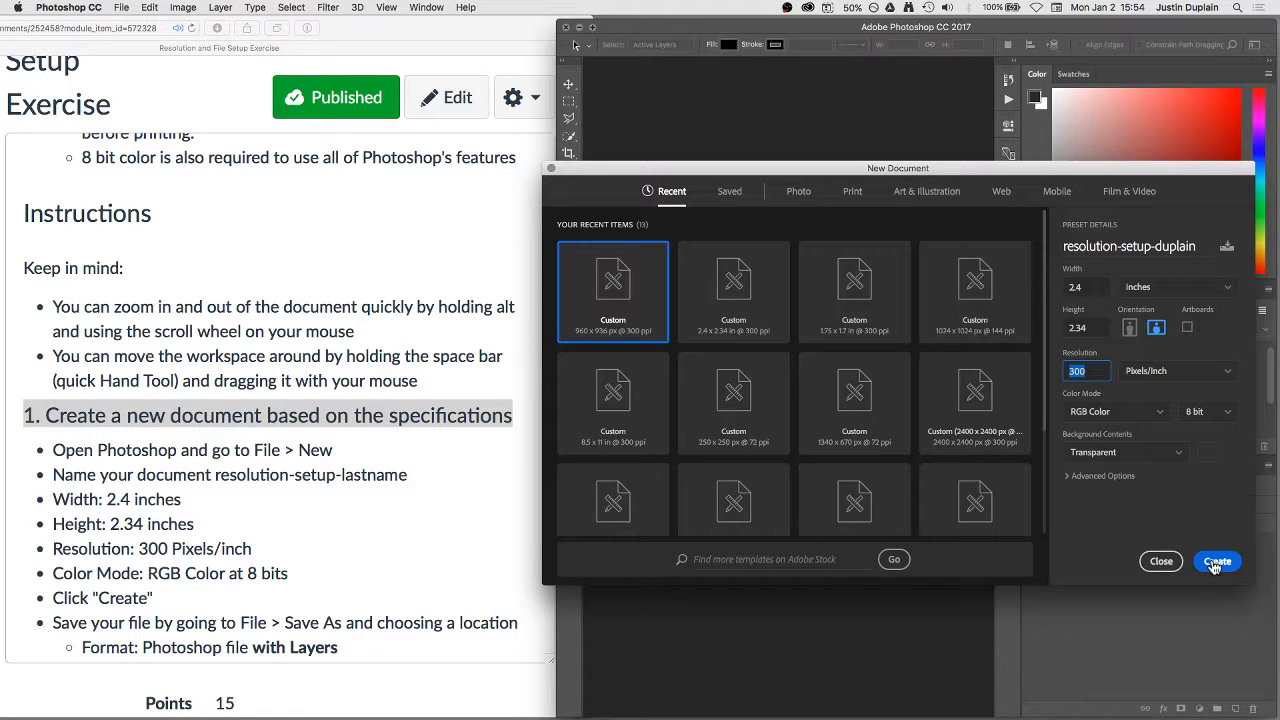
{"action": "left_click", "coordinate": [1216, 560]}
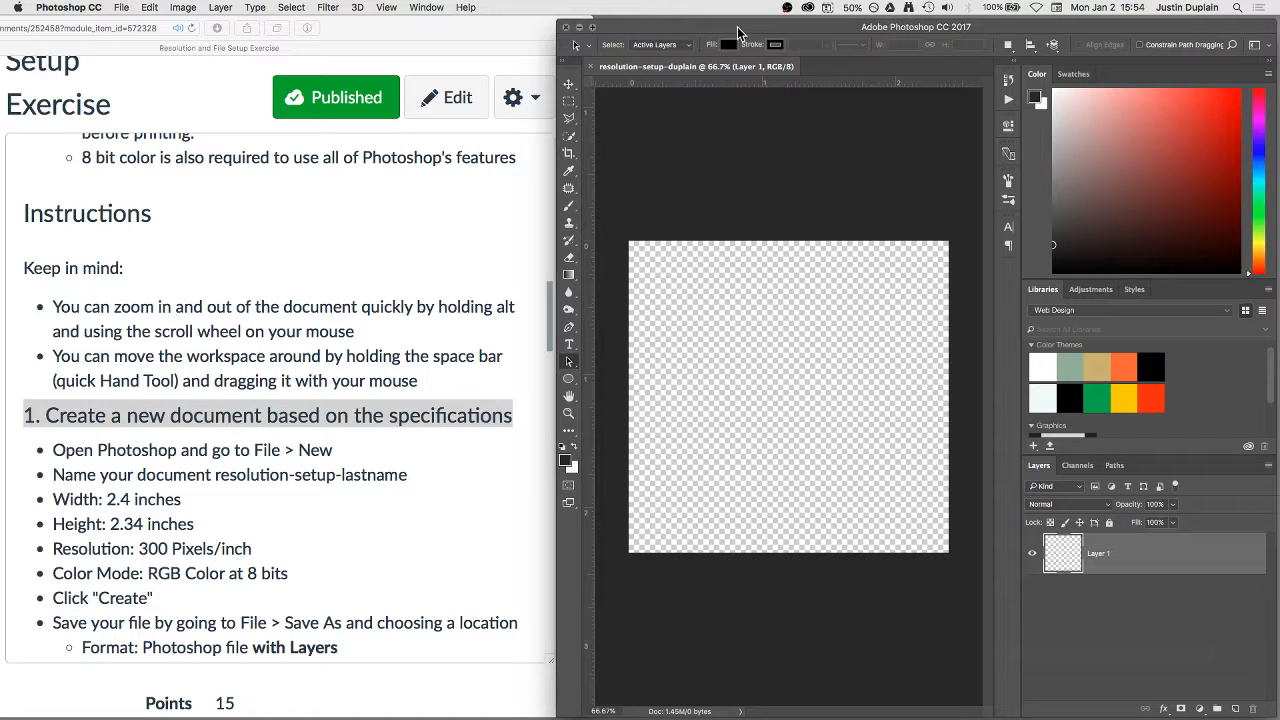
Save the document as resolution-setup-duplain.psd to the Desktop in Photoshop format with layers
{"action": "left_click", "coordinate": [120, 8]}
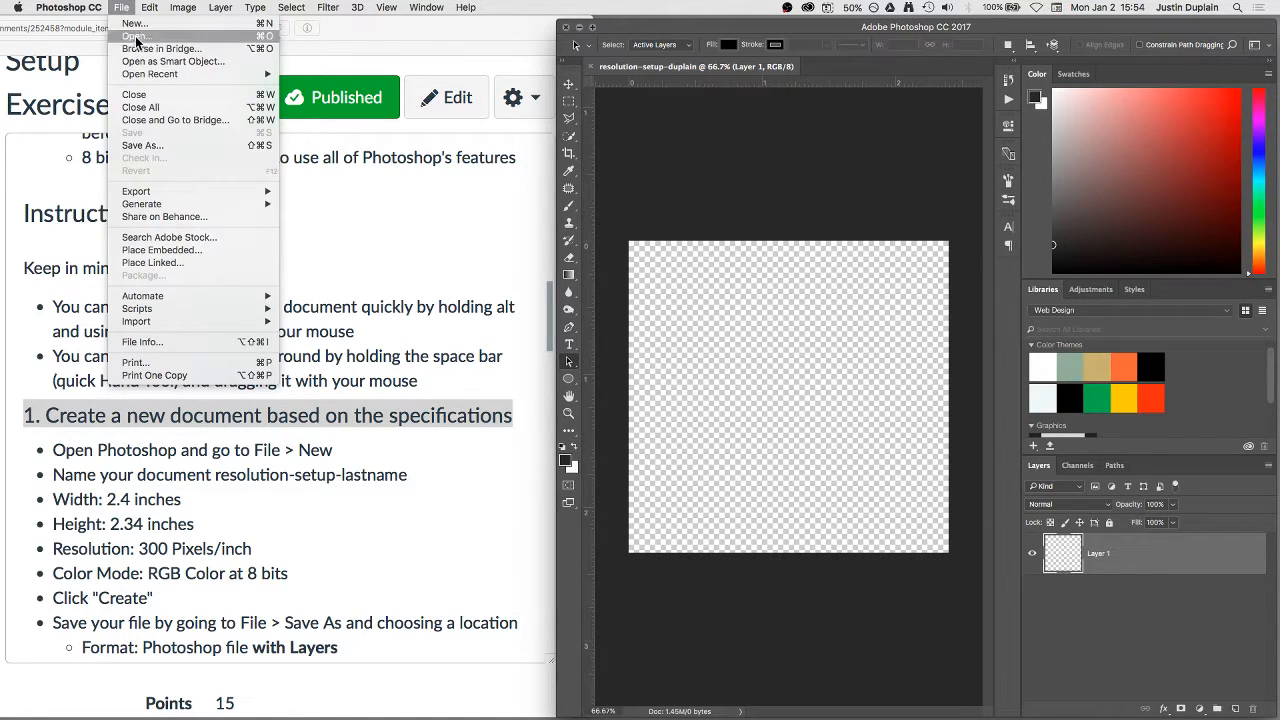
{"action": "left_click", "coordinate": [142, 144]}
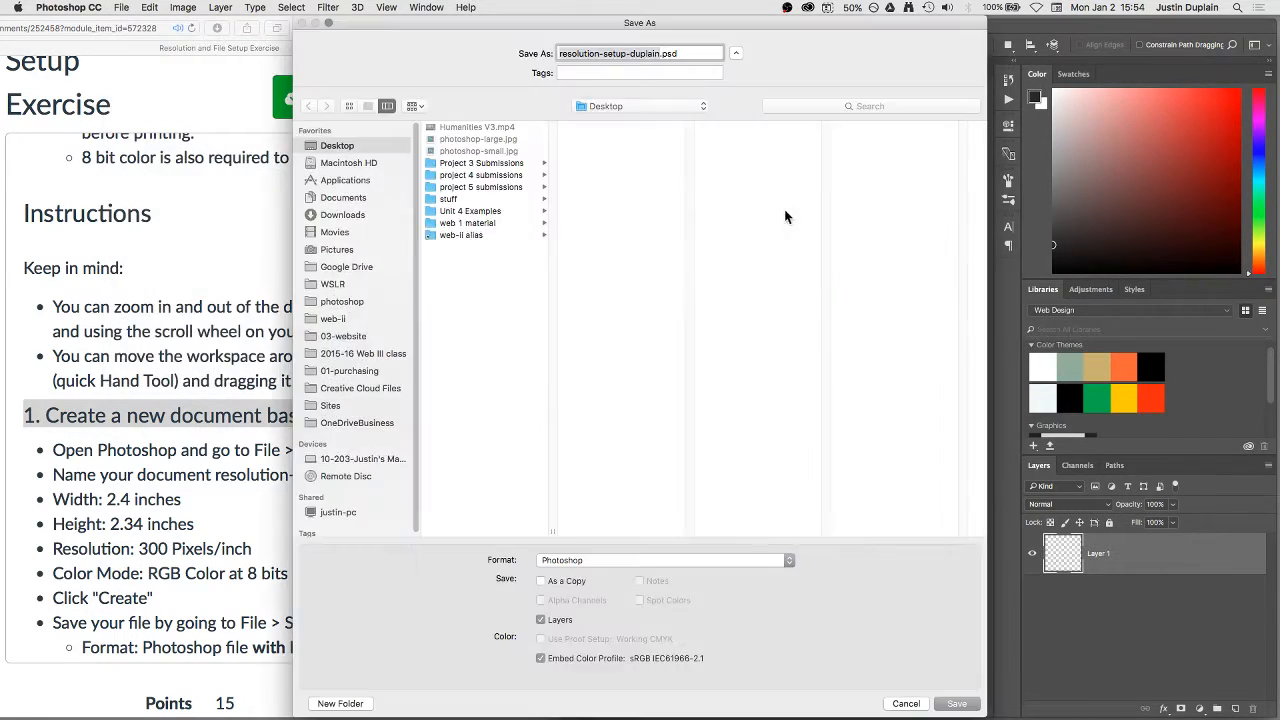
{"action": "mouse_move", "coordinate": [784, 448]}
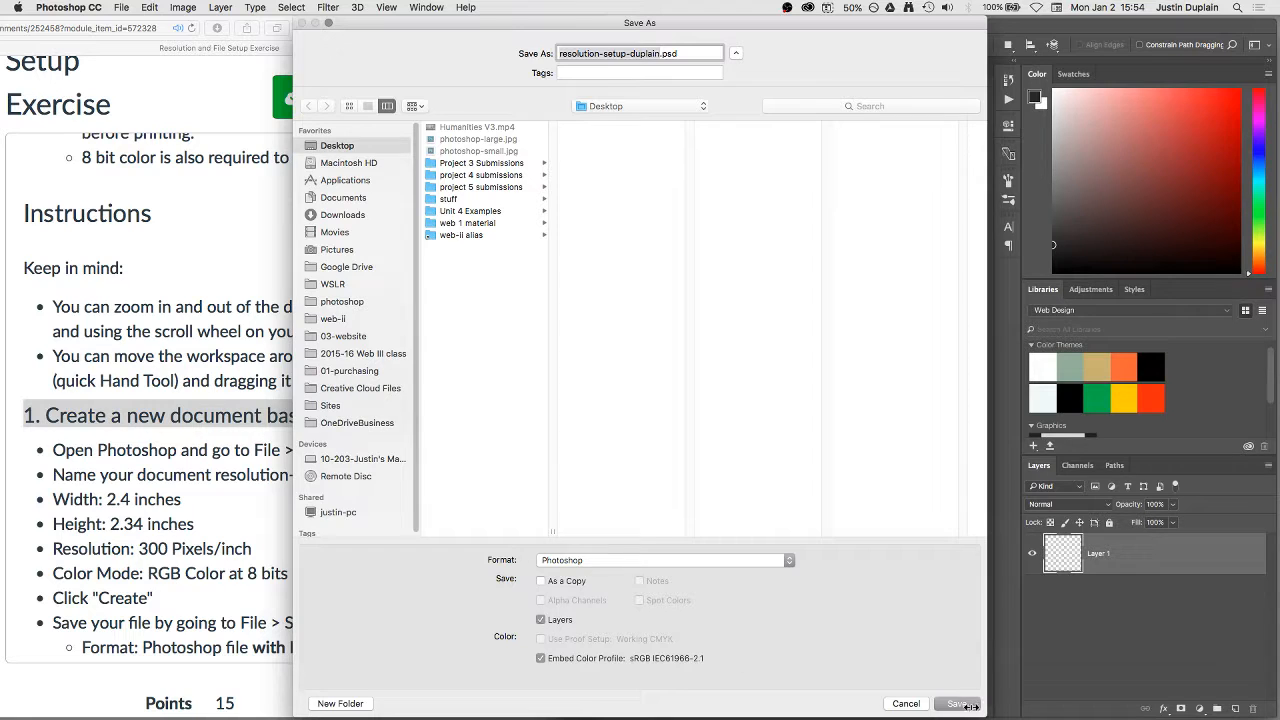
{"action": "left_click", "coordinate": [956, 704]}
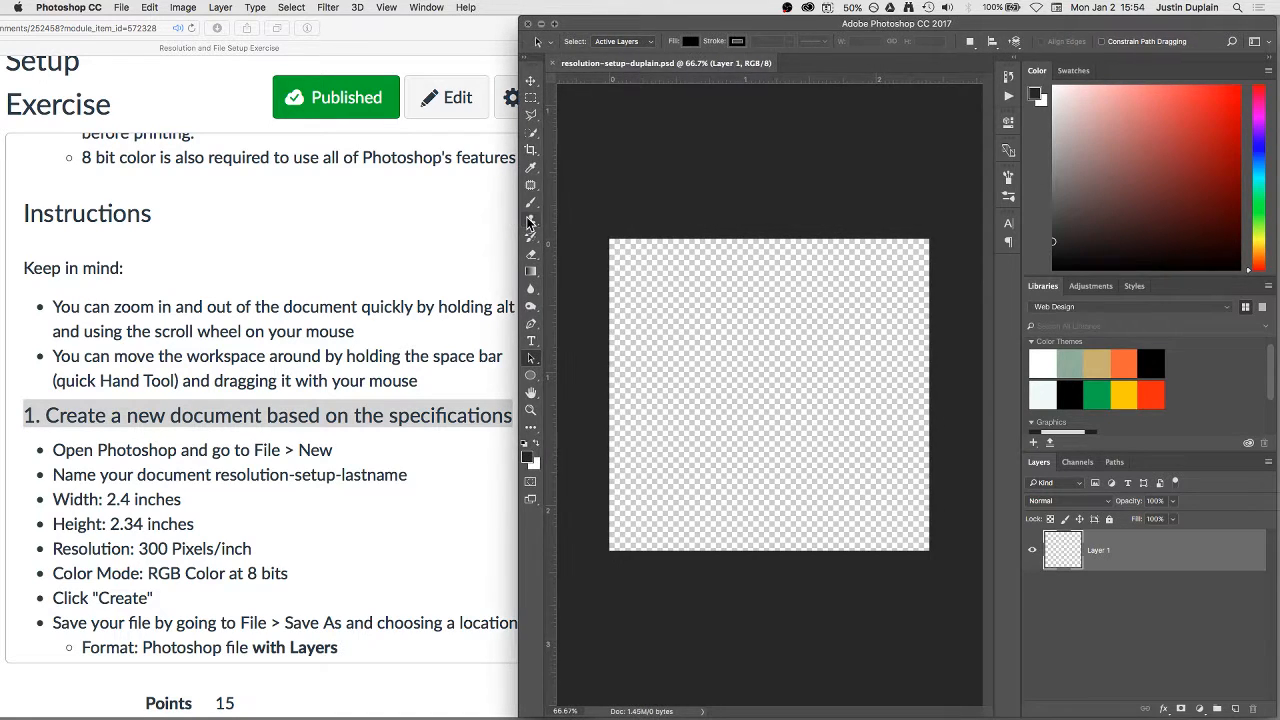
{"action": "mouse_move", "coordinate": [1000, 548]}
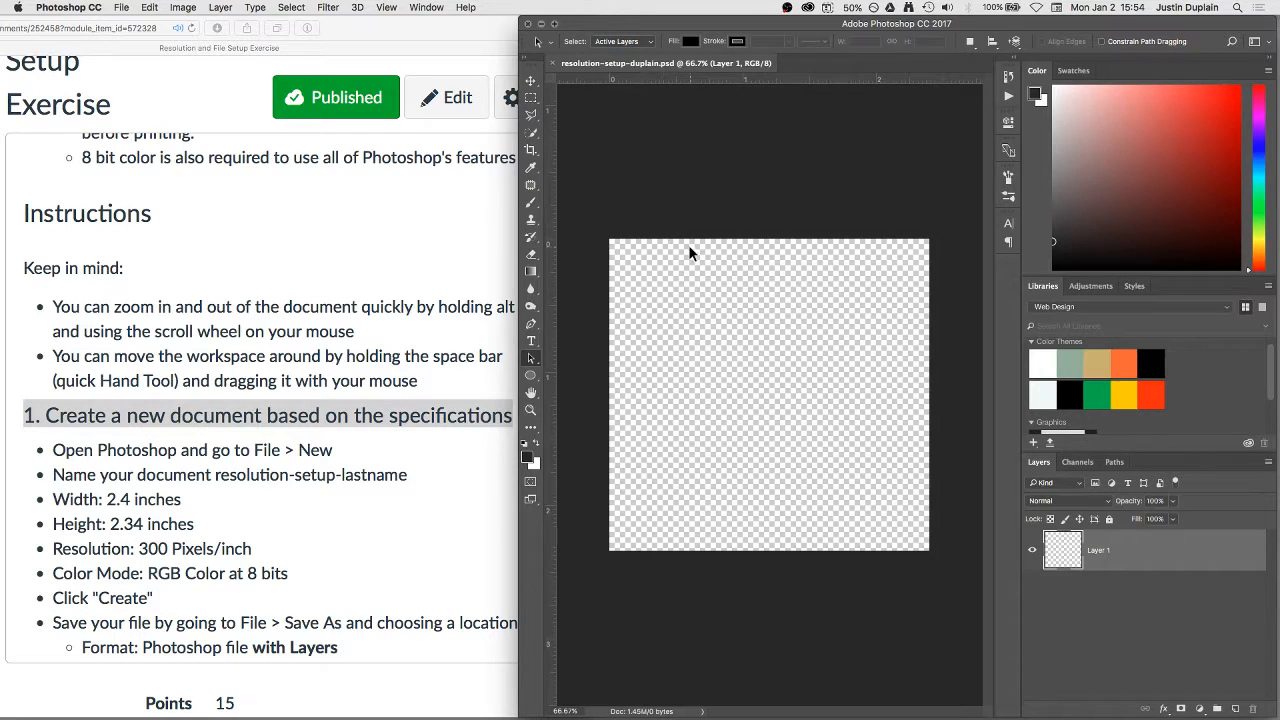
{"action": "mouse_move", "coordinate": [1104, 558]}
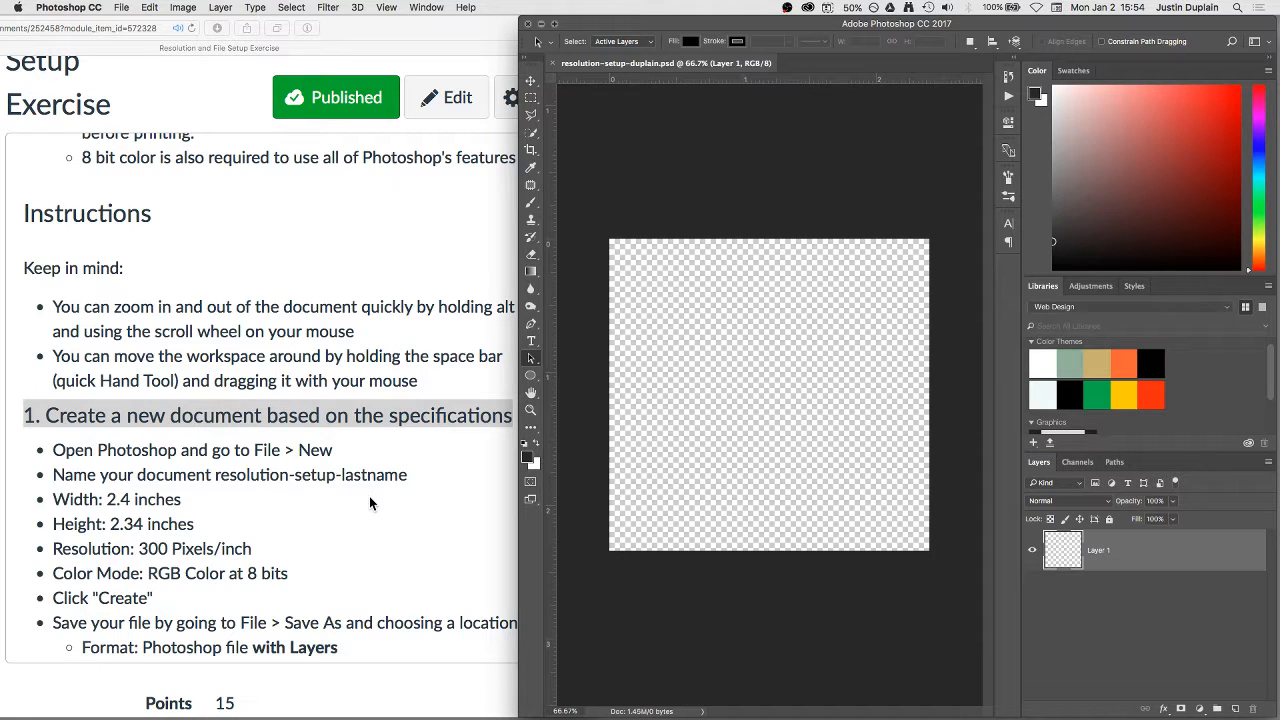
Download photoshop-small.jpg and photoshop-large.jpg from the assignment's step 2 links
{"action": "scroll", "scroll_direction": "down", "scroll_amount": 3}
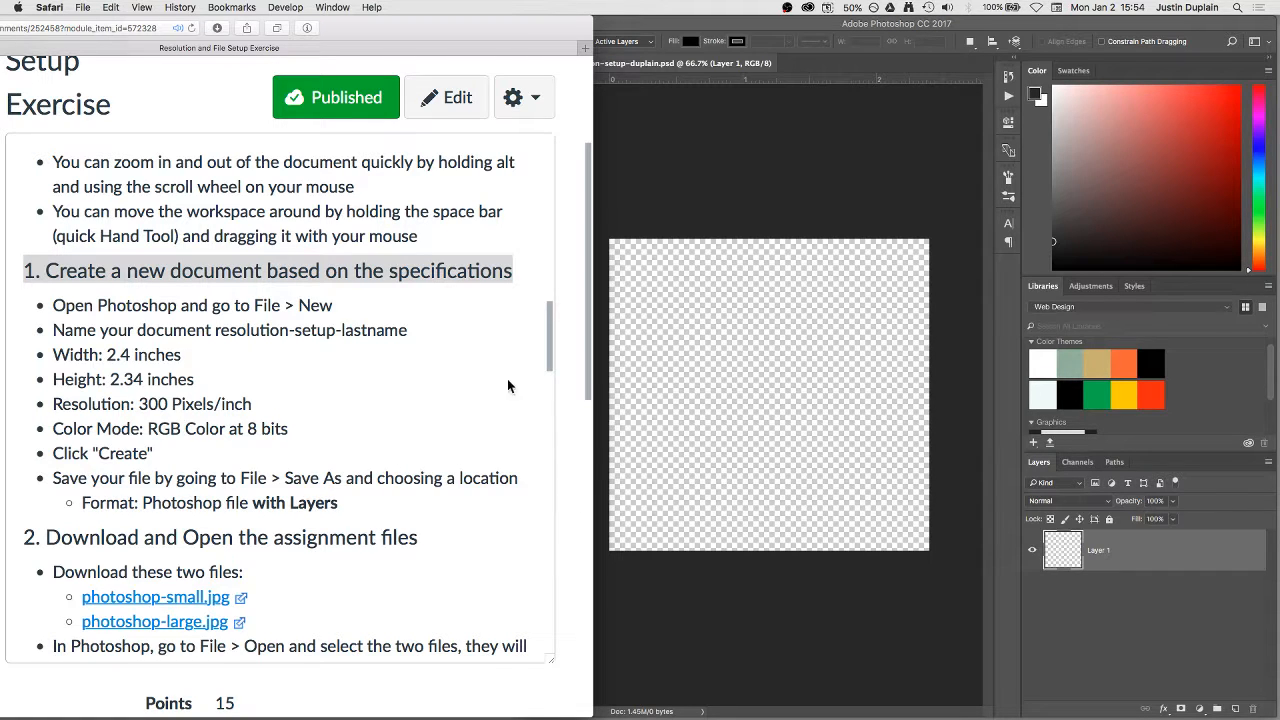
{"action": "scroll", "scroll_direction": "down", "scroll_amount": 3}
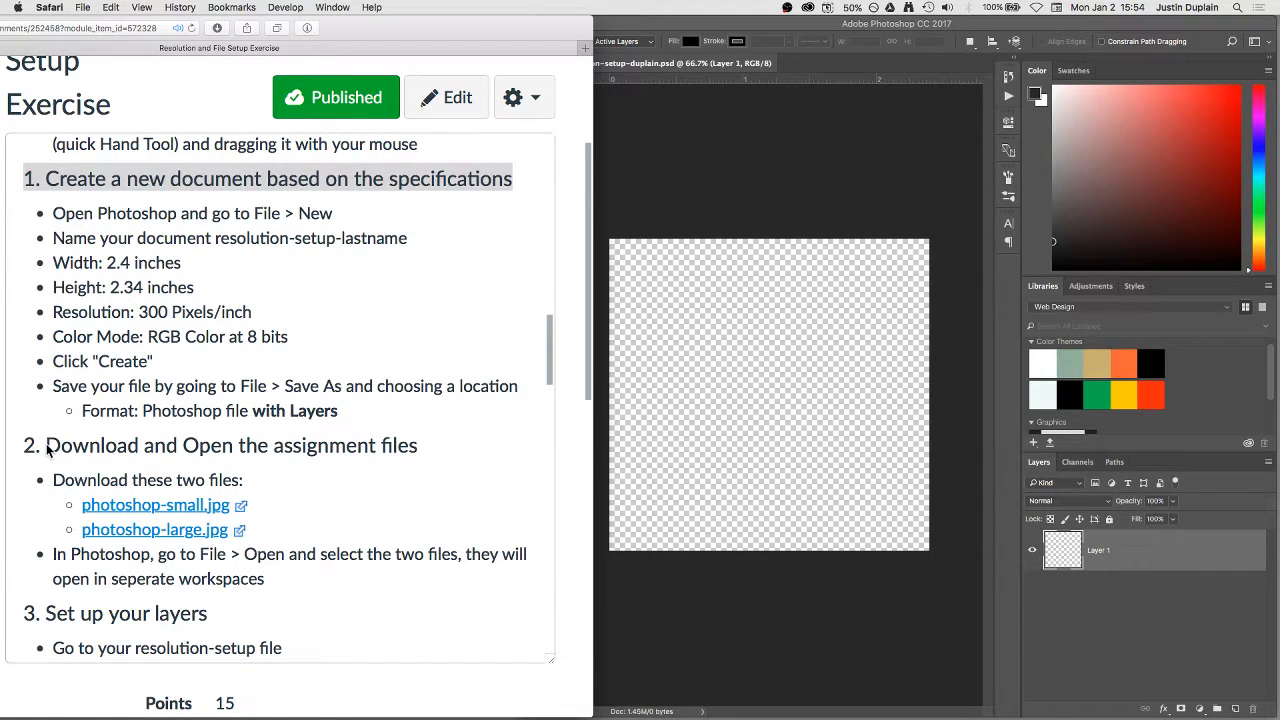
{"action": "scroll", "scroll_direction": "down", "scroll_amount": 3}
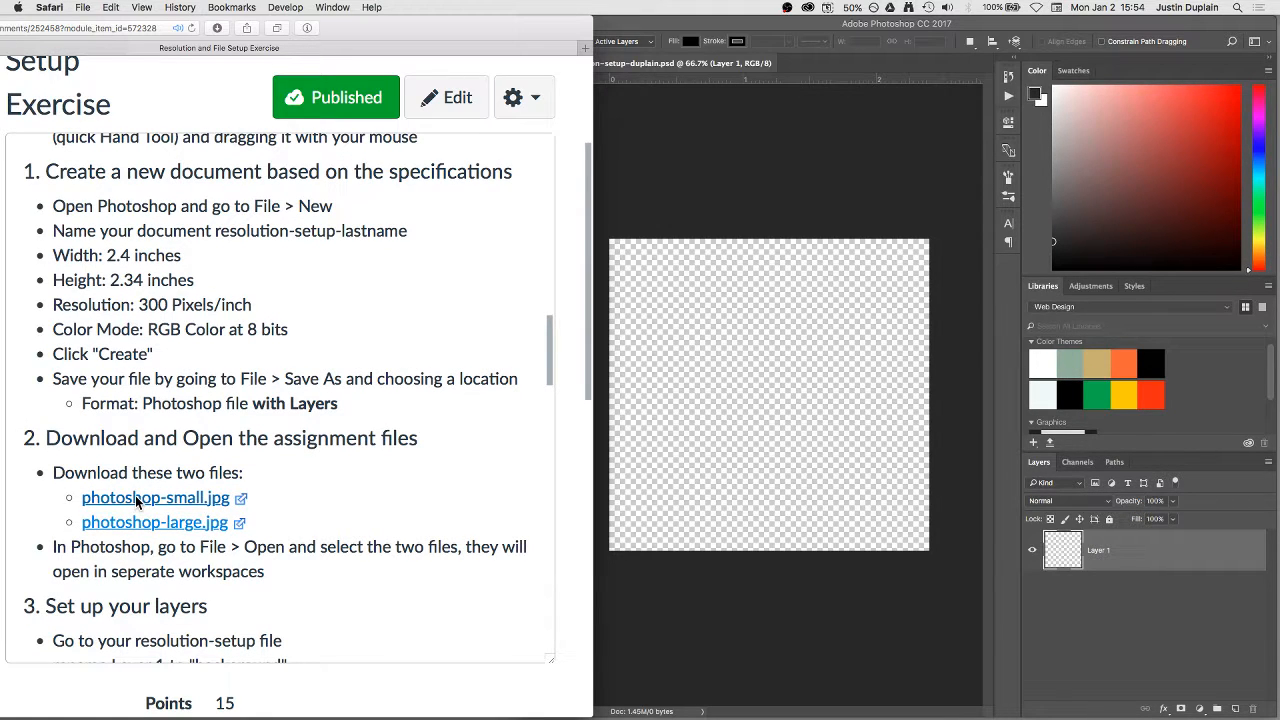
{"action": "left_click", "coordinate": [156, 496]}
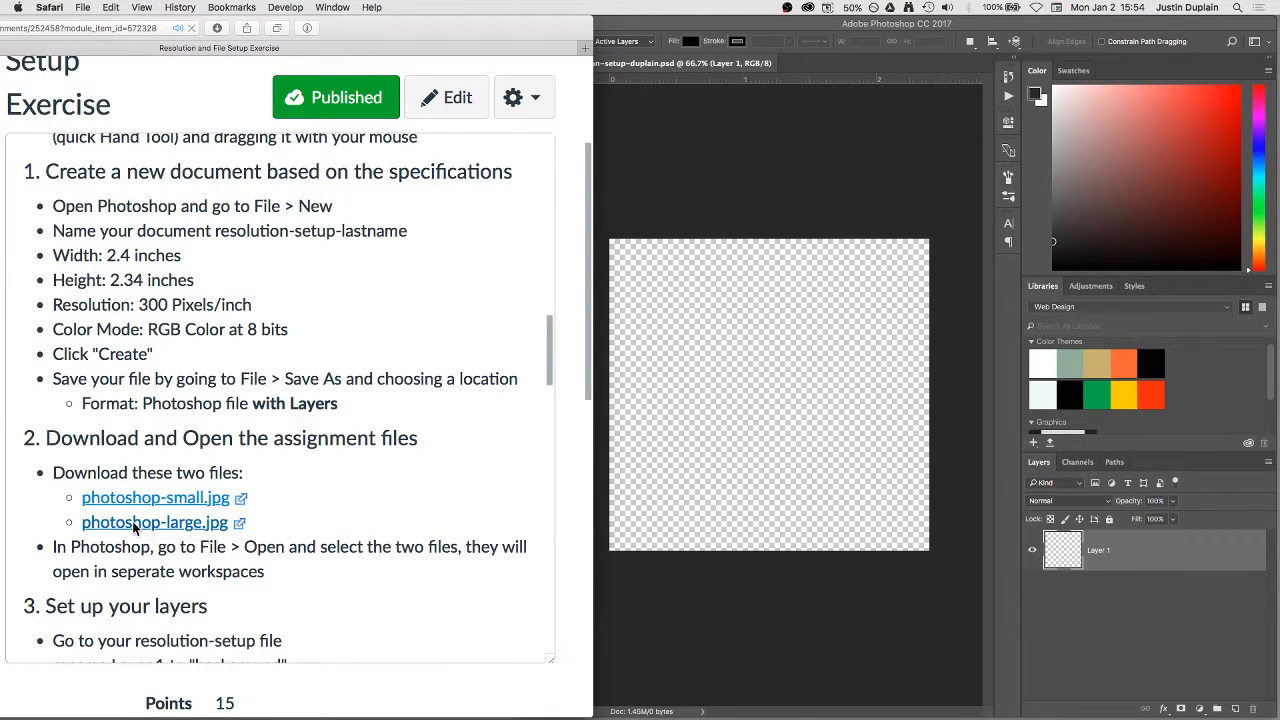
{"action": "left_click", "coordinate": [156, 522]}
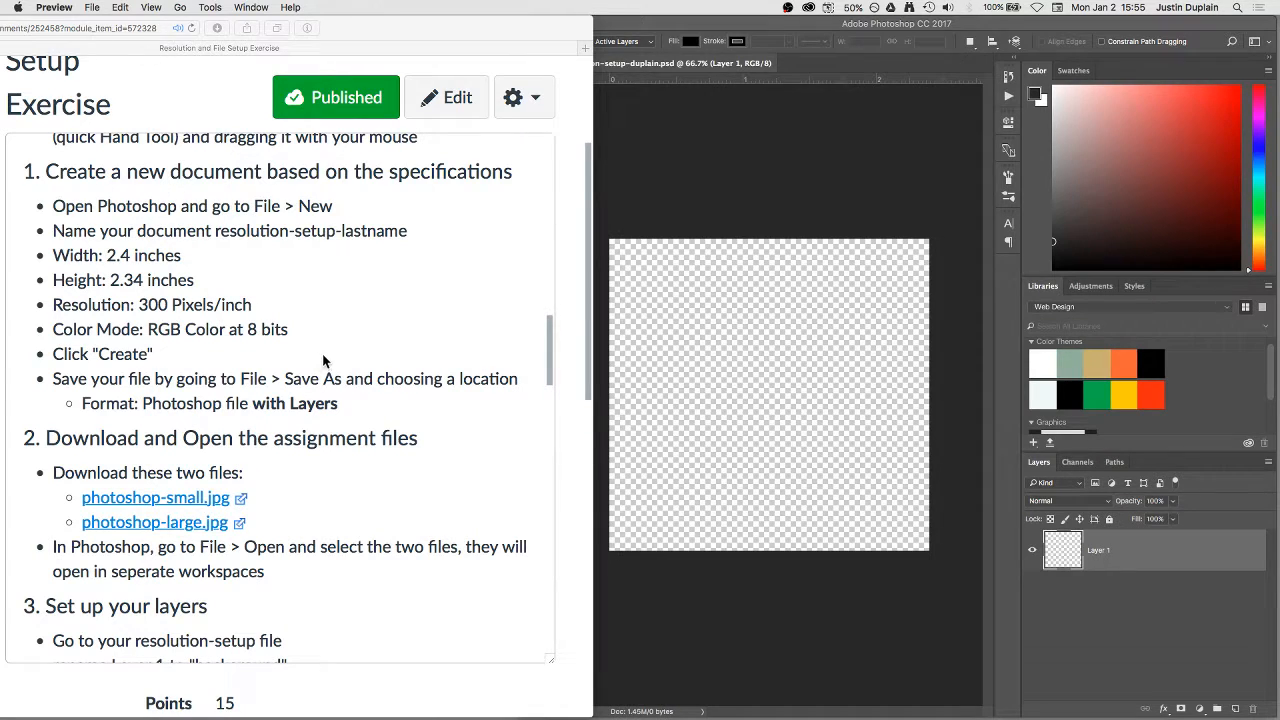
{"action": "scroll", "scroll_direction": "down", "scroll_amount": 3}
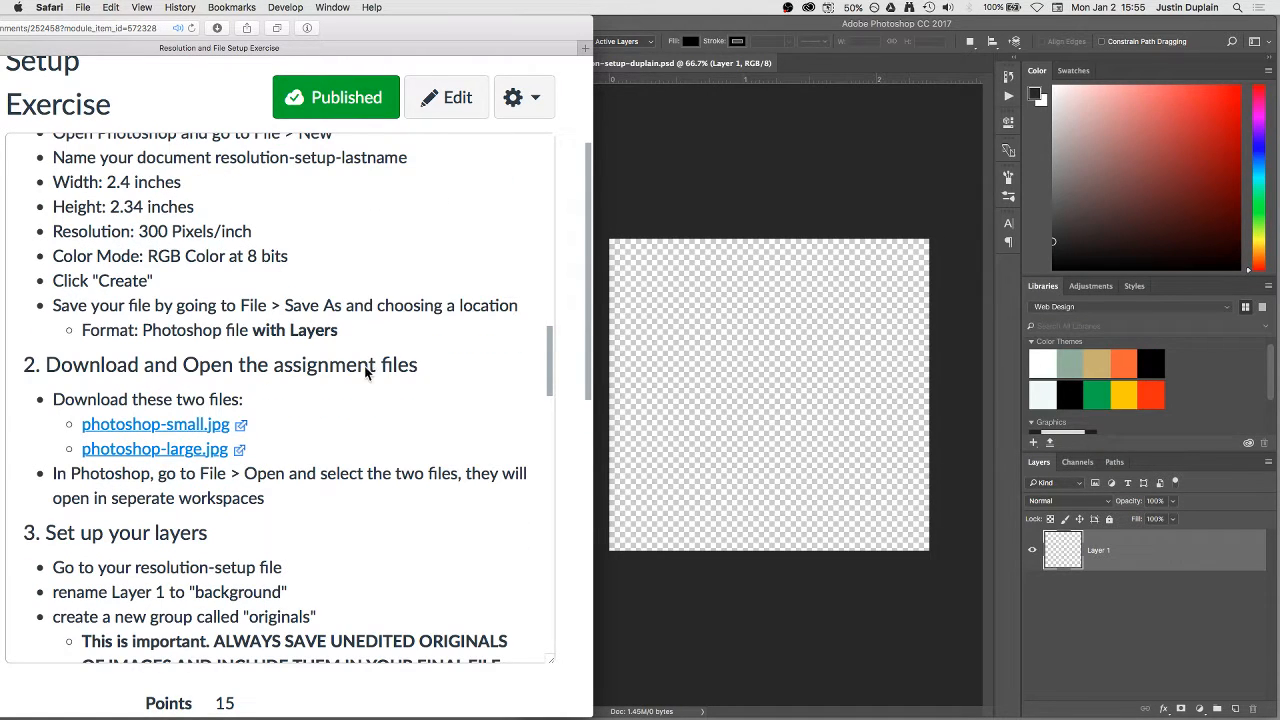
{"action": "mouse_move", "coordinate": [516, 364]}
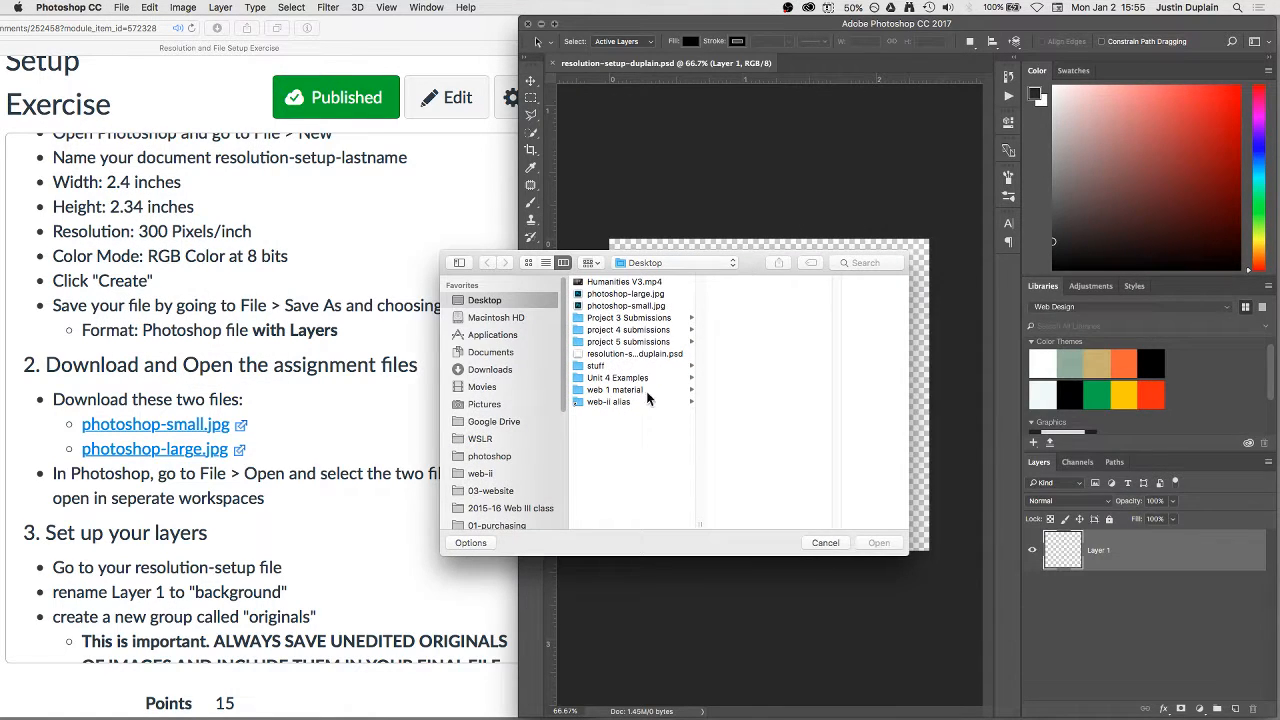
Open photoshop-large.jpg and photoshop-small.jpg from the Desktop, then return to the resolution-setup document
{"action": "left_click", "coordinate": [626, 292]}
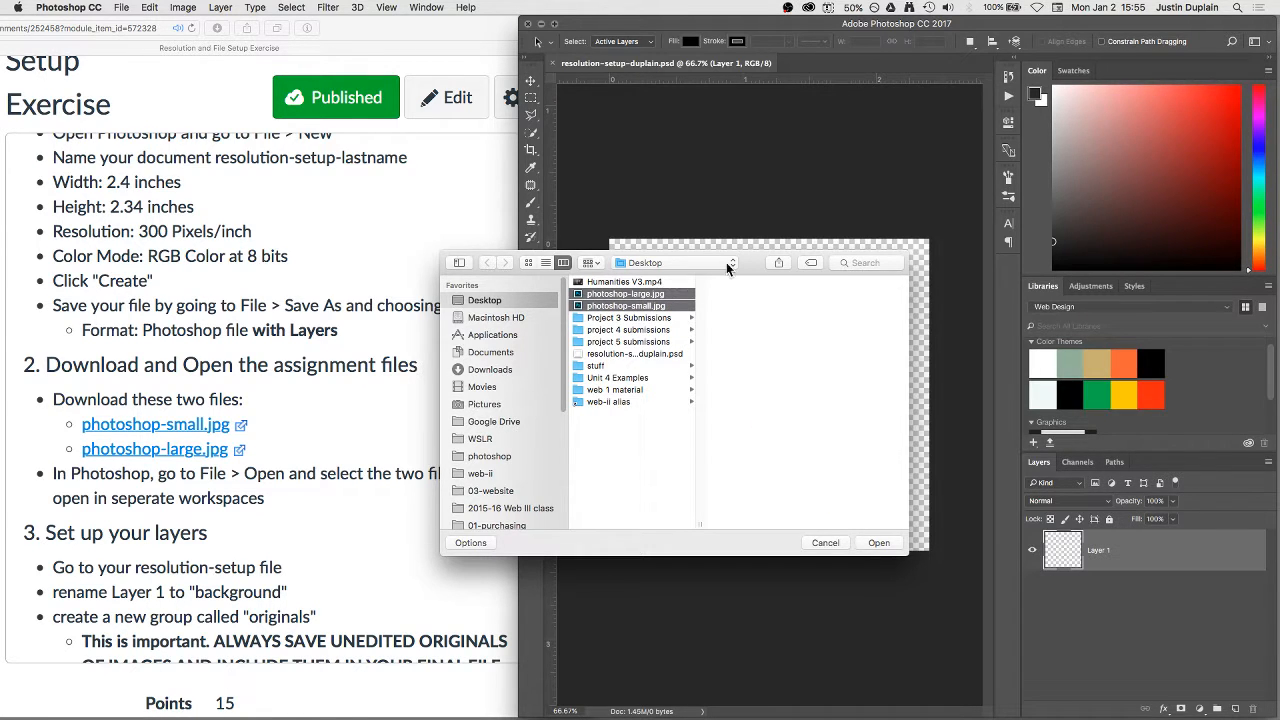
{"action": "left_click", "coordinate": [878, 542]}
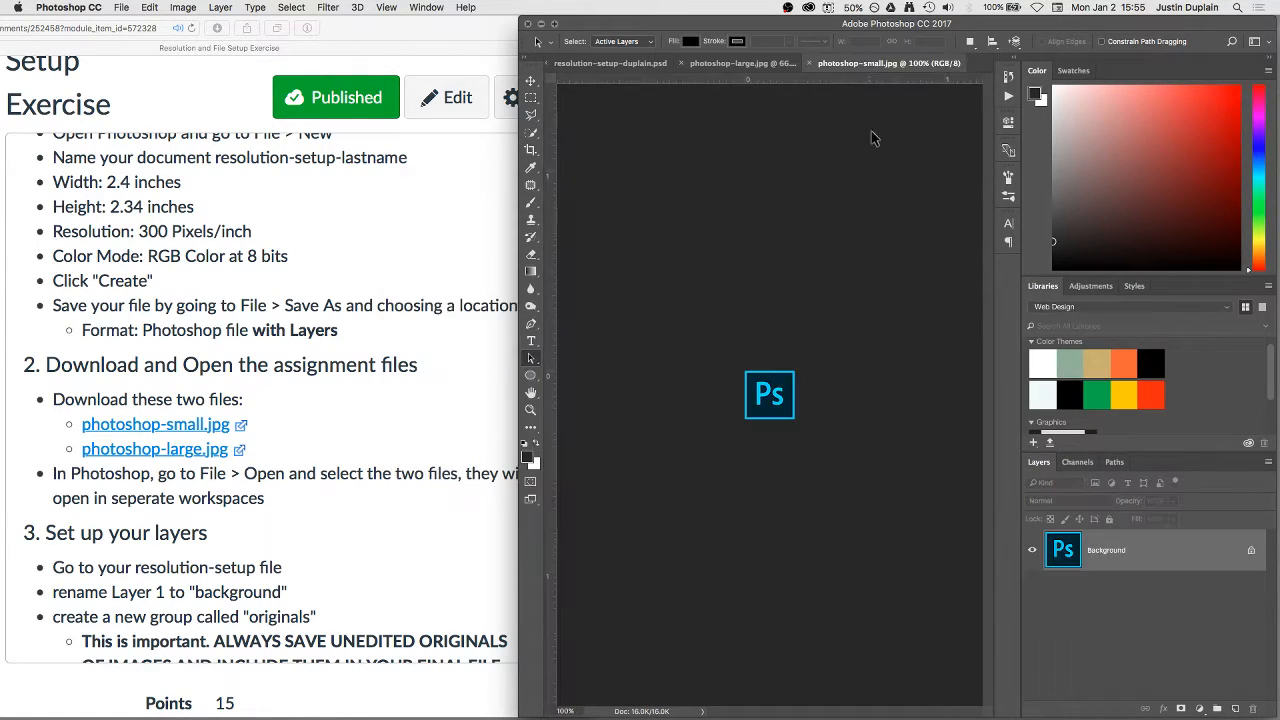
{"action": "left_click", "coordinate": [742, 62]}
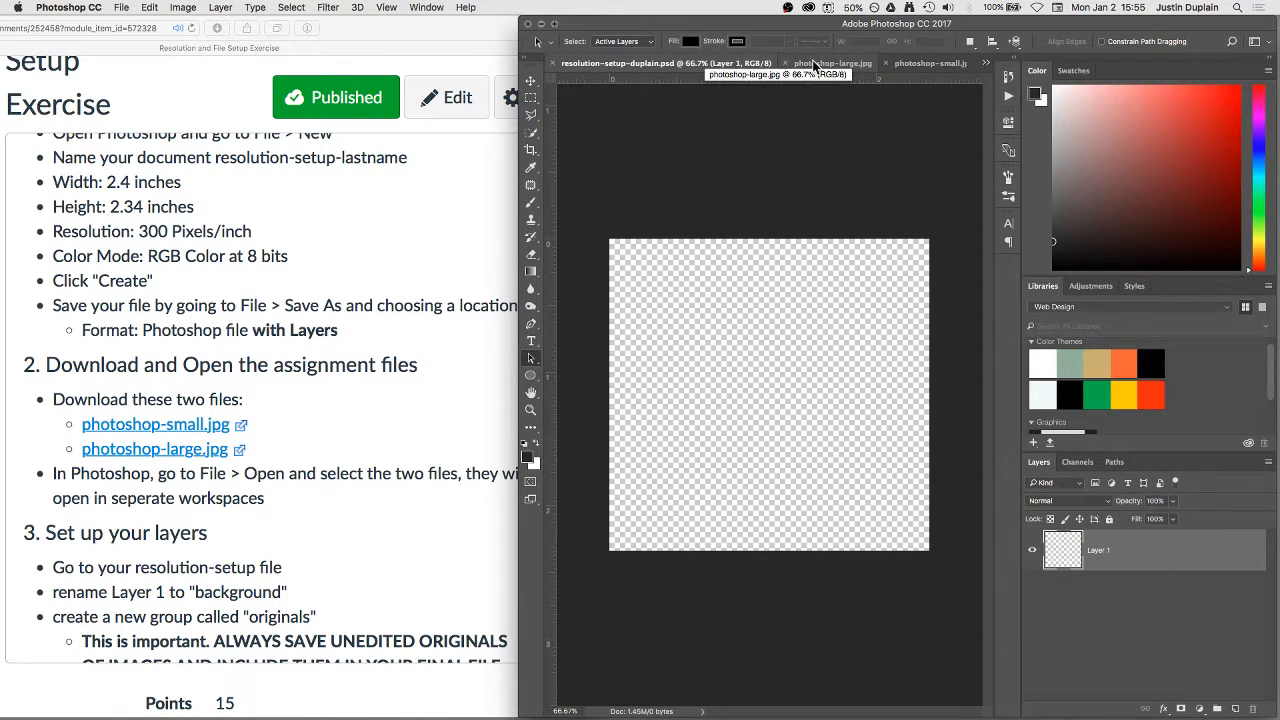
{"action": "left_click", "coordinate": [884, 62]}
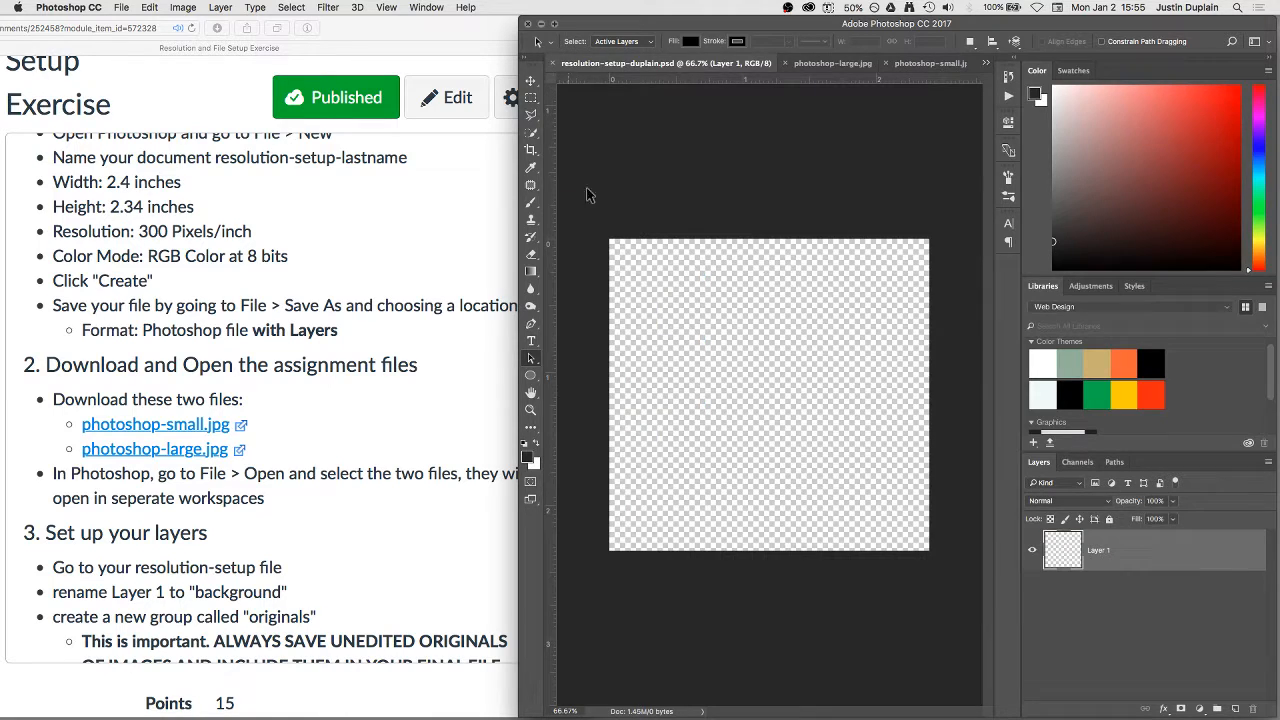
{"action": "mouse_move", "coordinate": [616, 312]}
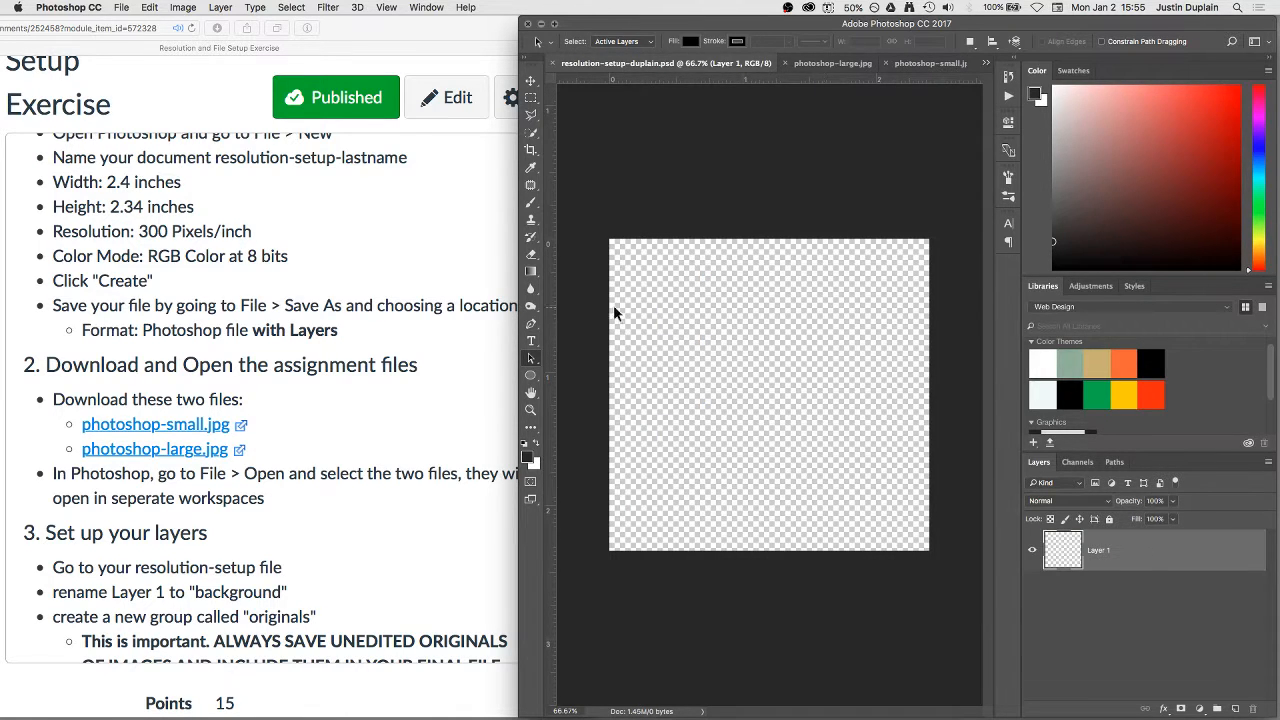
{"action": "left_click", "coordinate": [284, 398]}
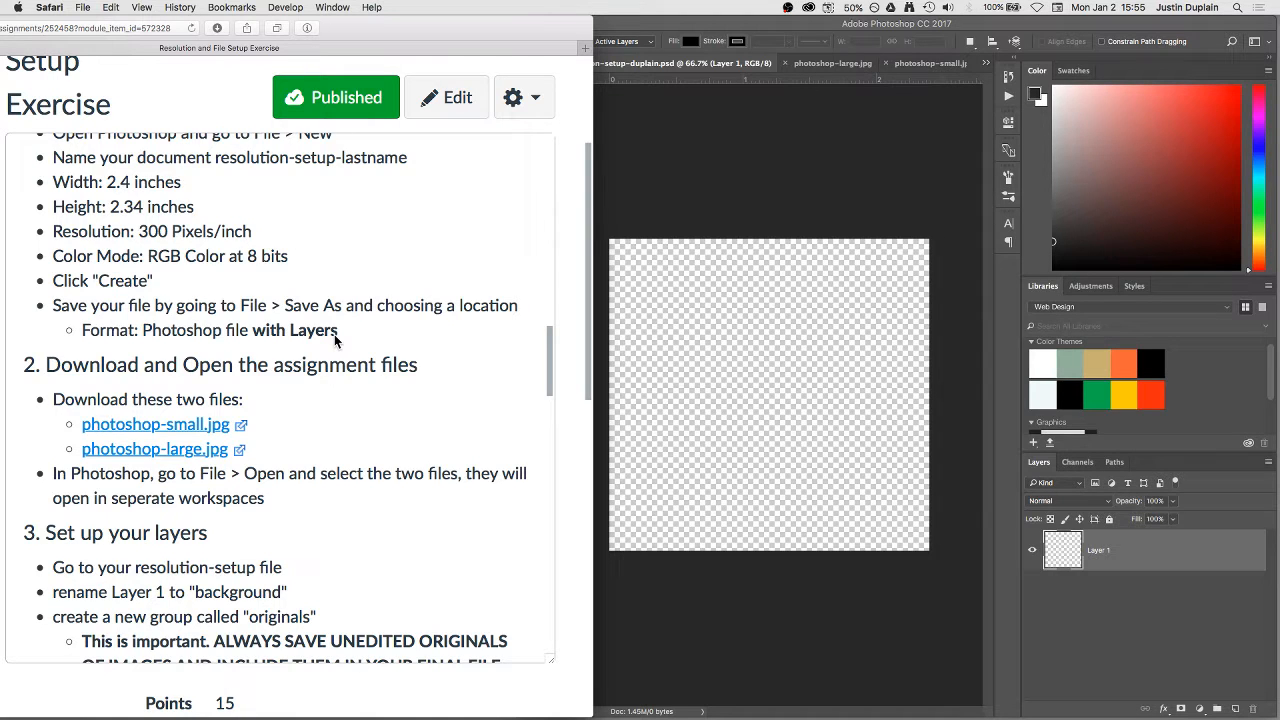
Rename the document's single Layer 1 to background
{"action": "scroll", "scroll_direction": "down", "scroll_amount": 3}
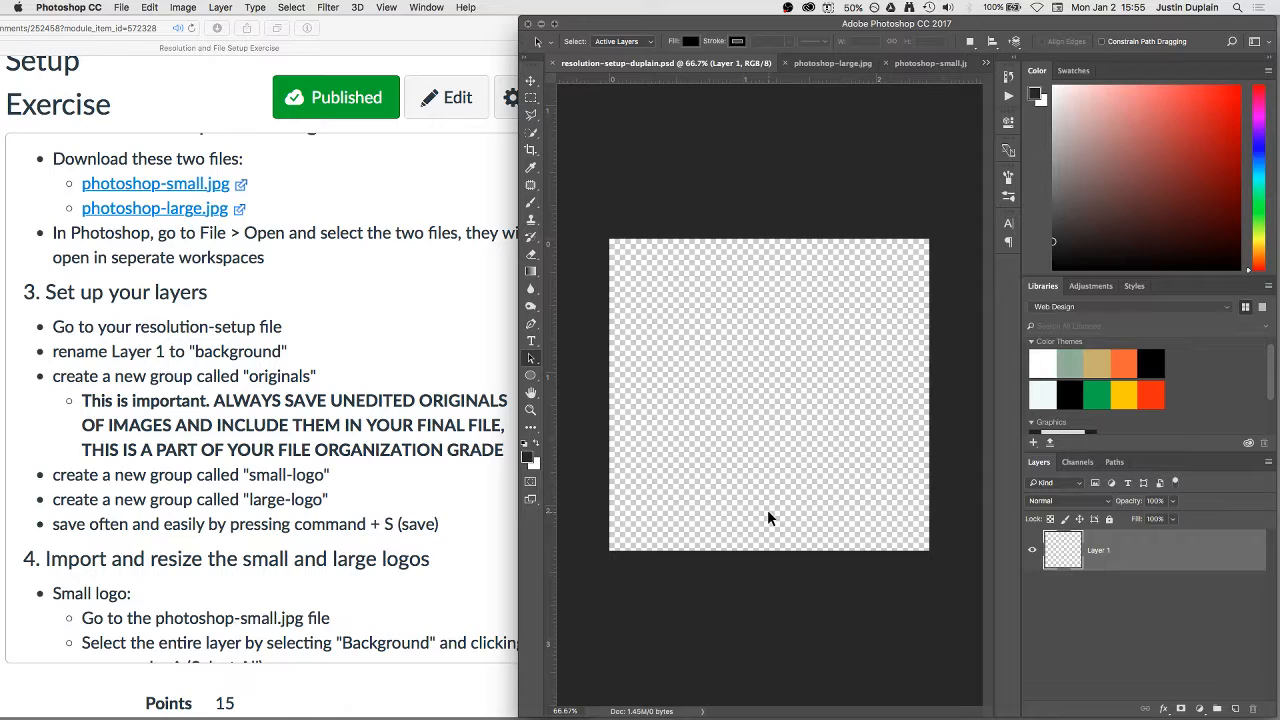
{"action": "right_click", "coordinate": [1096, 548]}
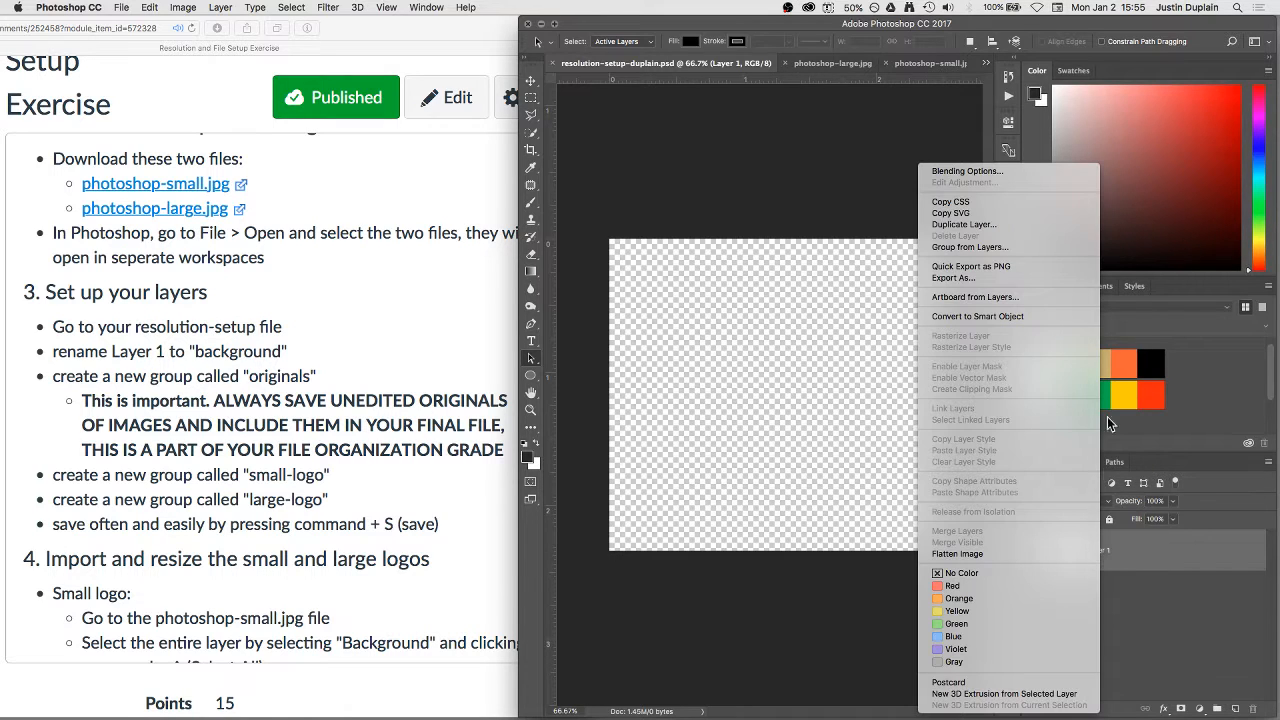
{"action": "mouse_move", "coordinate": [1022, 354]}
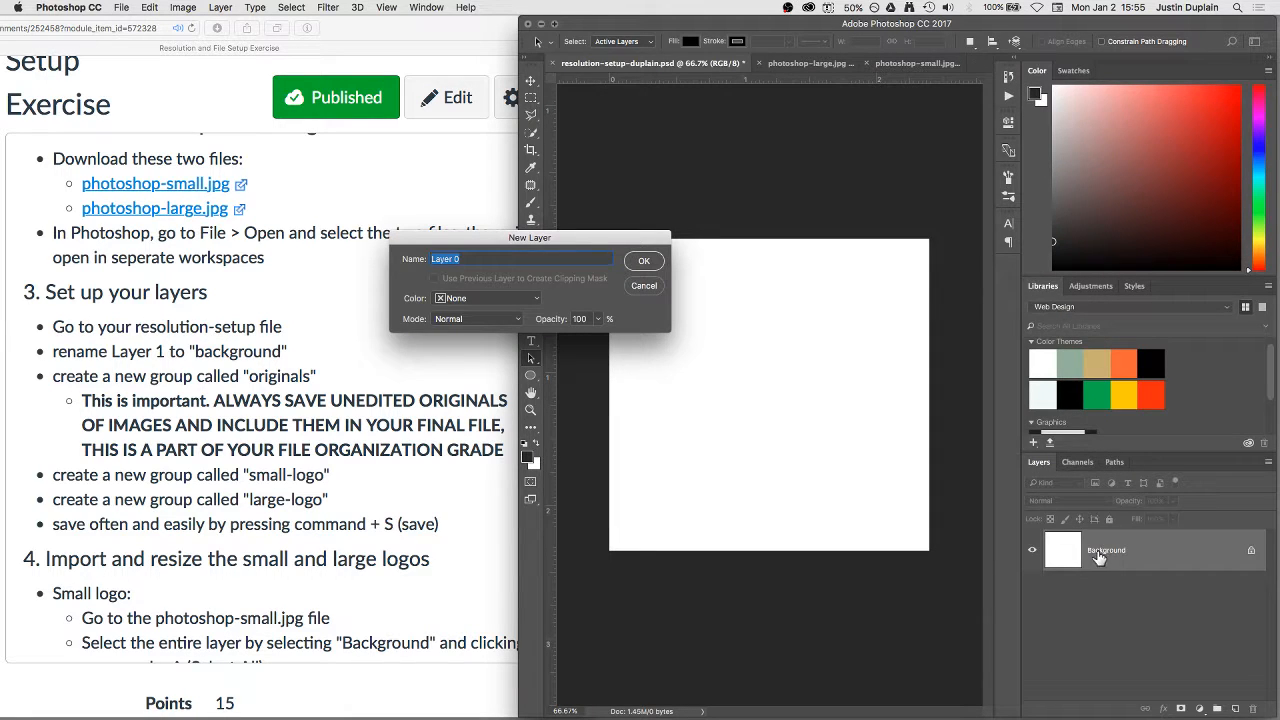
{"action": "left_click", "coordinate": [644, 260]}
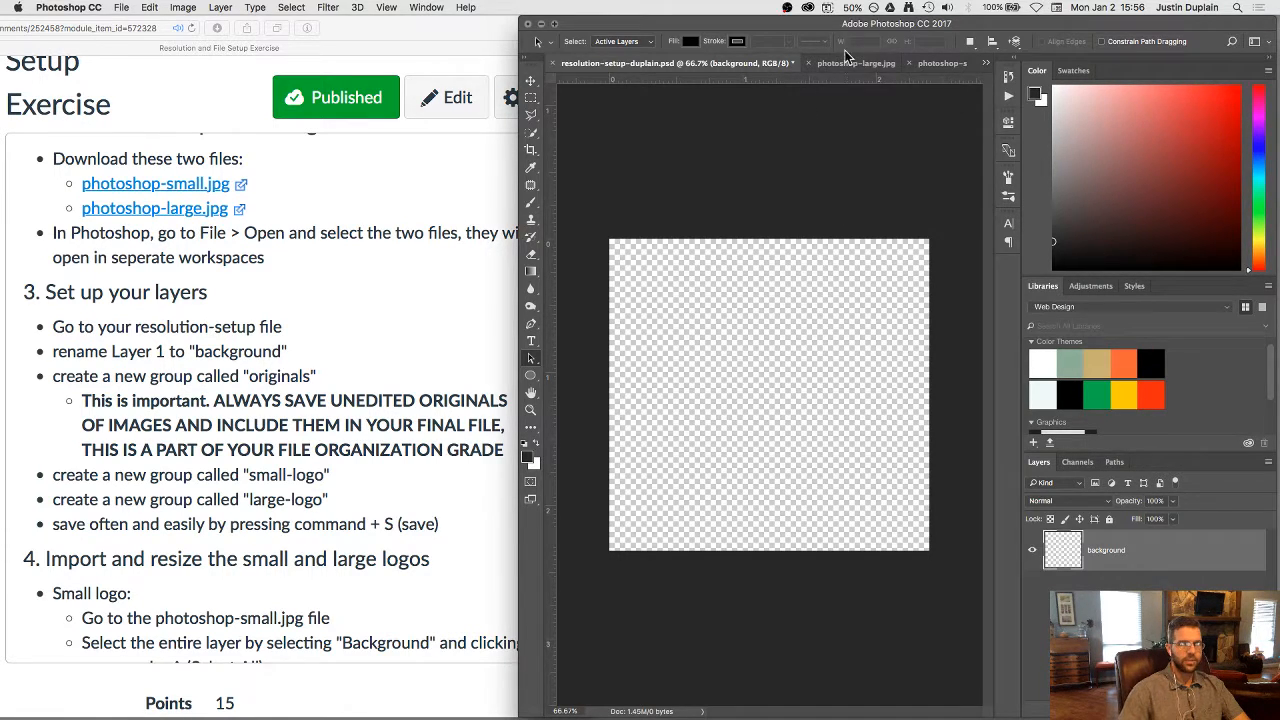
Switch to the photoshop-large.jpg document showing the large Ps logo
{"action": "left_click", "coordinate": [856, 62]}
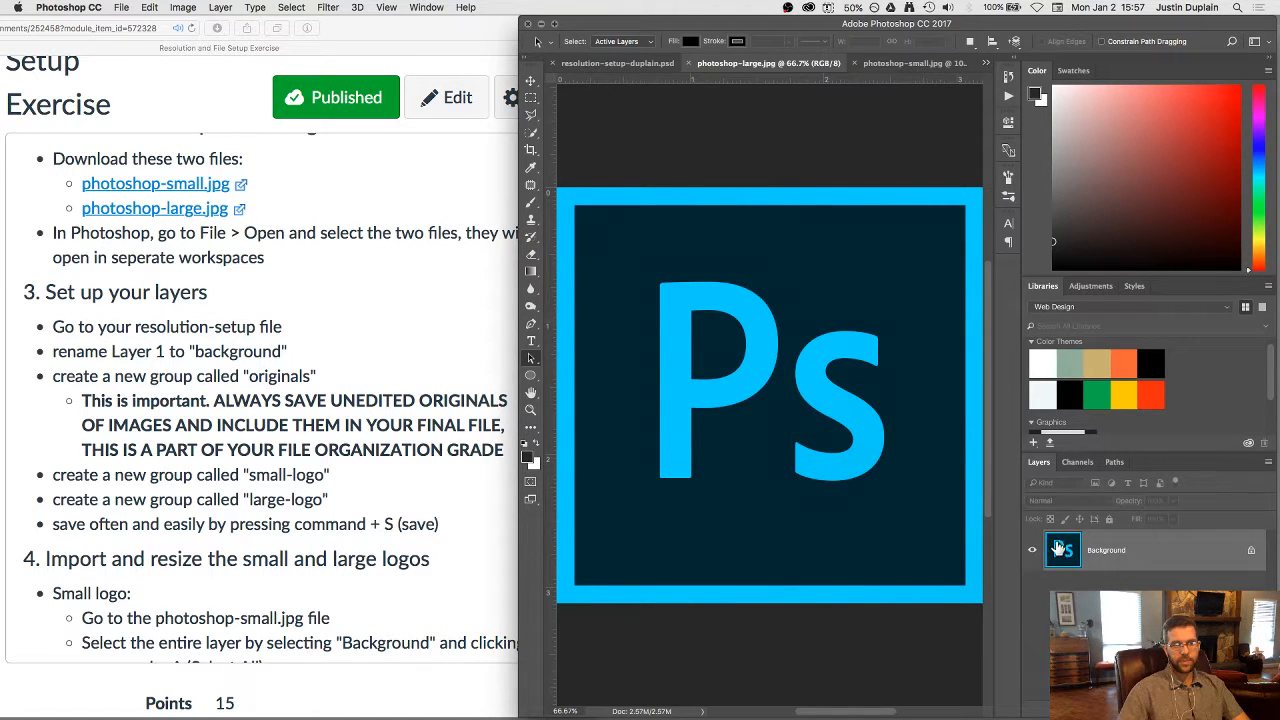
{"action": "mouse_move", "coordinate": [1070, 556]}
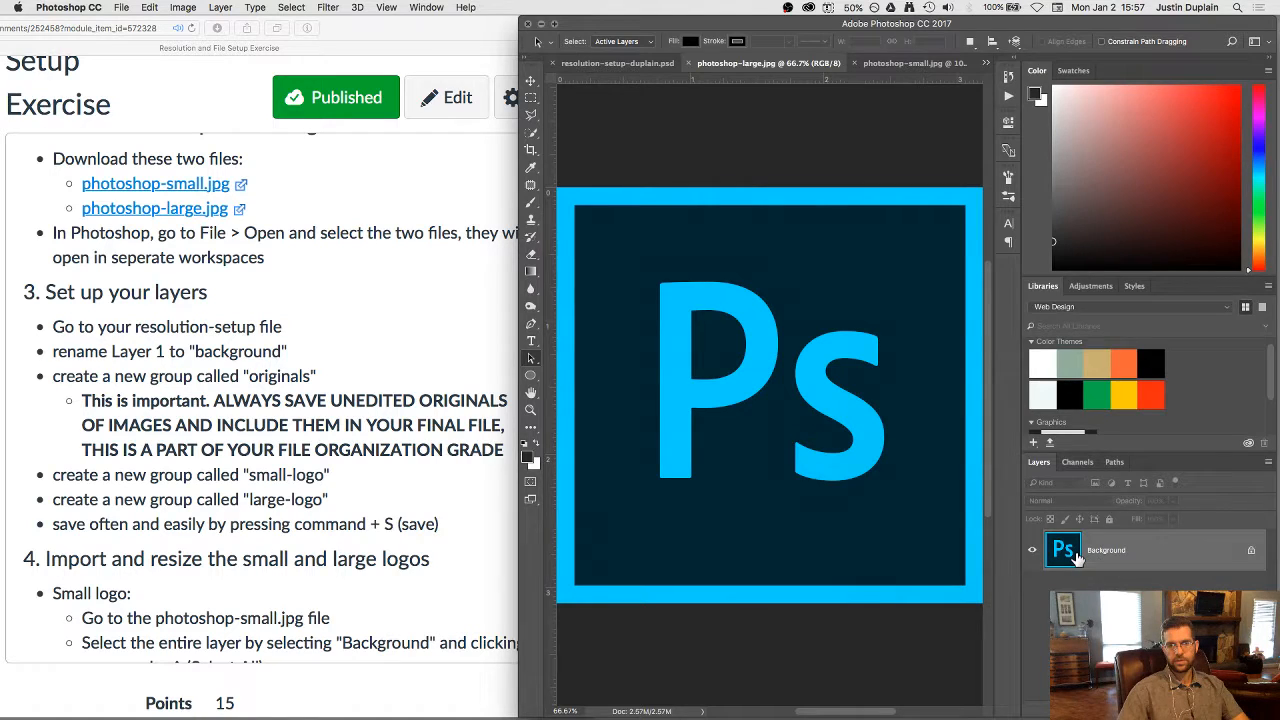
{"action": "mouse_move", "coordinate": [1058, 548]}
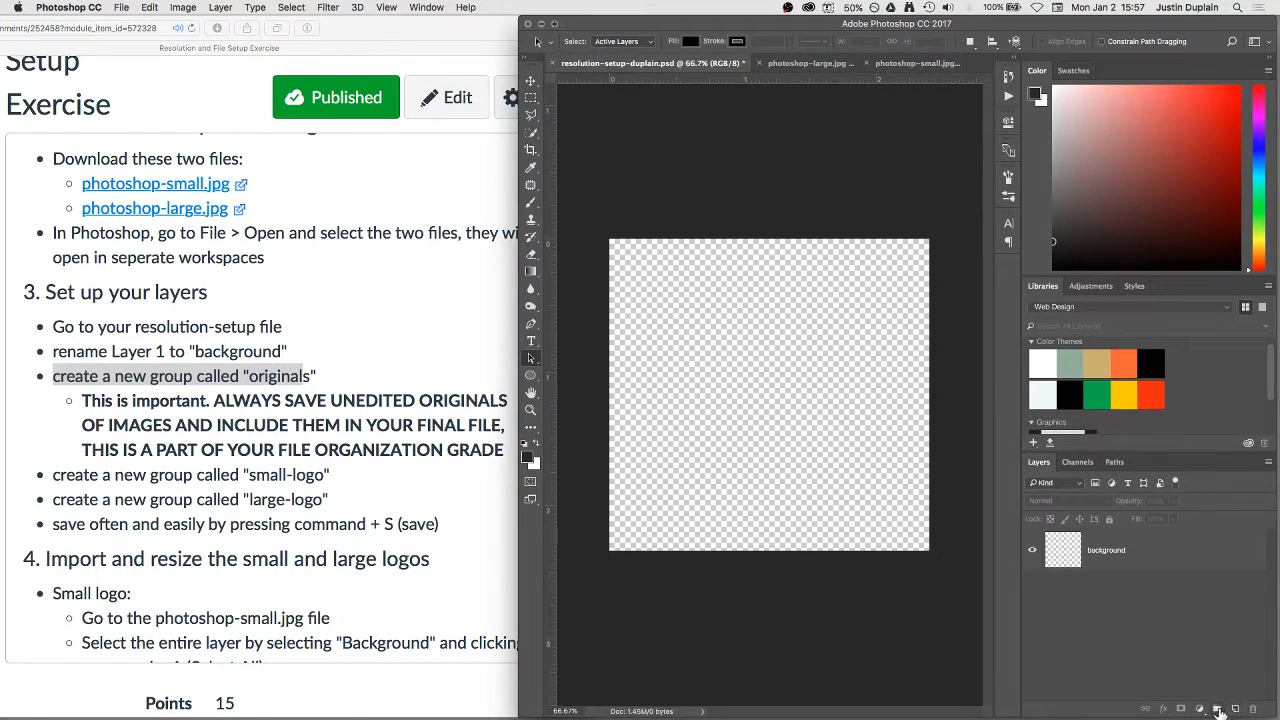
{"action": "mouse_move", "coordinate": [1200, 696]}
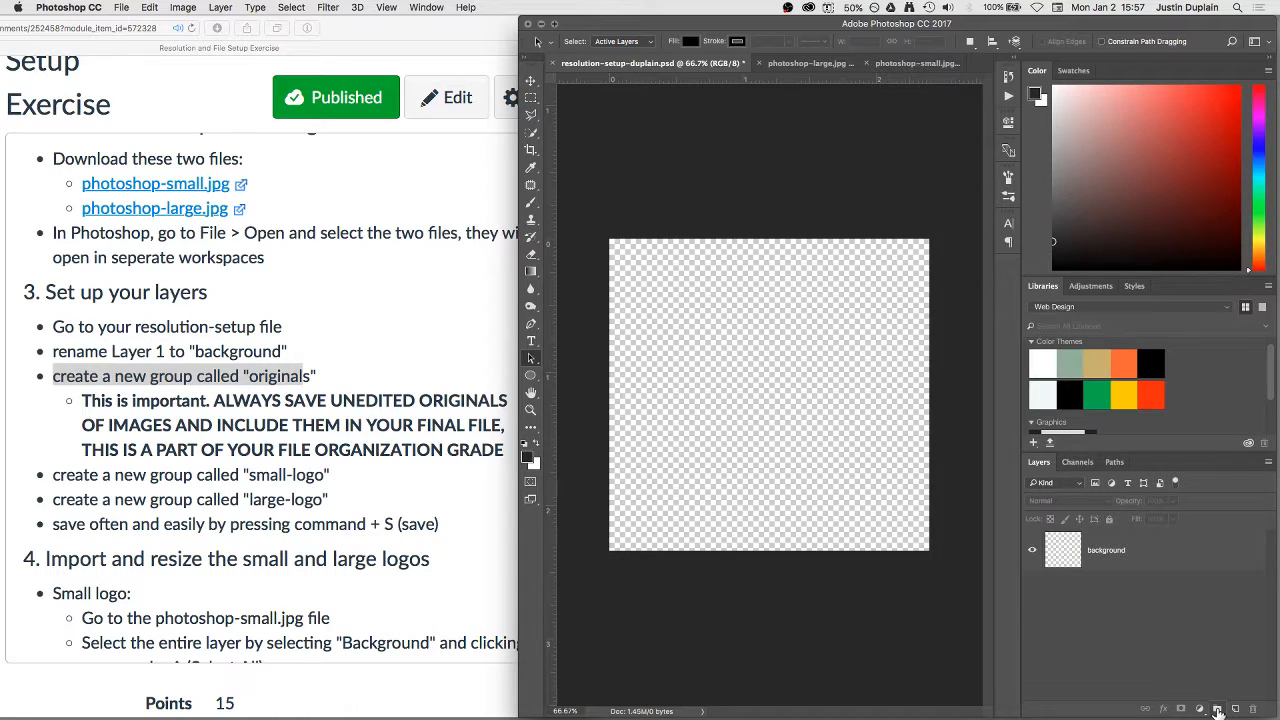
{"action": "mouse_move", "coordinate": [1218, 708]}
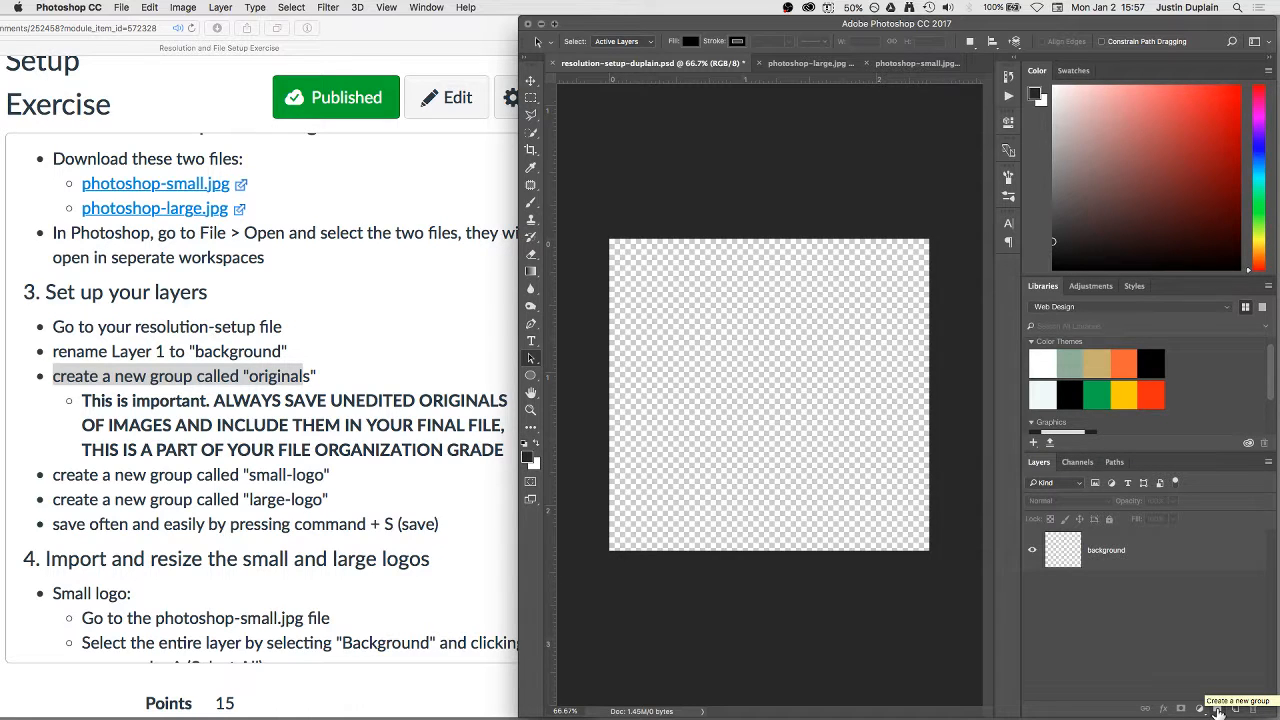
Create layer groups originals, small-logo and large-logo above the background layer
{"action": "left_click", "coordinate": [1220, 708]}
{"action": "type", "text": "originals"}
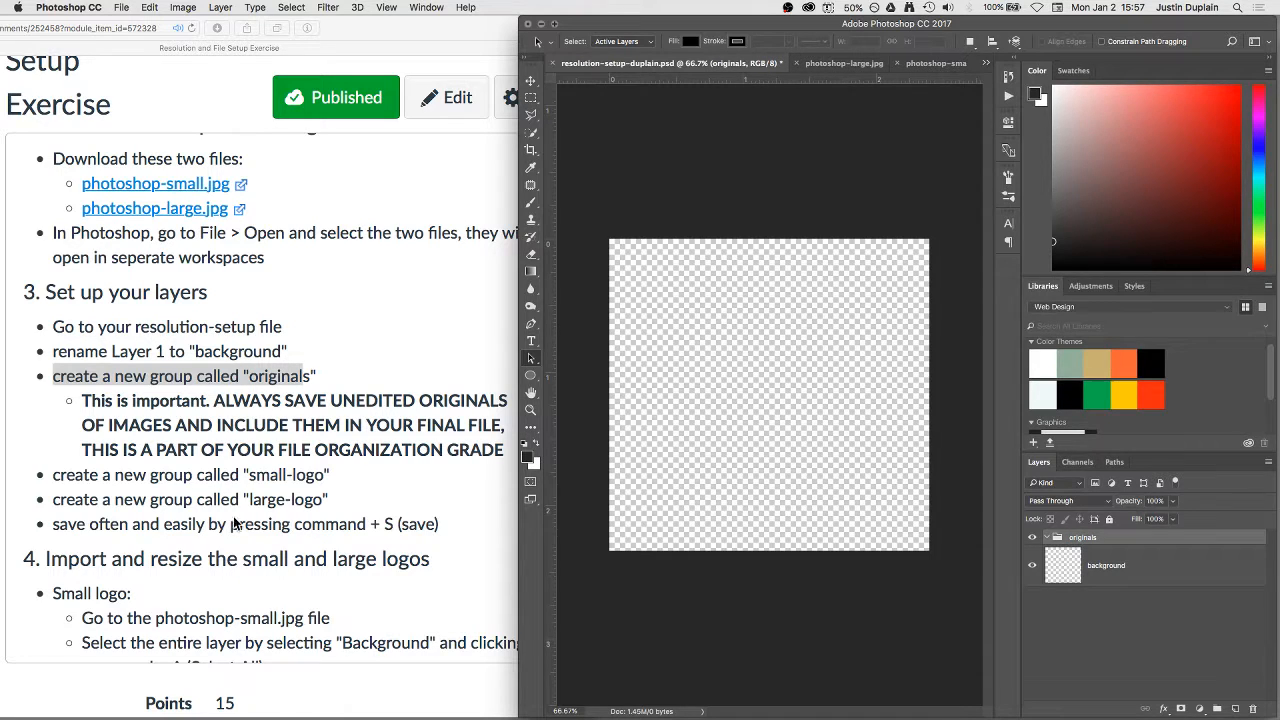
{"action": "mouse_move", "coordinate": [610, 488]}
{"action": "type", "text": "large logo"}
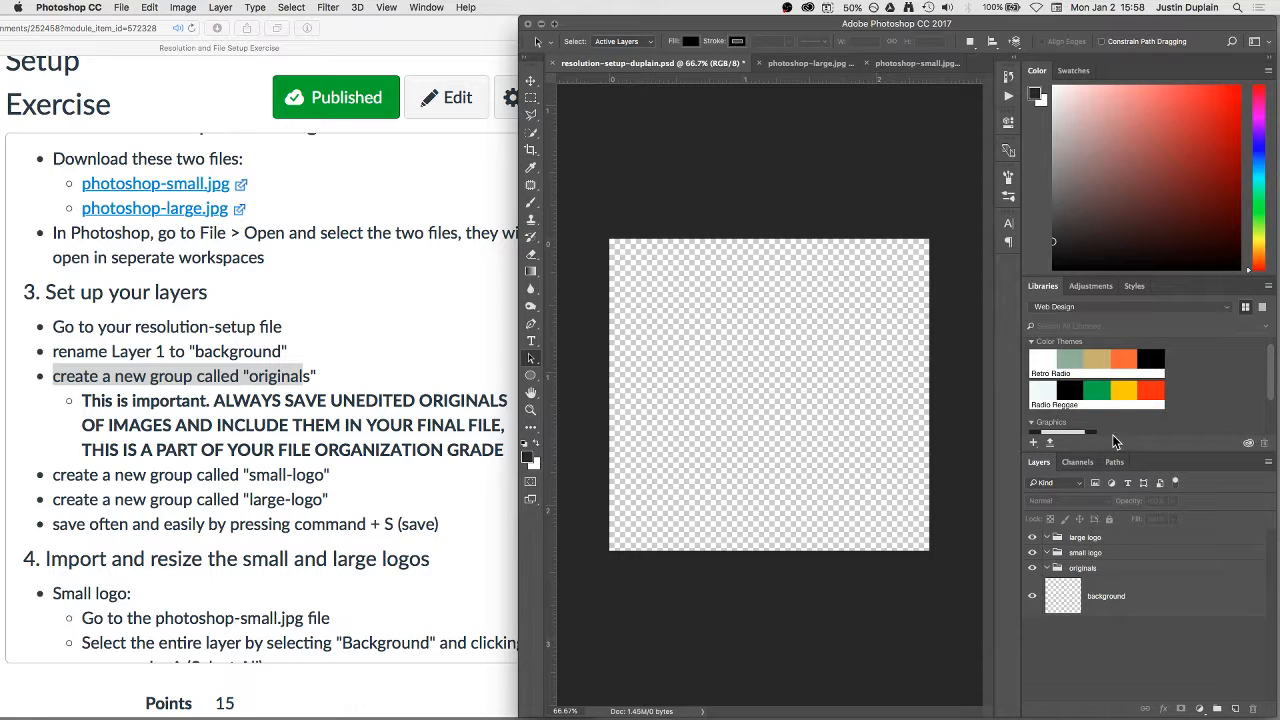
{"action": "left_click", "coordinate": [450, 626]}
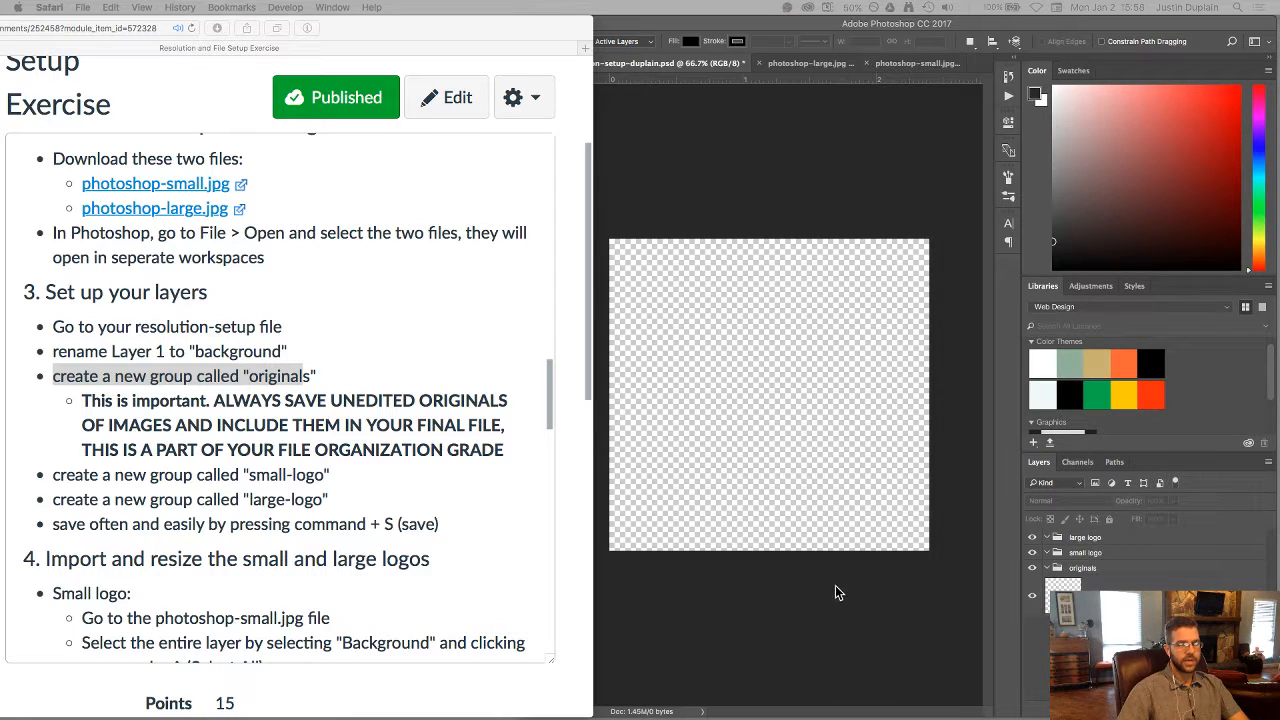
{"action": "mouse_move", "coordinate": [884, 568]}
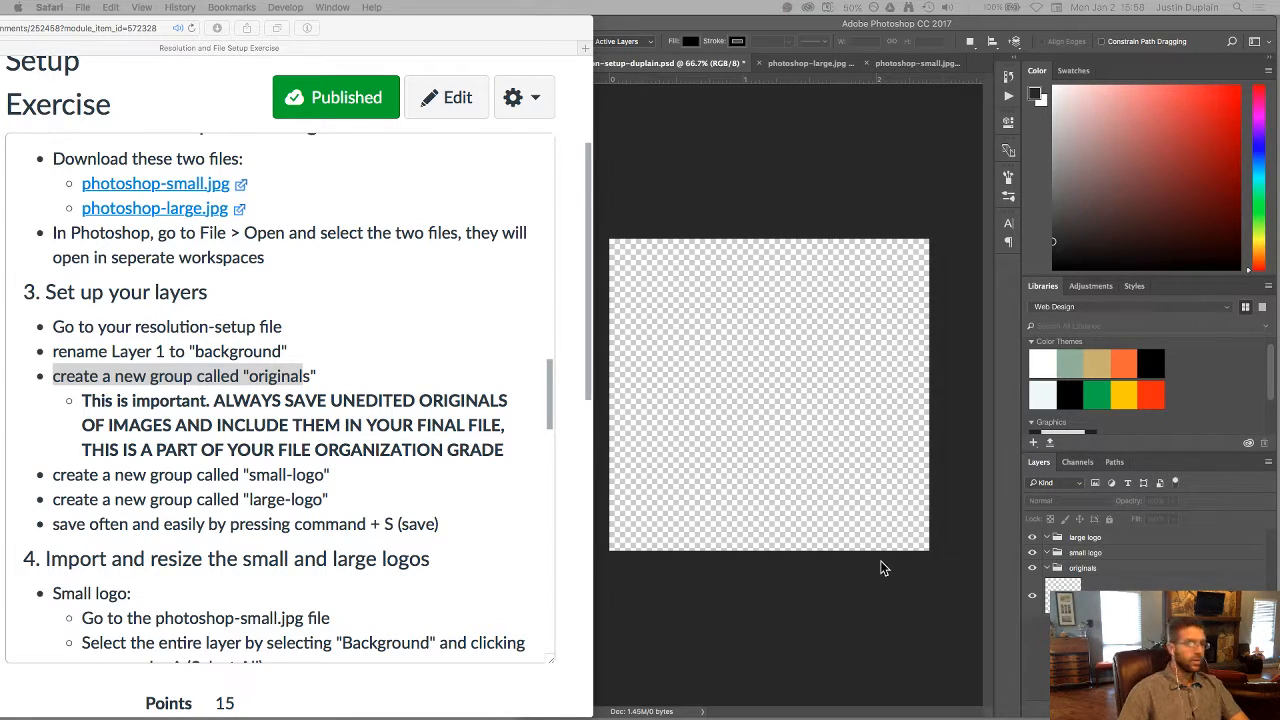
{"action": "mouse_move", "coordinate": [184, 390]}
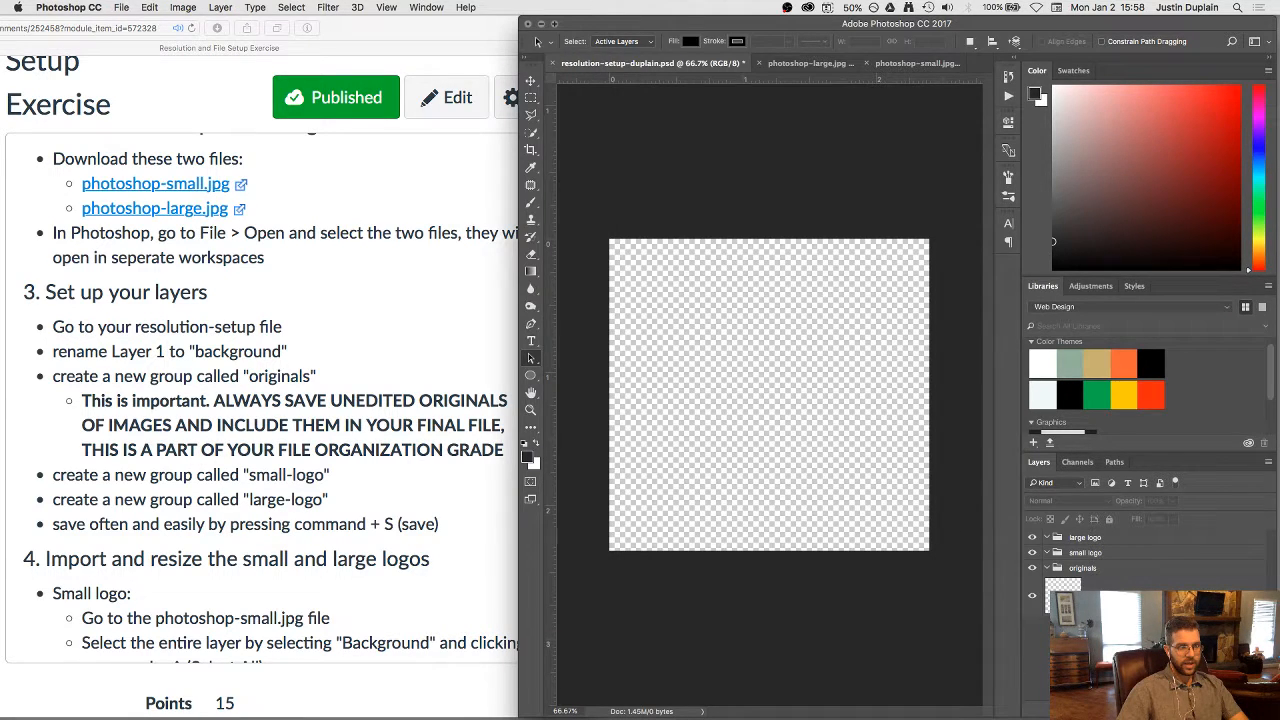
{"action": "left_click", "coordinate": [1084, 568]}
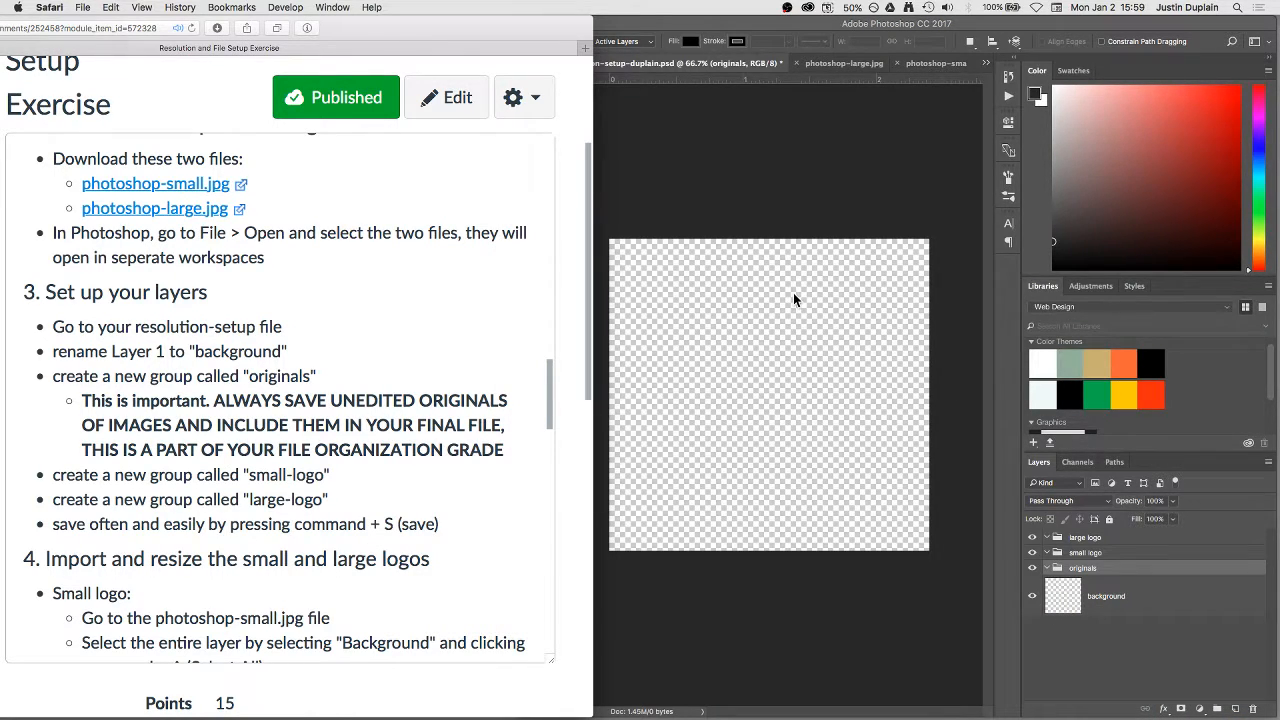
{"action": "mouse_move", "coordinate": [252, 436]}
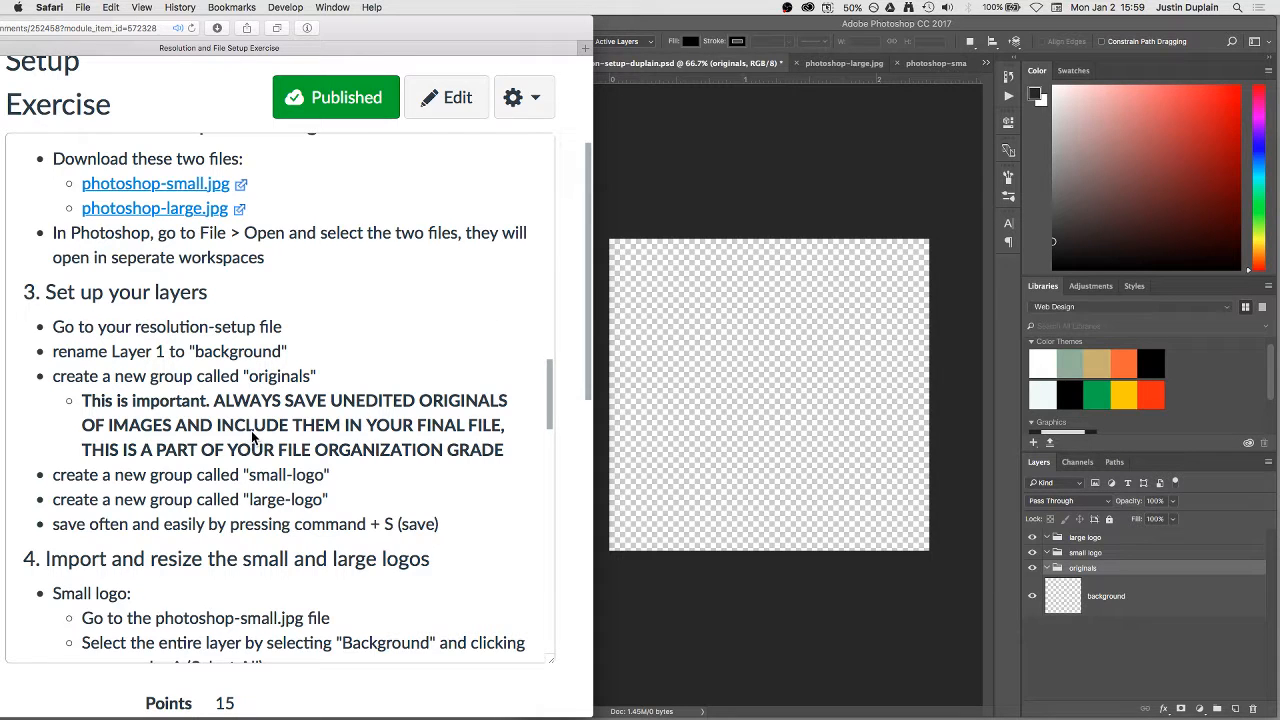
{"action": "scroll", "scroll_direction": "down", "scroll_amount": 3}
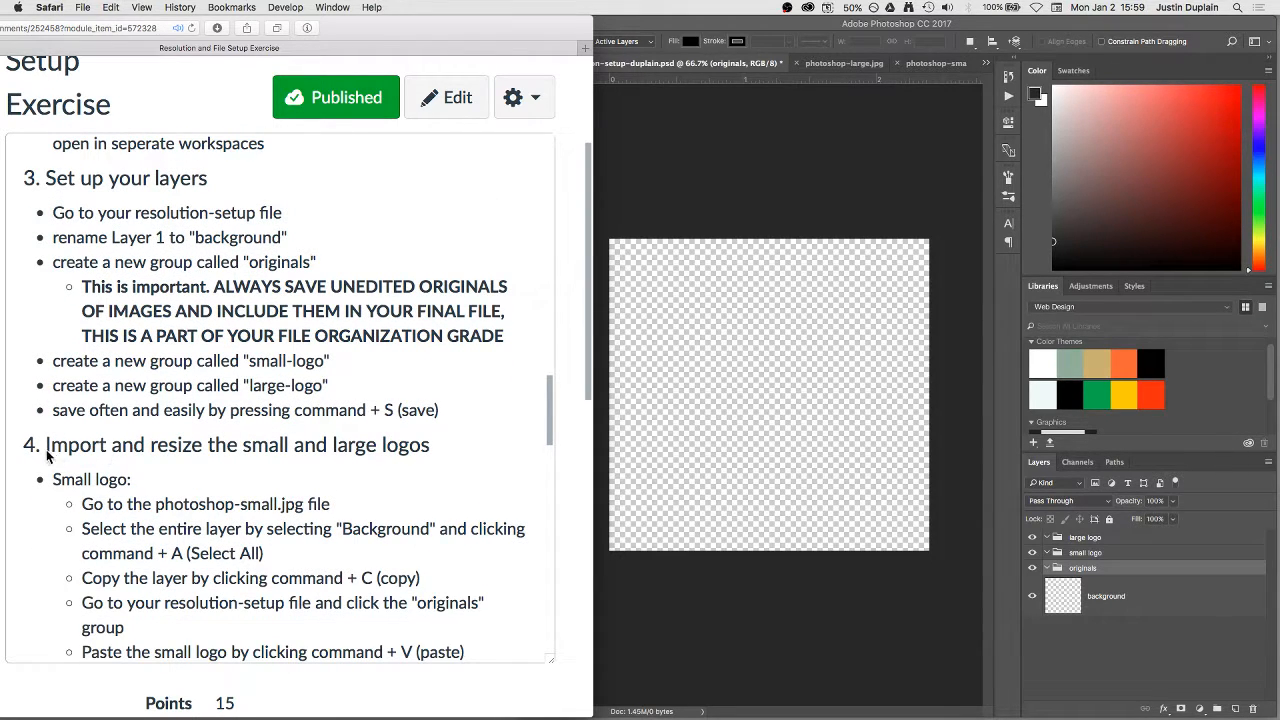
{"action": "scroll", "scroll_direction": "down", "scroll_amount": 3}
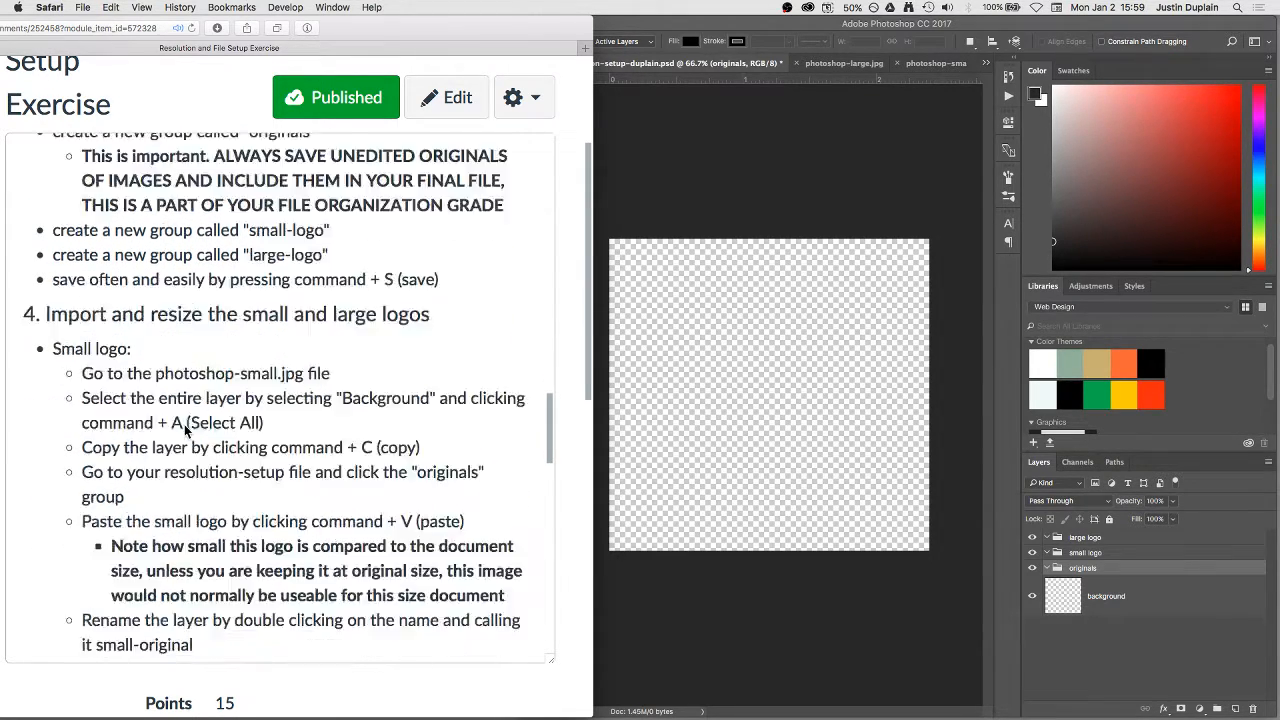
{"action": "scroll", "scroll_direction": "down", "scroll_amount": 3}
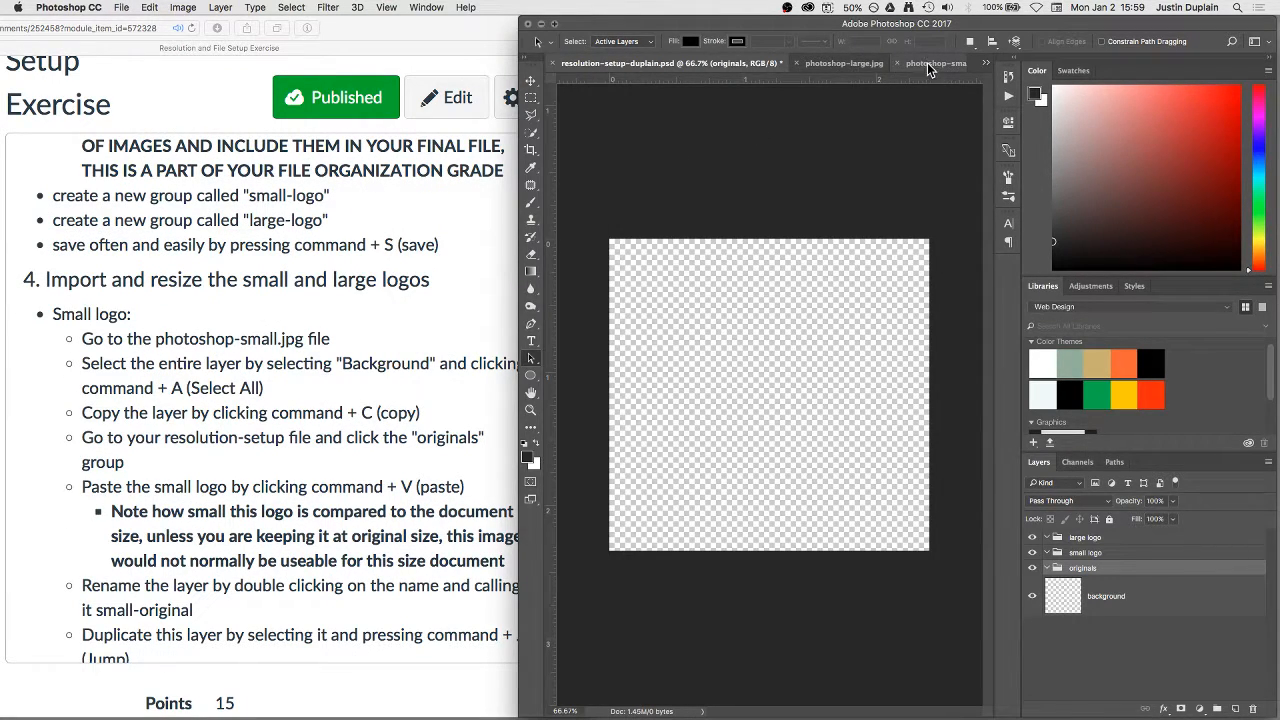
Copy the whole photoshop-small.jpg logo and return to the resolution-setup document
{"action": "left_click", "coordinate": [936, 62]}
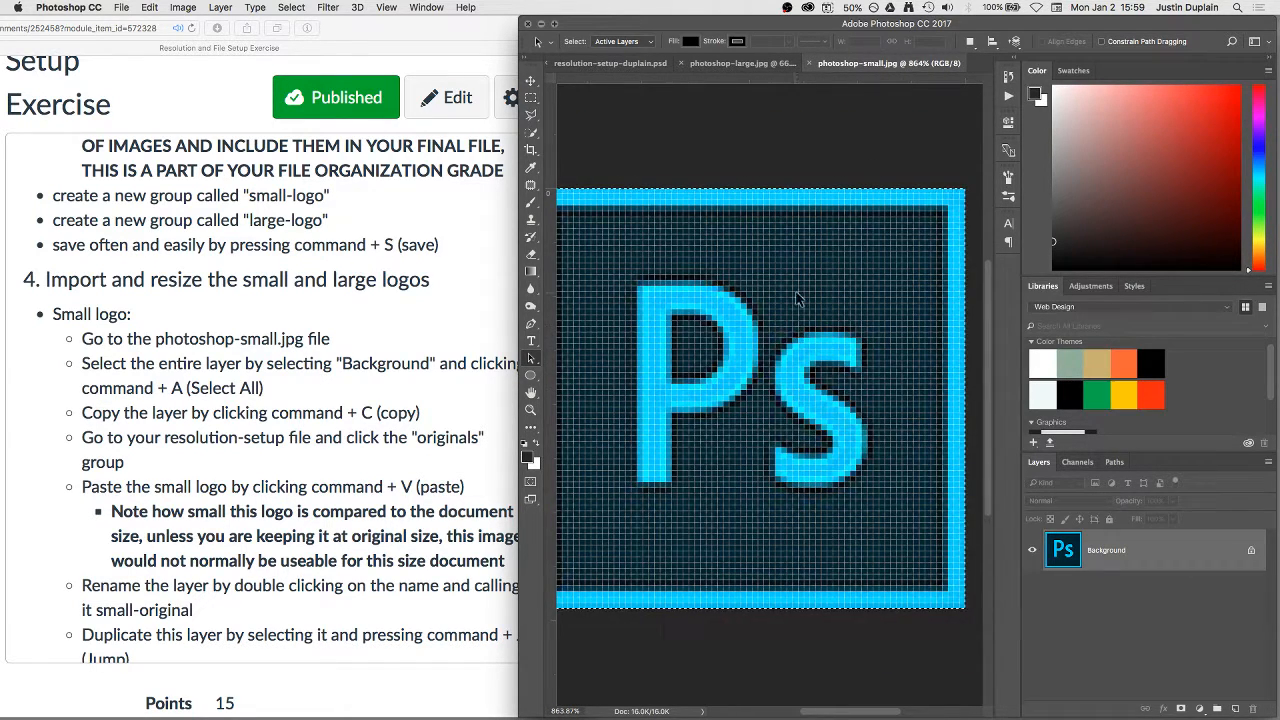
{"action": "mouse_move", "coordinate": [758, 198]}
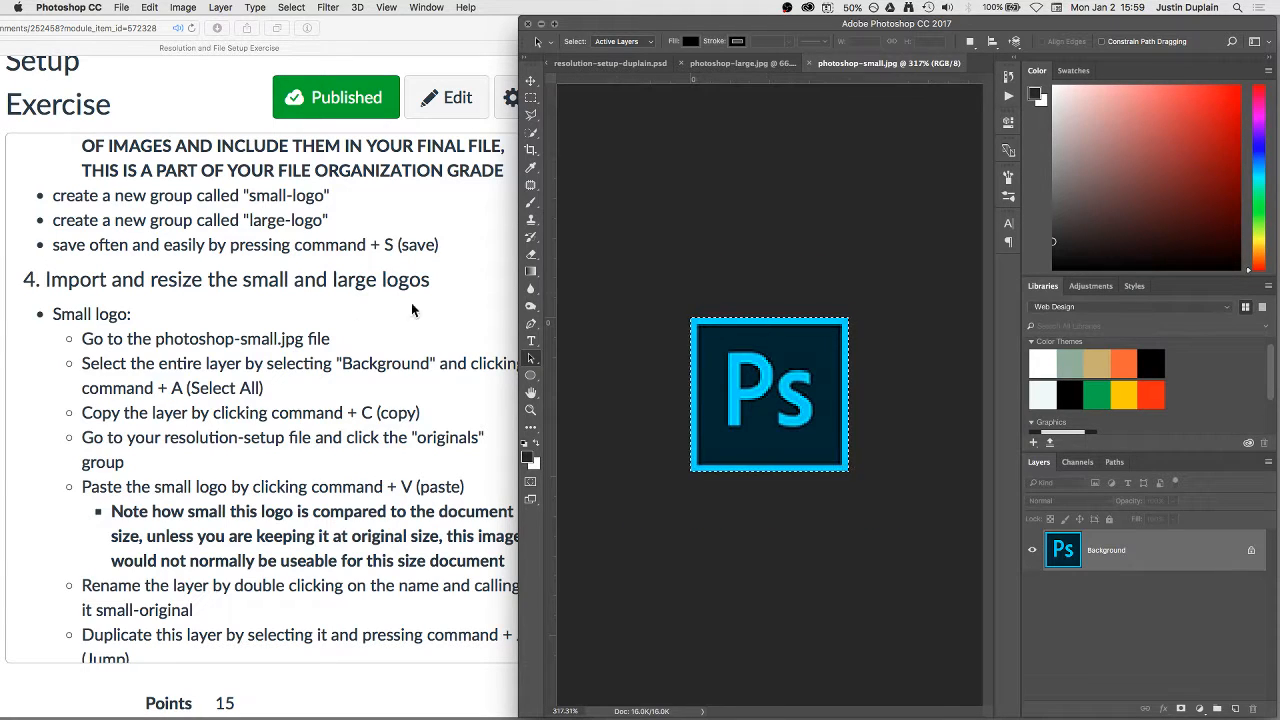
{"action": "mouse_move", "coordinate": [512, 376]}
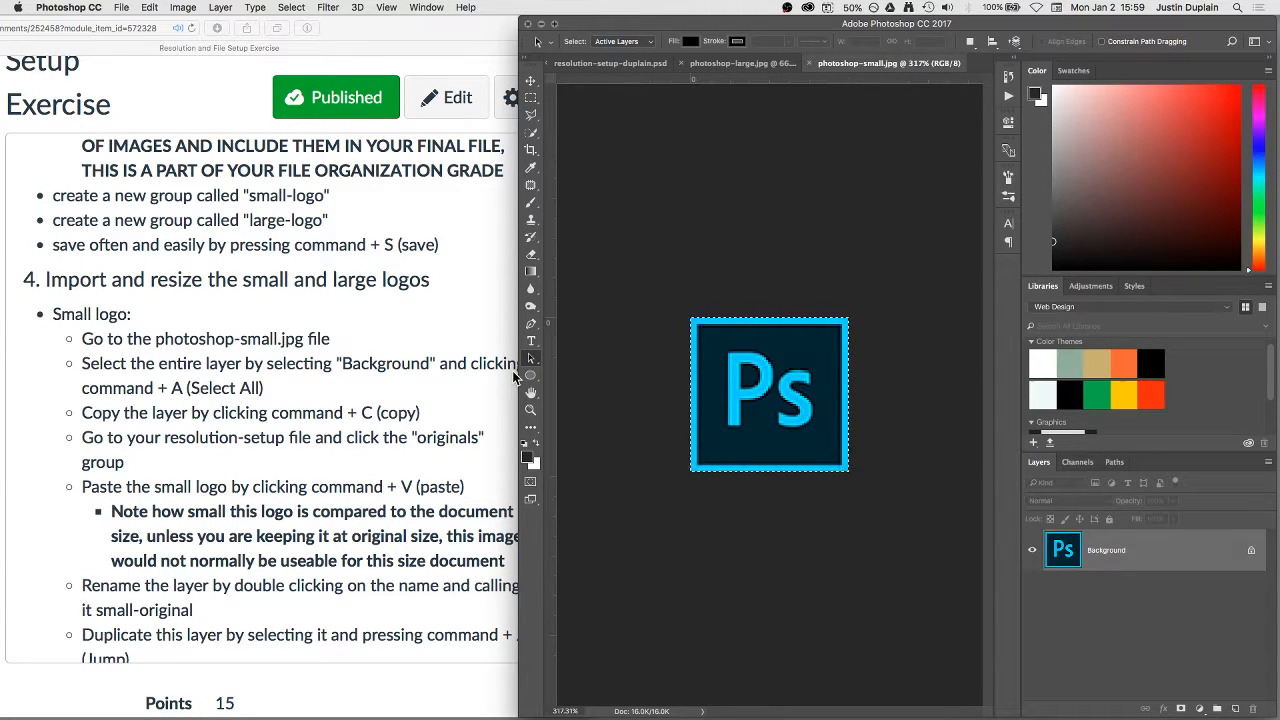
{"action": "mouse_move", "coordinate": [968, 276]}
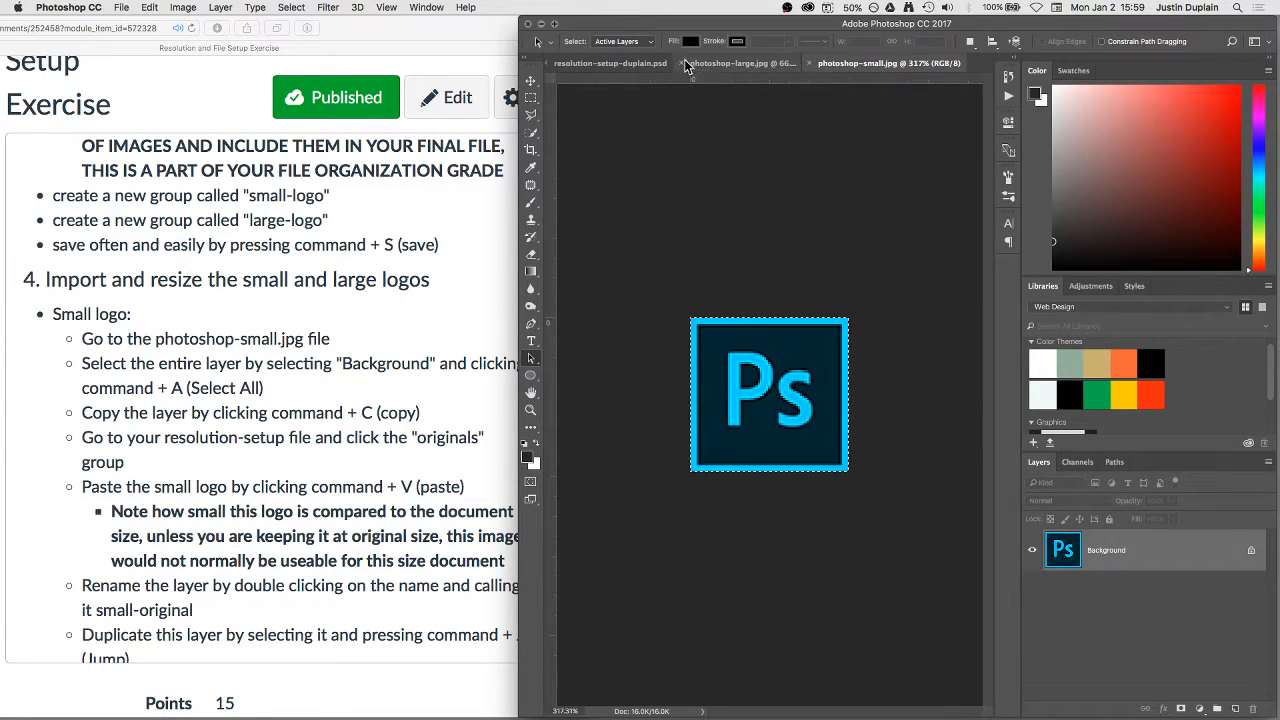
{"action": "left_click", "coordinate": [610, 62]}
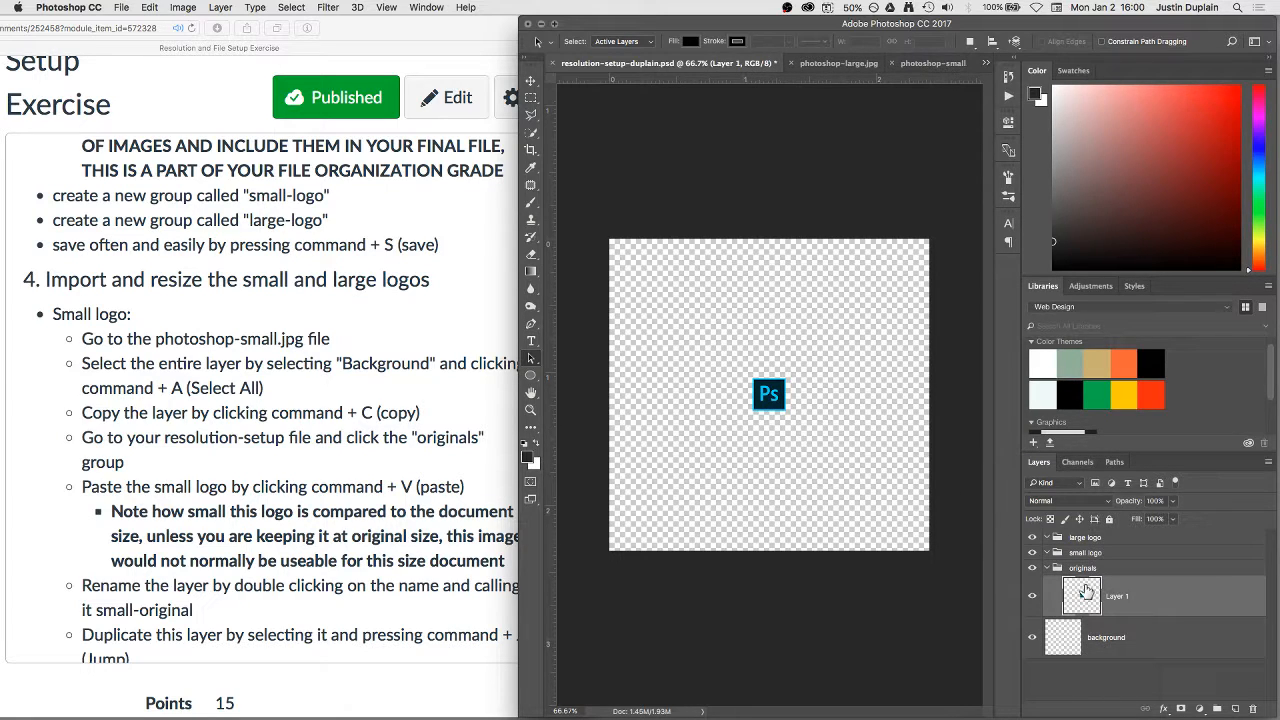
Paste the small Ps logo into the originals group as Layer 1
{"action": "left_click", "coordinate": [1082, 568]}
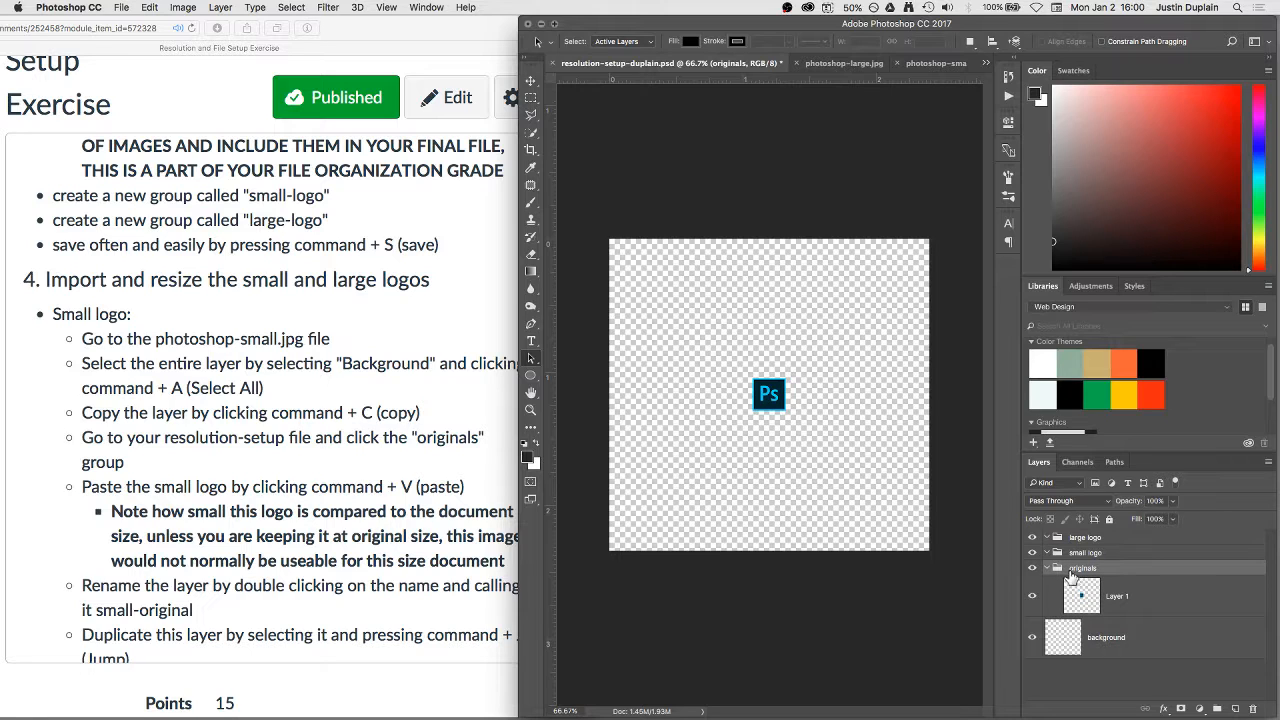
{"action": "left_click", "coordinate": [1116, 596]}
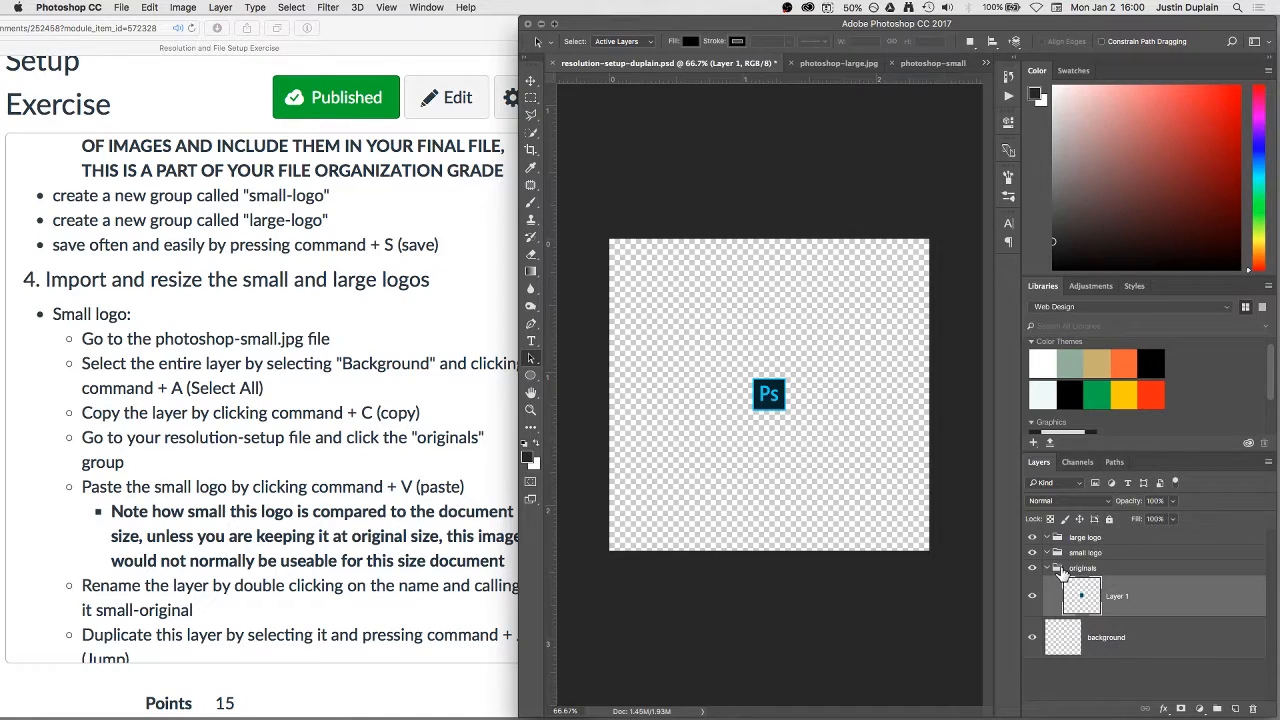
{"action": "left_click", "coordinate": [1080, 568]}
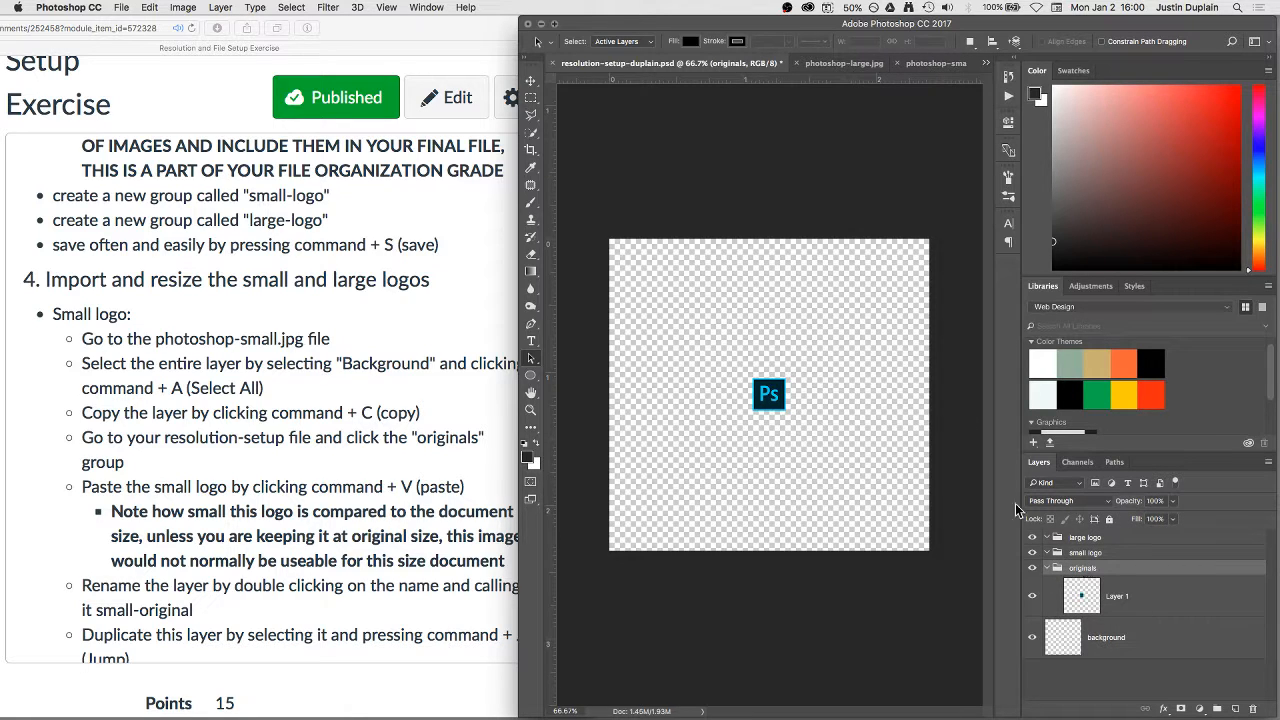
{"action": "left_click", "coordinate": [1116, 596]}
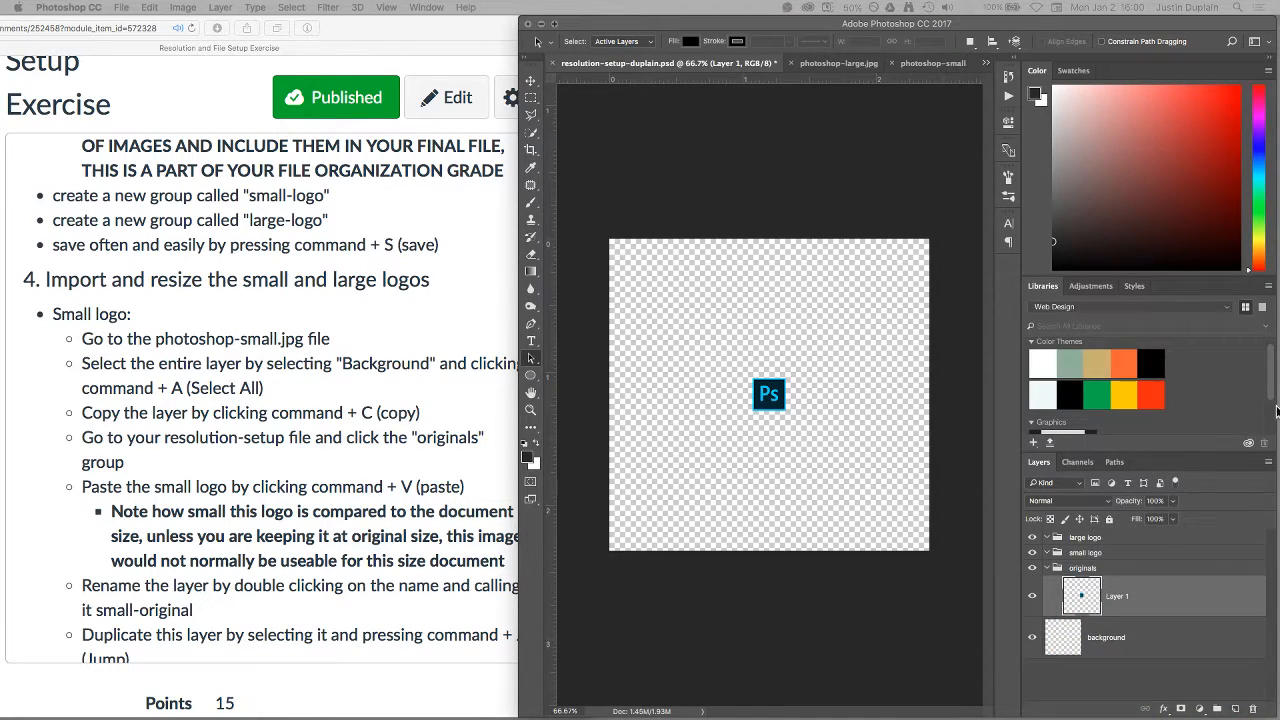
Rename the pasted logo layer to small-original
{"action": "double_click", "coordinate": [1116, 596]}
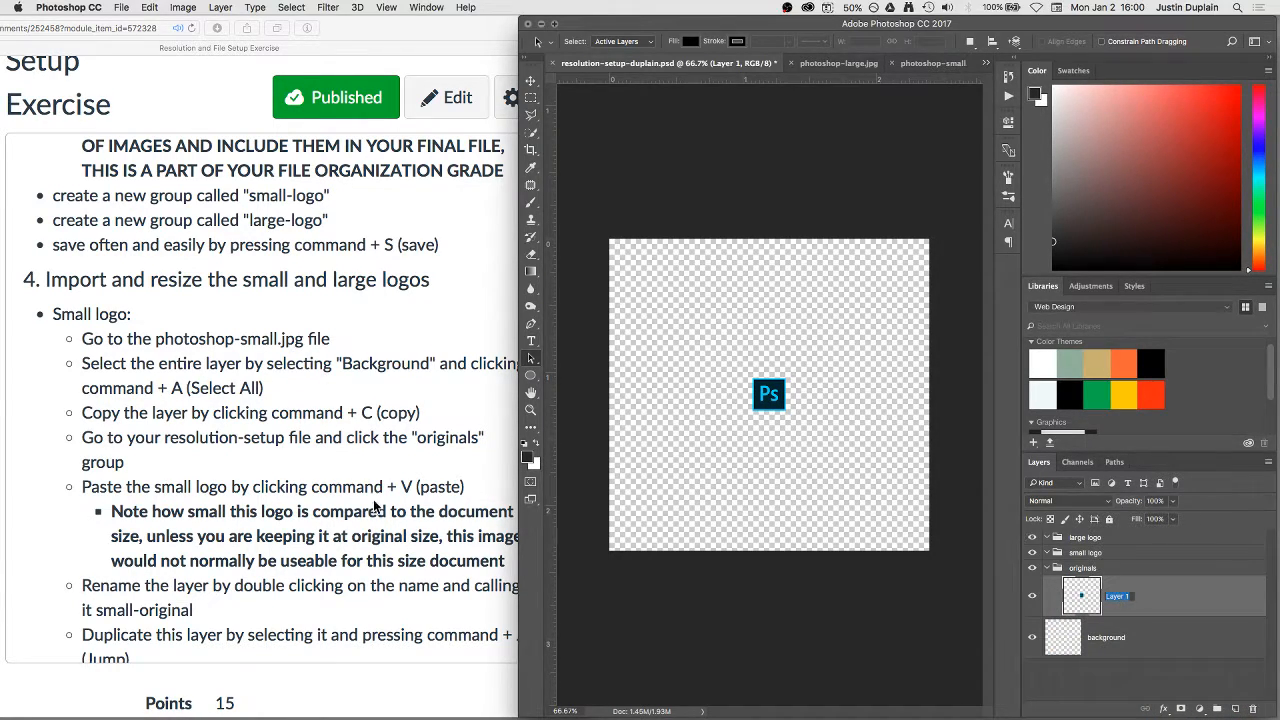
{"action": "mouse_move", "coordinate": [352, 492]}
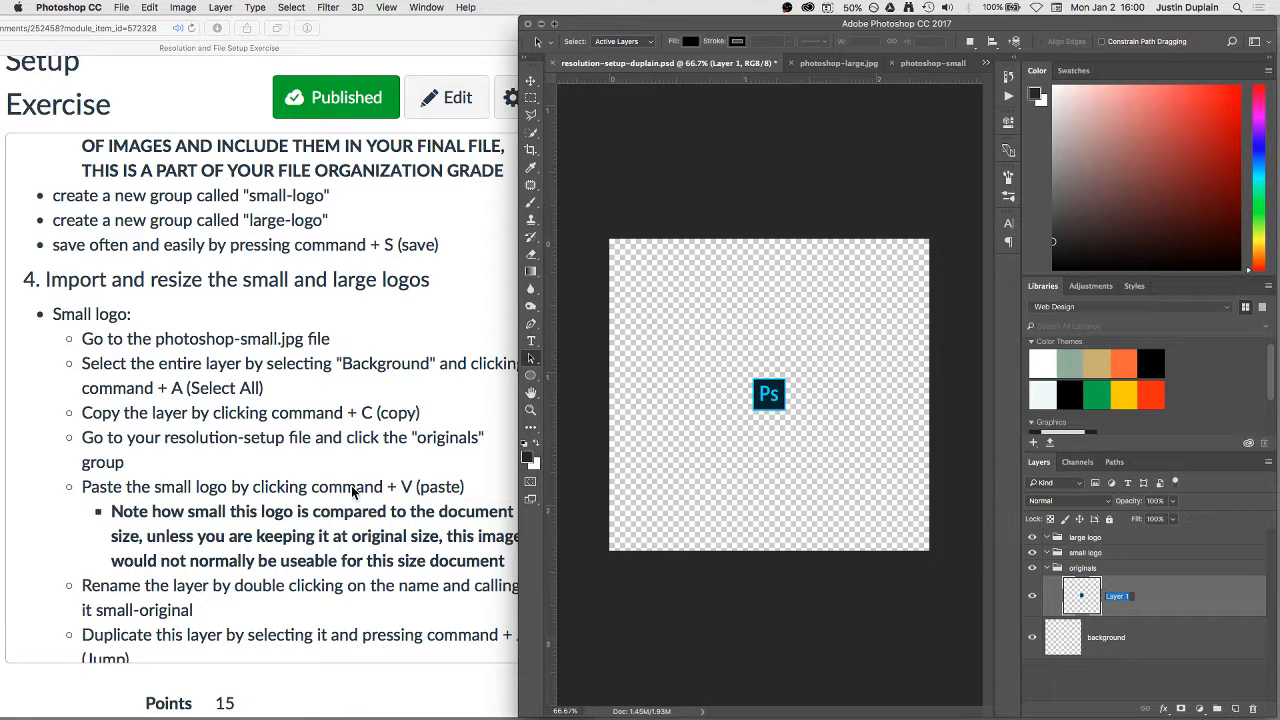
{"action": "scroll", "scroll_direction": "down", "scroll_amount": 3}
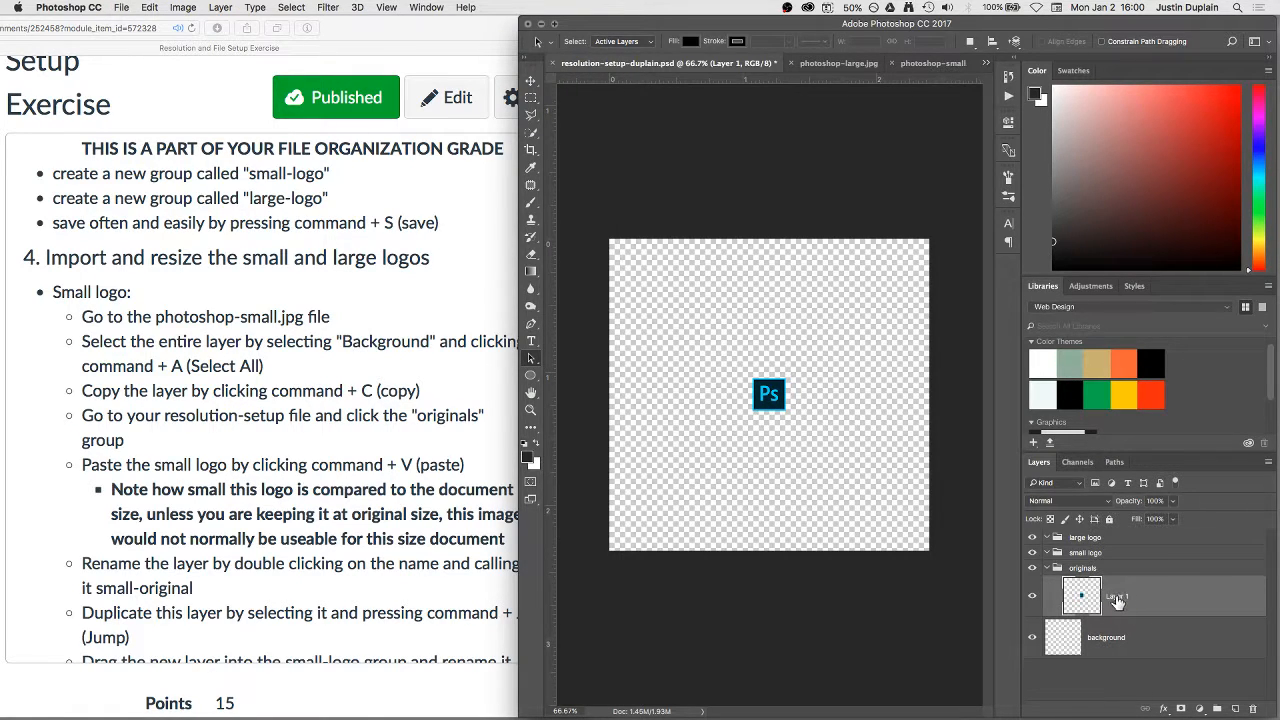
{"action": "double_click", "coordinate": [1112, 596]}
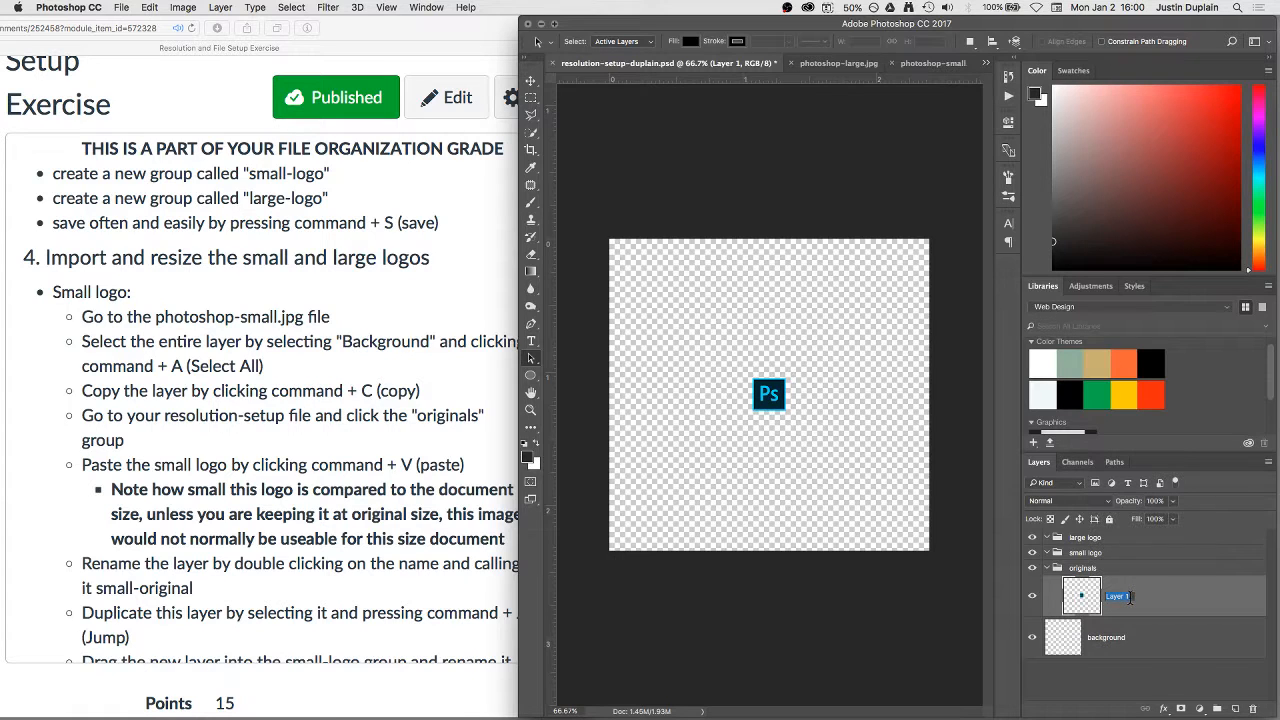
{"action": "type", "text": "small-ori"}
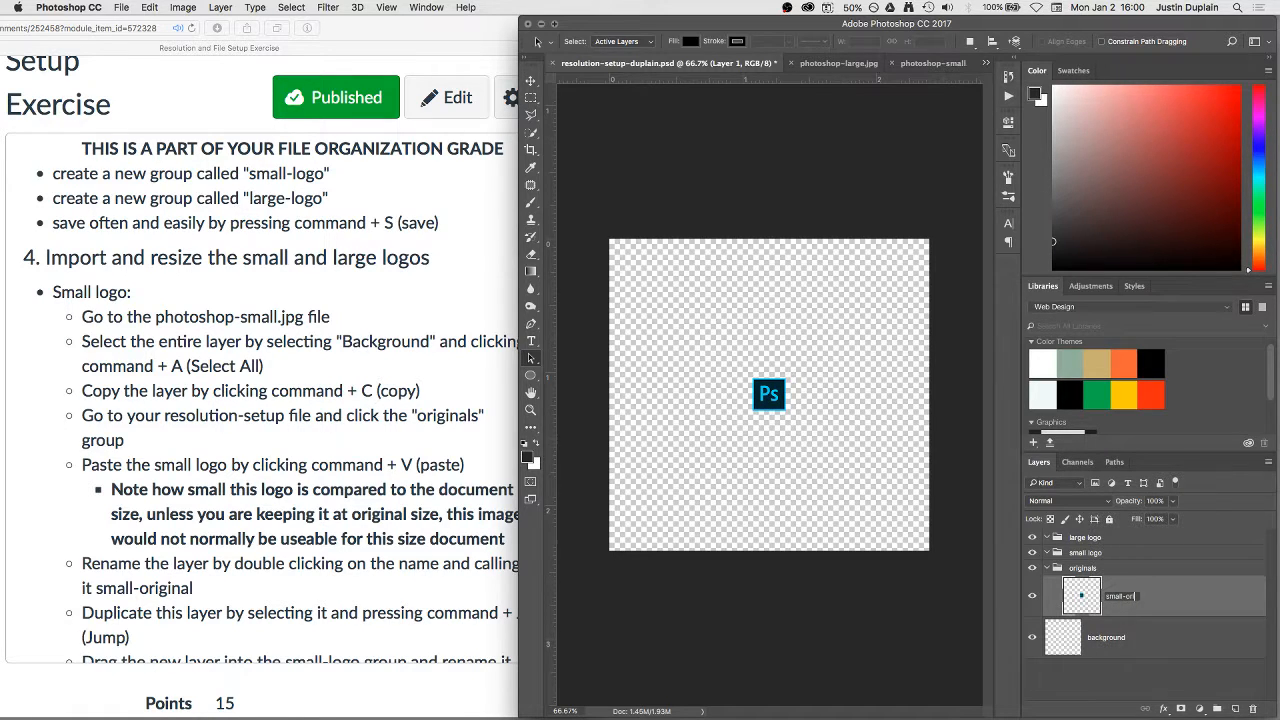
{"action": "double_click", "coordinate": [1120, 596]}
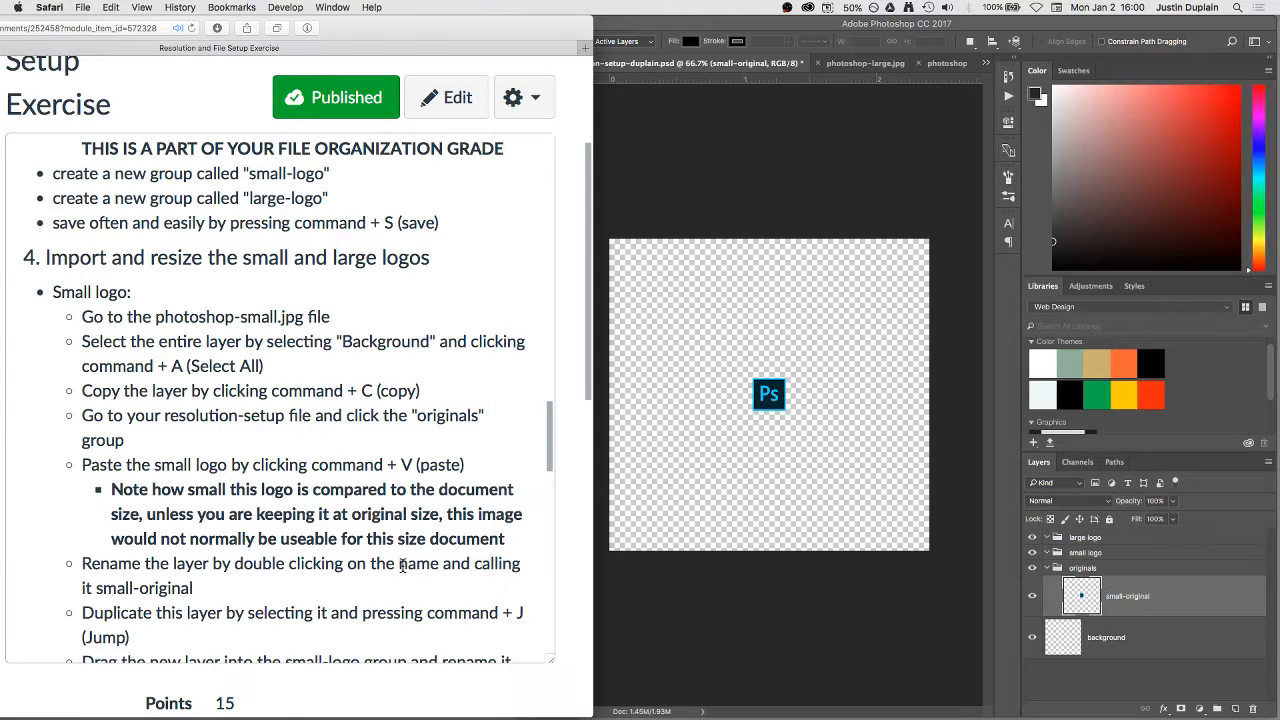
Duplicate small-original into the small-logo group and rename the copy small-logo
{"action": "scroll", "scroll_direction": "down", "scroll_amount": 3}
{"action": "type", "text": "small"}
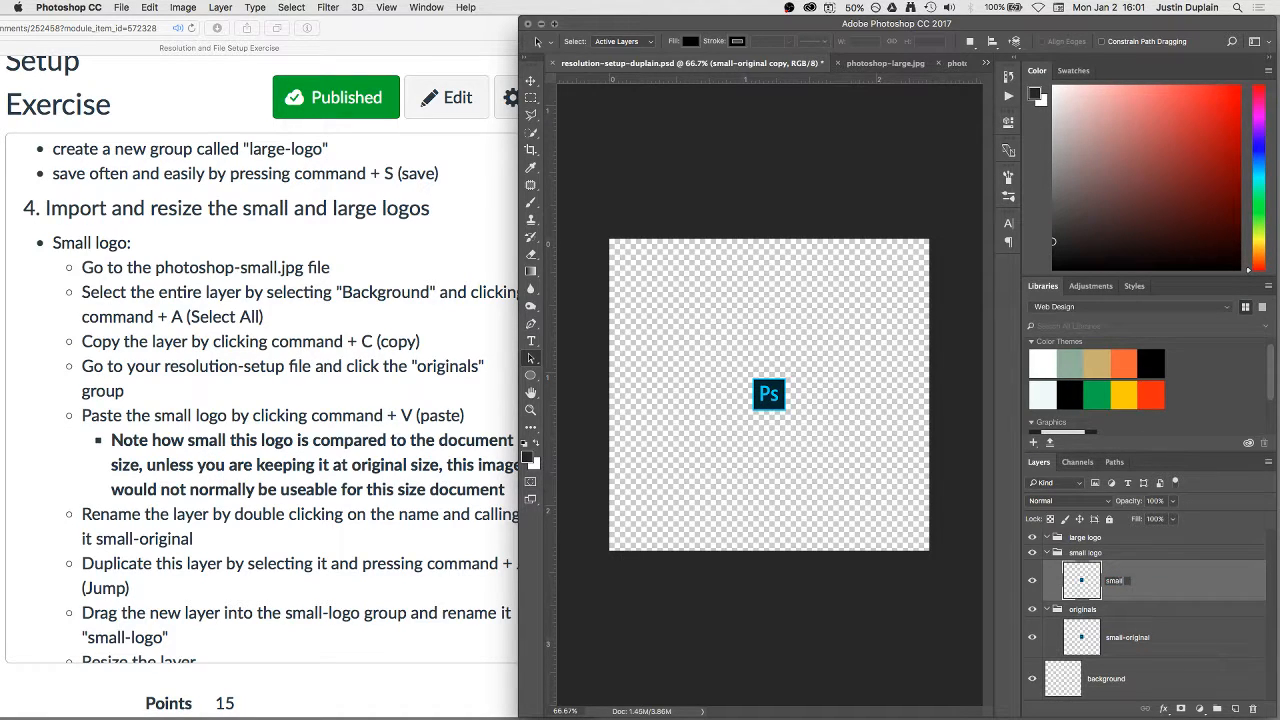
{"action": "double_click", "coordinate": [1116, 580]}
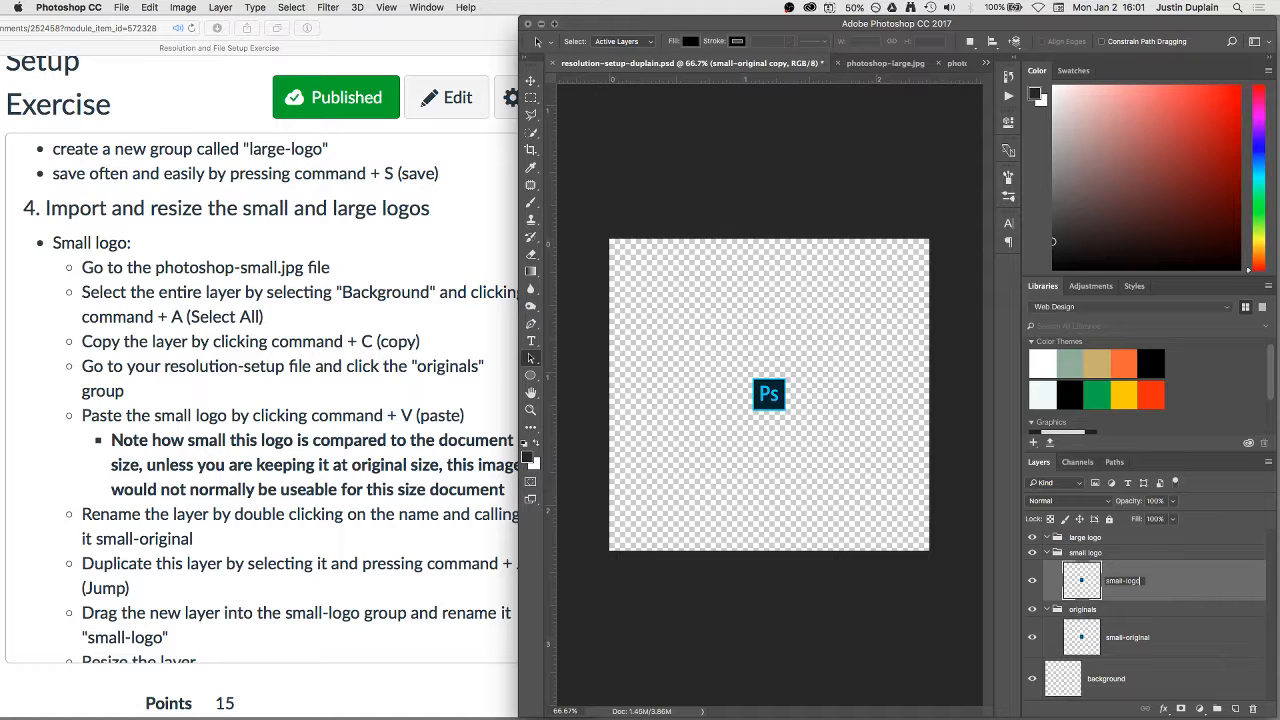
{"action": "left_click", "coordinate": [300, 420]}
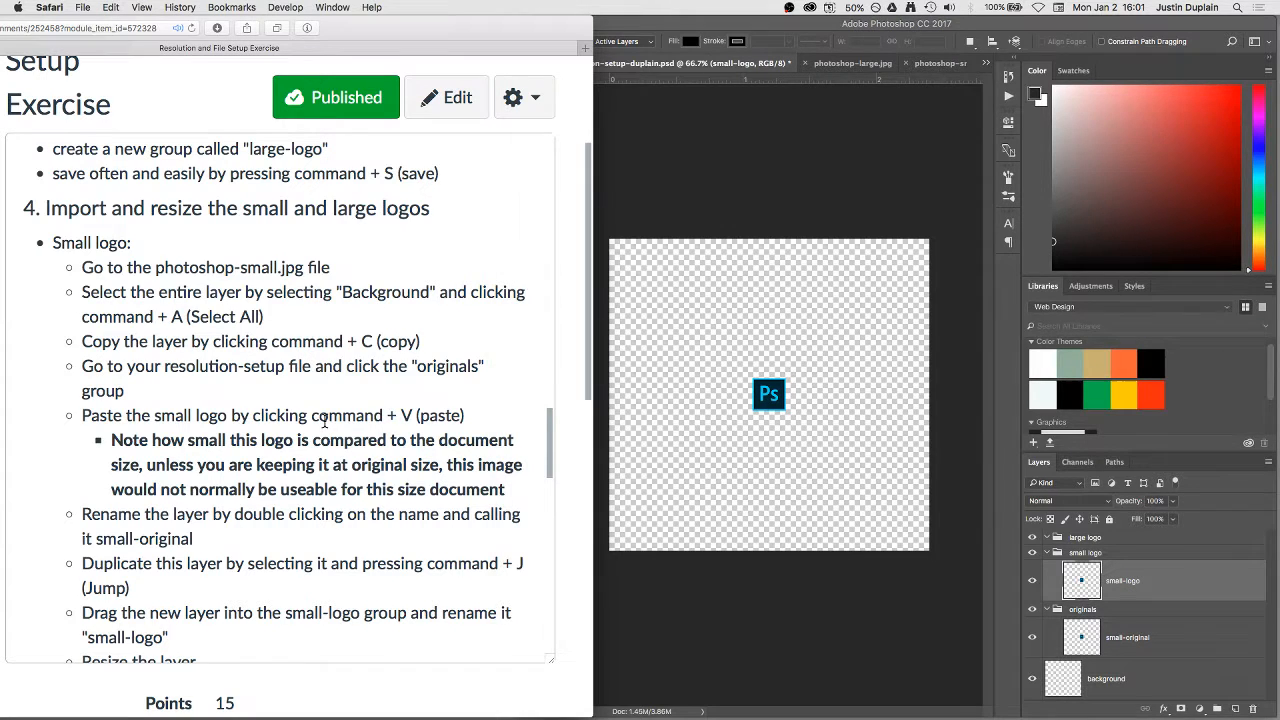
{"action": "scroll", "scroll_direction": "down", "scroll_amount": 3}
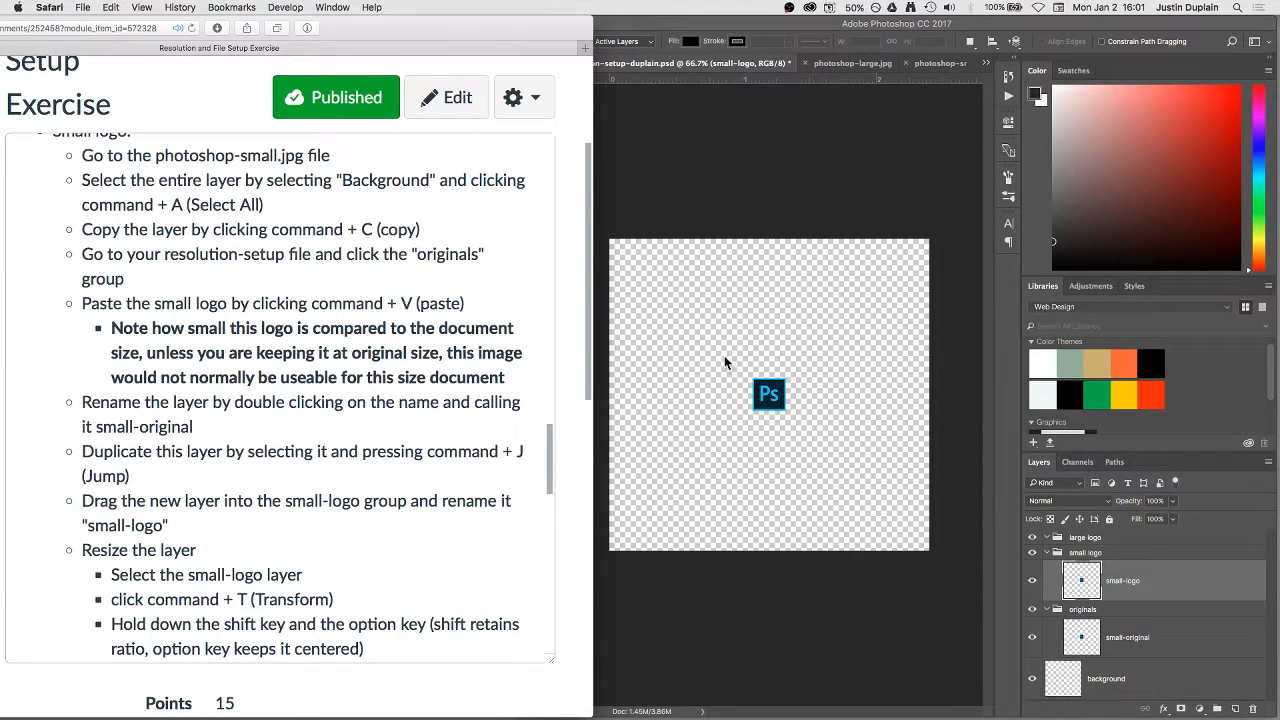
Free-transform the small-logo layer, scaling it up proportionally toward a larger square
{"action": "scroll", "scroll_direction": "down", "scroll_amount": 3}
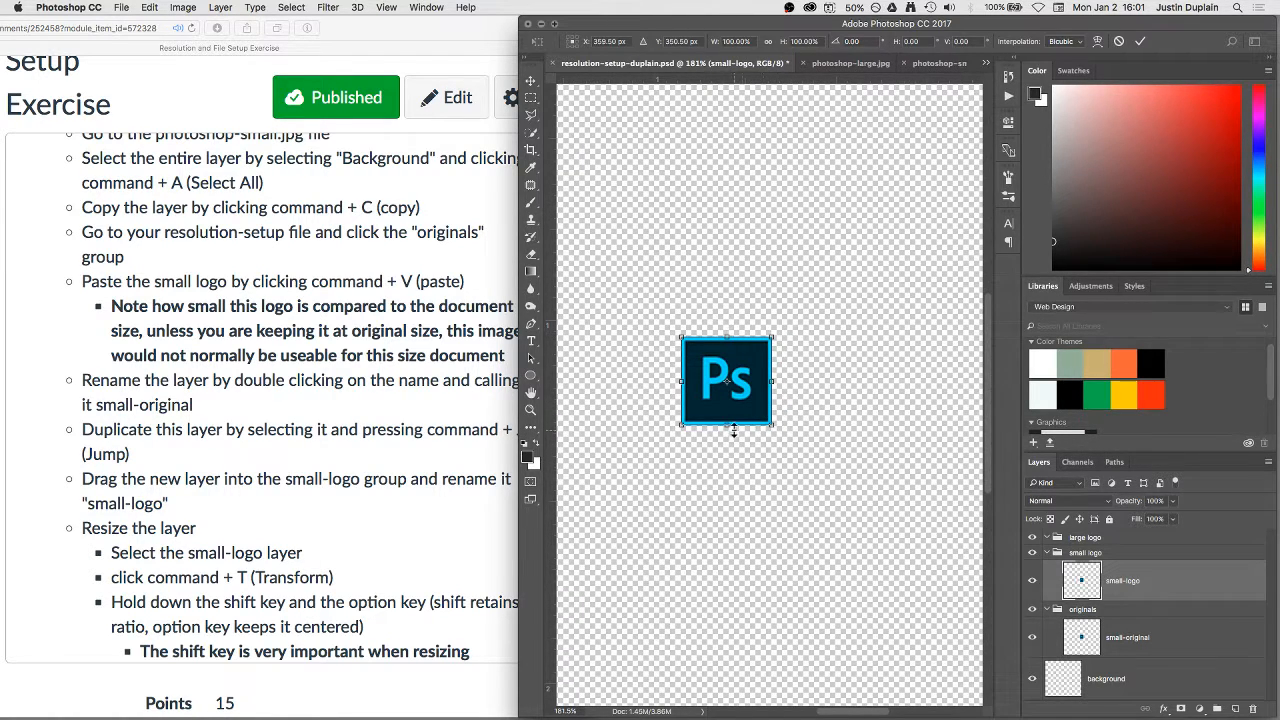
{"action": "mouse_move", "coordinate": [770, 444]}
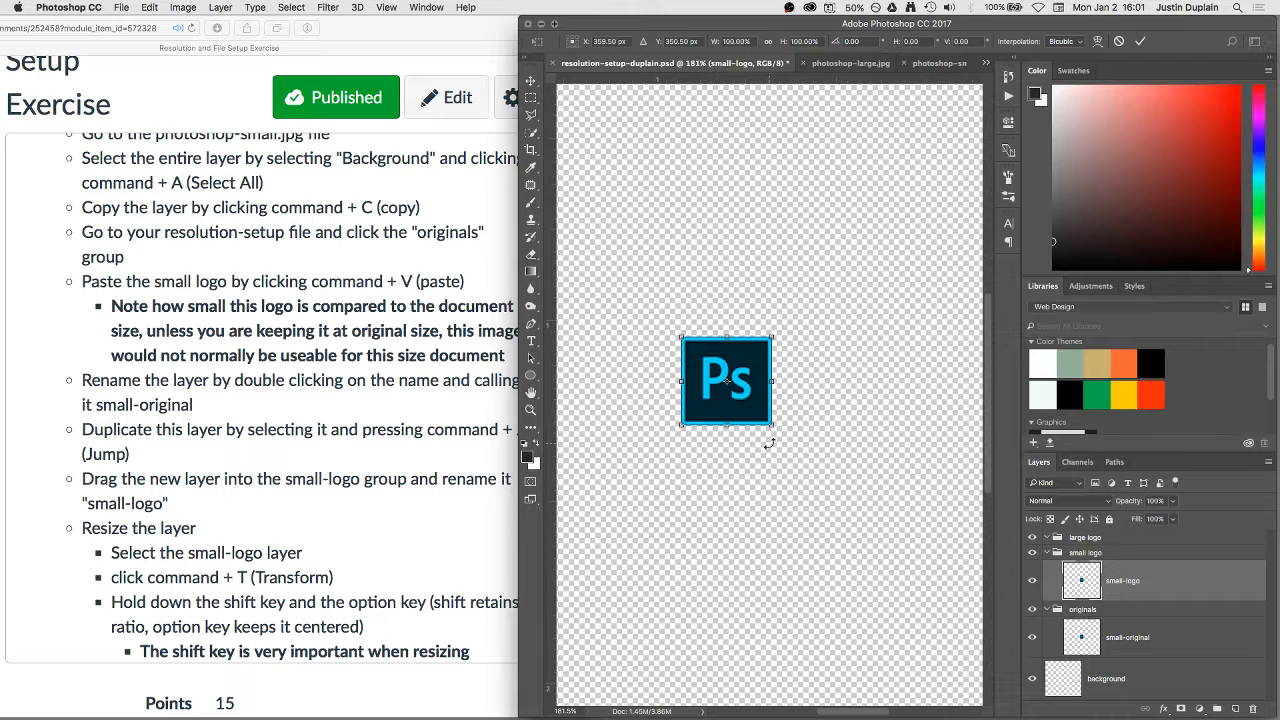
{"action": "left_click_drag", "start_coordinate": [726, 382], "coordinate": [758, 322]}
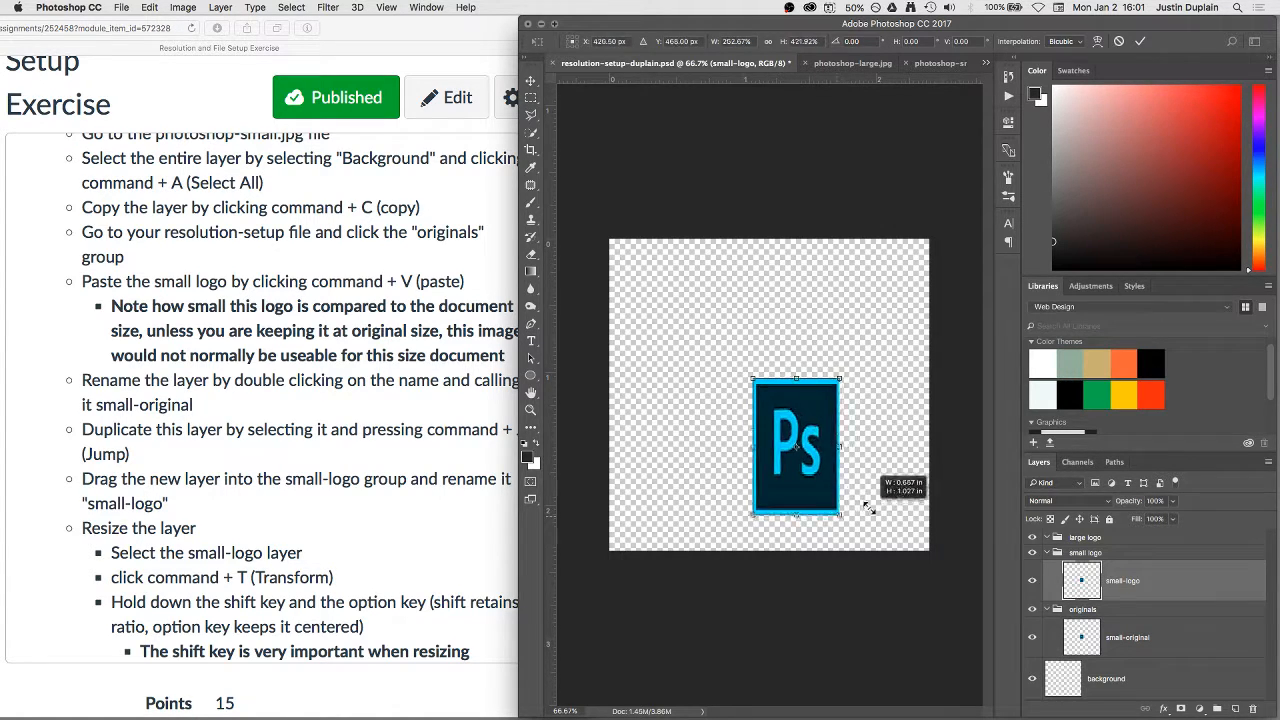
{"action": "left_click_drag", "start_coordinate": [838, 508], "coordinate": [808, 490]}
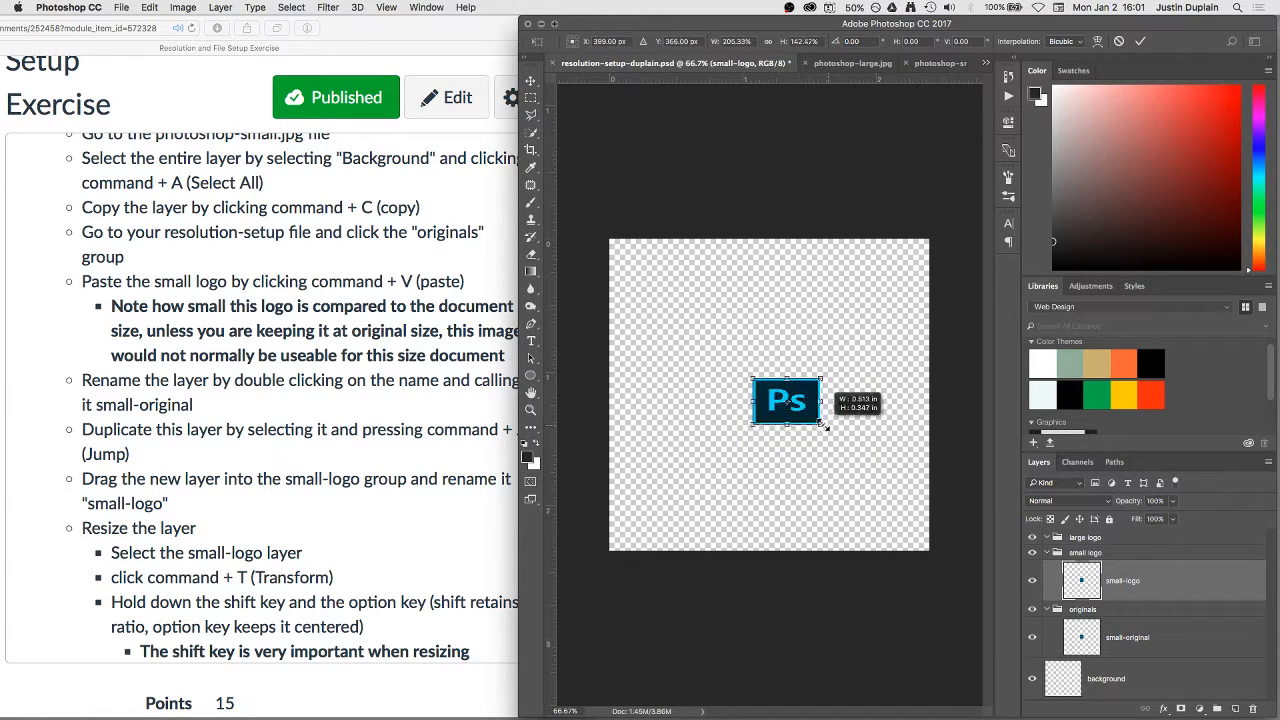
{"action": "left_click_drag", "start_coordinate": [824, 424], "coordinate": [760, 412]}
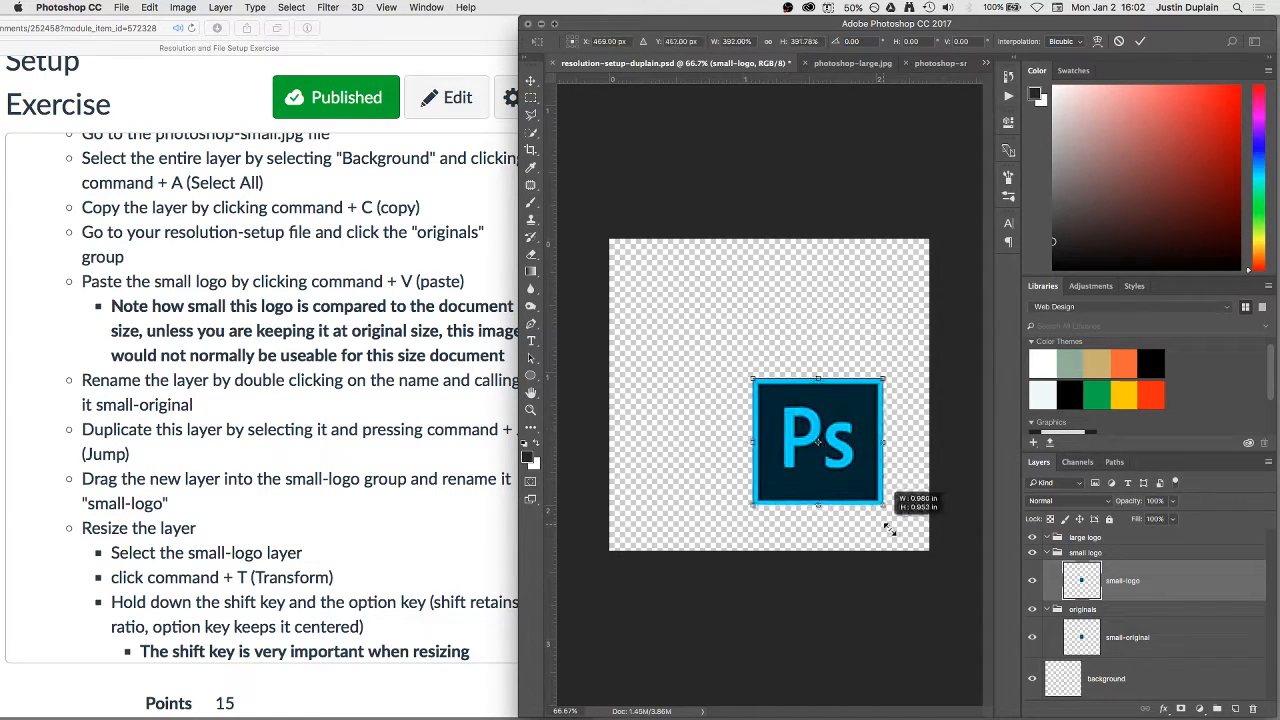
{"action": "left_click_drag", "start_coordinate": [888, 530], "coordinate": [896, 530]}
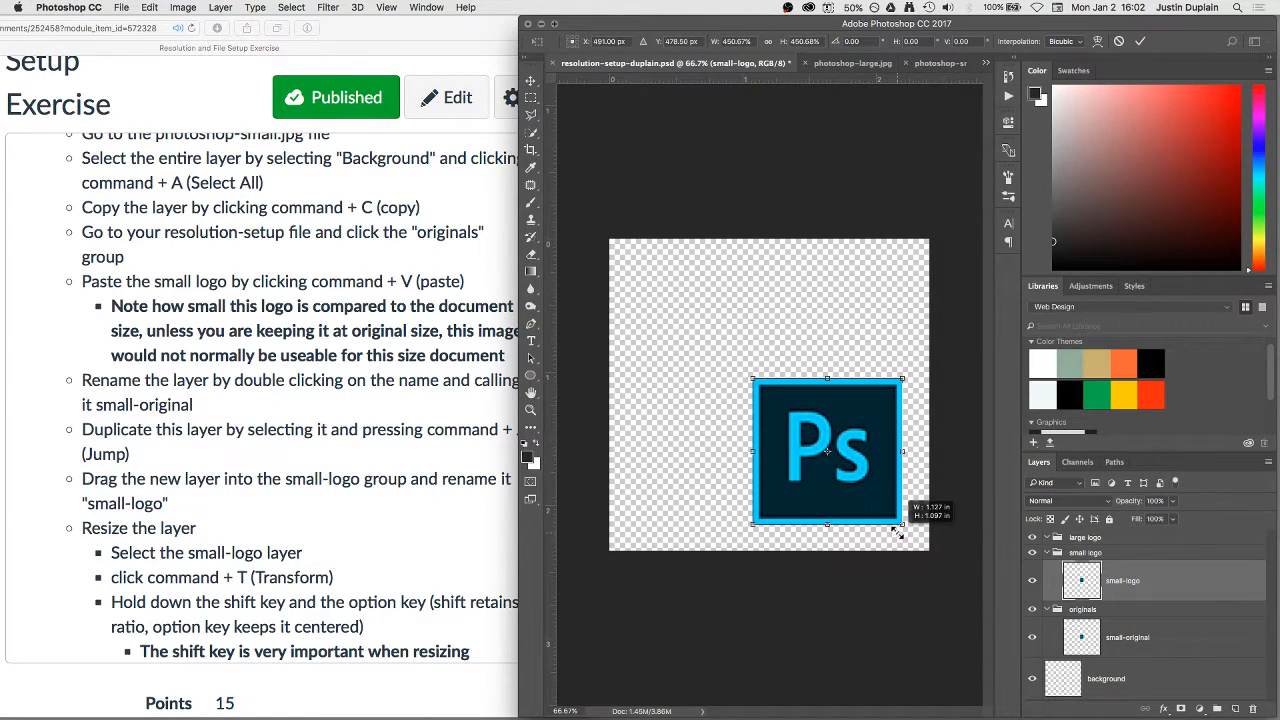
{"action": "left_click_drag", "start_coordinate": [876, 522], "coordinate": [868, 504]}
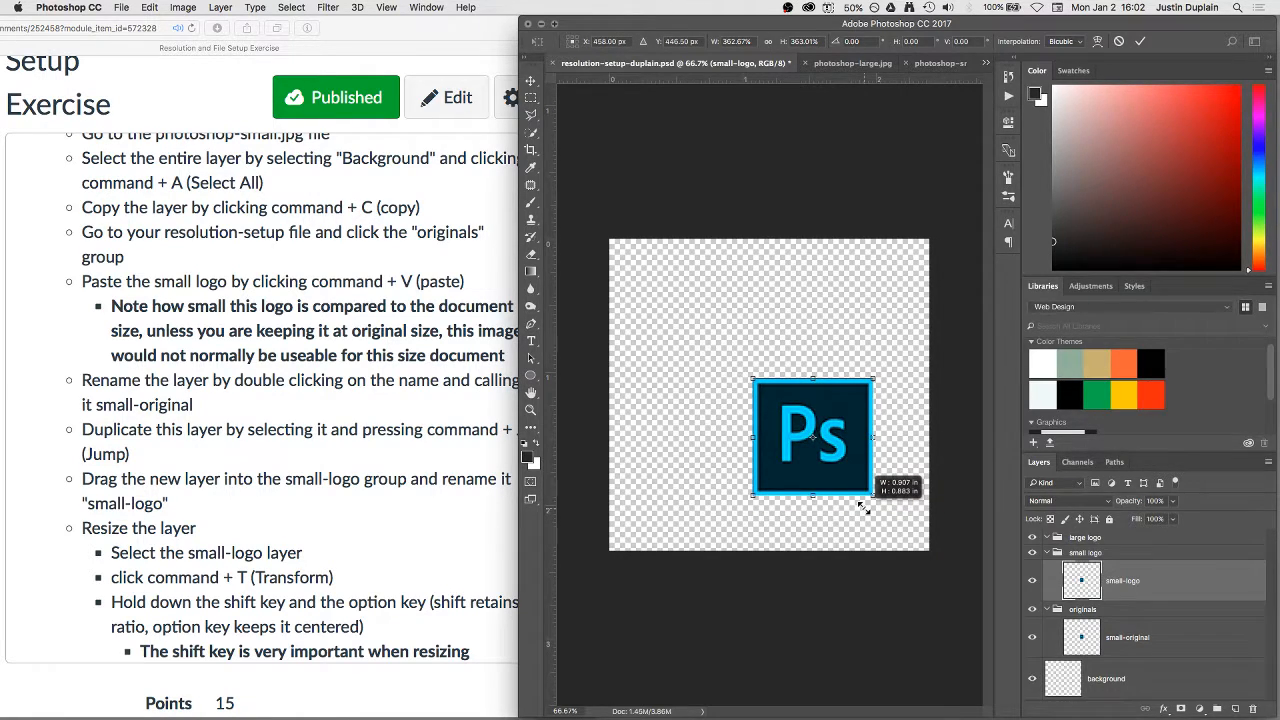
Keep enlarging the small logo until it fills the document edges
{"action": "left_click_drag", "start_coordinate": [862, 508], "coordinate": [904, 536]}
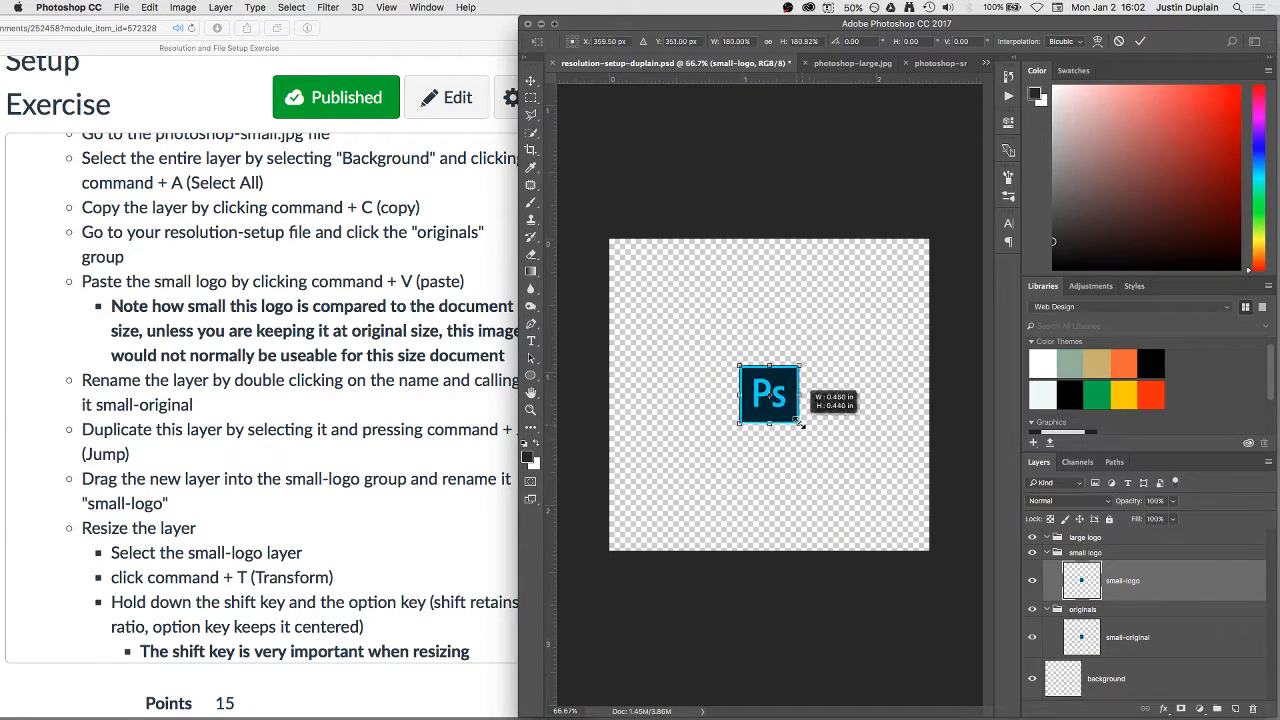
{"action": "left_click_drag", "start_coordinate": [800, 424], "coordinate": [810, 448]}
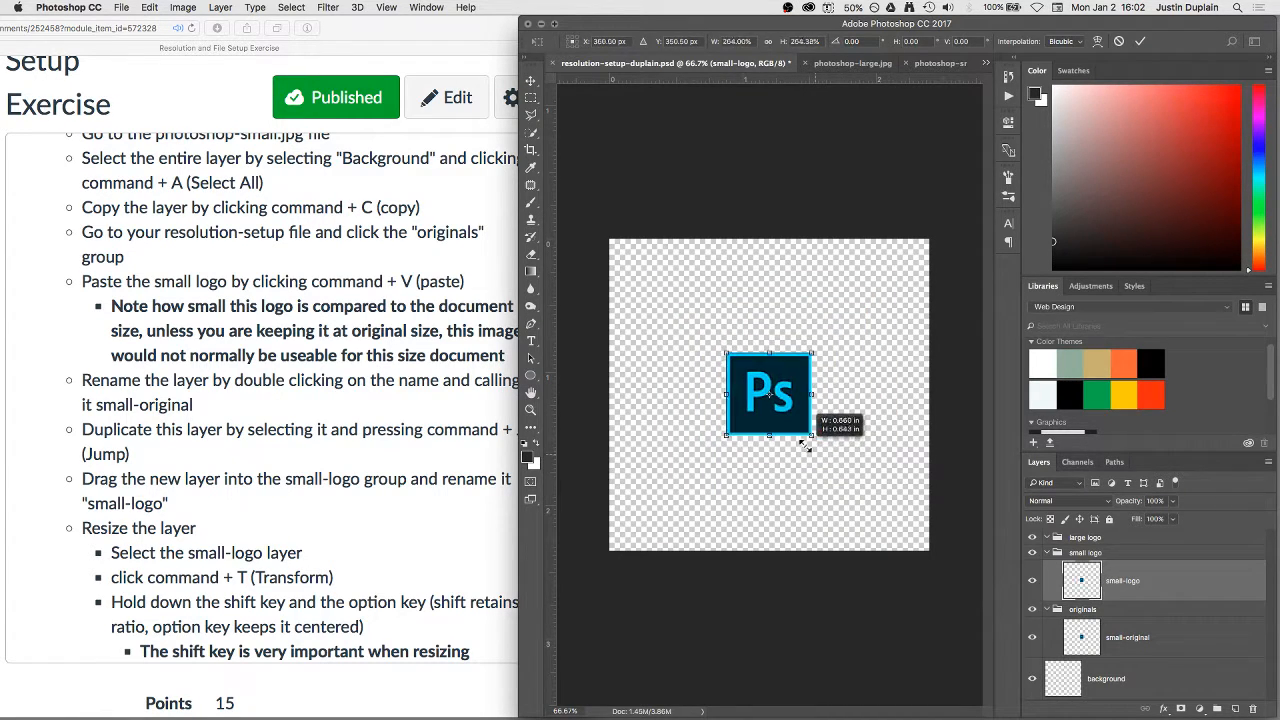
{"action": "left_click_drag", "start_coordinate": [810, 444], "coordinate": [816, 456]}
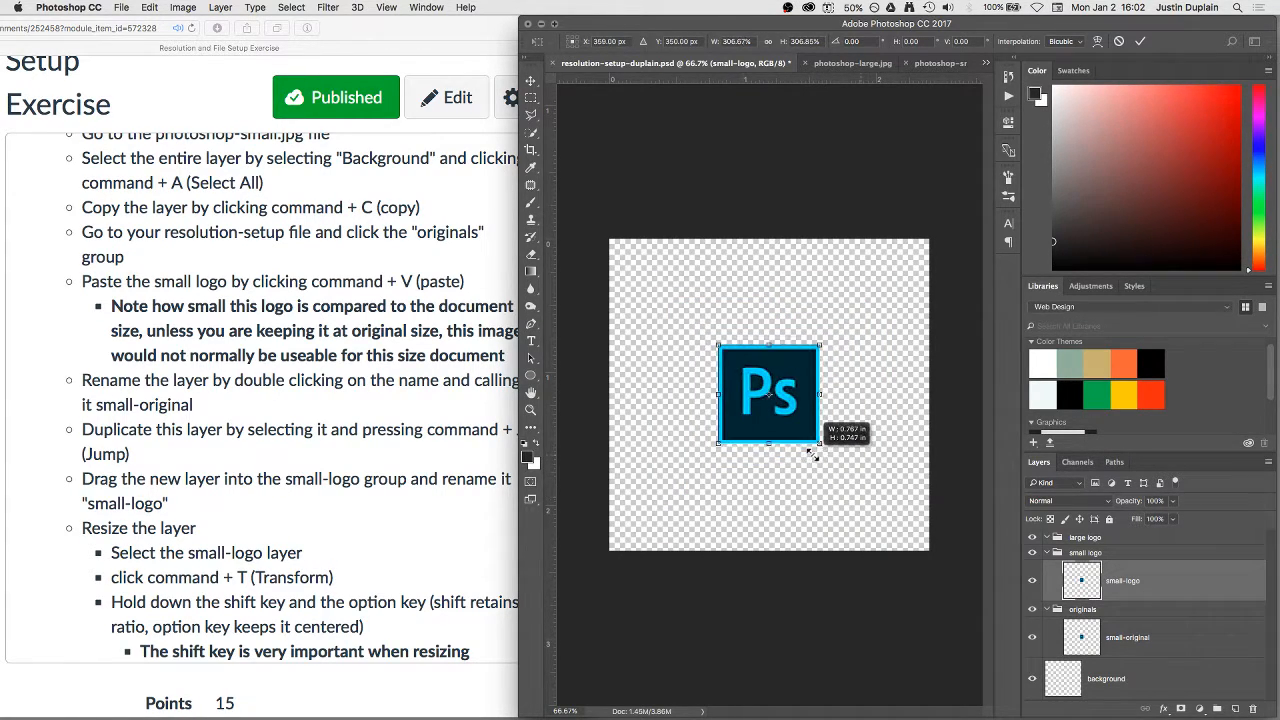
{"action": "left_click_drag", "start_coordinate": [816, 450], "coordinate": [884, 510]}
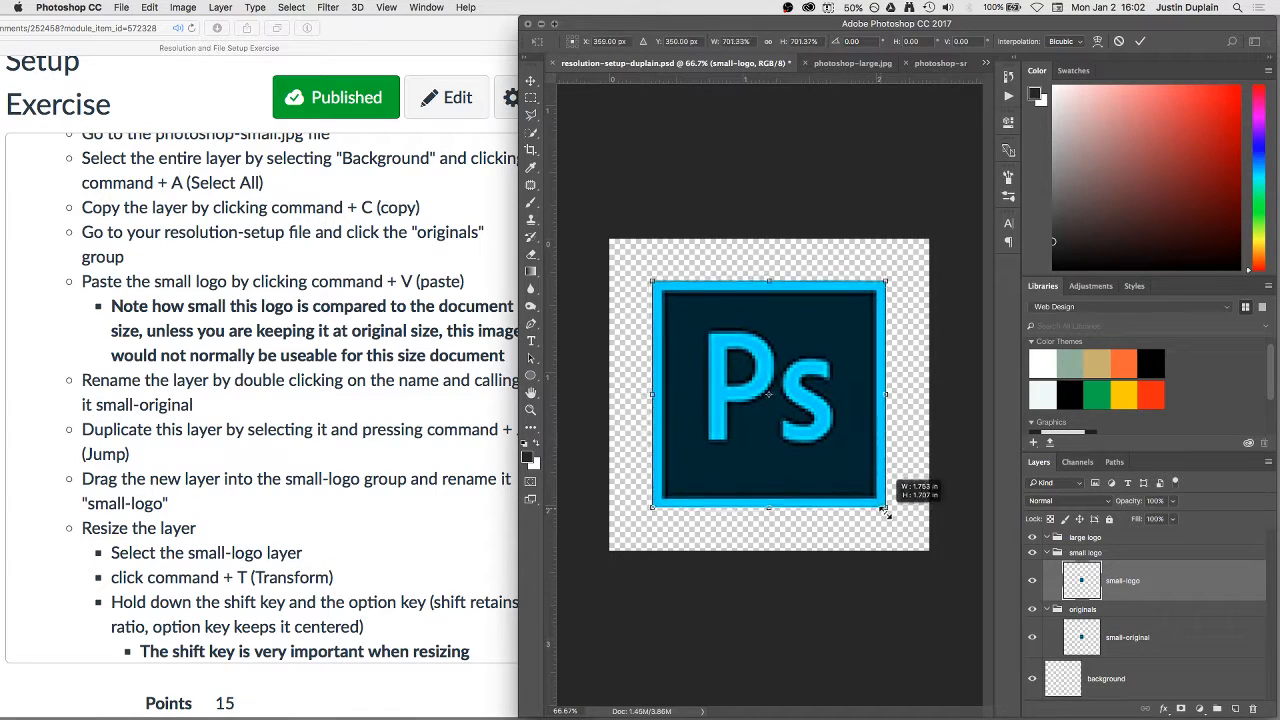
{"action": "left_click_drag", "start_coordinate": [884, 512], "coordinate": [918, 556]}
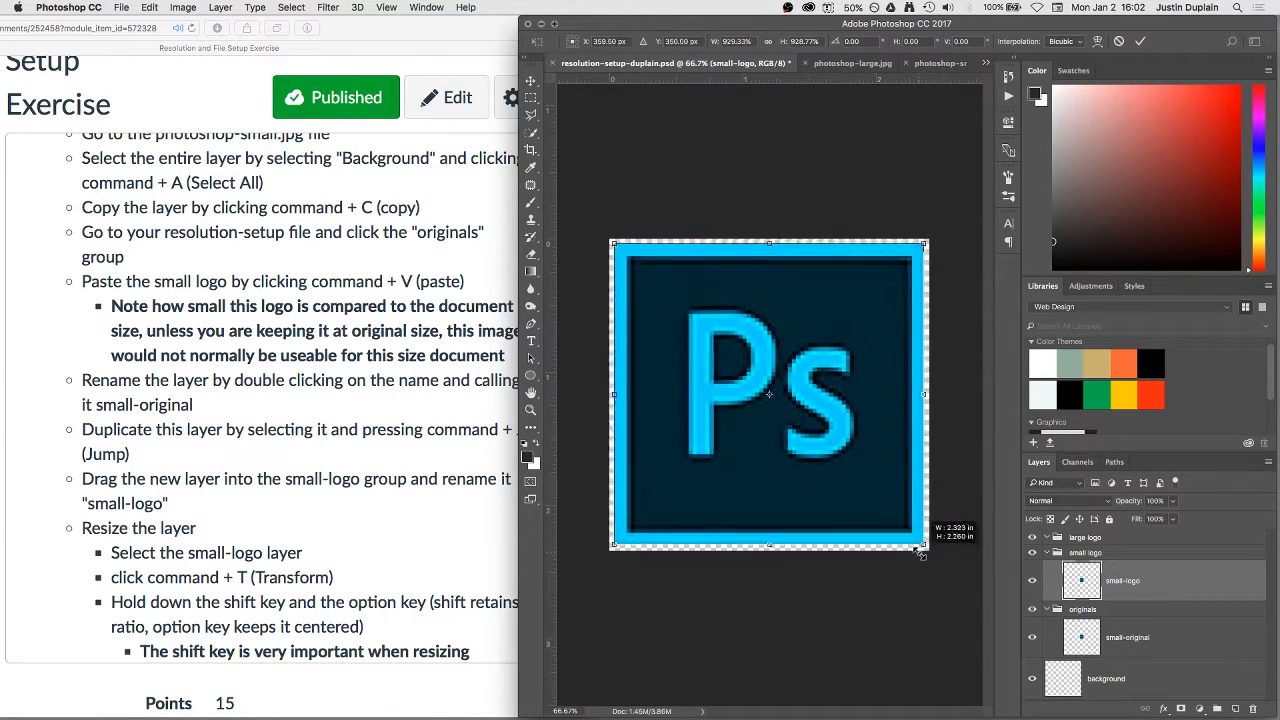
{"action": "left_click_drag", "start_coordinate": [922, 552], "coordinate": [928, 560]}
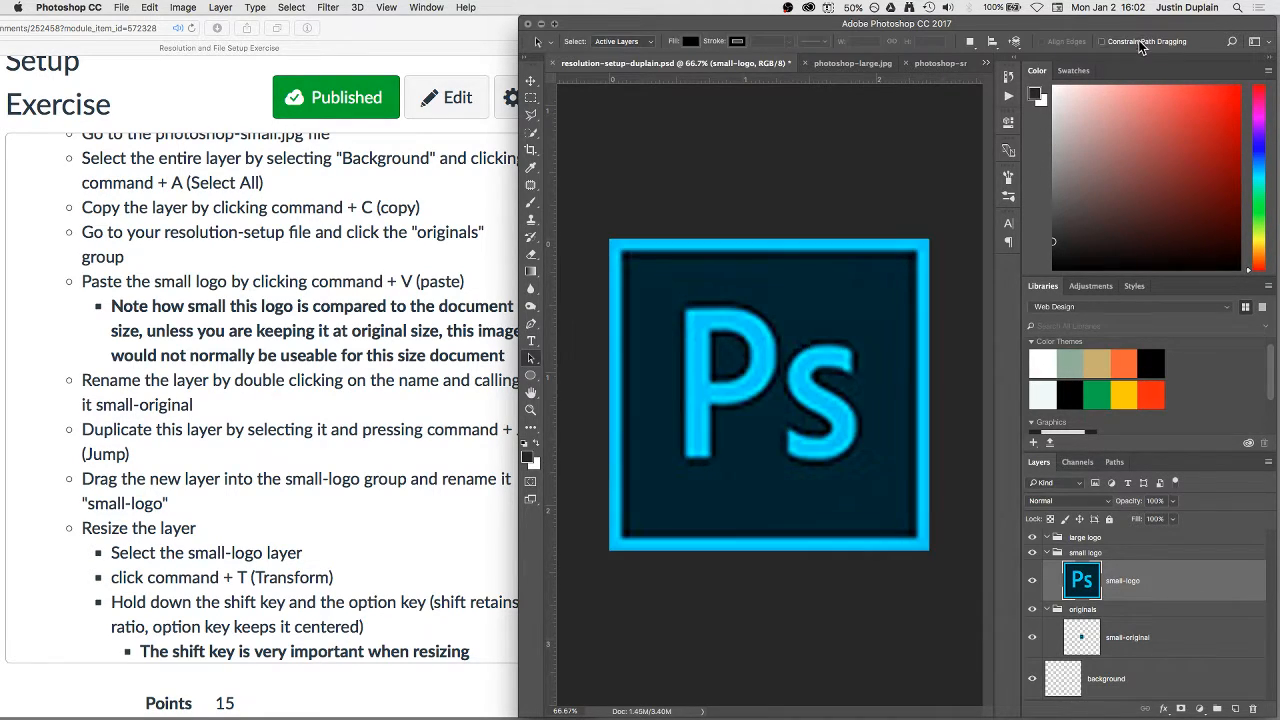
{"action": "mouse_move", "coordinate": [784, 336]}
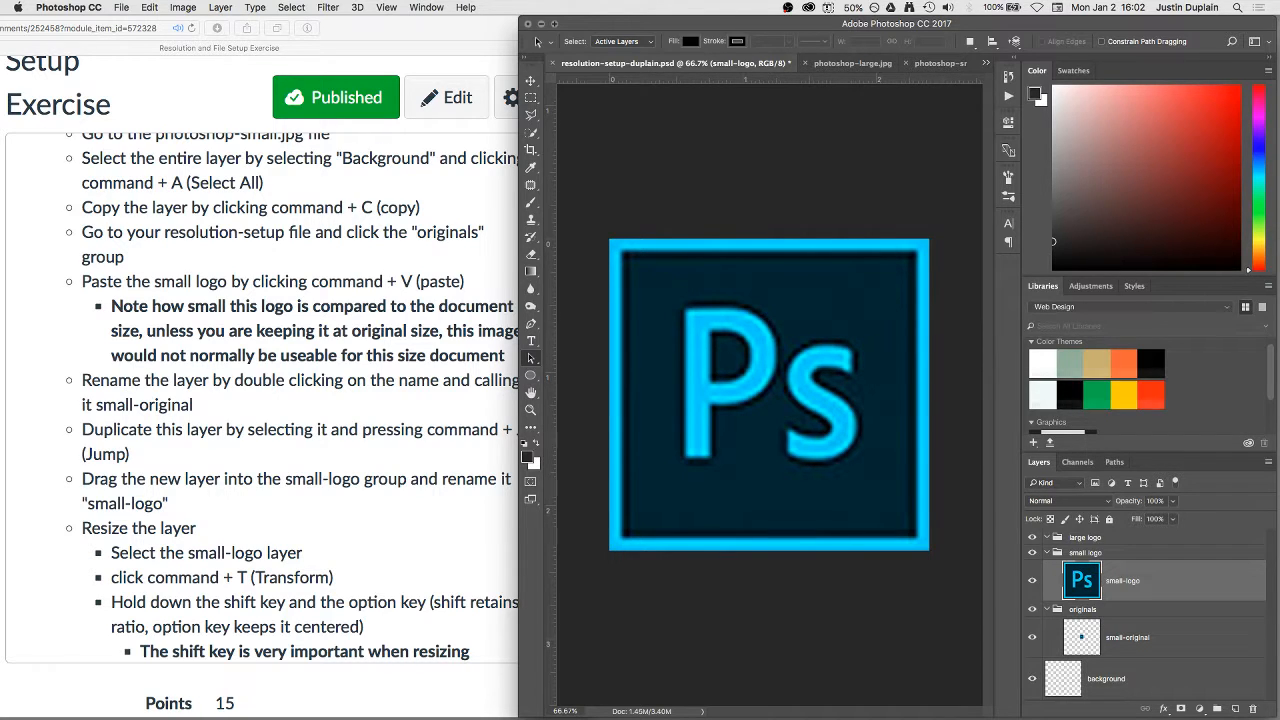
{"action": "mouse_move", "coordinate": [864, 376]}
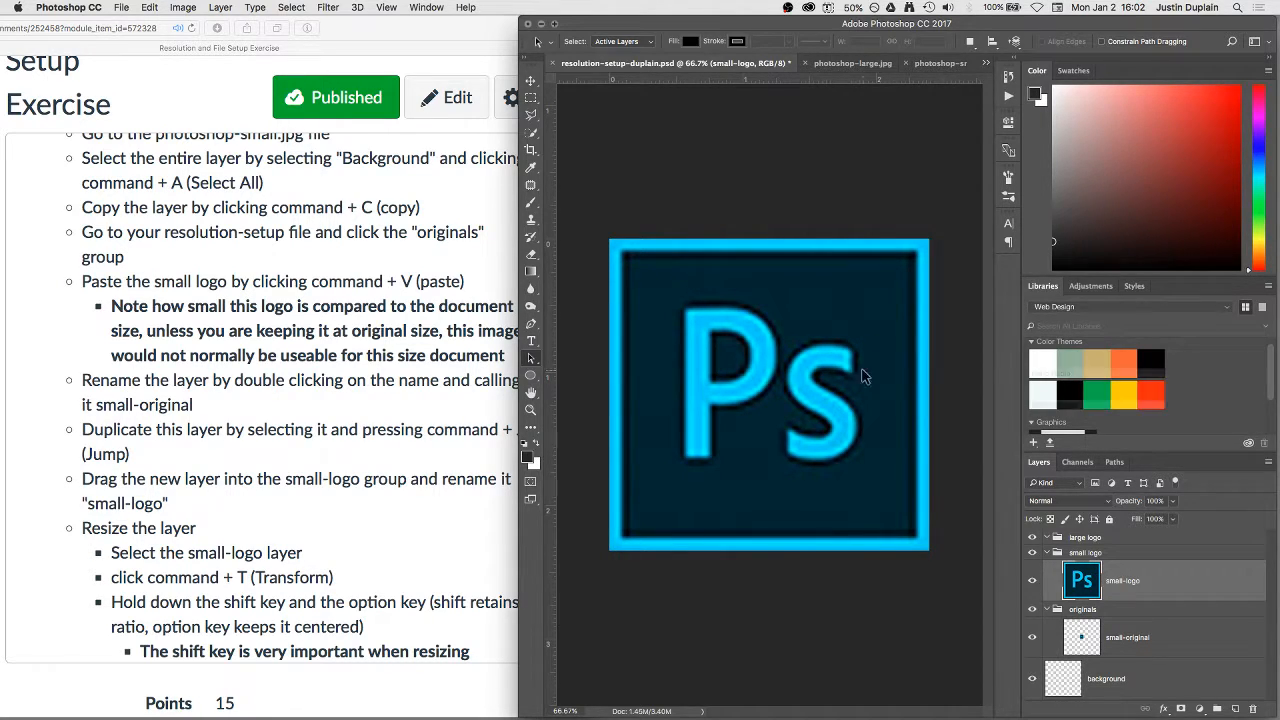
{"action": "mouse_move", "coordinate": [896, 424]}
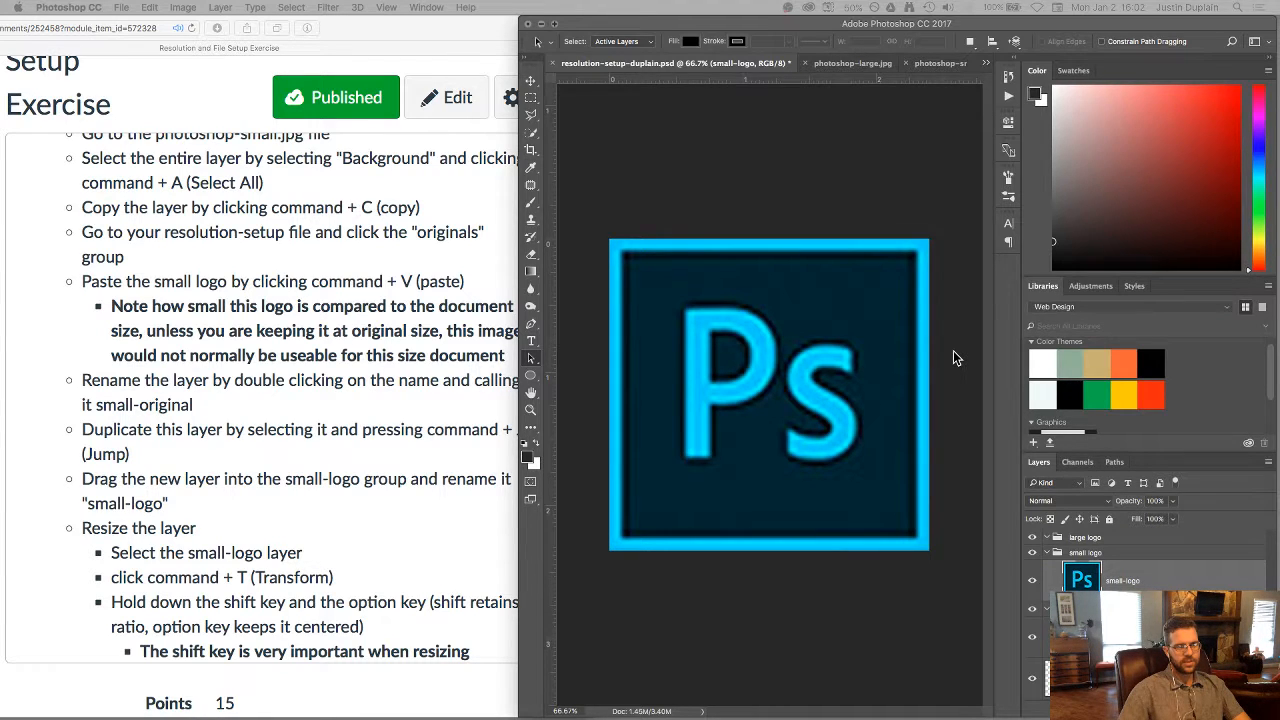
{"action": "mouse_move", "coordinate": [830, 336]}
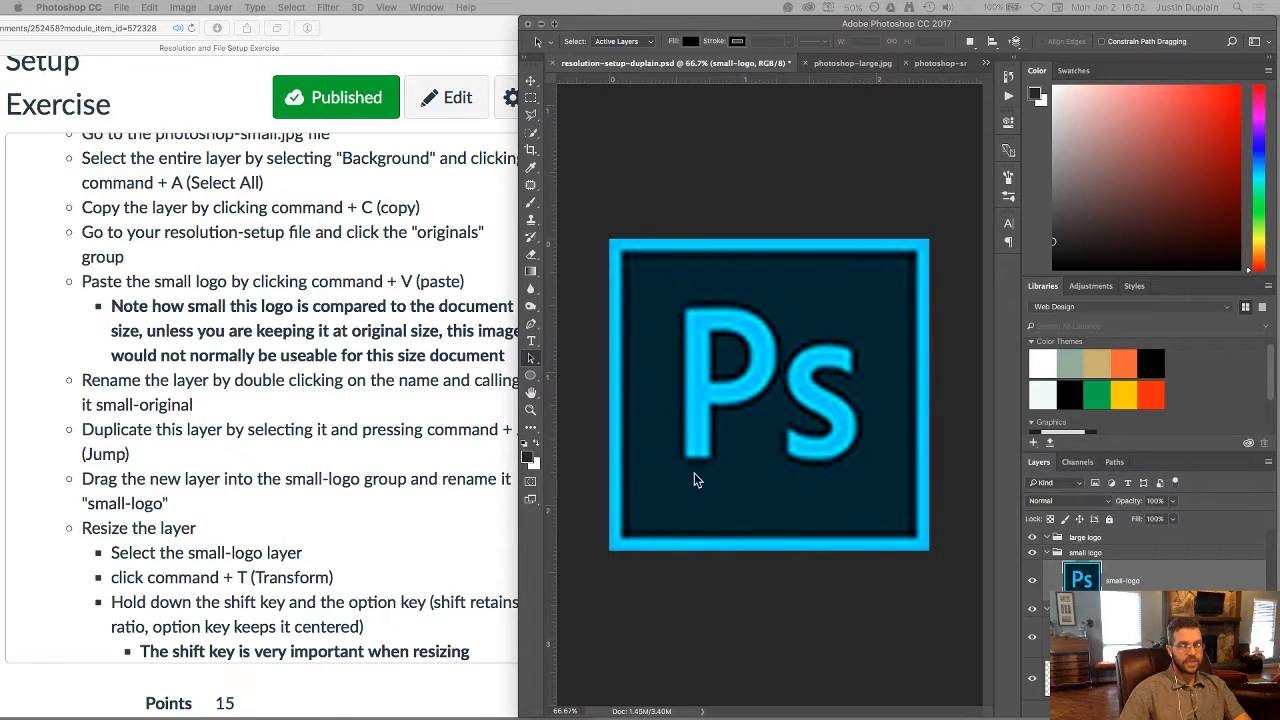
{"action": "mouse_move", "coordinate": [818, 410]}
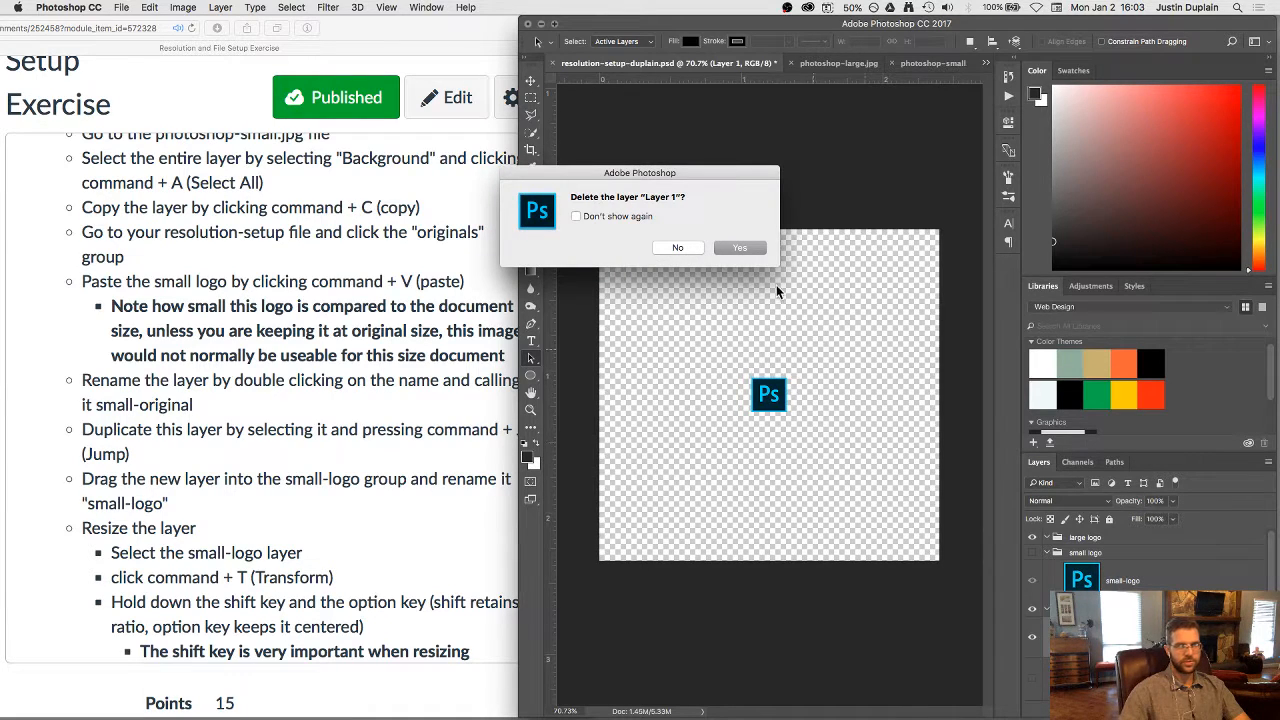
Confirm deleting the extra Layer 1 and collapse the small-logo group
{"action": "left_click", "coordinate": [740, 248]}
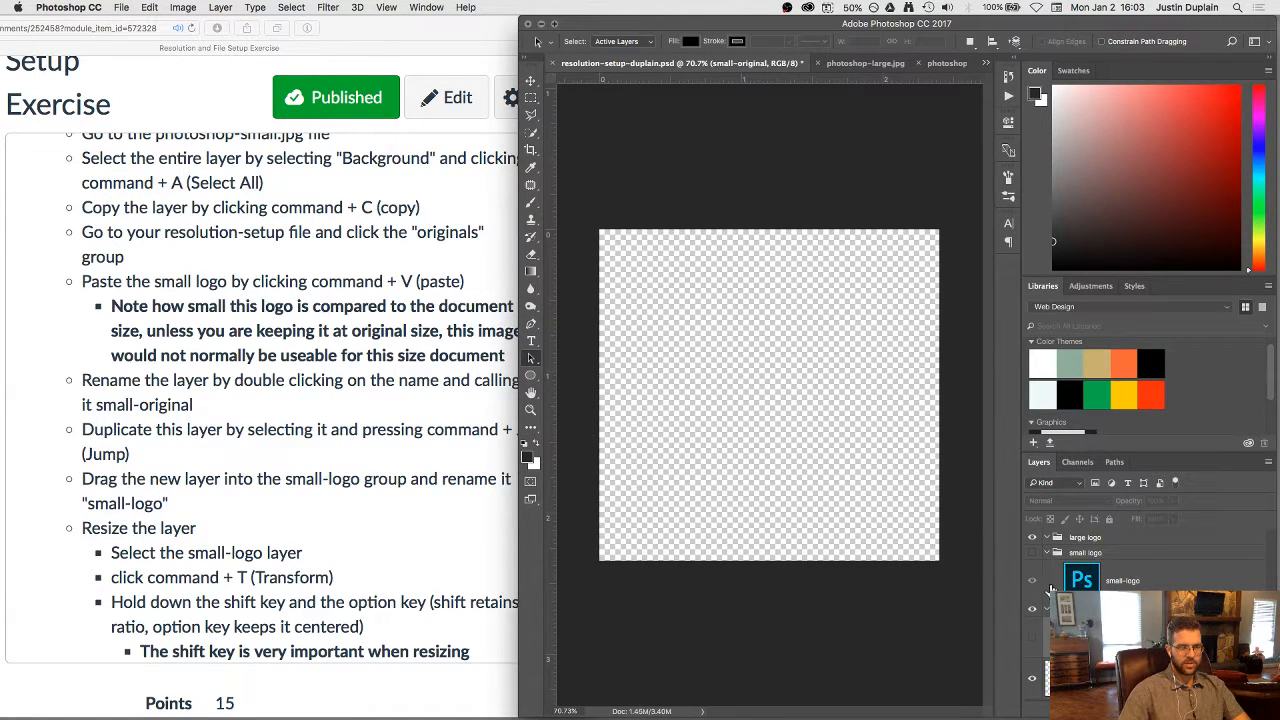
{"action": "left_click", "coordinate": [1032, 580]}
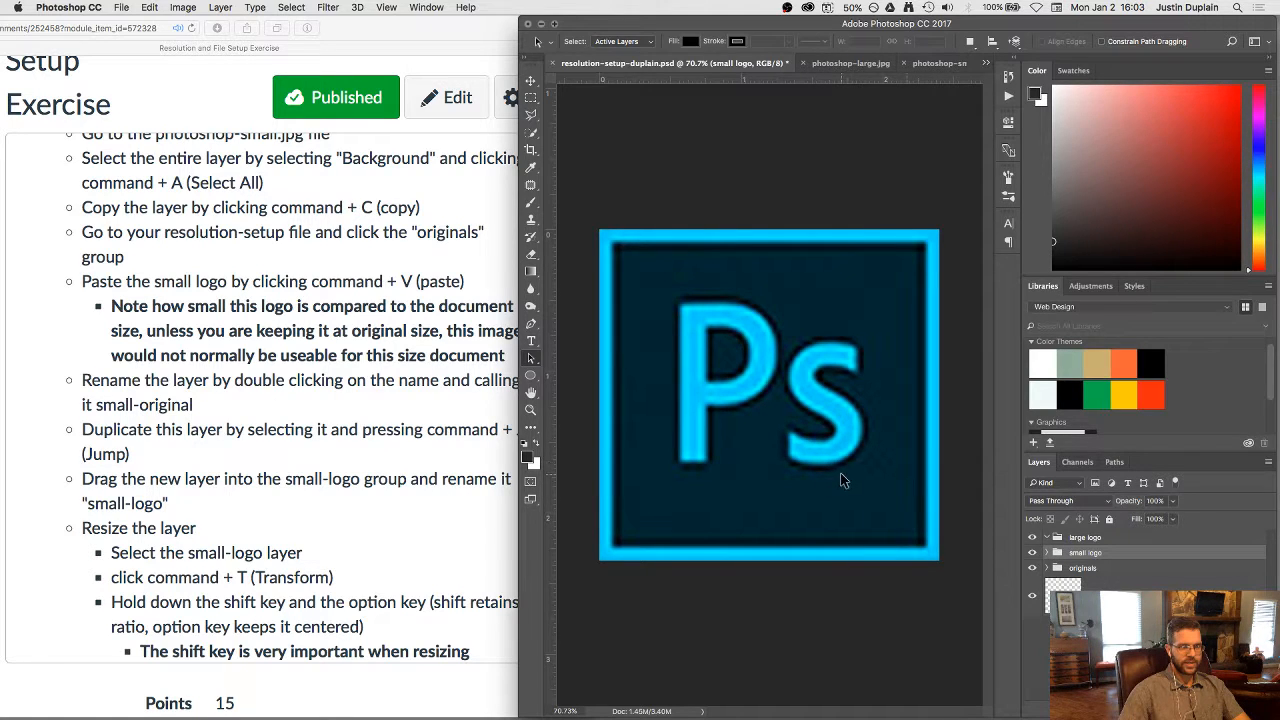
{"action": "mouse_move", "coordinate": [728, 362]}
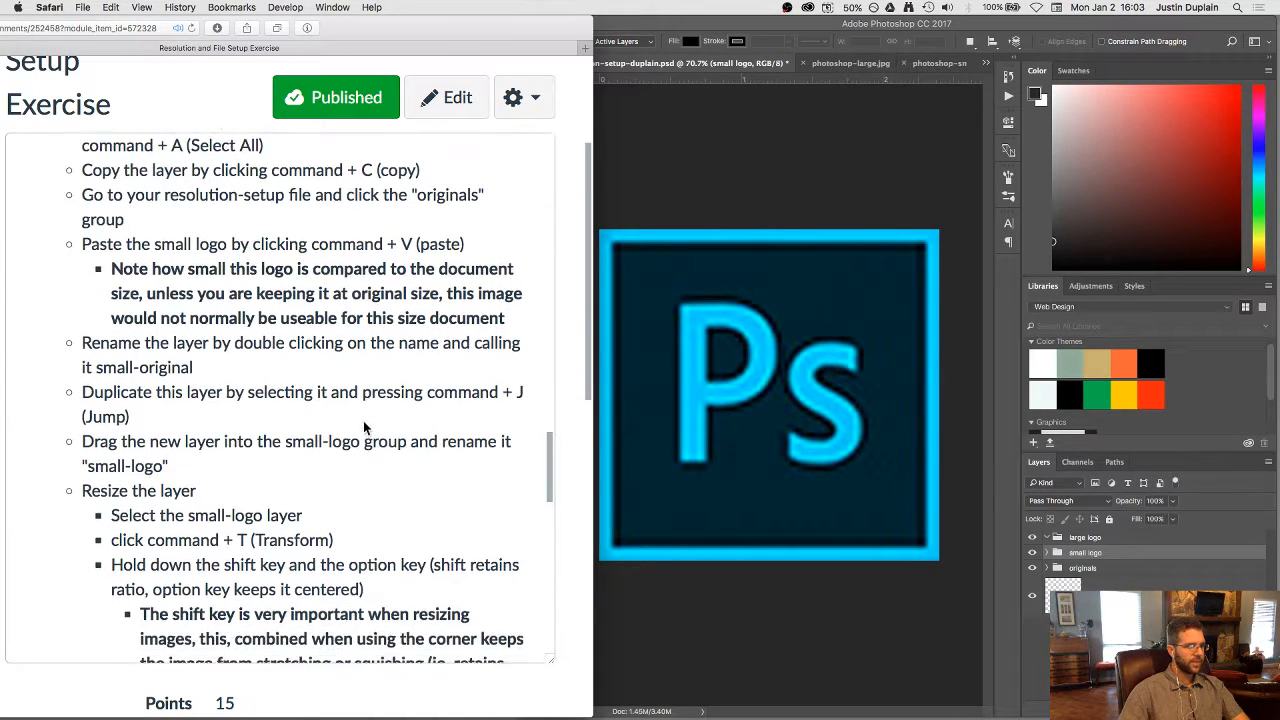
{"action": "scroll", "scroll_direction": "down", "scroll_amount": 3}
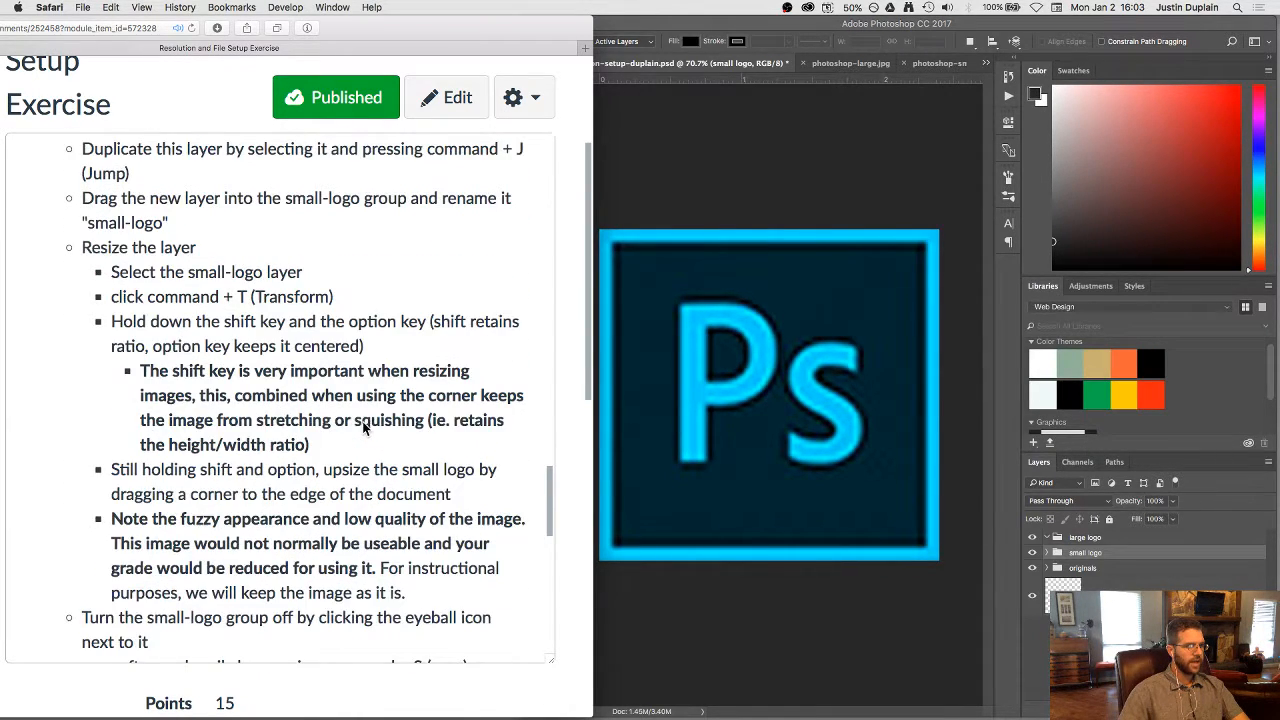
{"action": "scroll", "scroll_direction": "down", "scroll_amount": 3}
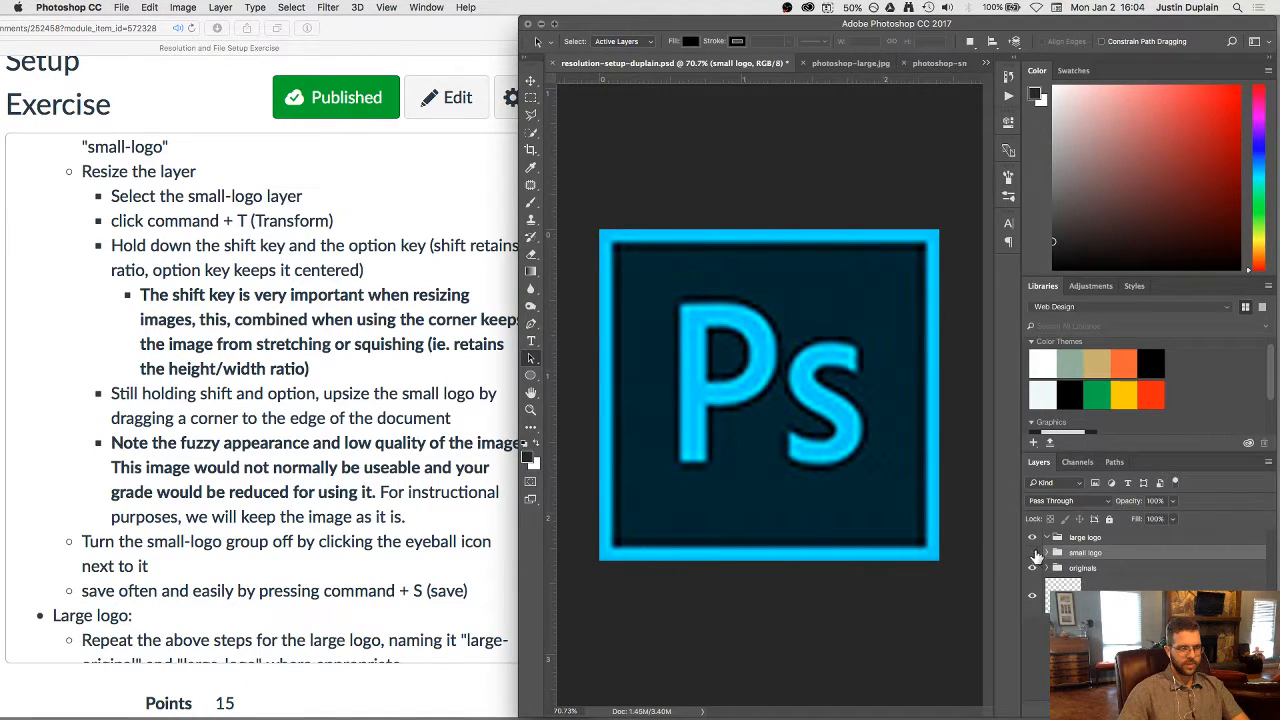
Hide the small-logo group and expand originals as the next paste target
{"action": "left_click", "coordinate": [1032, 552]}
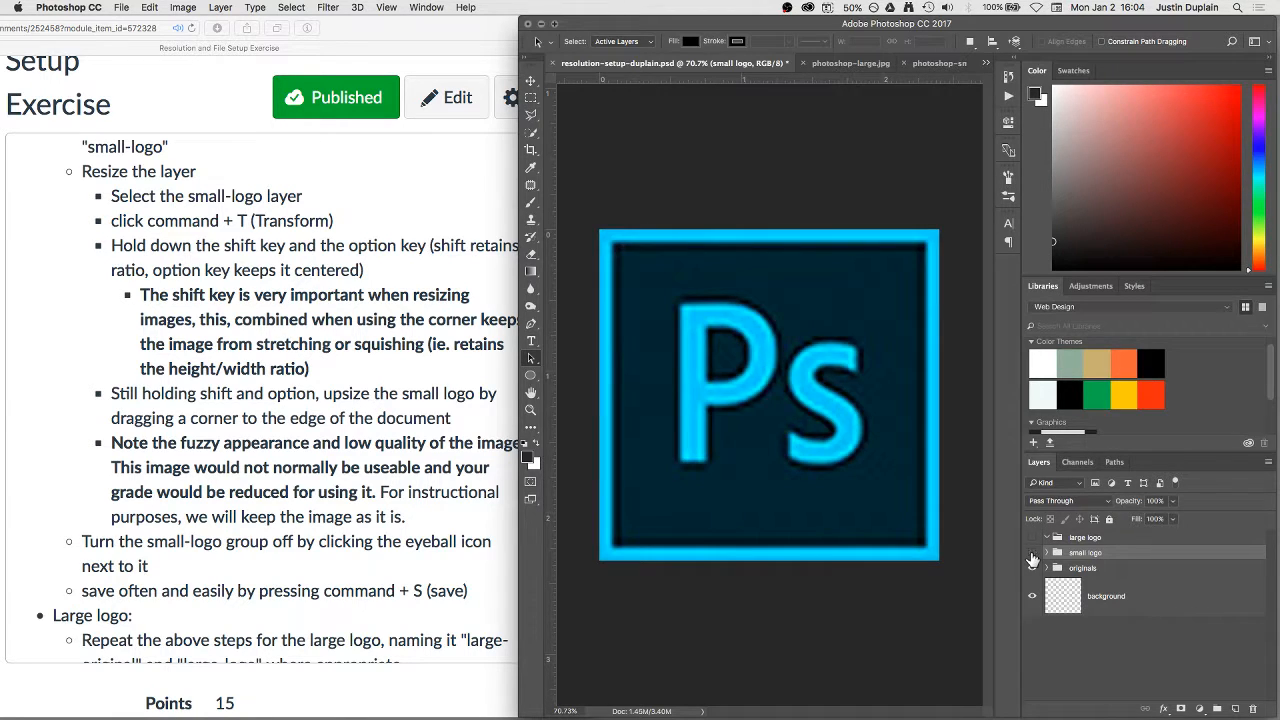
{"action": "left_click", "coordinate": [1032, 552]}
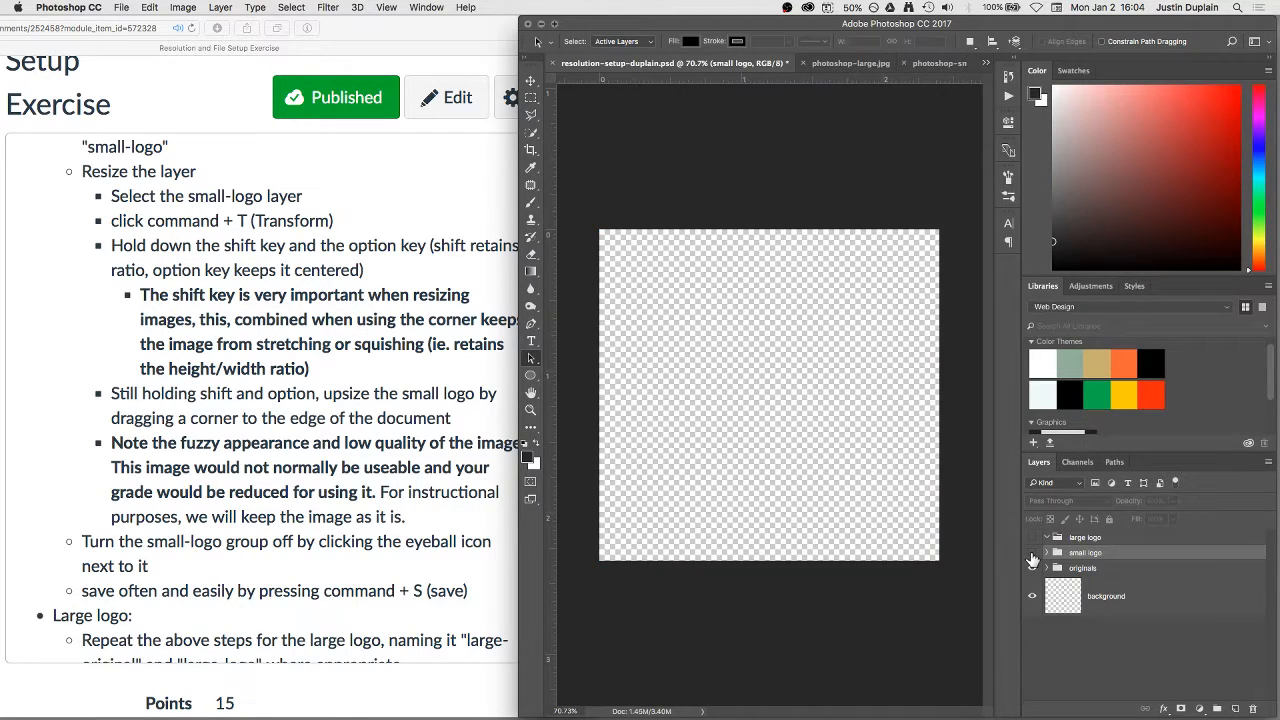
{"action": "left_click", "coordinate": [1046, 568]}
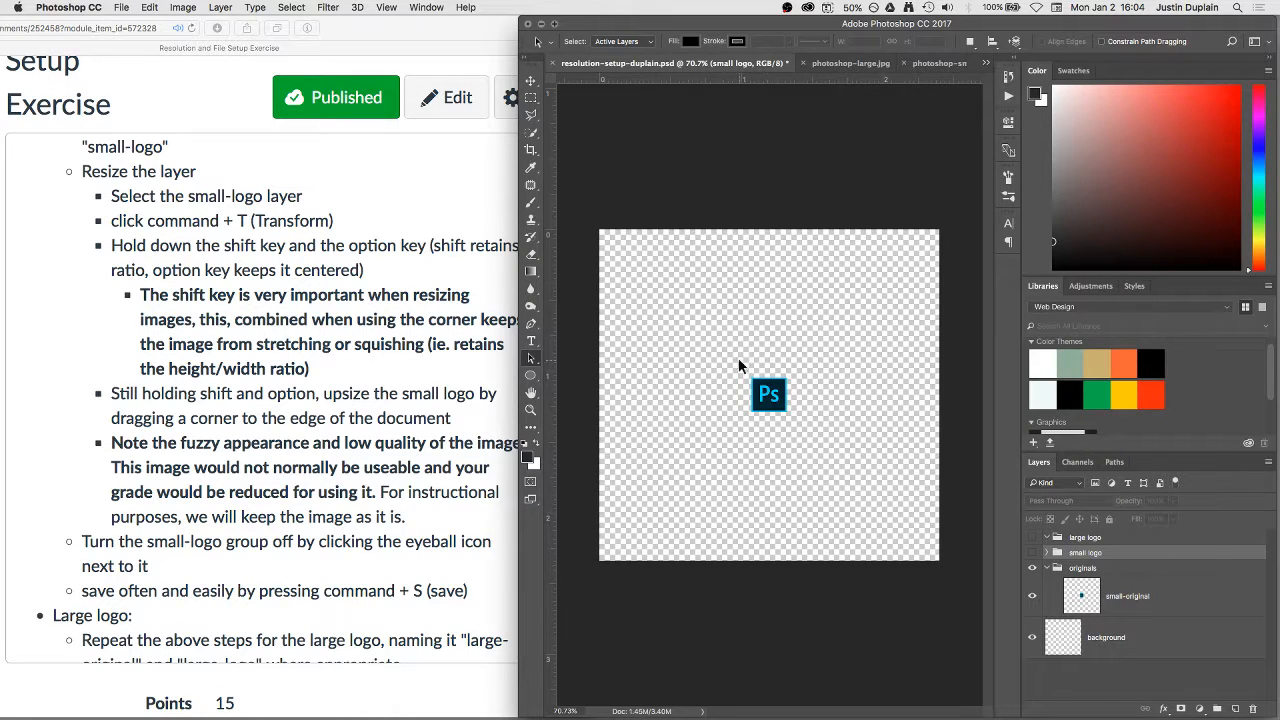
{"action": "left_click", "coordinate": [1128, 596]}
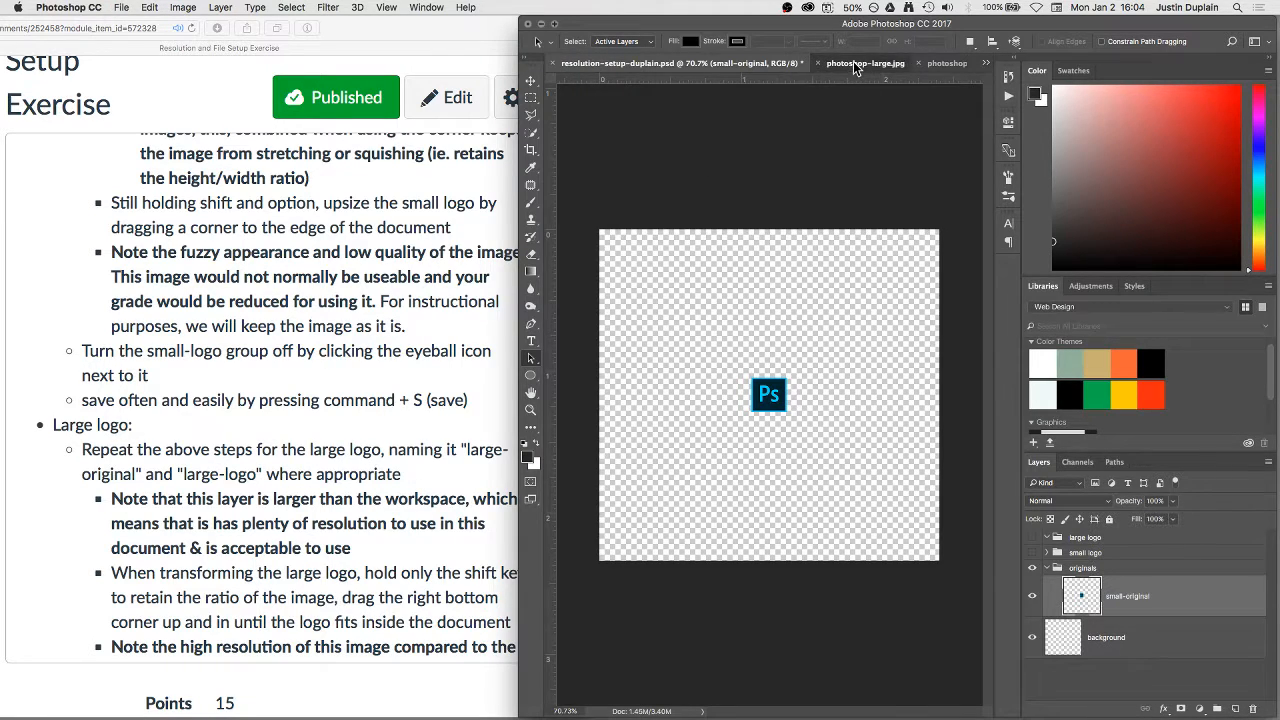
Copy the photoshop-large.jpg logo, paste it into originals and rename it large-original
{"action": "left_click", "coordinate": [862, 62]}
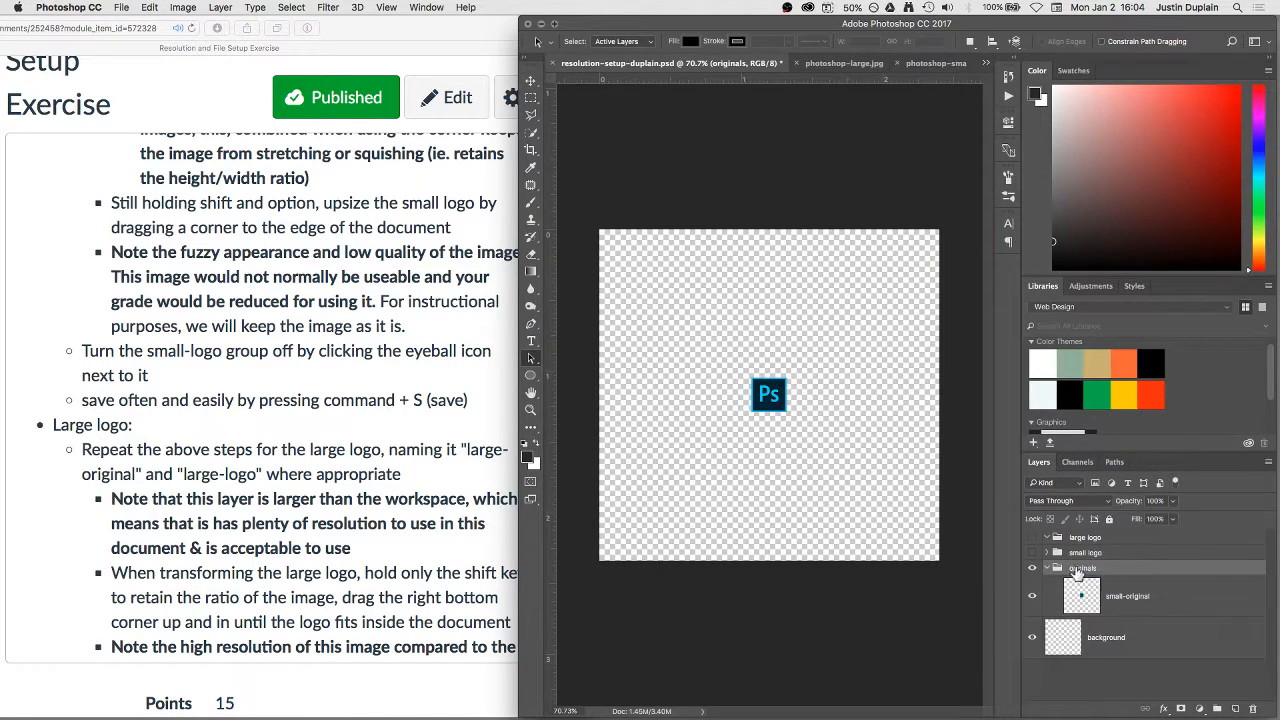
{"action": "mouse_move", "coordinate": [1170, 634]}
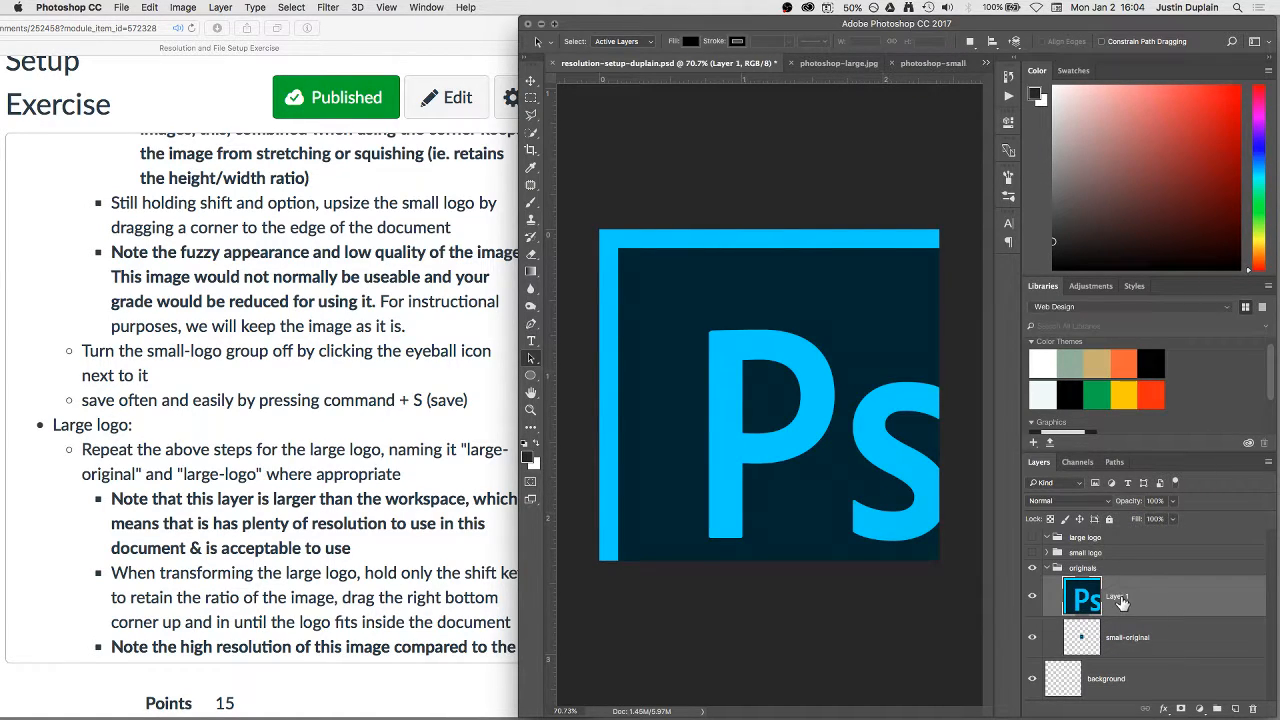
{"action": "double_click", "coordinate": [1116, 596]}
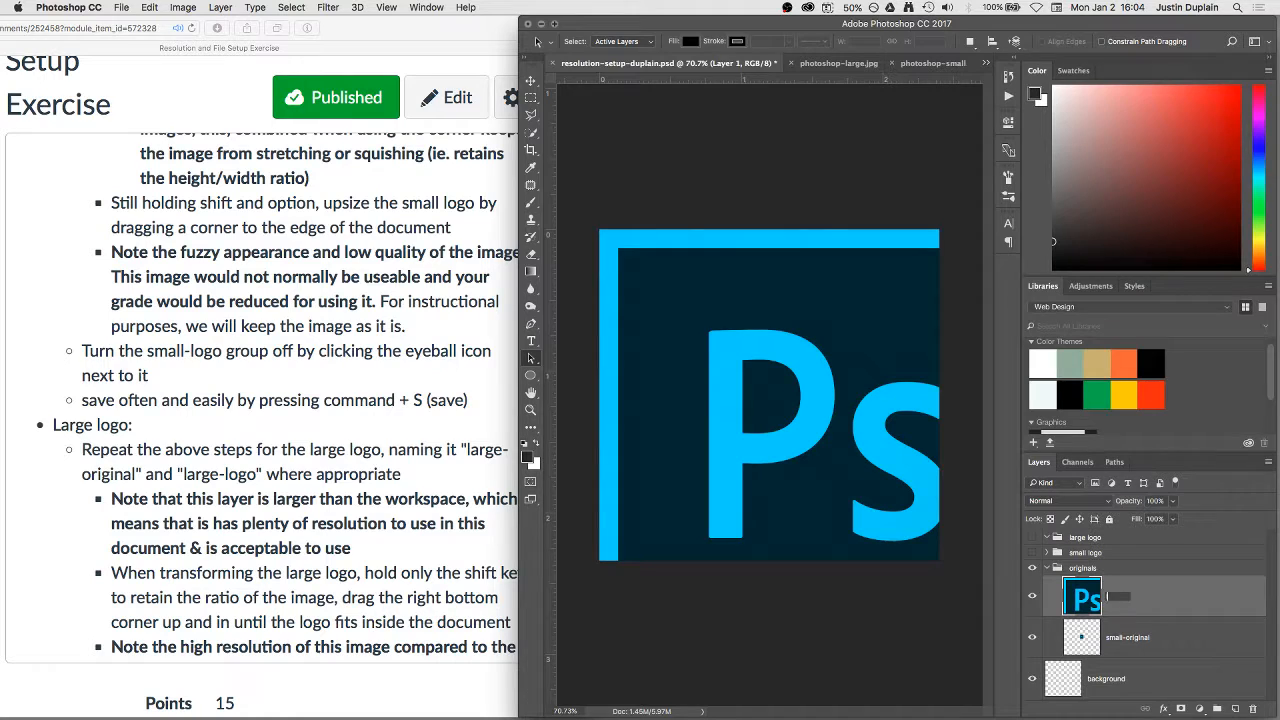
{"action": "type", "text": "large-original"}
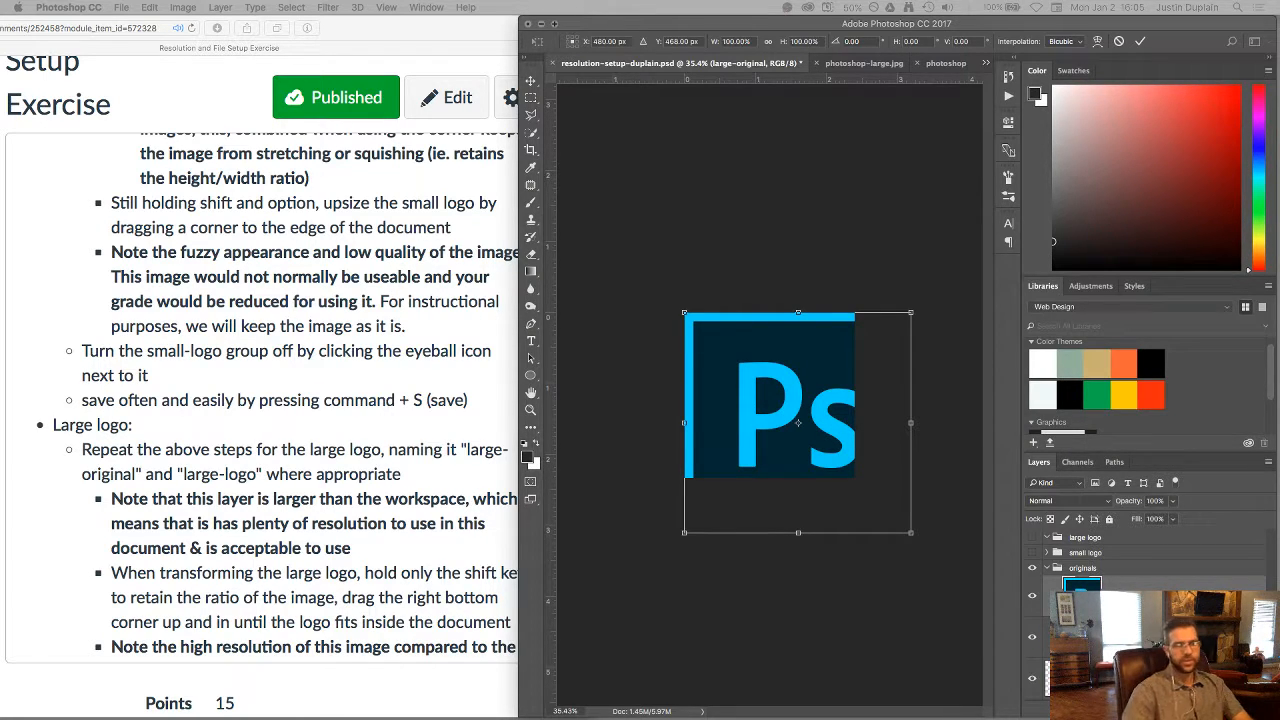
{"action": "mouse_move", "coordinate": [980, 330]}
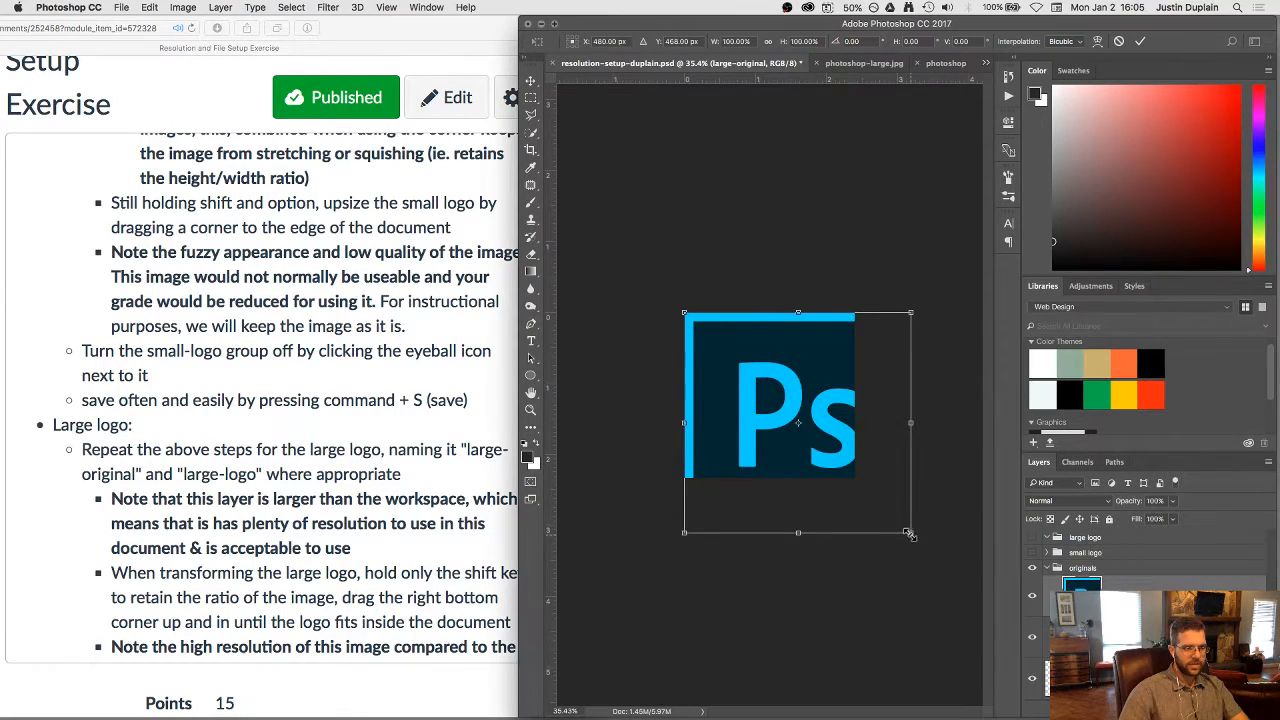
Scale the large logo down proportionally to fit, then duplicate large-original
{"action": "left_click_drag", "start_coordinate": [910, 532], "coordinate": [896, 516]}
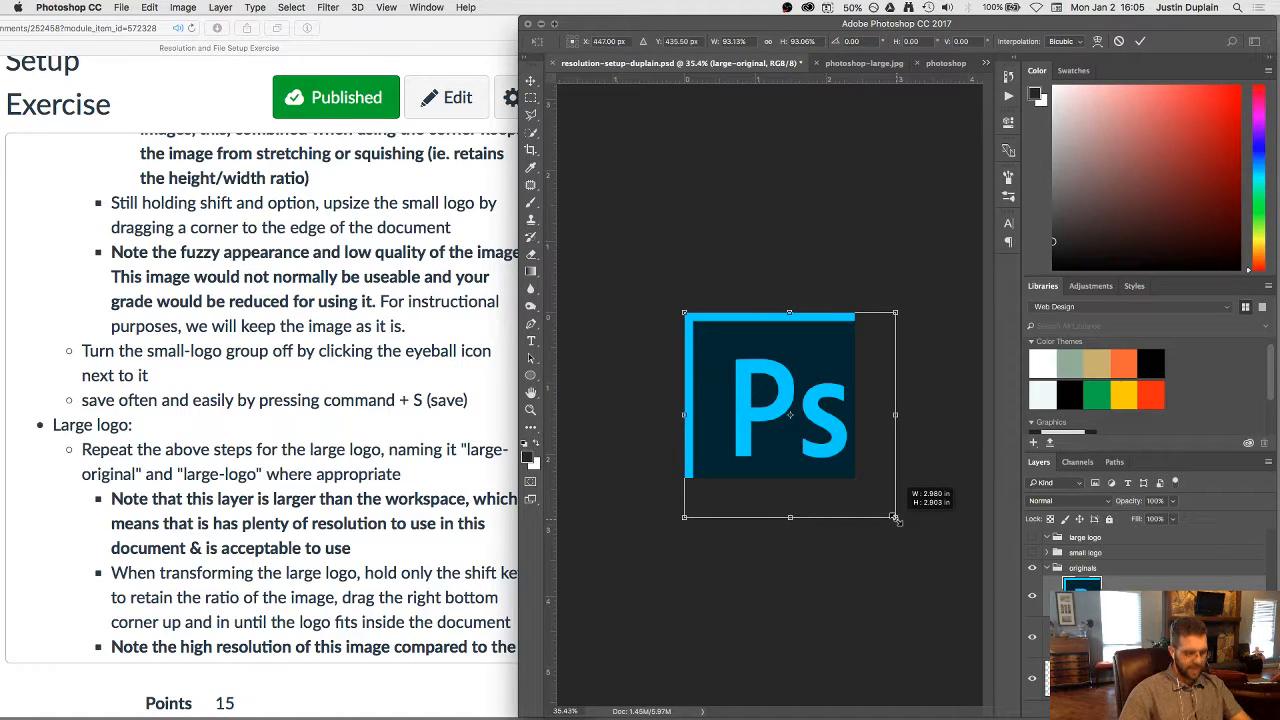
{"action": "left_click_drag", "start_coordinate": [896, 516], "coordinate": [880, 500]}
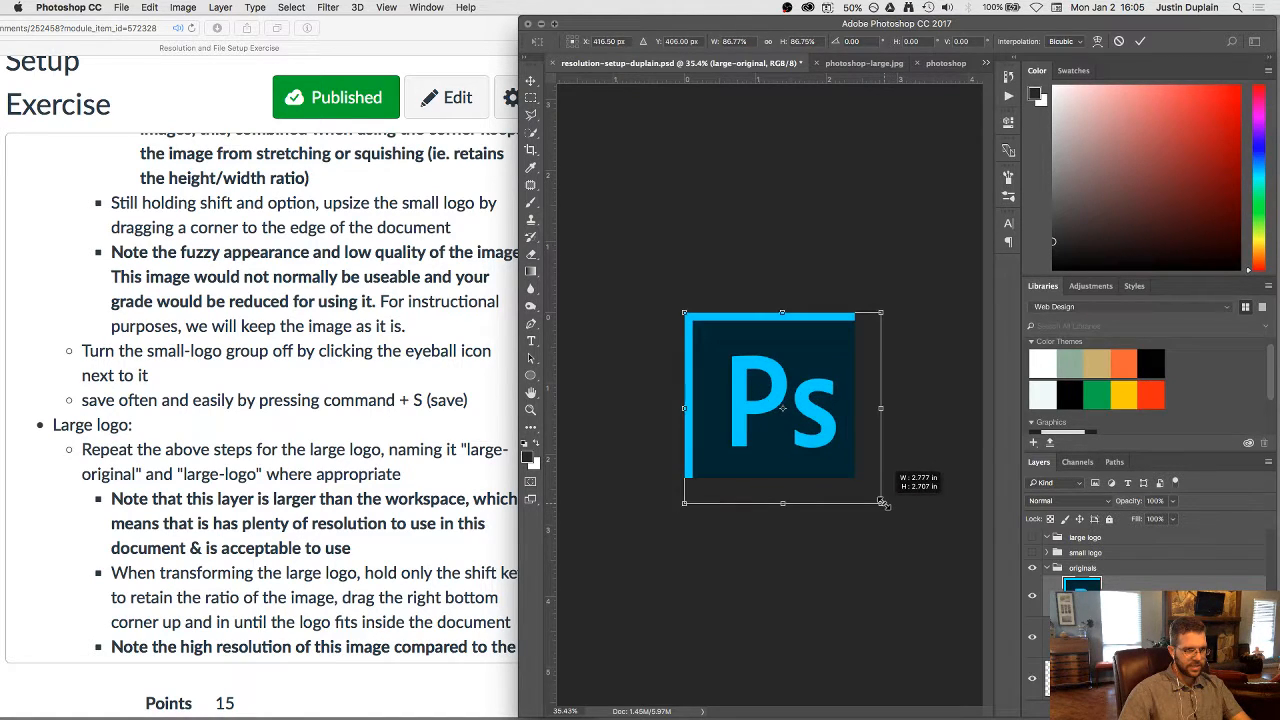
{"action": "left_click_drag", "start_coordinate": [884, 504], "coordinate": [856, 480]}
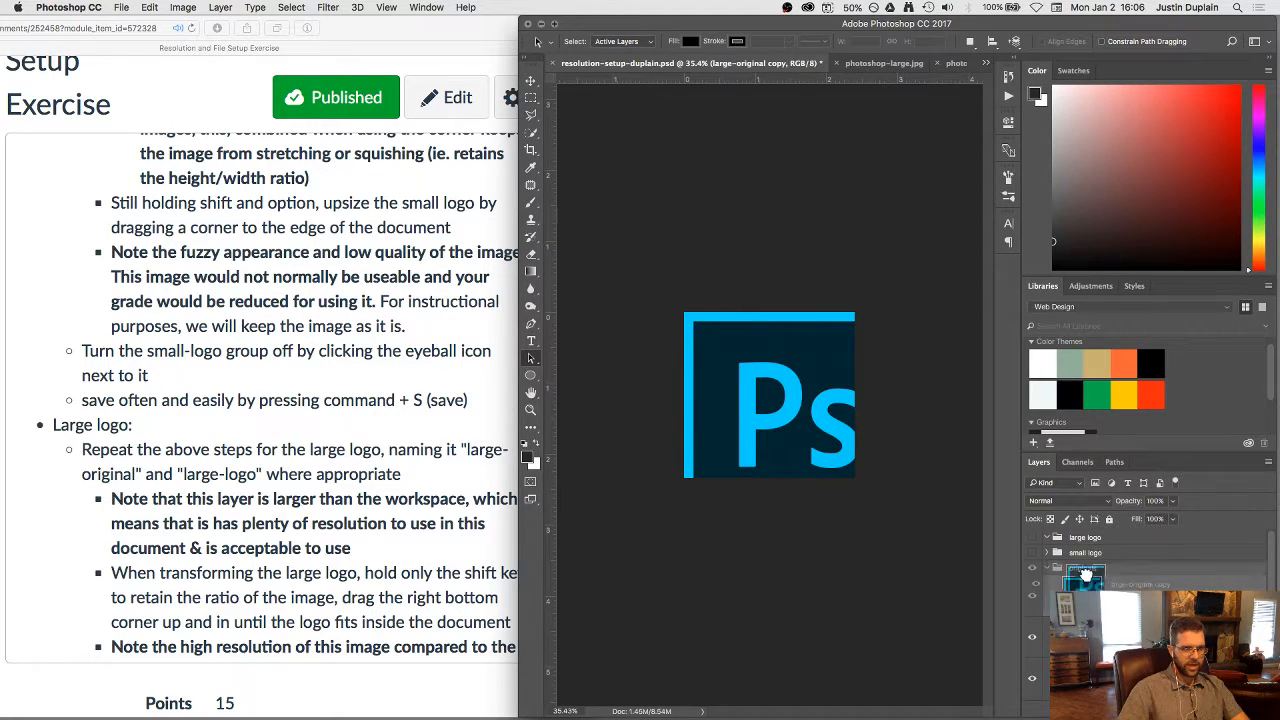
Move the copy into the large-logo group as large-logo and shrink it to fit the canvas
{"action": "left_click", "coordinate": [1046, 536]}
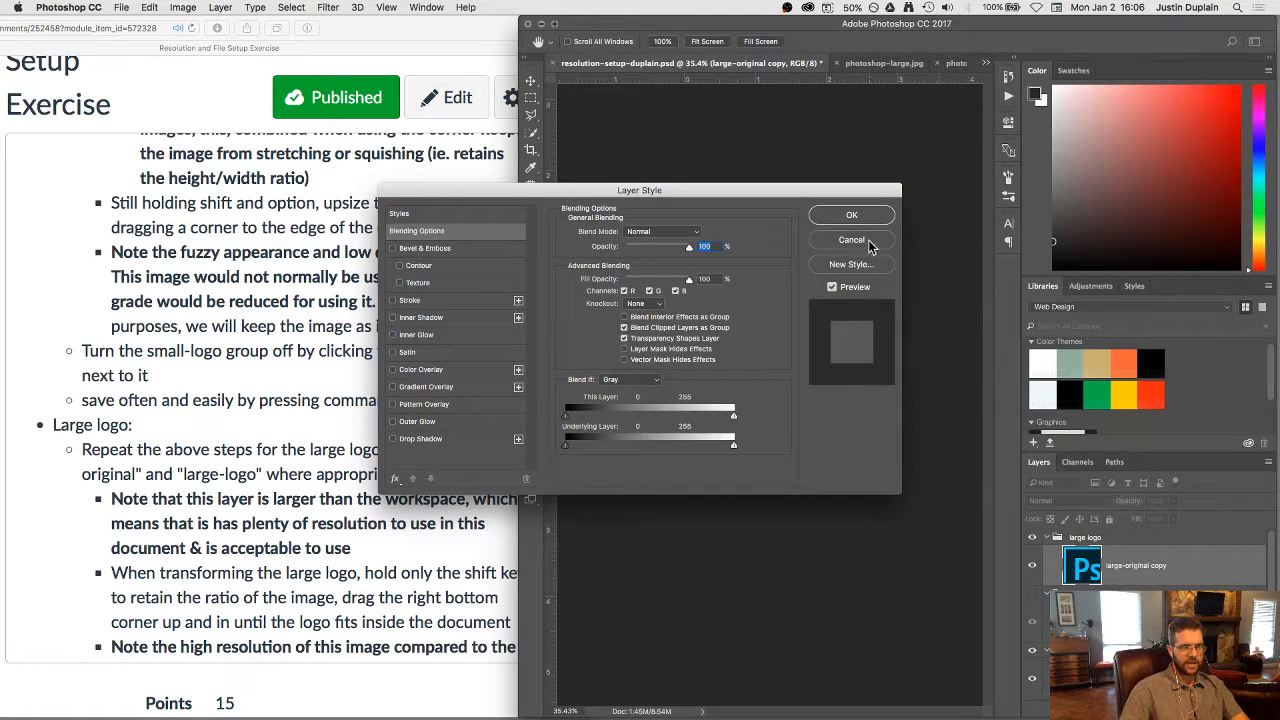
{"action": "left_click", "coordinate": [852, 240]}
{"action": "type", "text": "large-logo"}
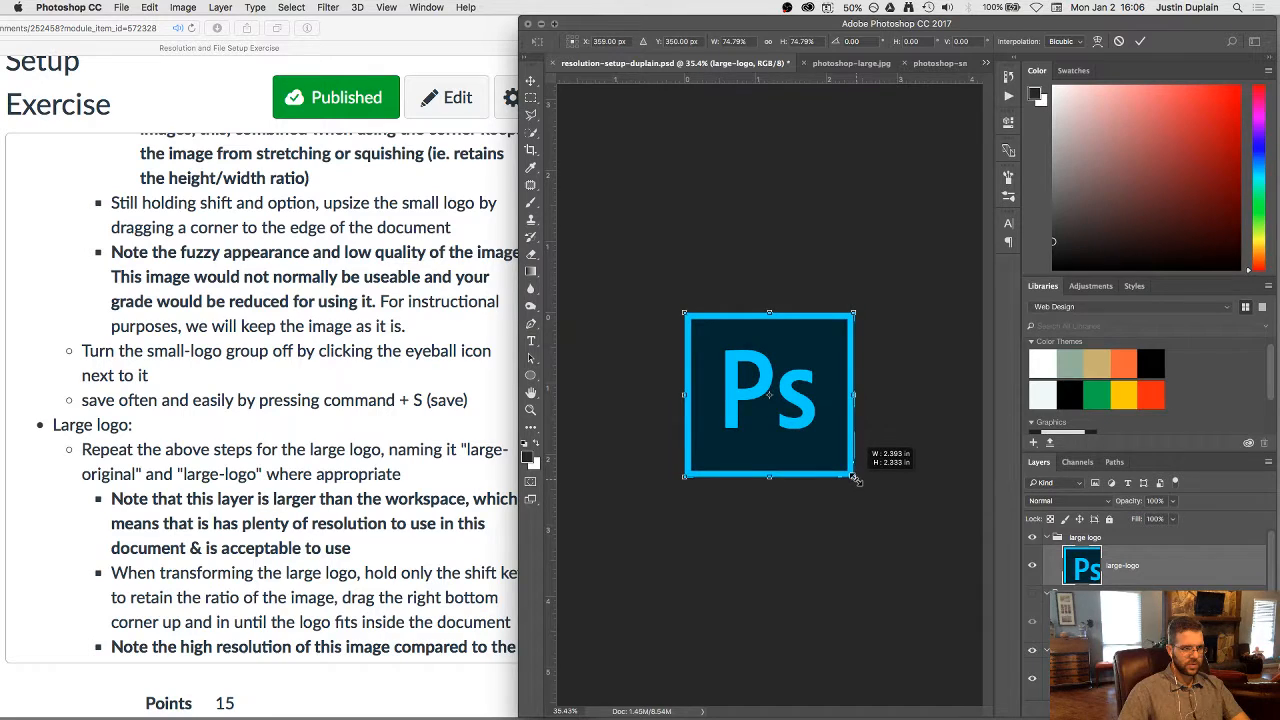
{"action": "left_click_drag", "start_coordinate": [856, 478], "coordinate": [856, 478]}
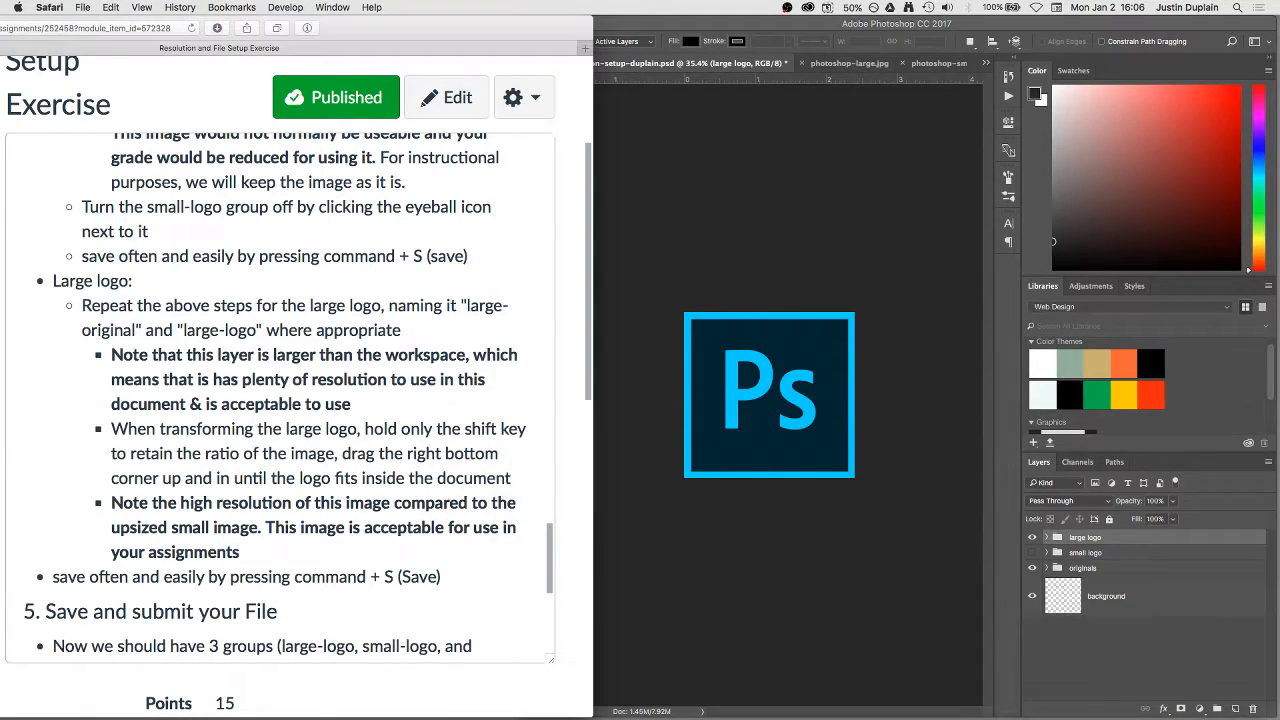
{"action": "scroll", "scroll_direction": "down", "scroll_amount": 3}
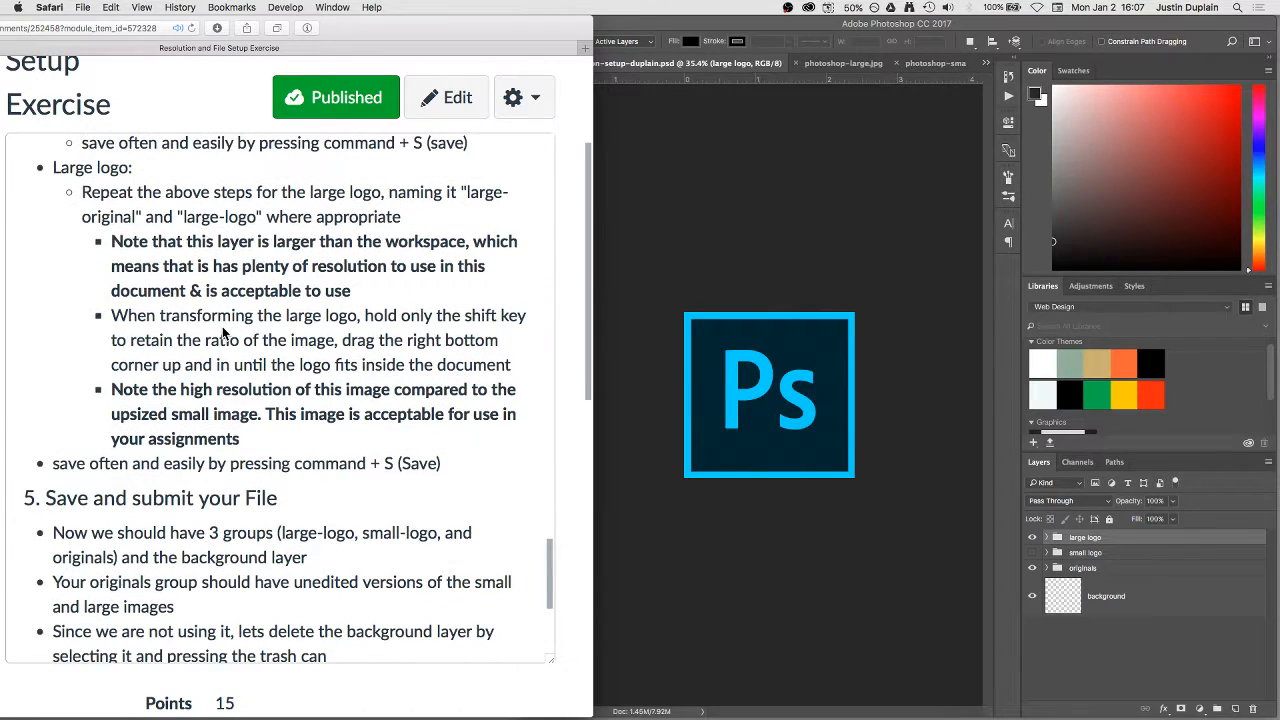
{"action": "scroll", "scroll_direction": "down", "scroll_amount": 3}
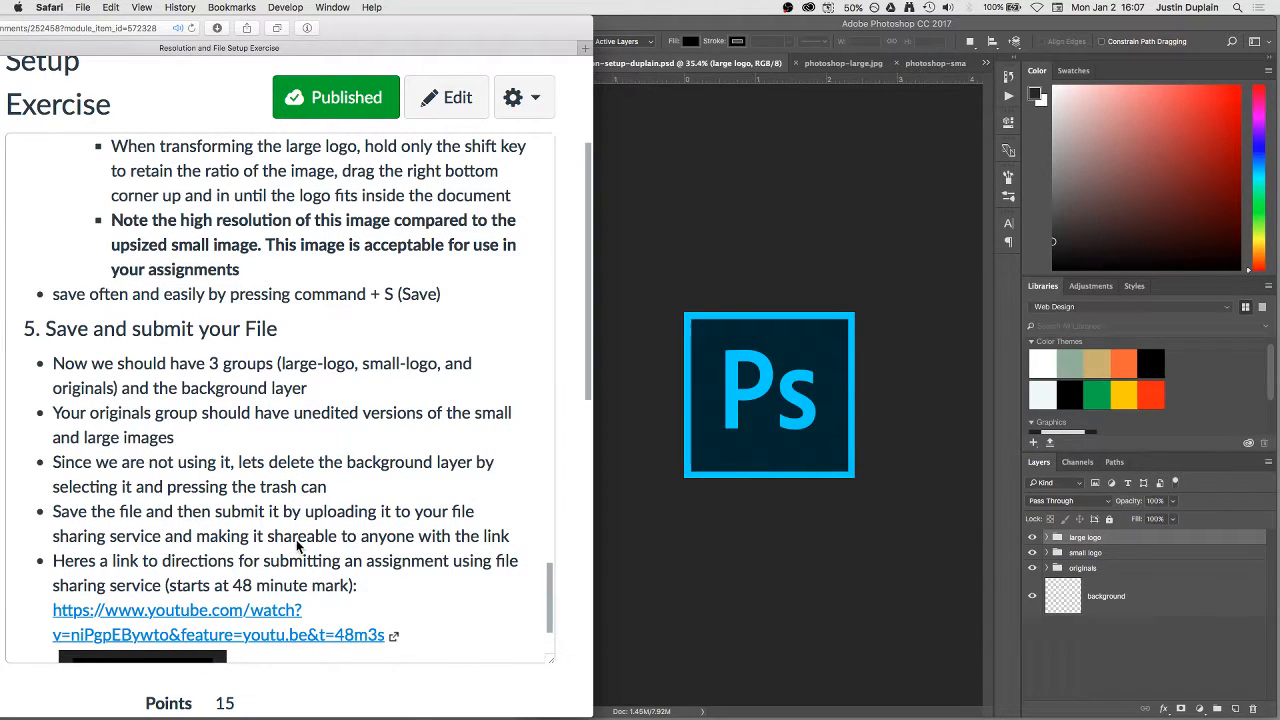
{"action": "scroll", "scroll_direction": "down", "scroll_amount": 3}
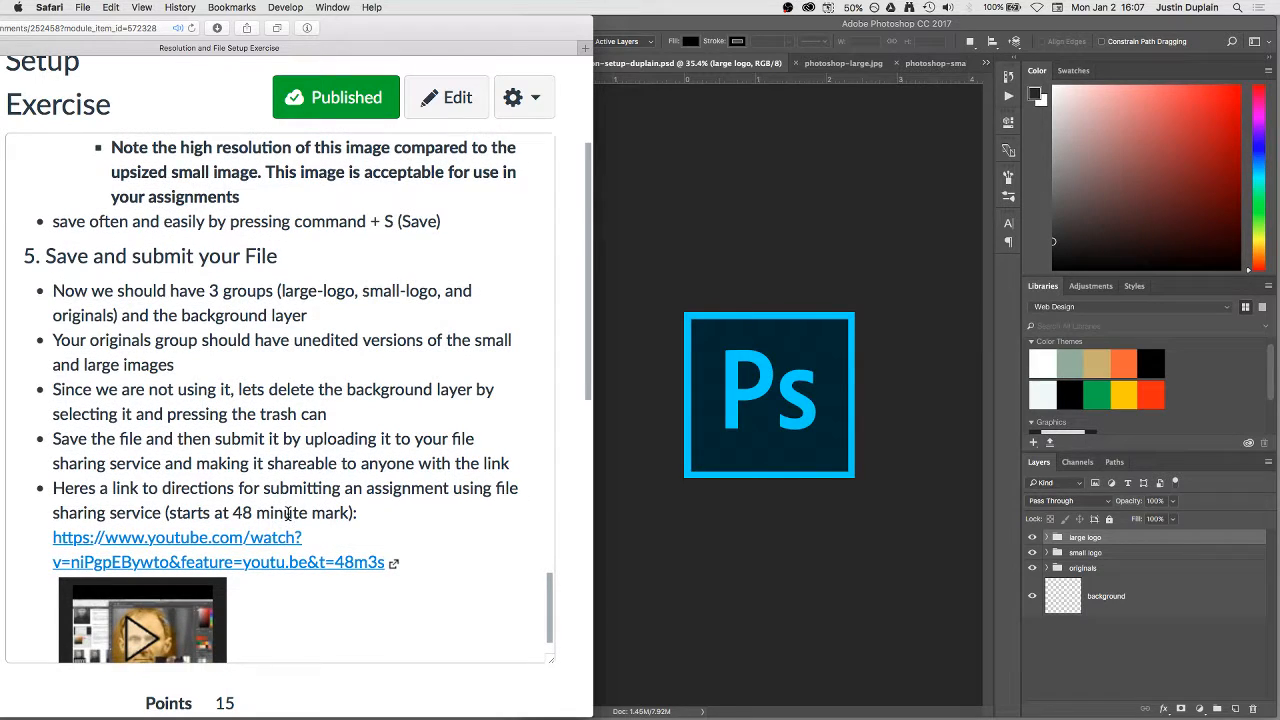